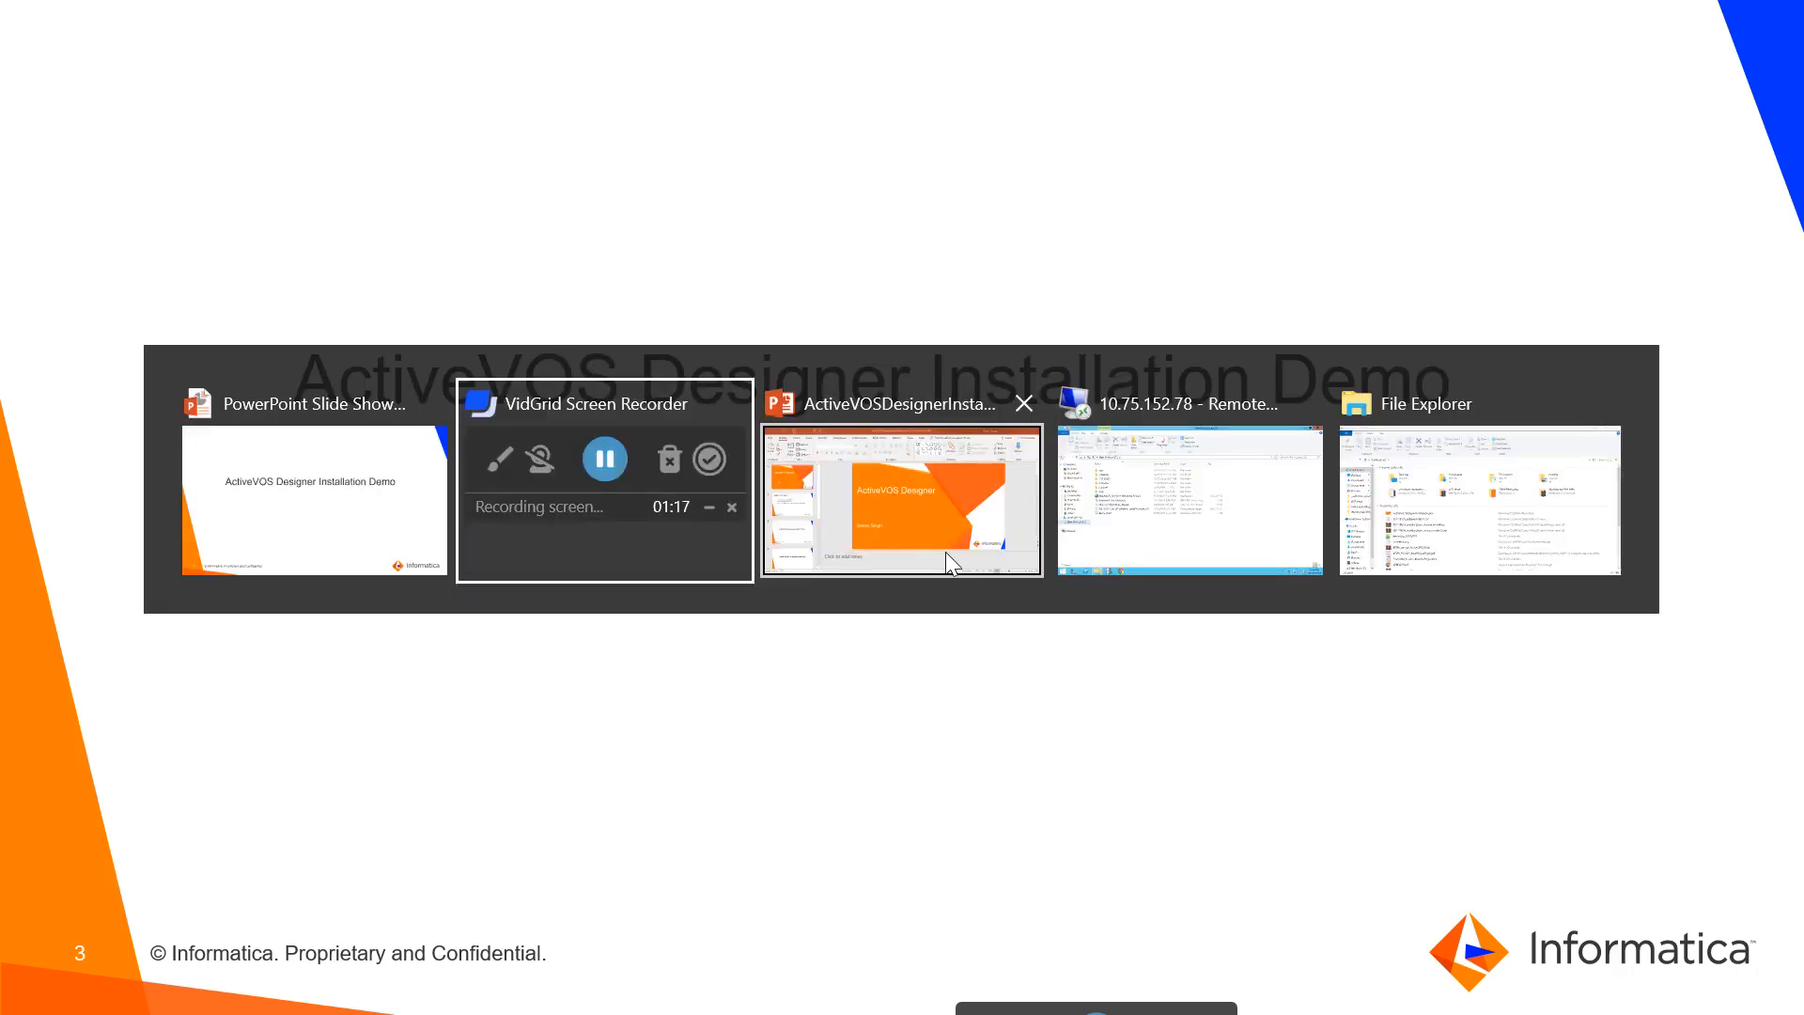
# - Switch to the remote machine's D: drive window and select the ActiveVOS_Designer_Windows_9.2.4.5 installer
pyautogui.click(1479, 500)
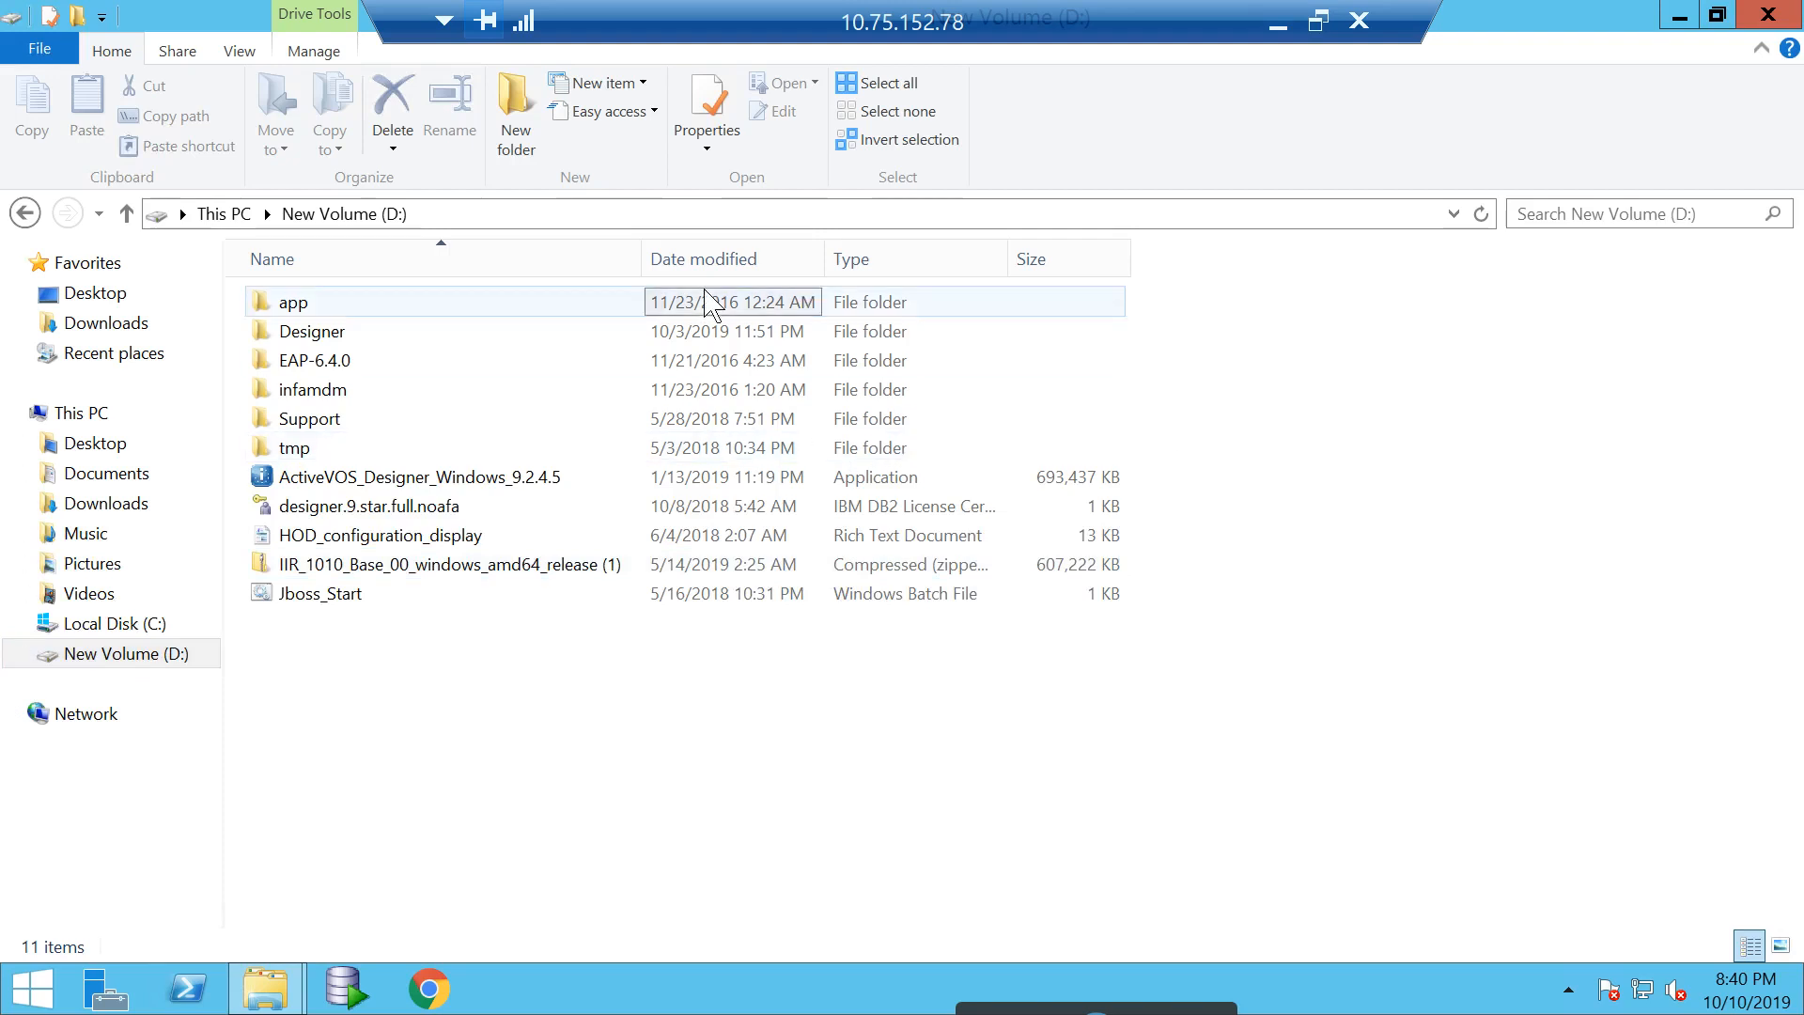
pyautogui.click(419, 476)
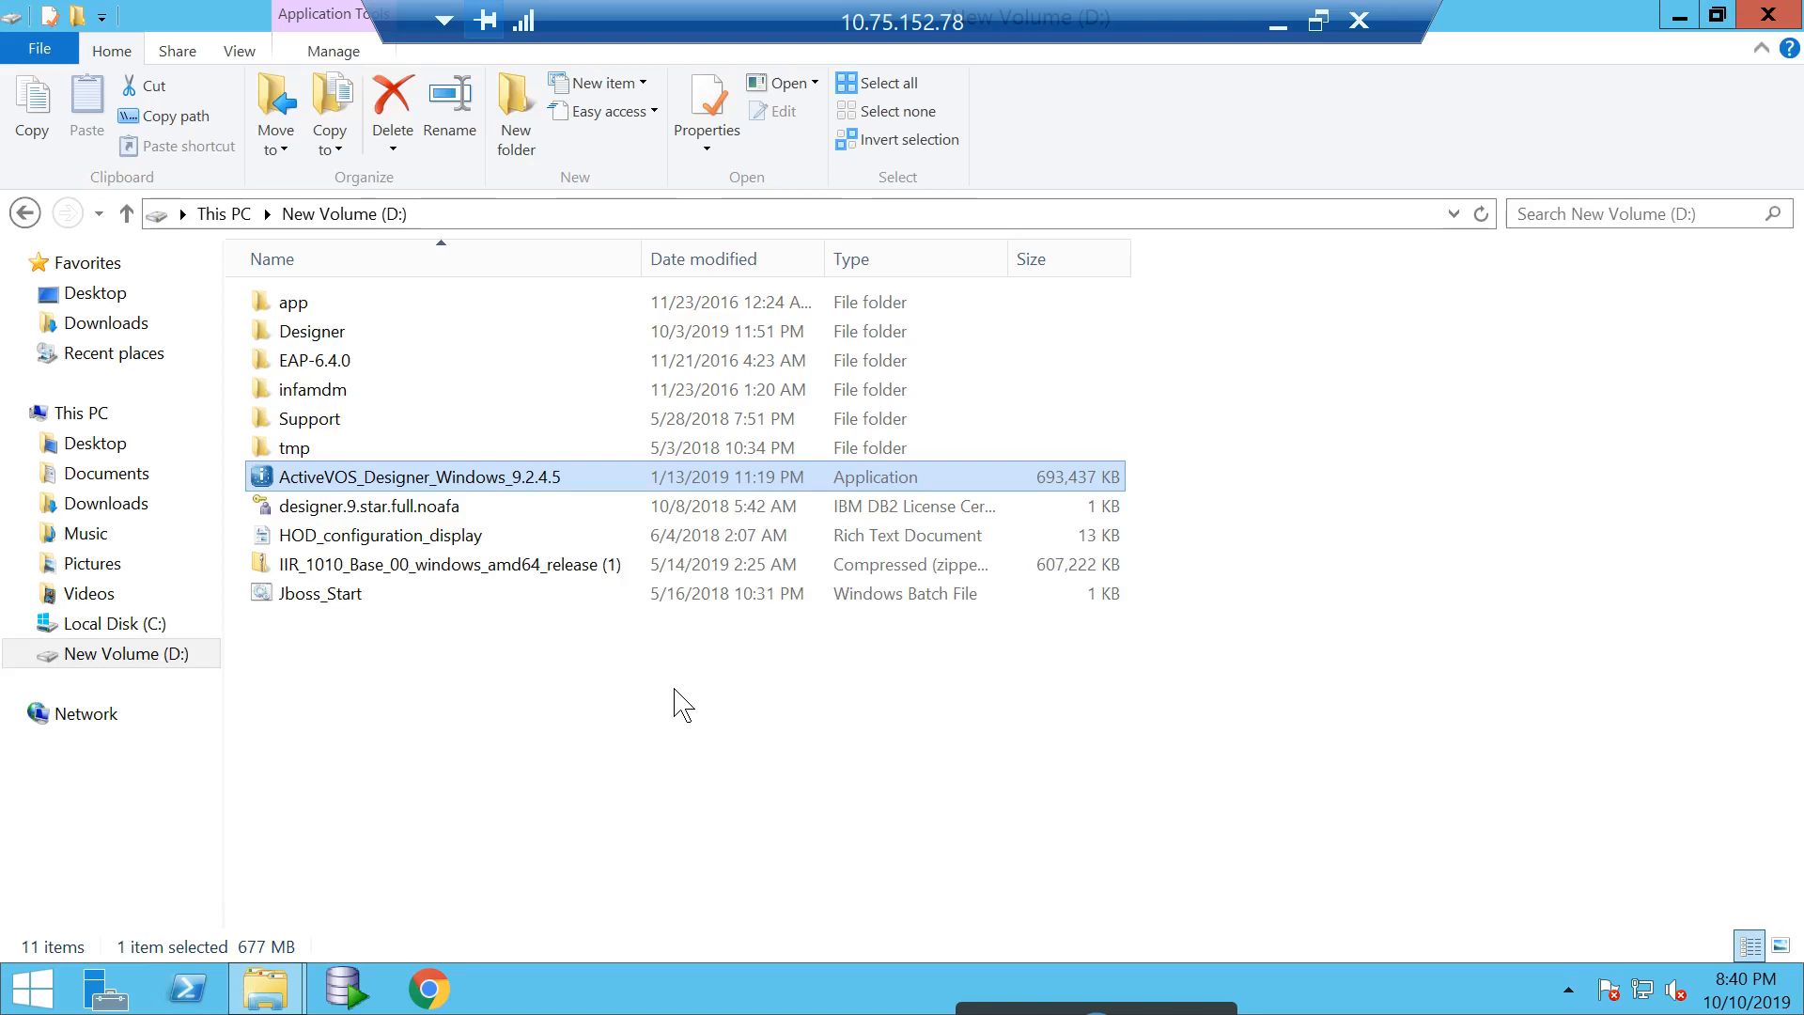
pyautogui.moveTo(684, 900)
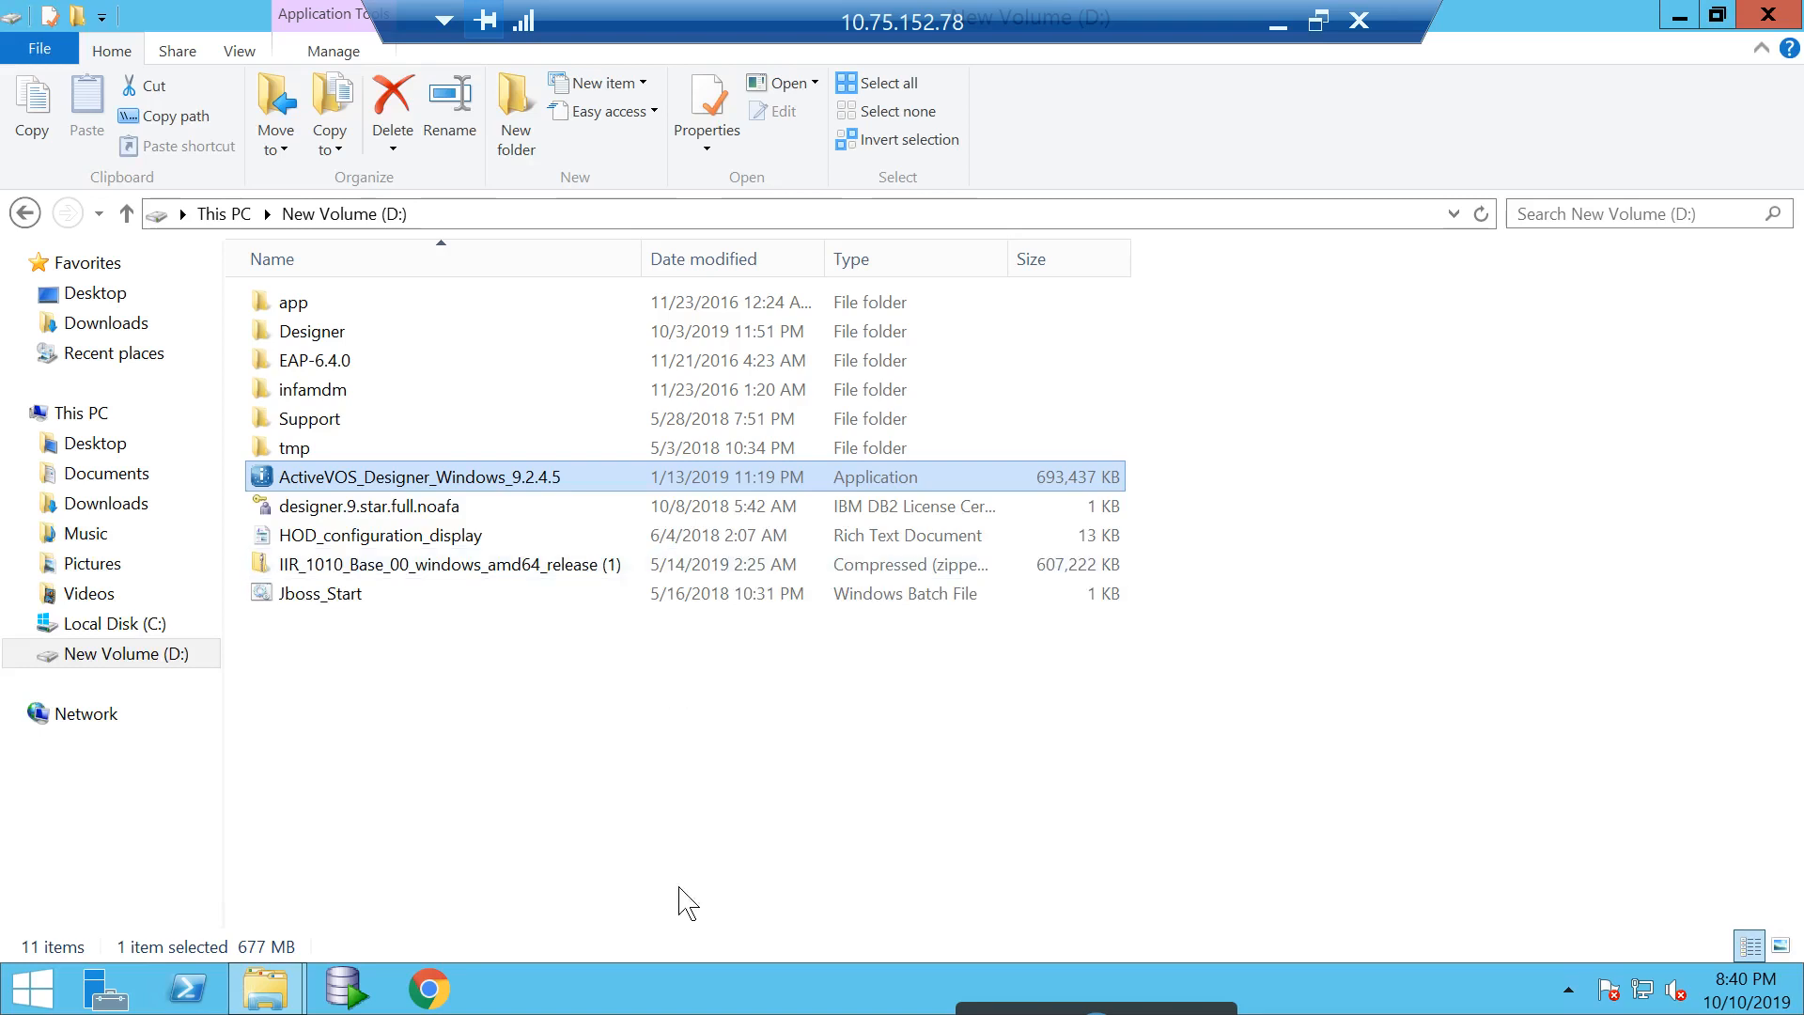
pyautogui.moveTo(537, 688)
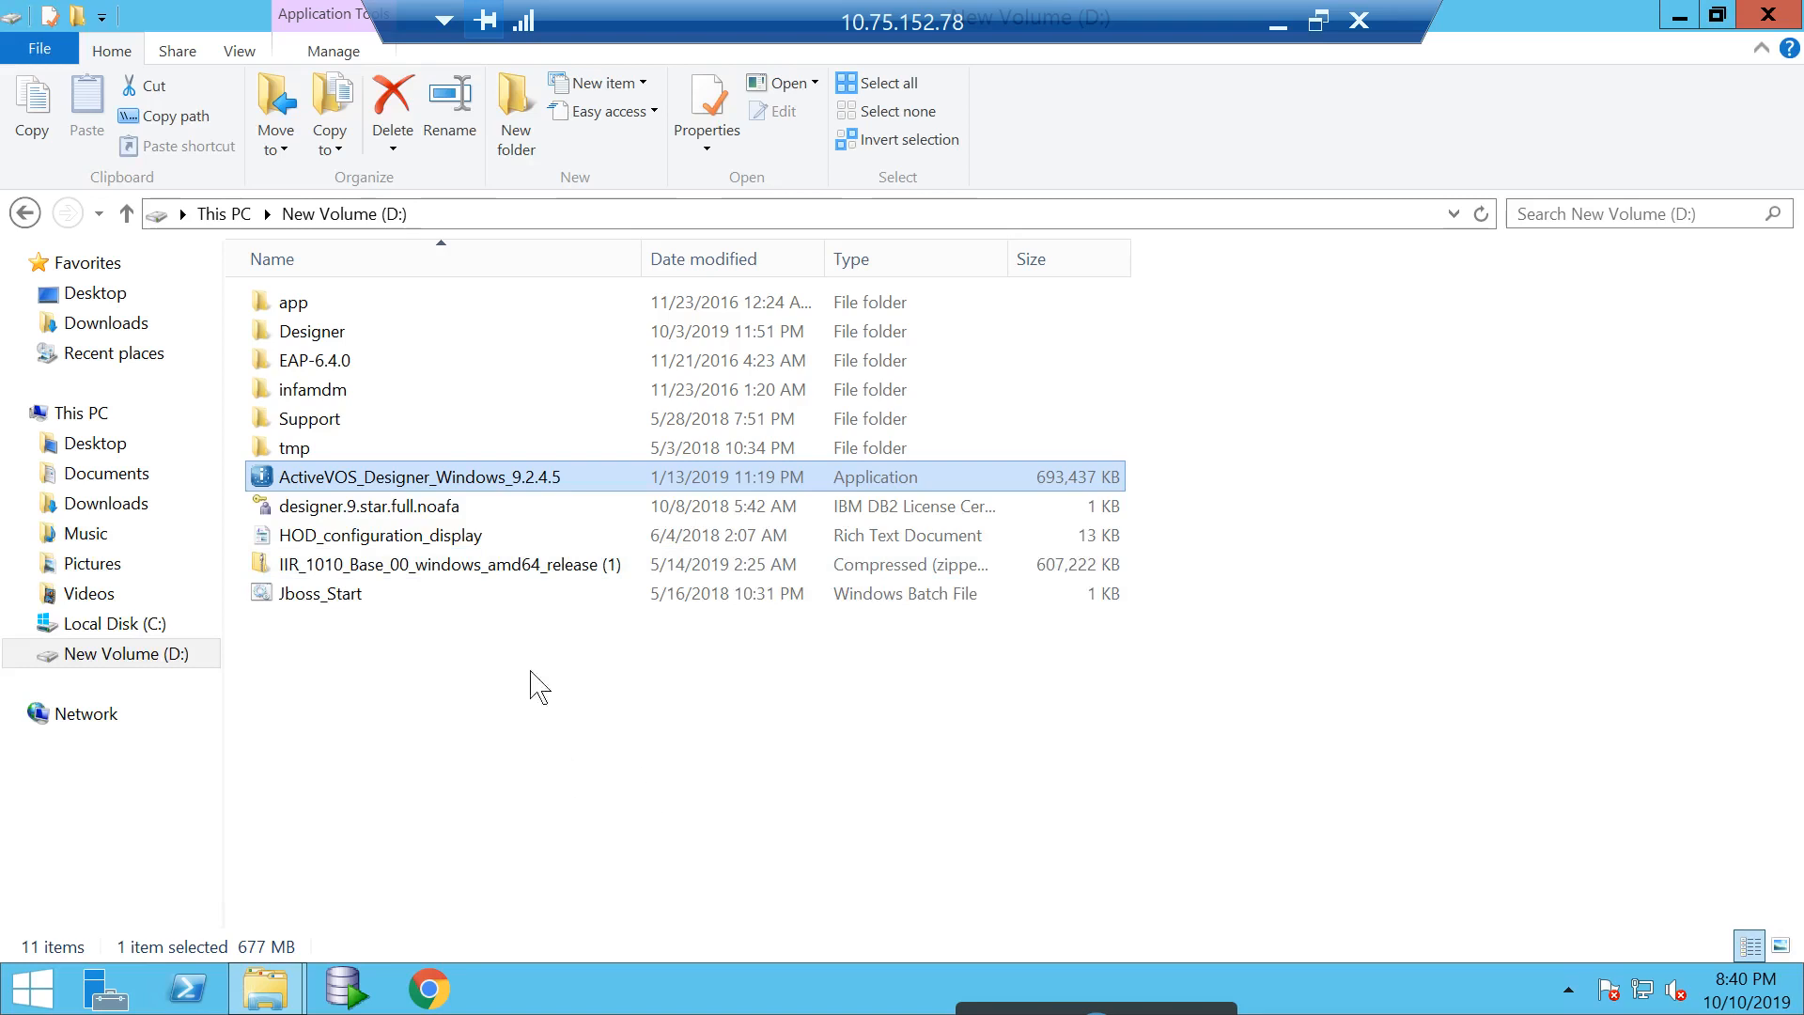
# - Launch the installer, pass the welcome page and choose D:\designer.9.star.full.noafa.lic as the license file
pyautogui.doubleClick(419, 475)
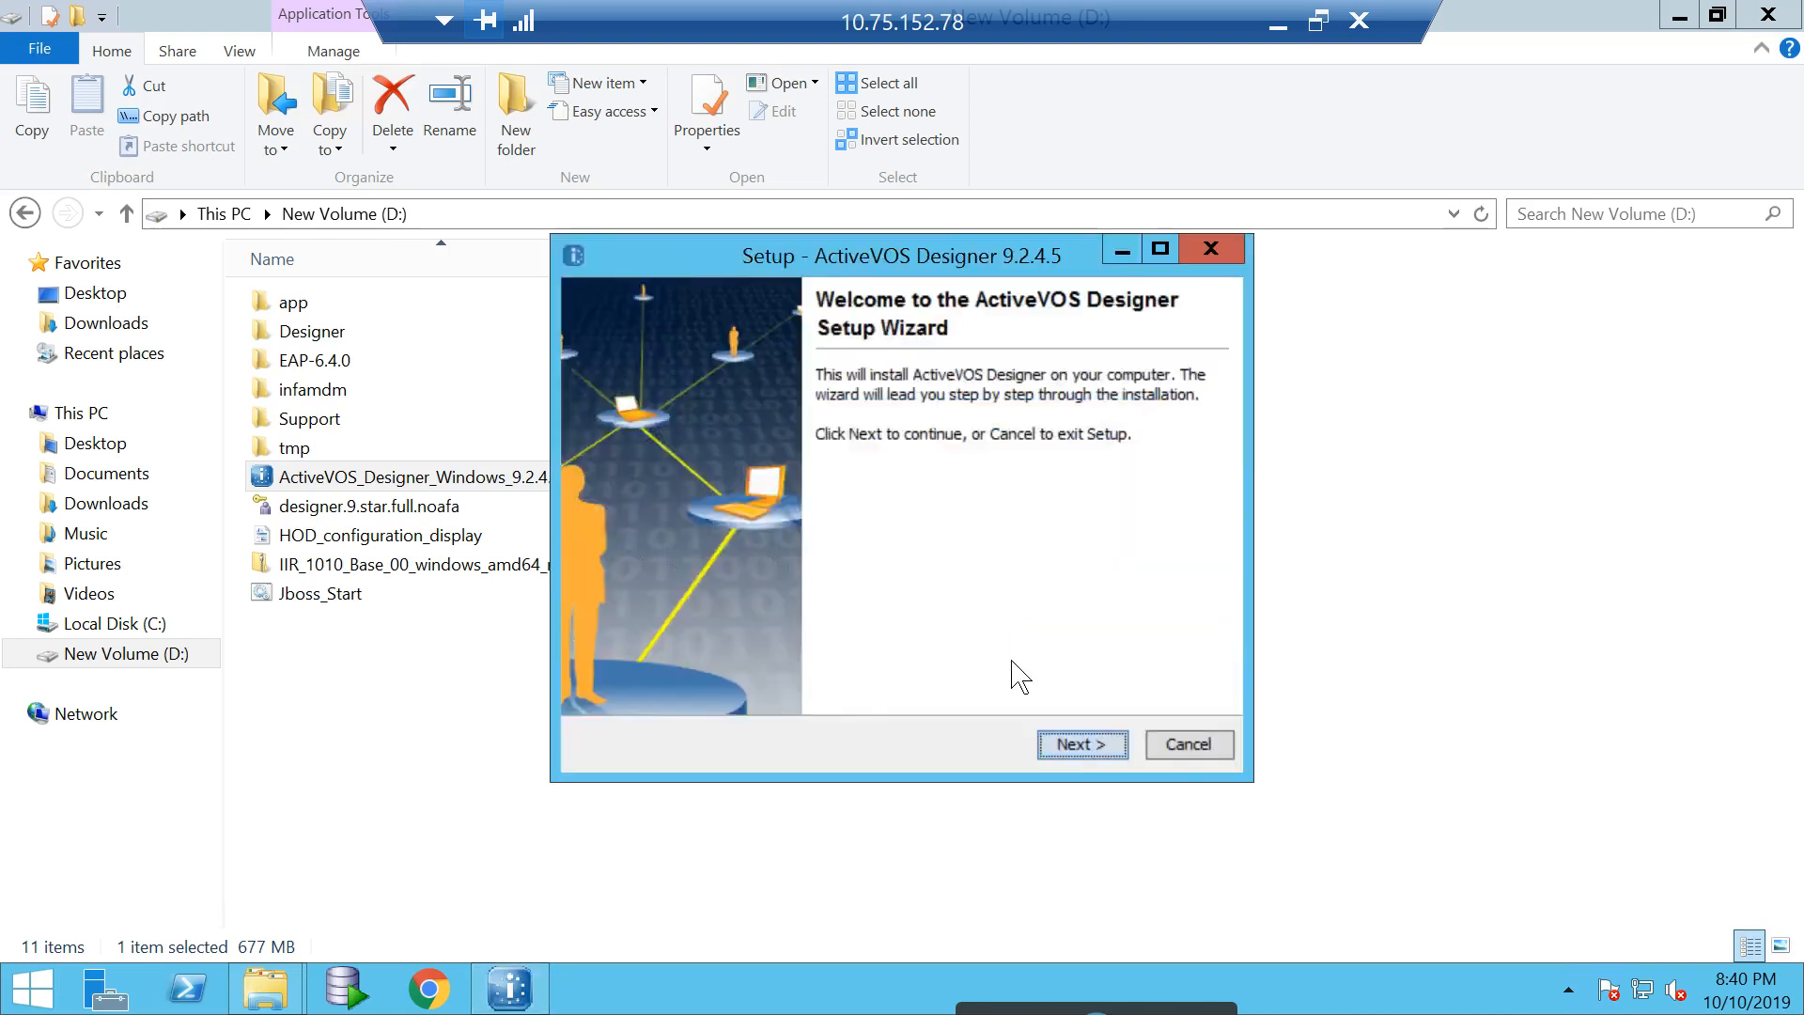
pyautogui.moveTo(1090, 517)
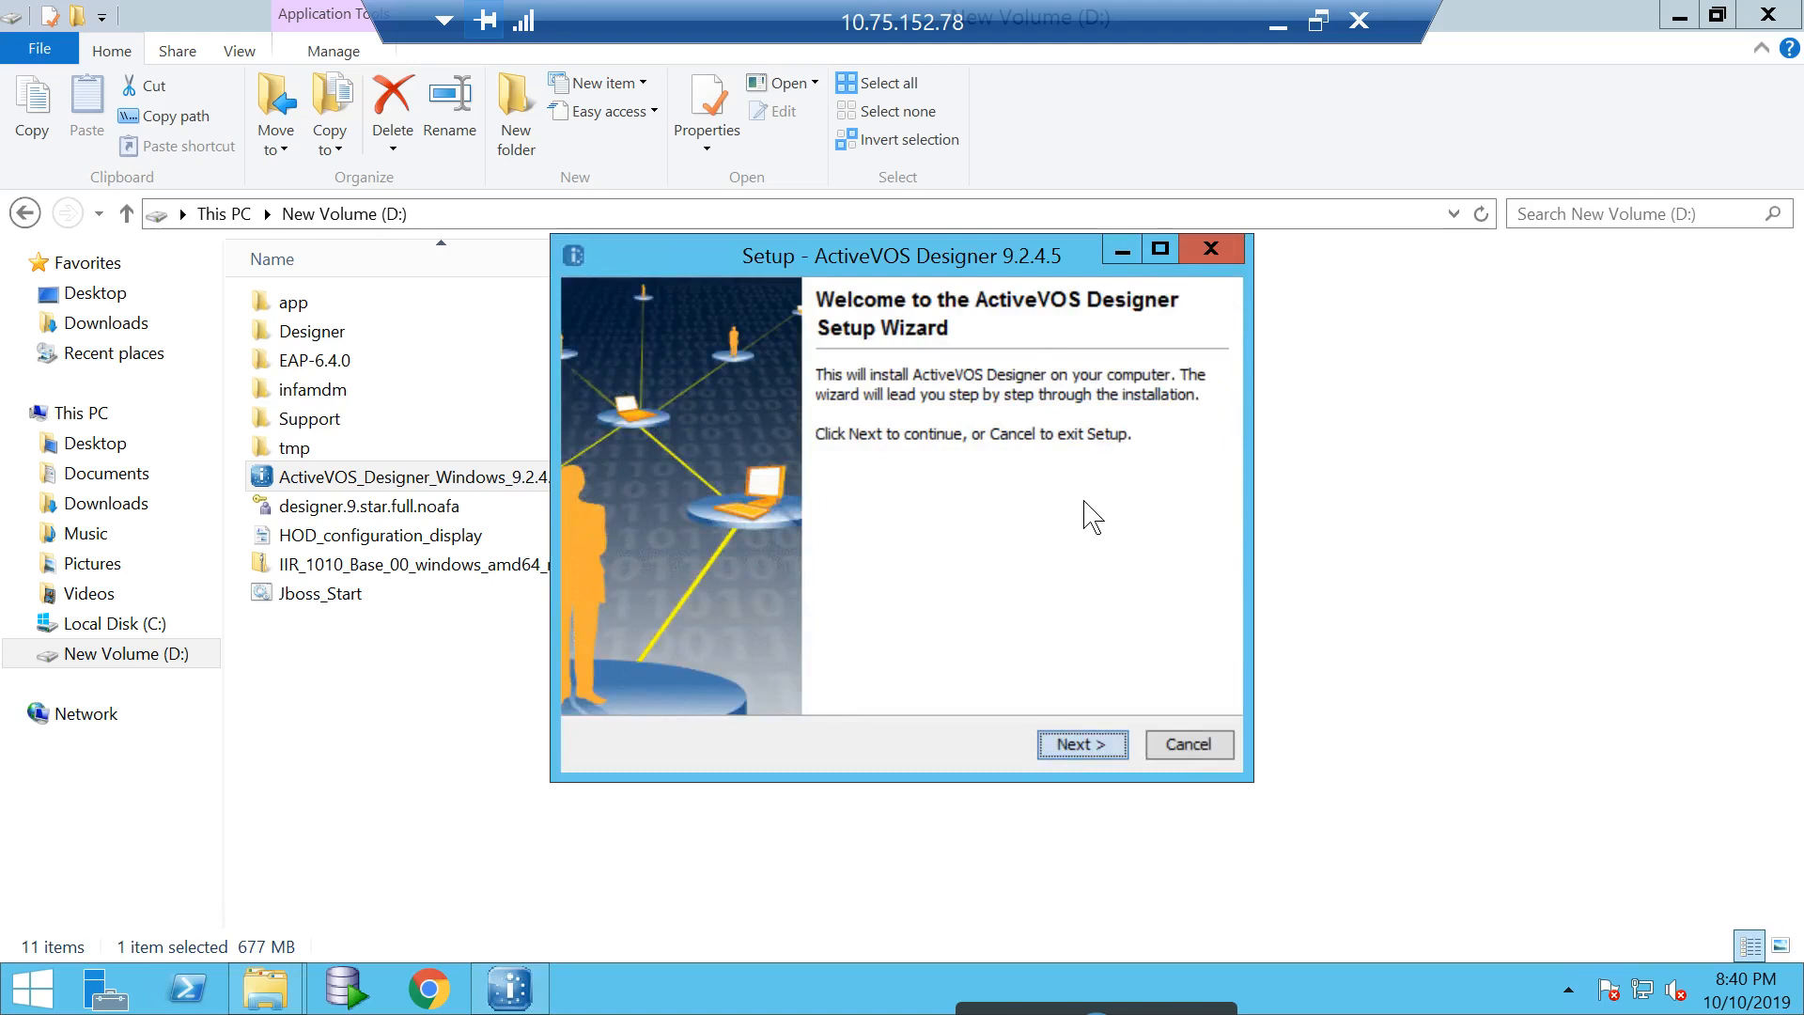
pyautogui.click(1080, 744)
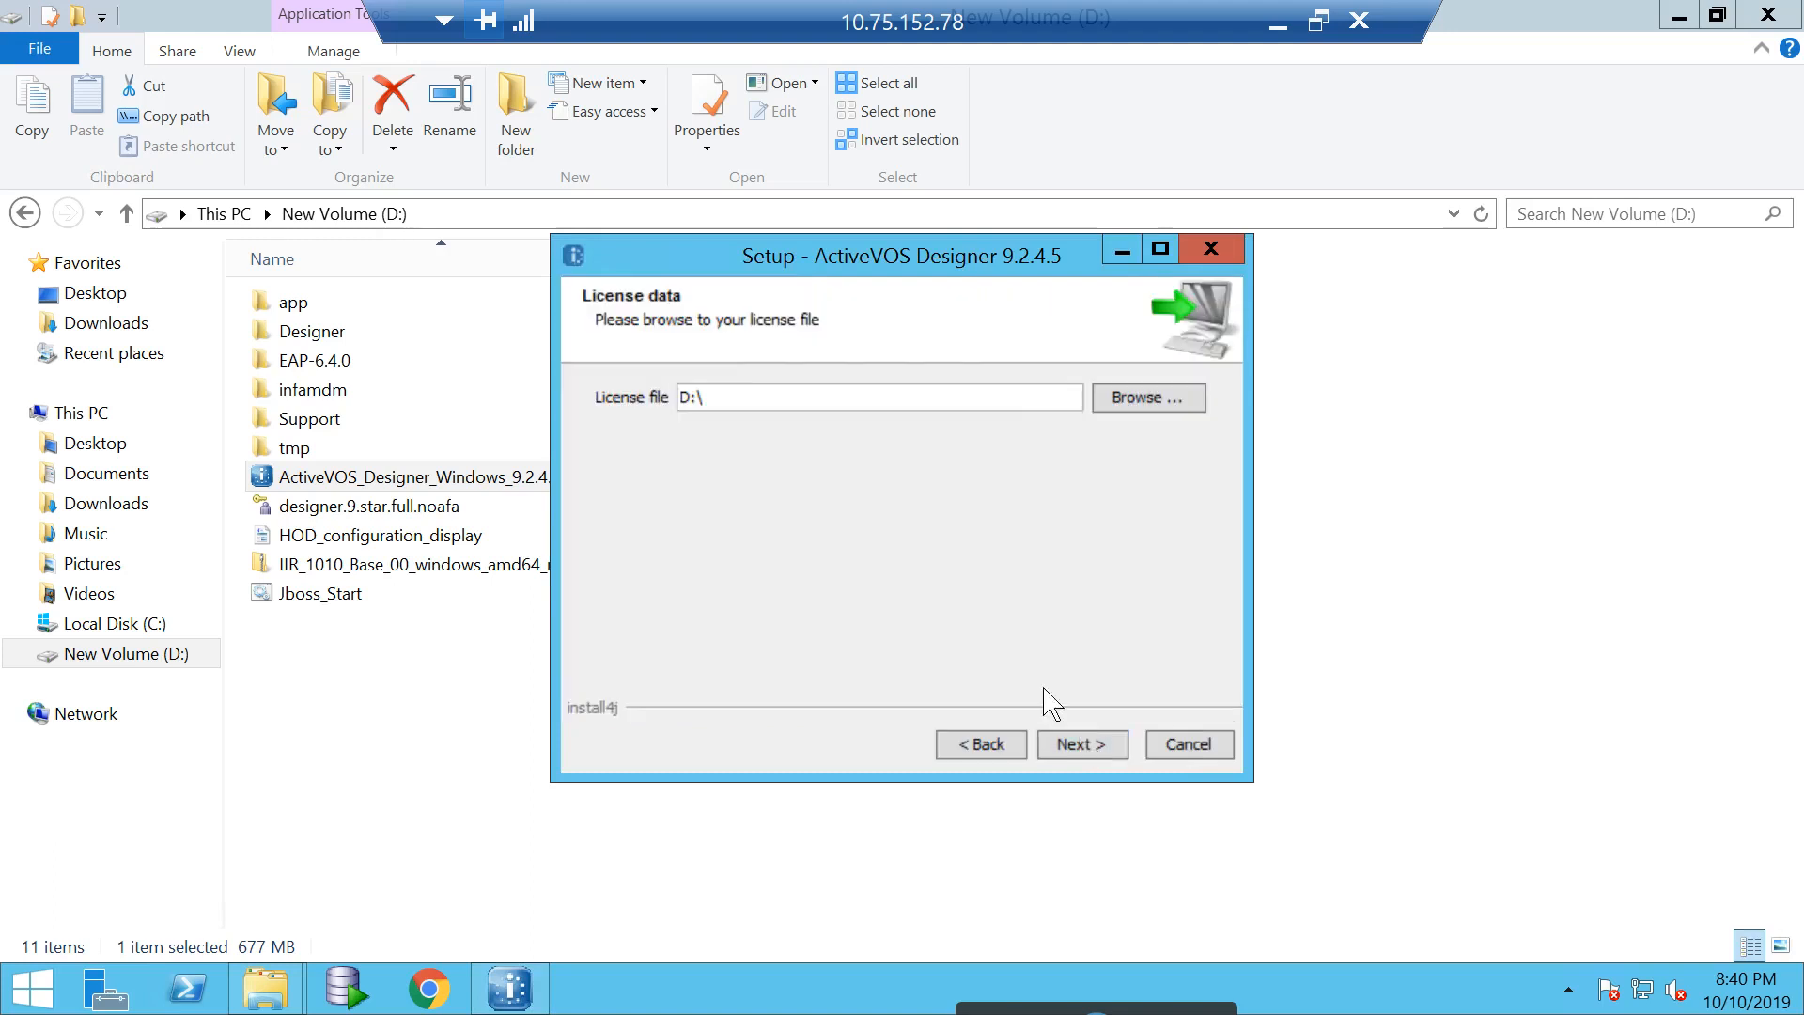
pyautogui.moveTo(975, 582)
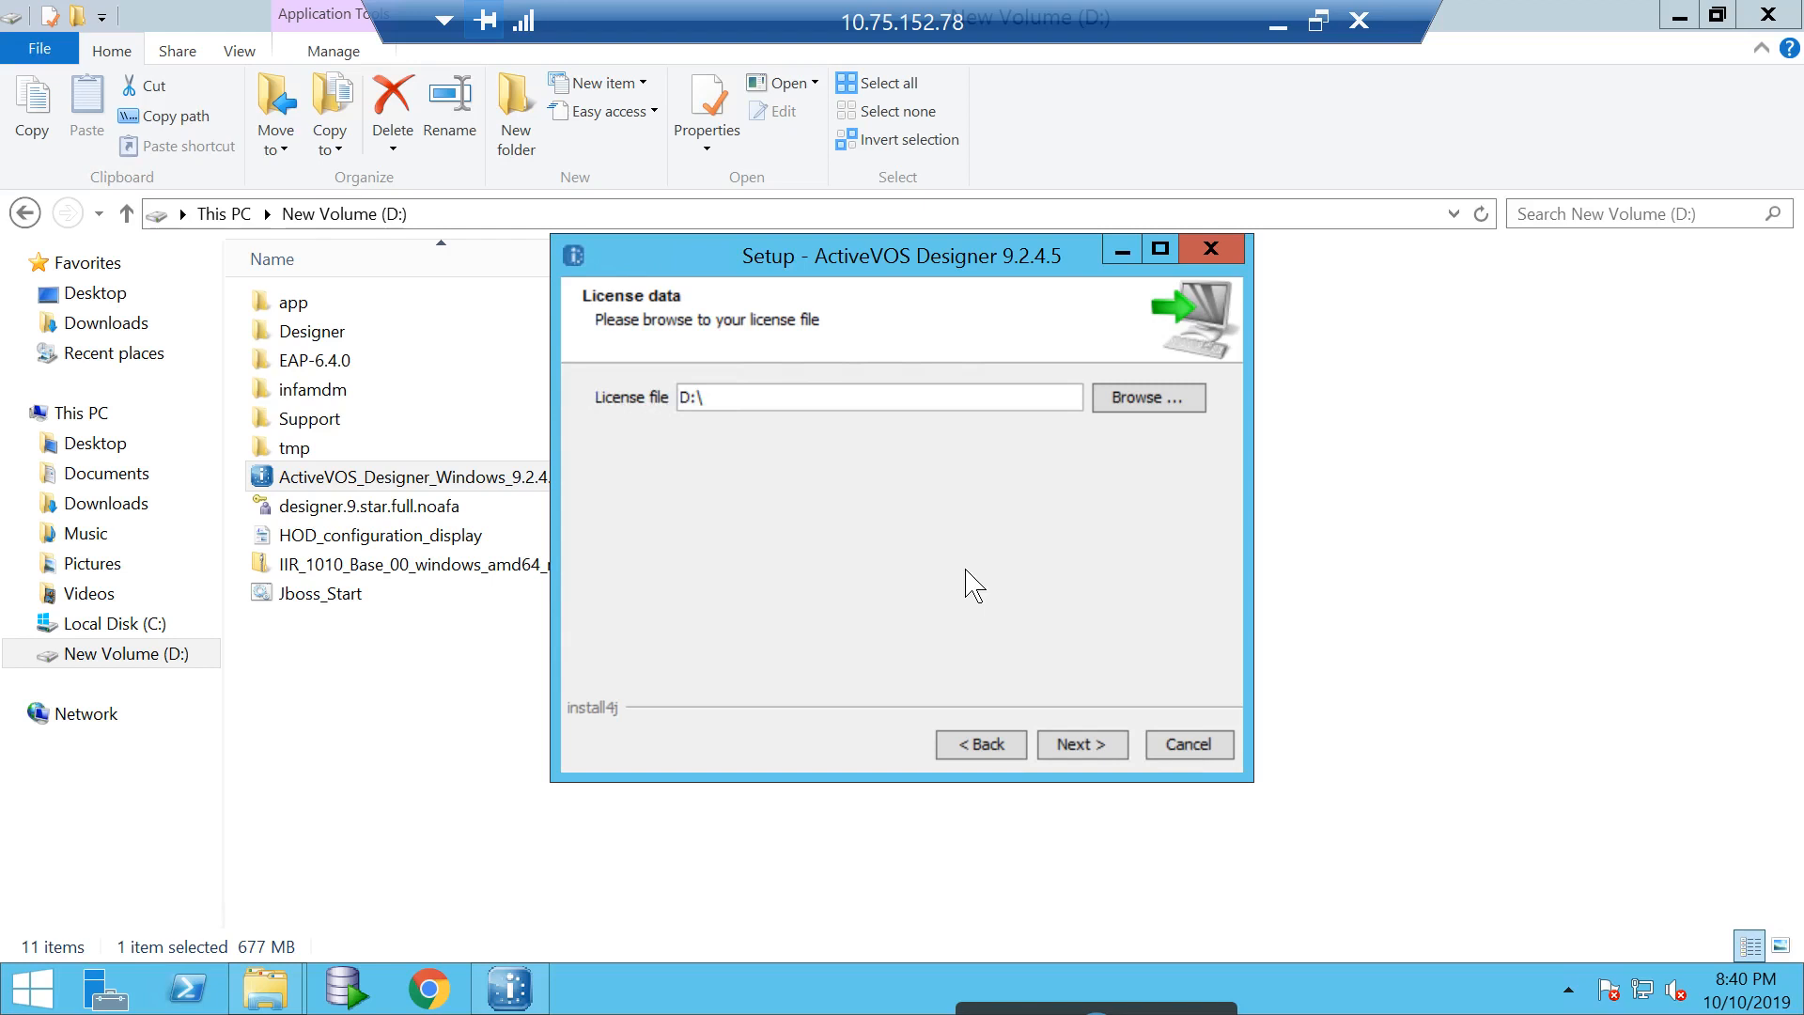
pyautogui.moveTo(1090, 487)
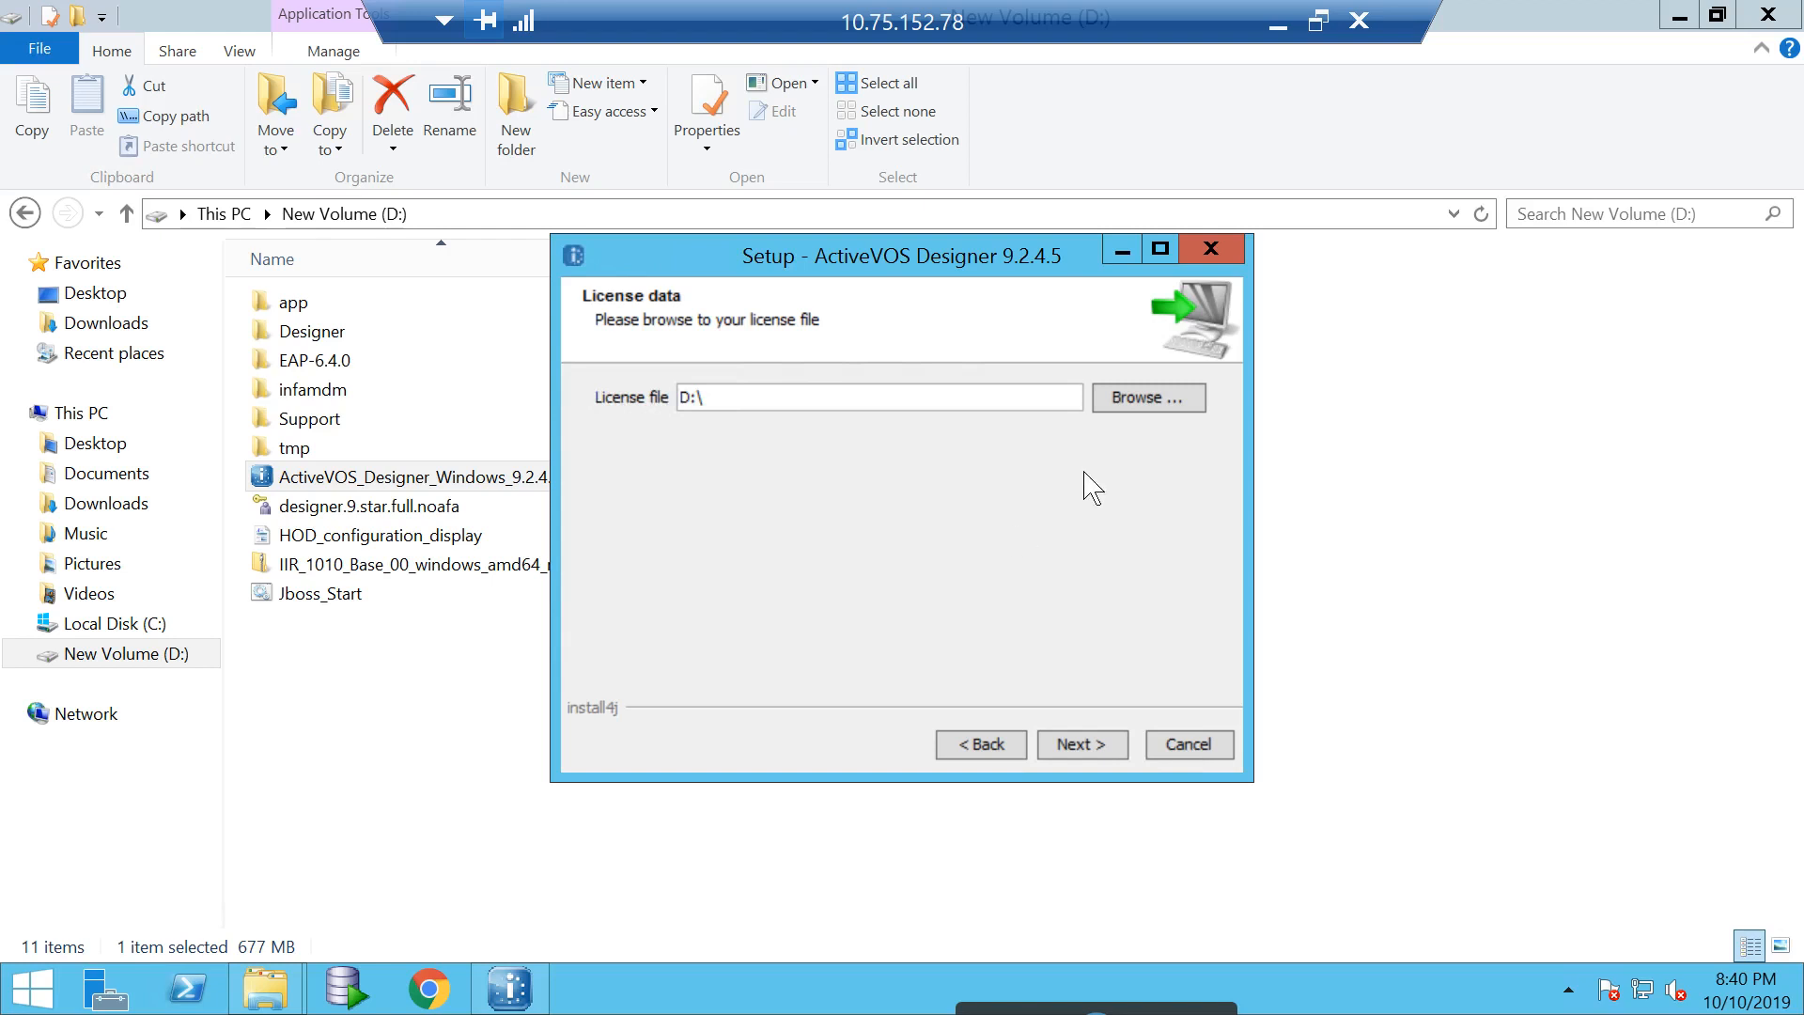
pyautogui.click(1146, 397)
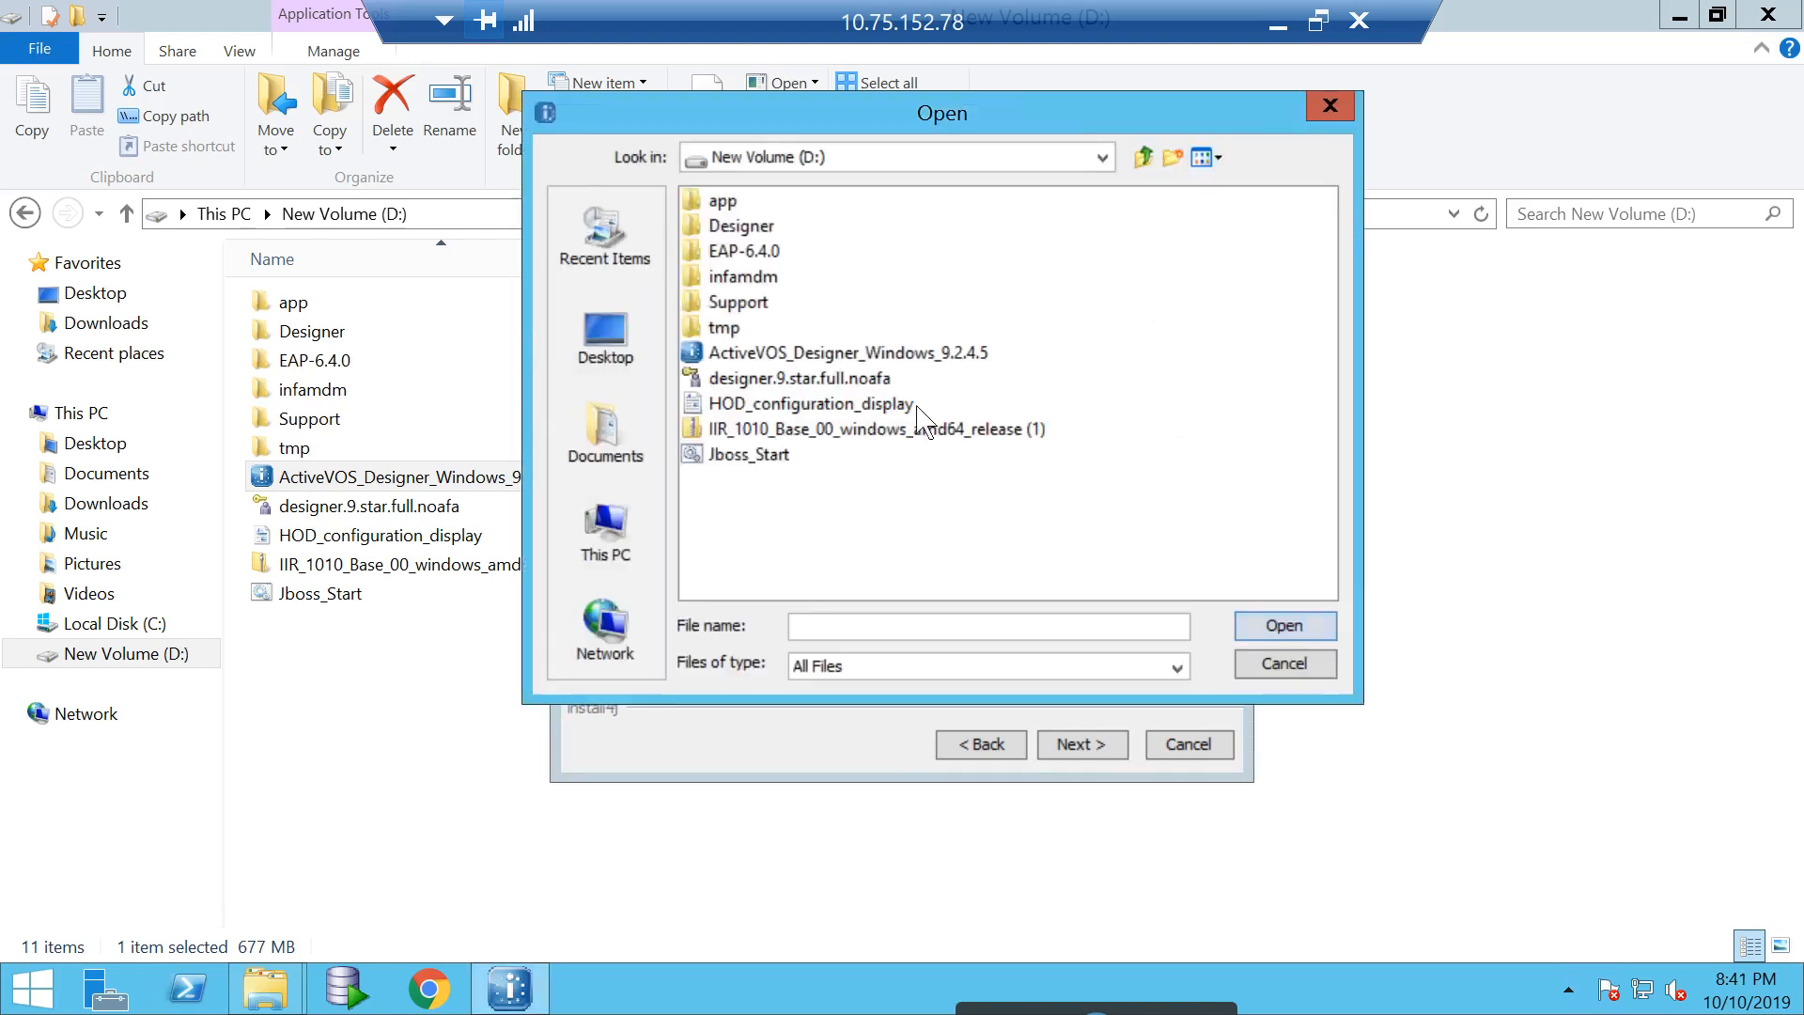
pyautogui.moveTo(782, 377)
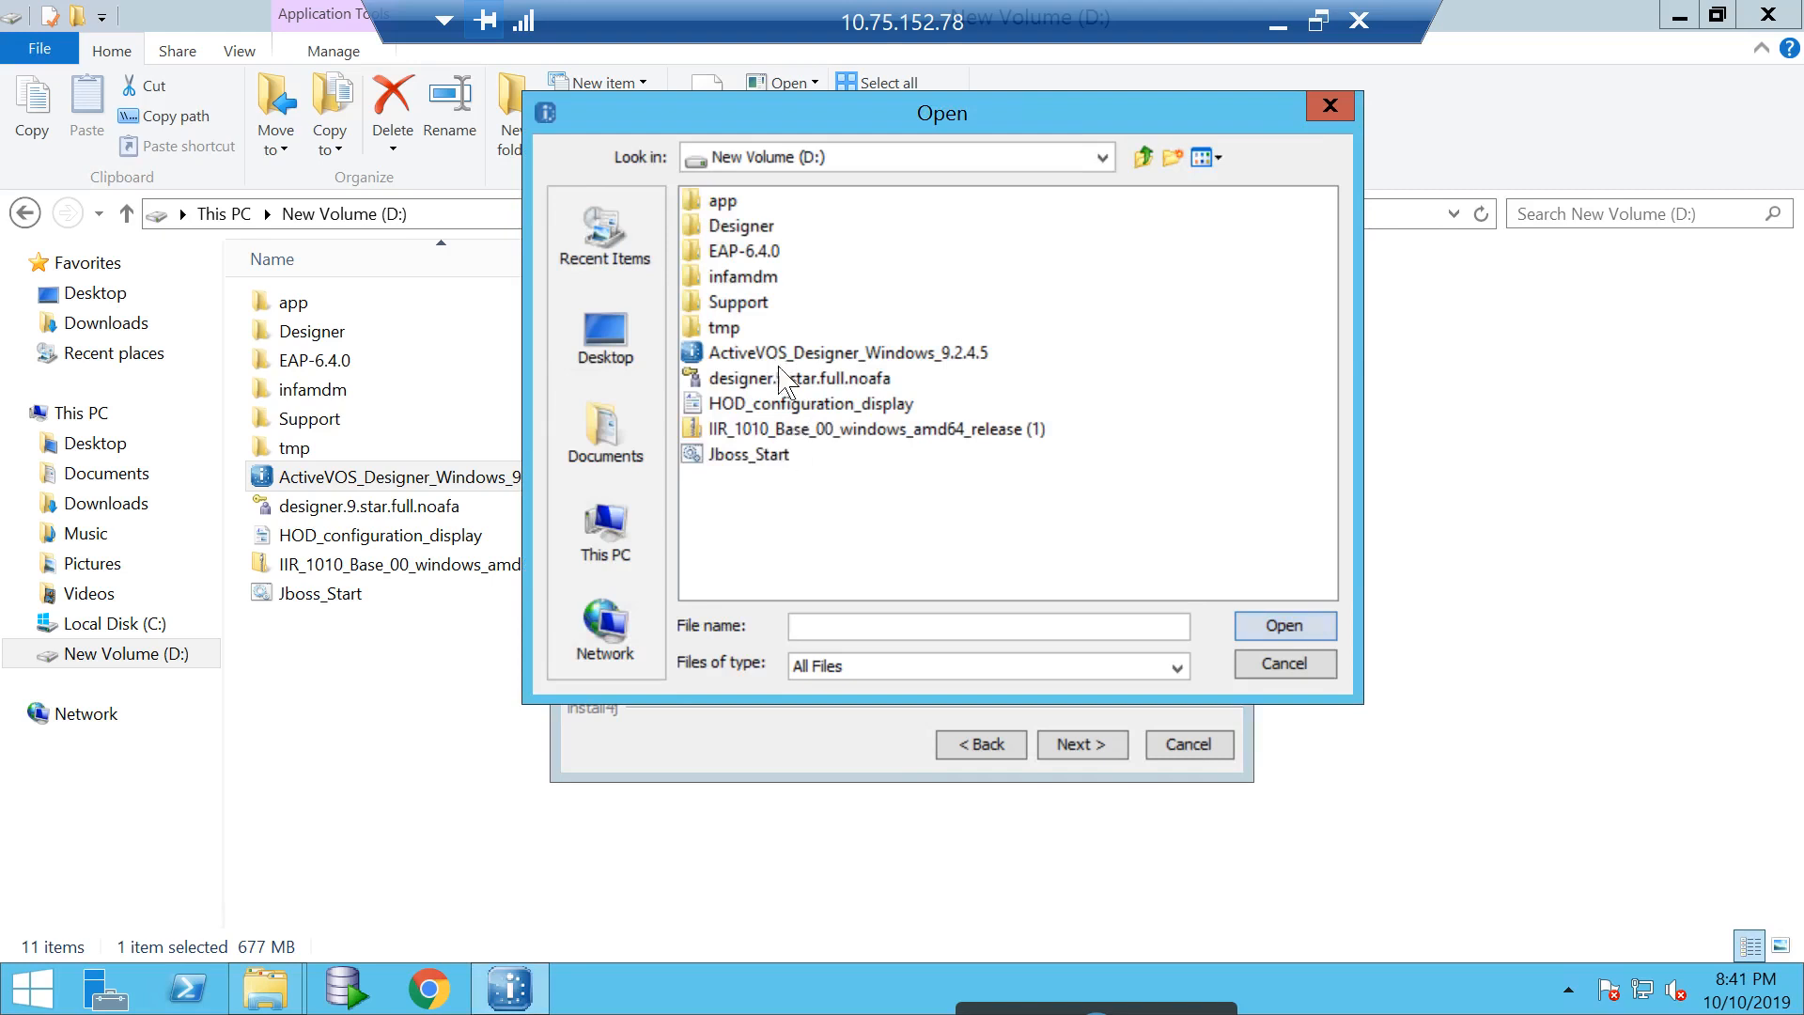
pyautogui.click(1283, 623)
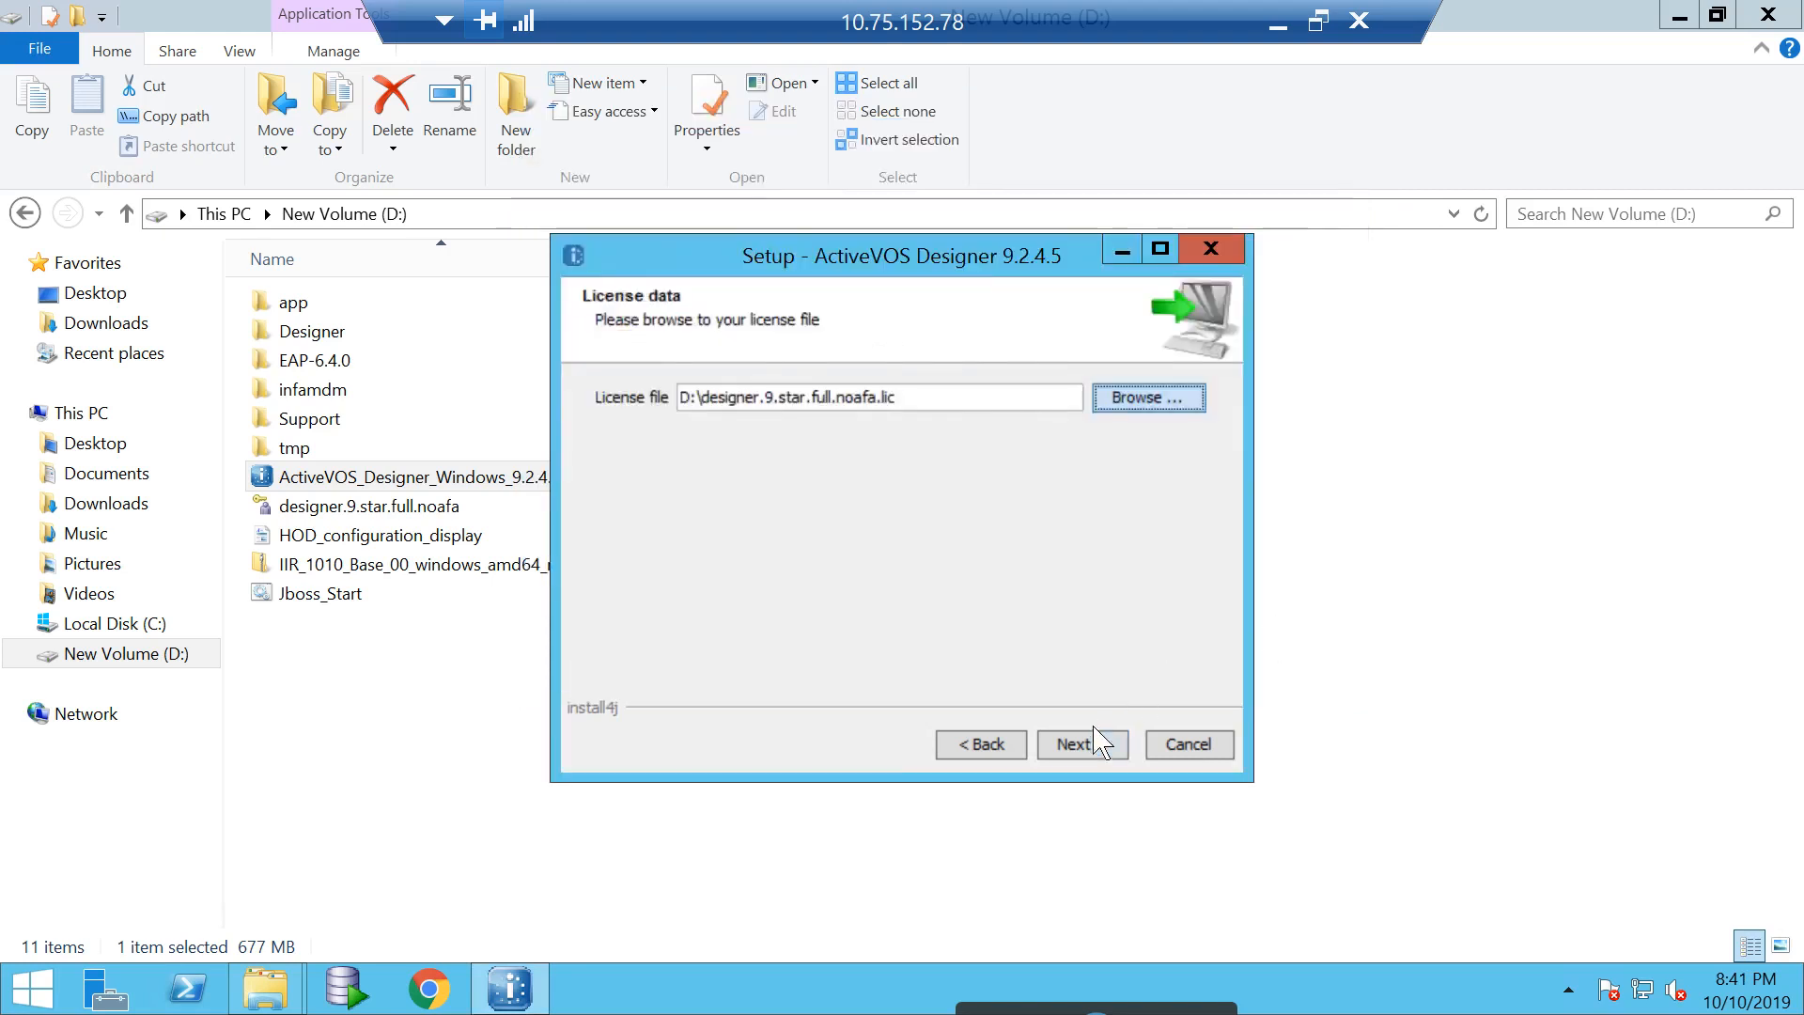
# - Keep both components, change the HTTP port from 8080 to 8081 and continue to the destination step
pyautogui.click(1078, 744)
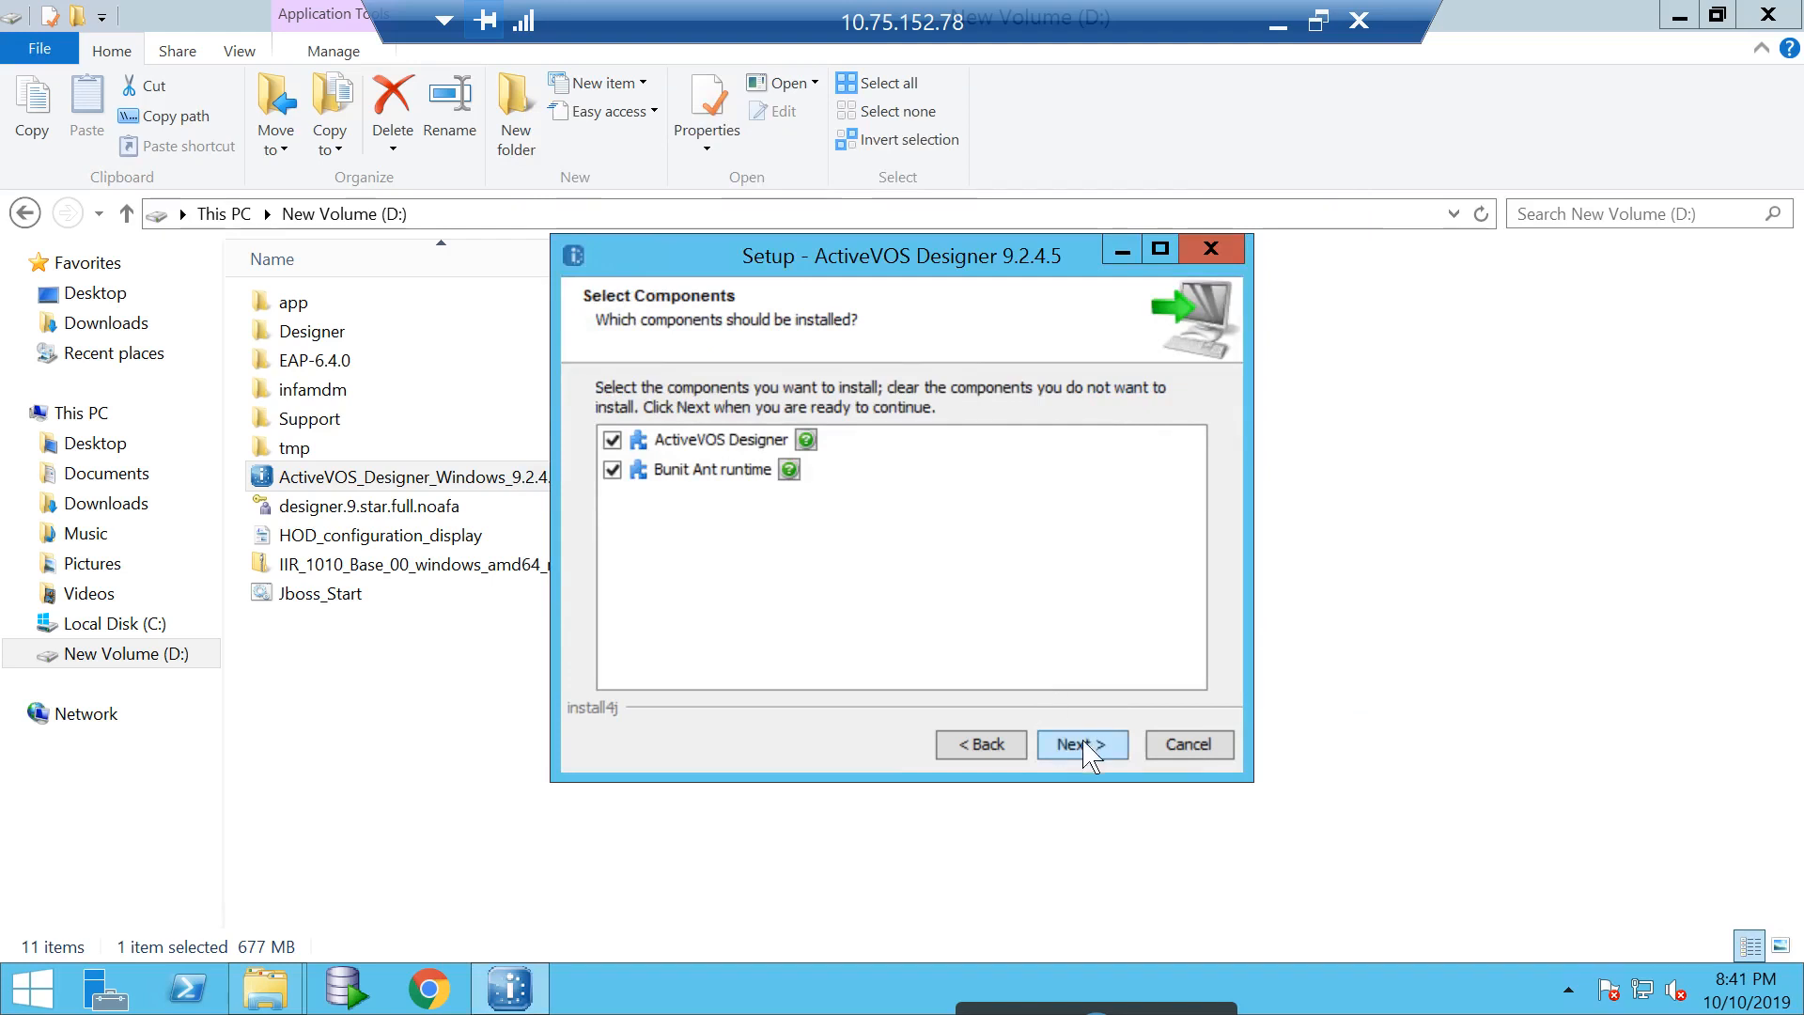
pyautogui.click(1080, 744)
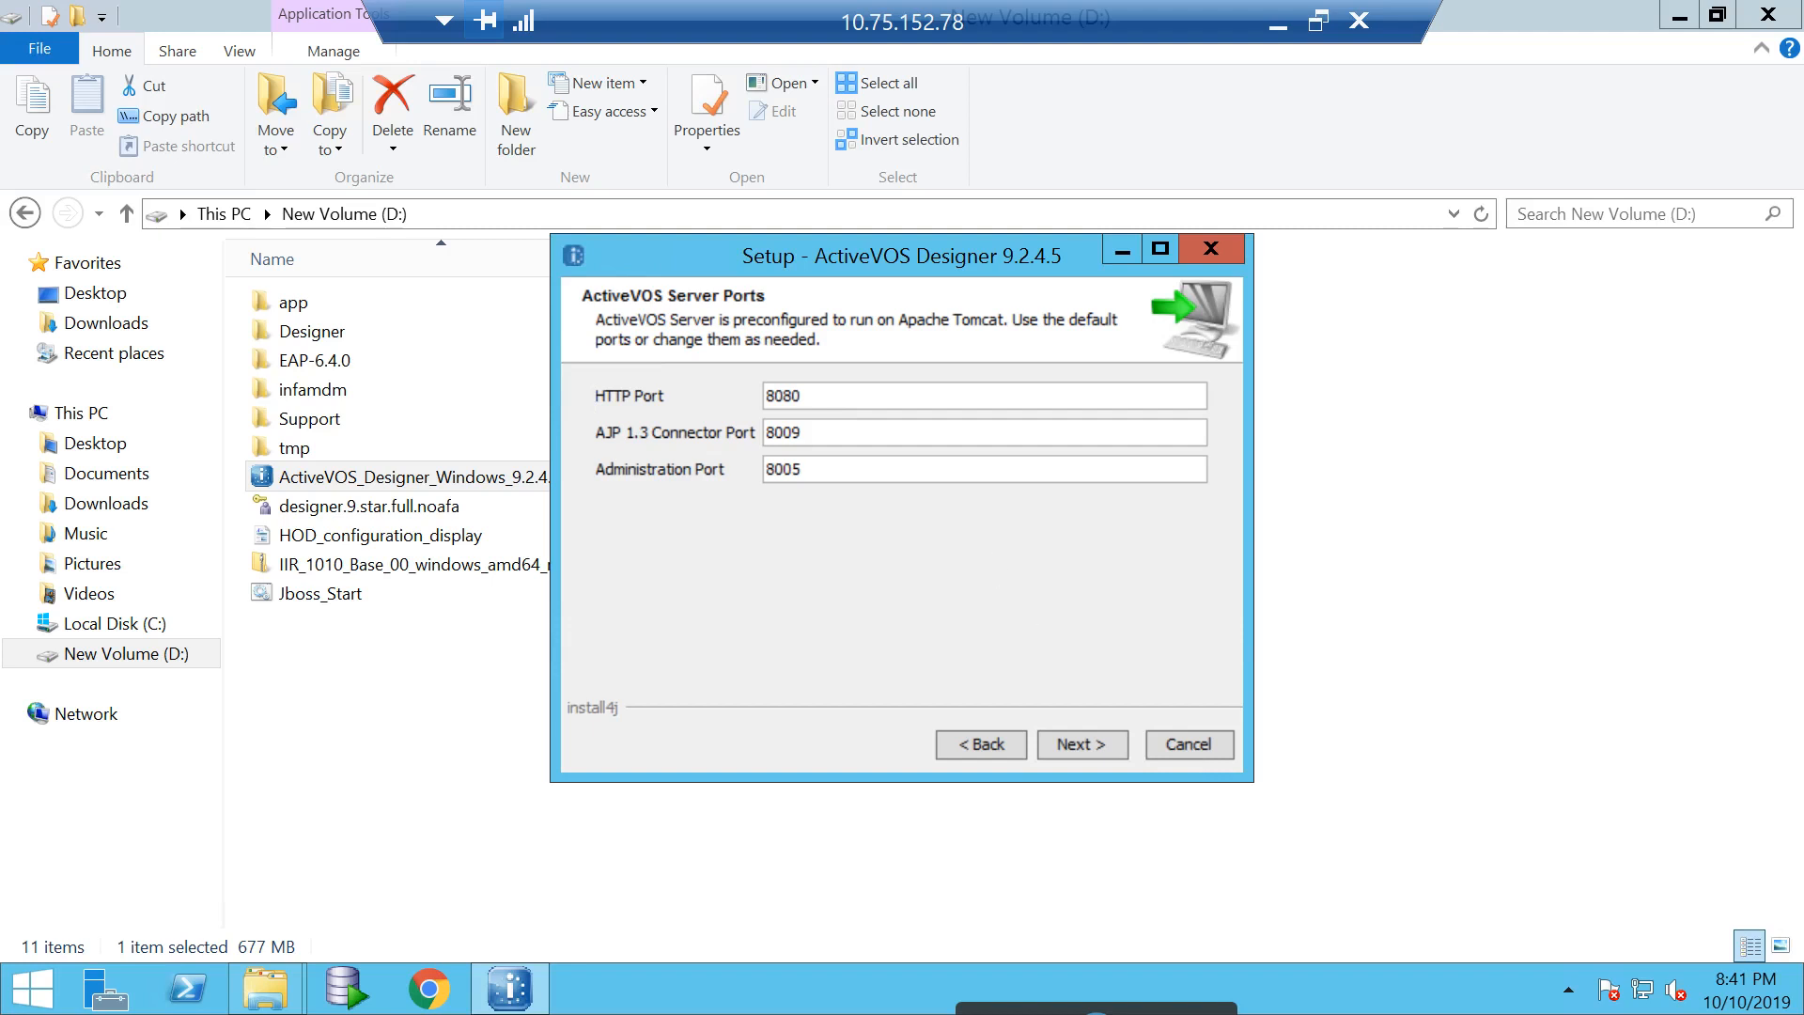
pyautogui.click(983, 397)
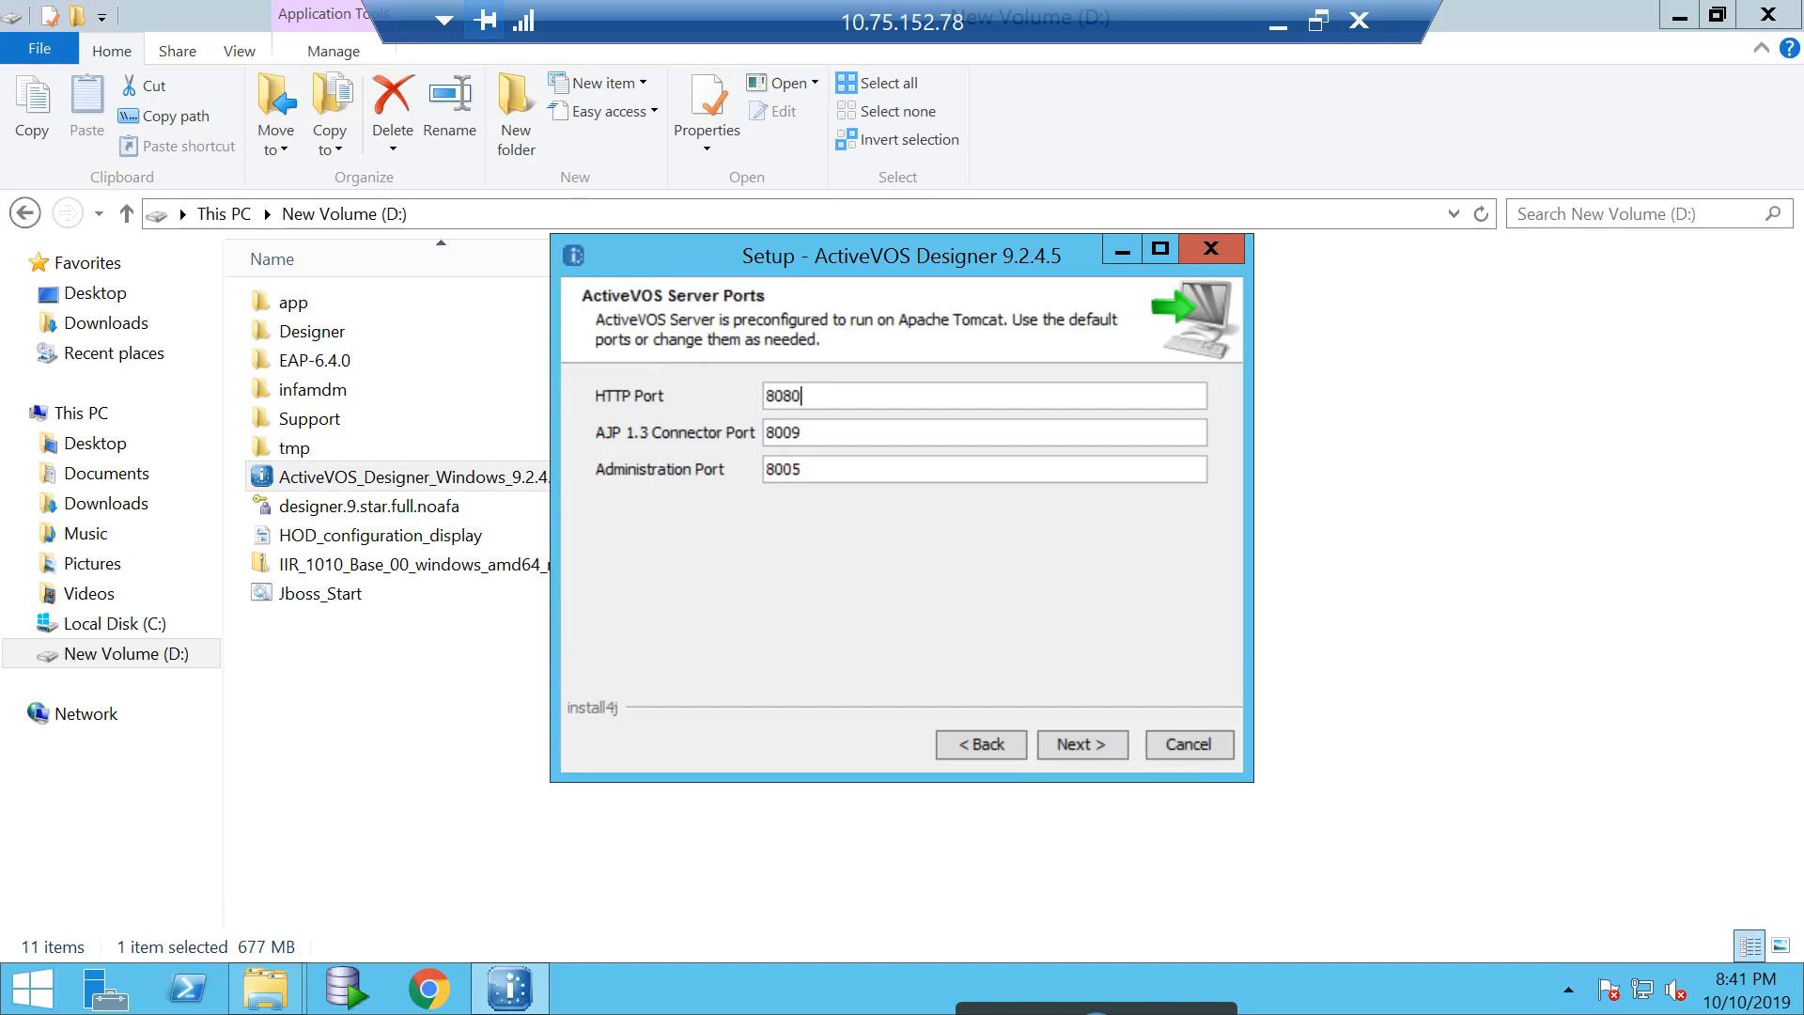
pyautogui.write('1')
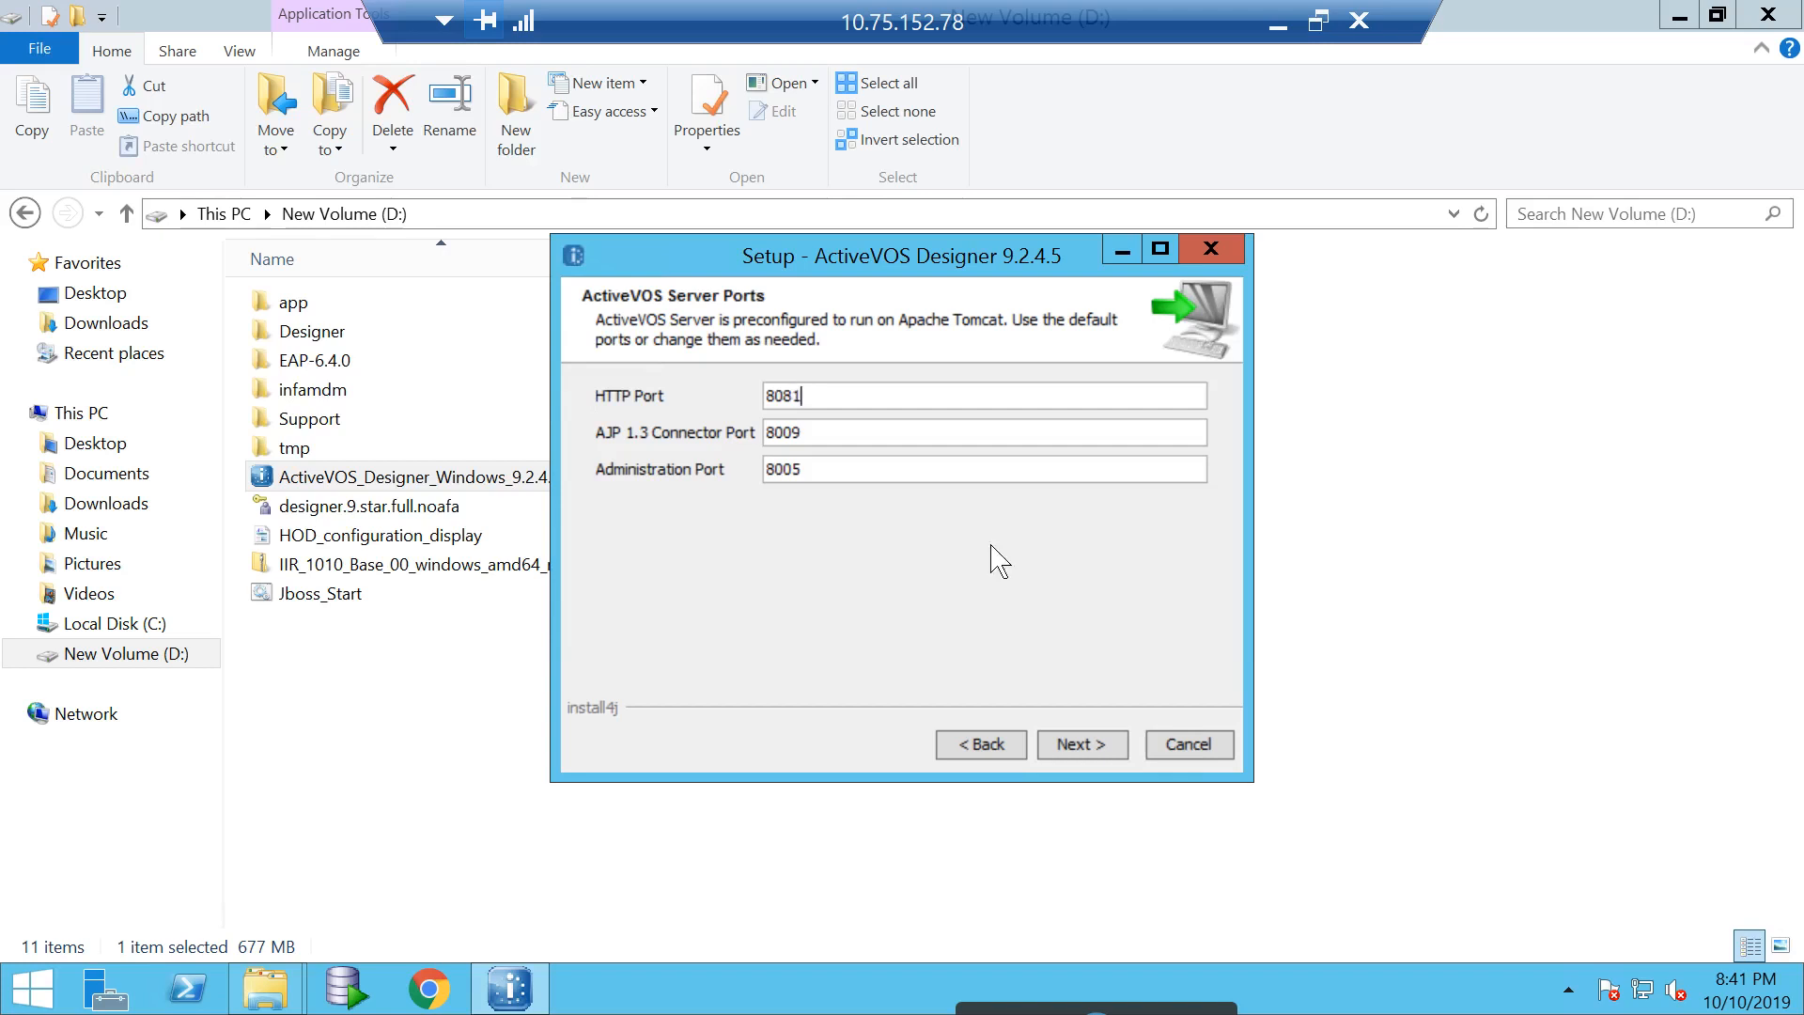
pyautogui.click(1079, 744)
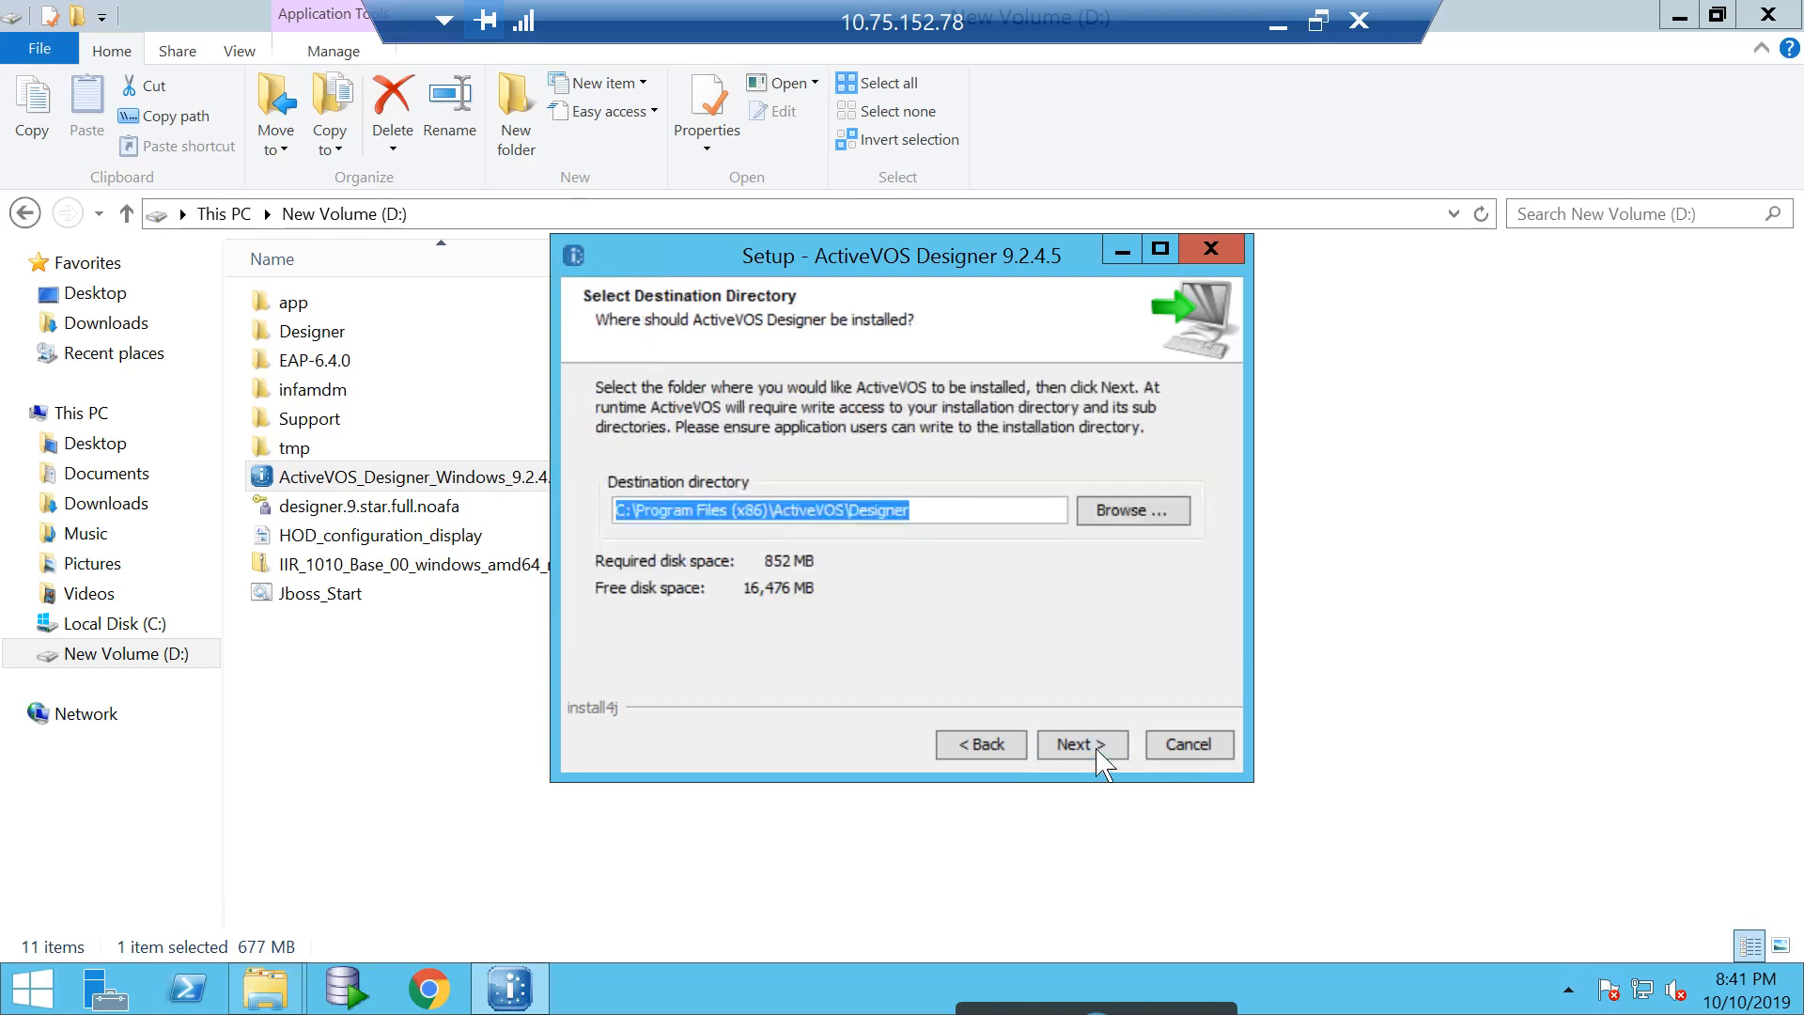
pyautogui.moveTo(1012, 607)
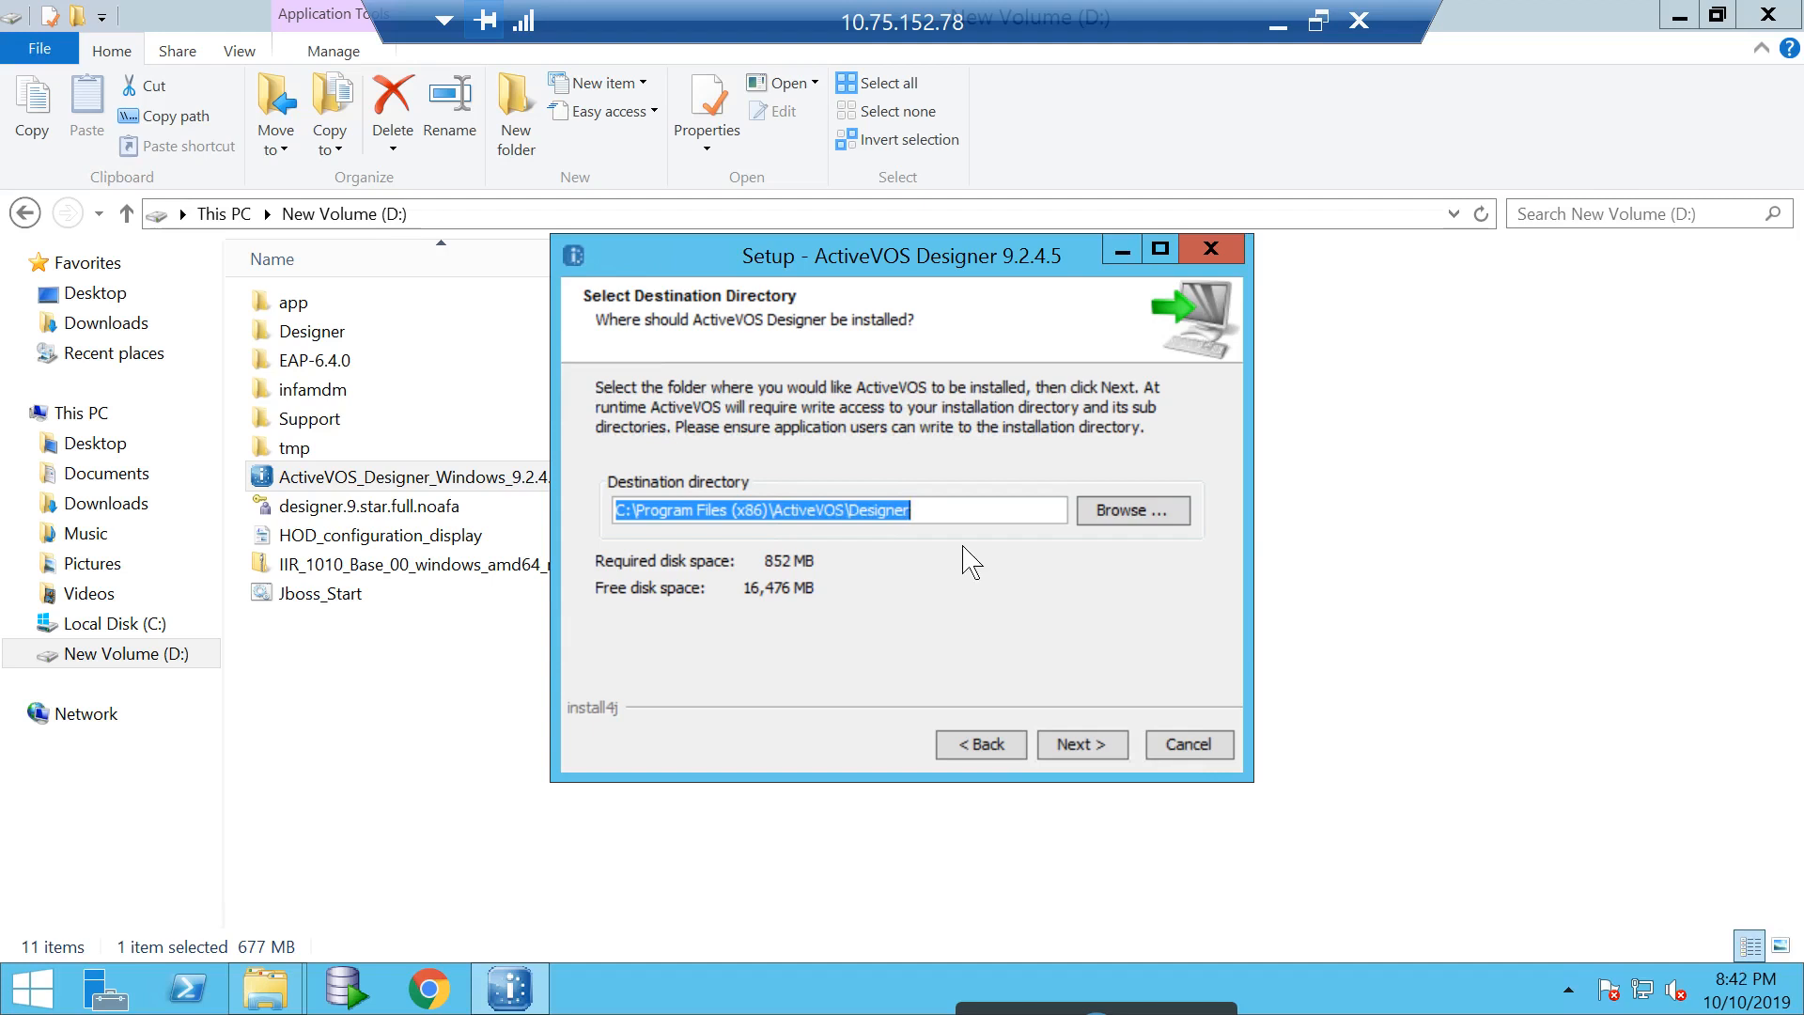
# - Set the installation destination to D:\Designer2 and continue
pyautogui.click(1131, 509)
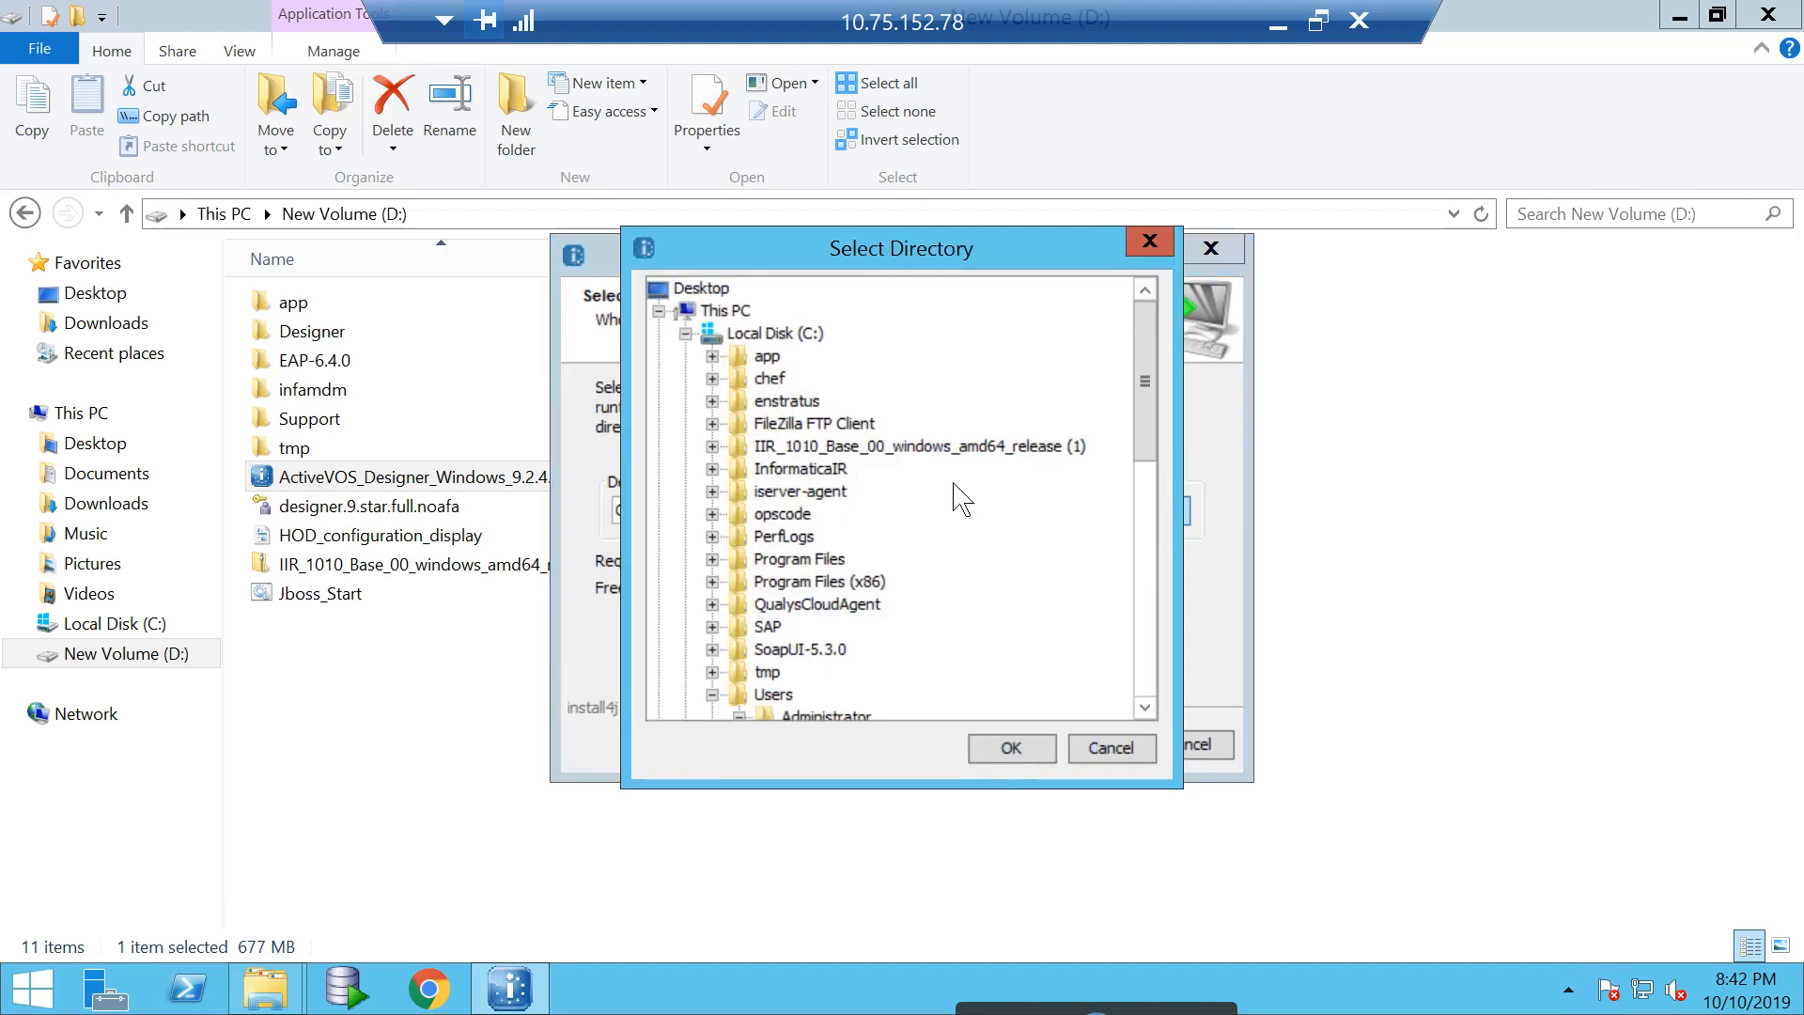
pyautogui.scroll(-3)
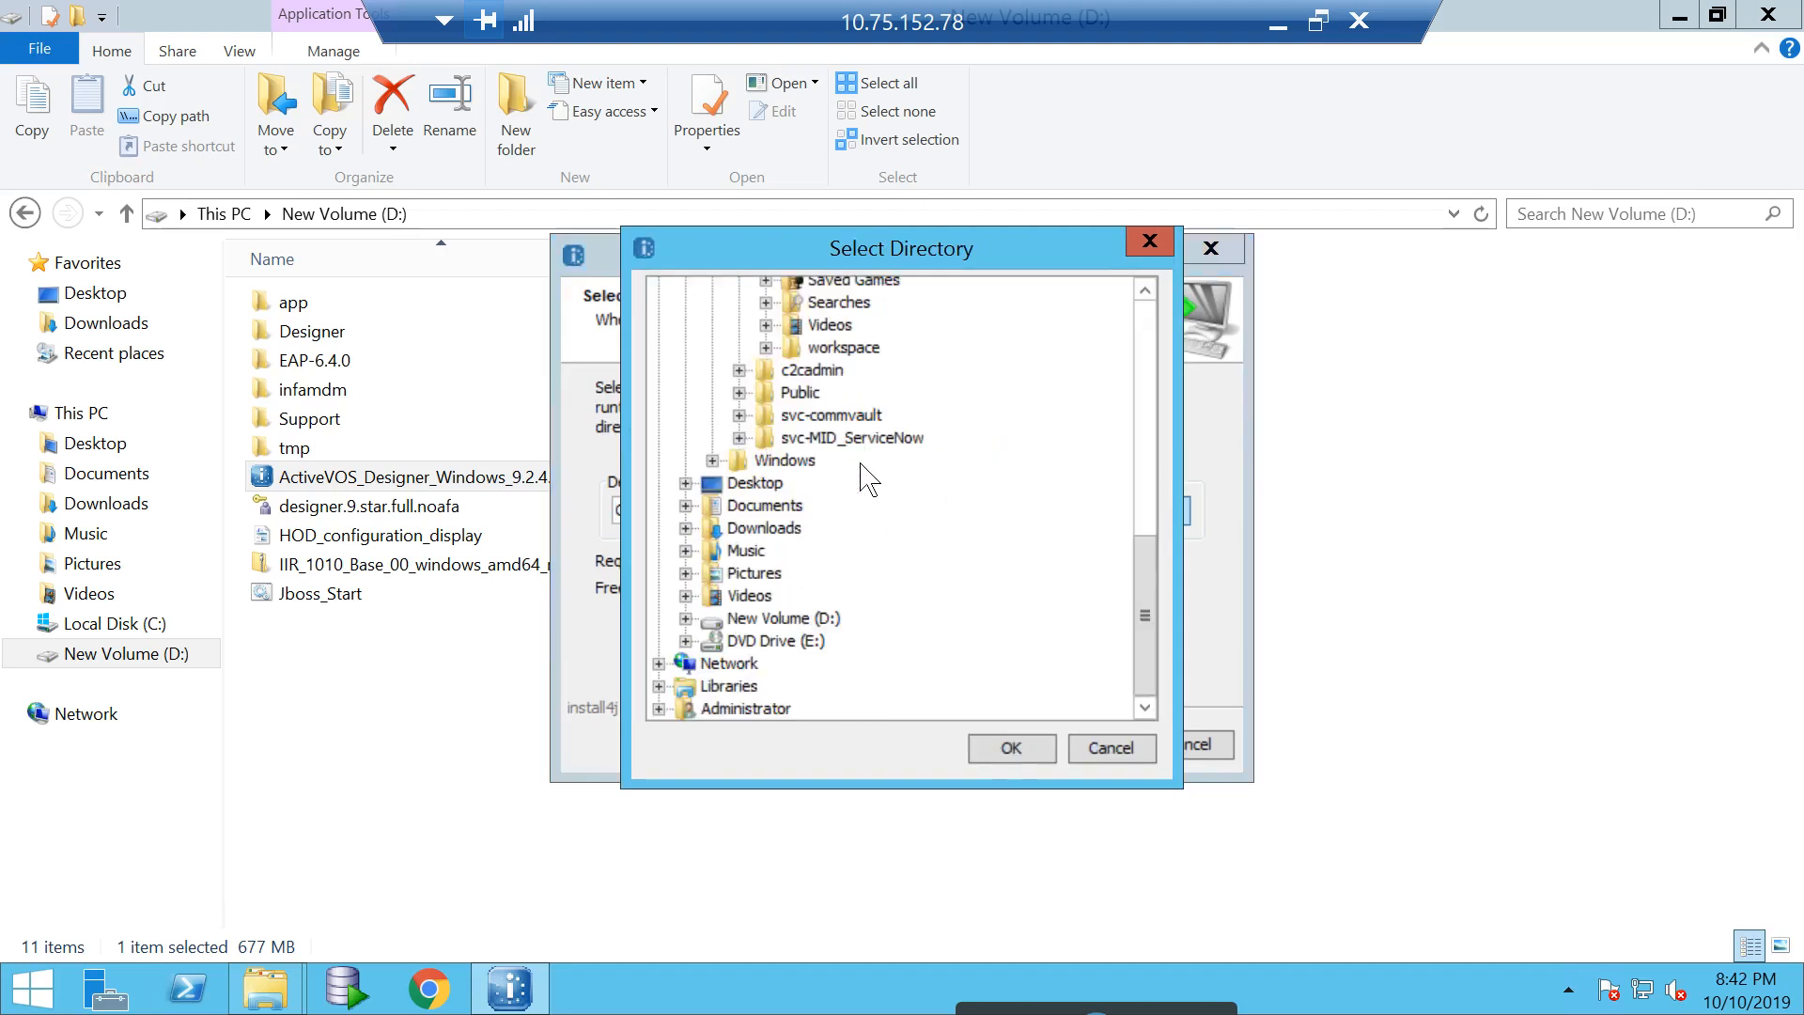
pyautogui.click(1009, 746)
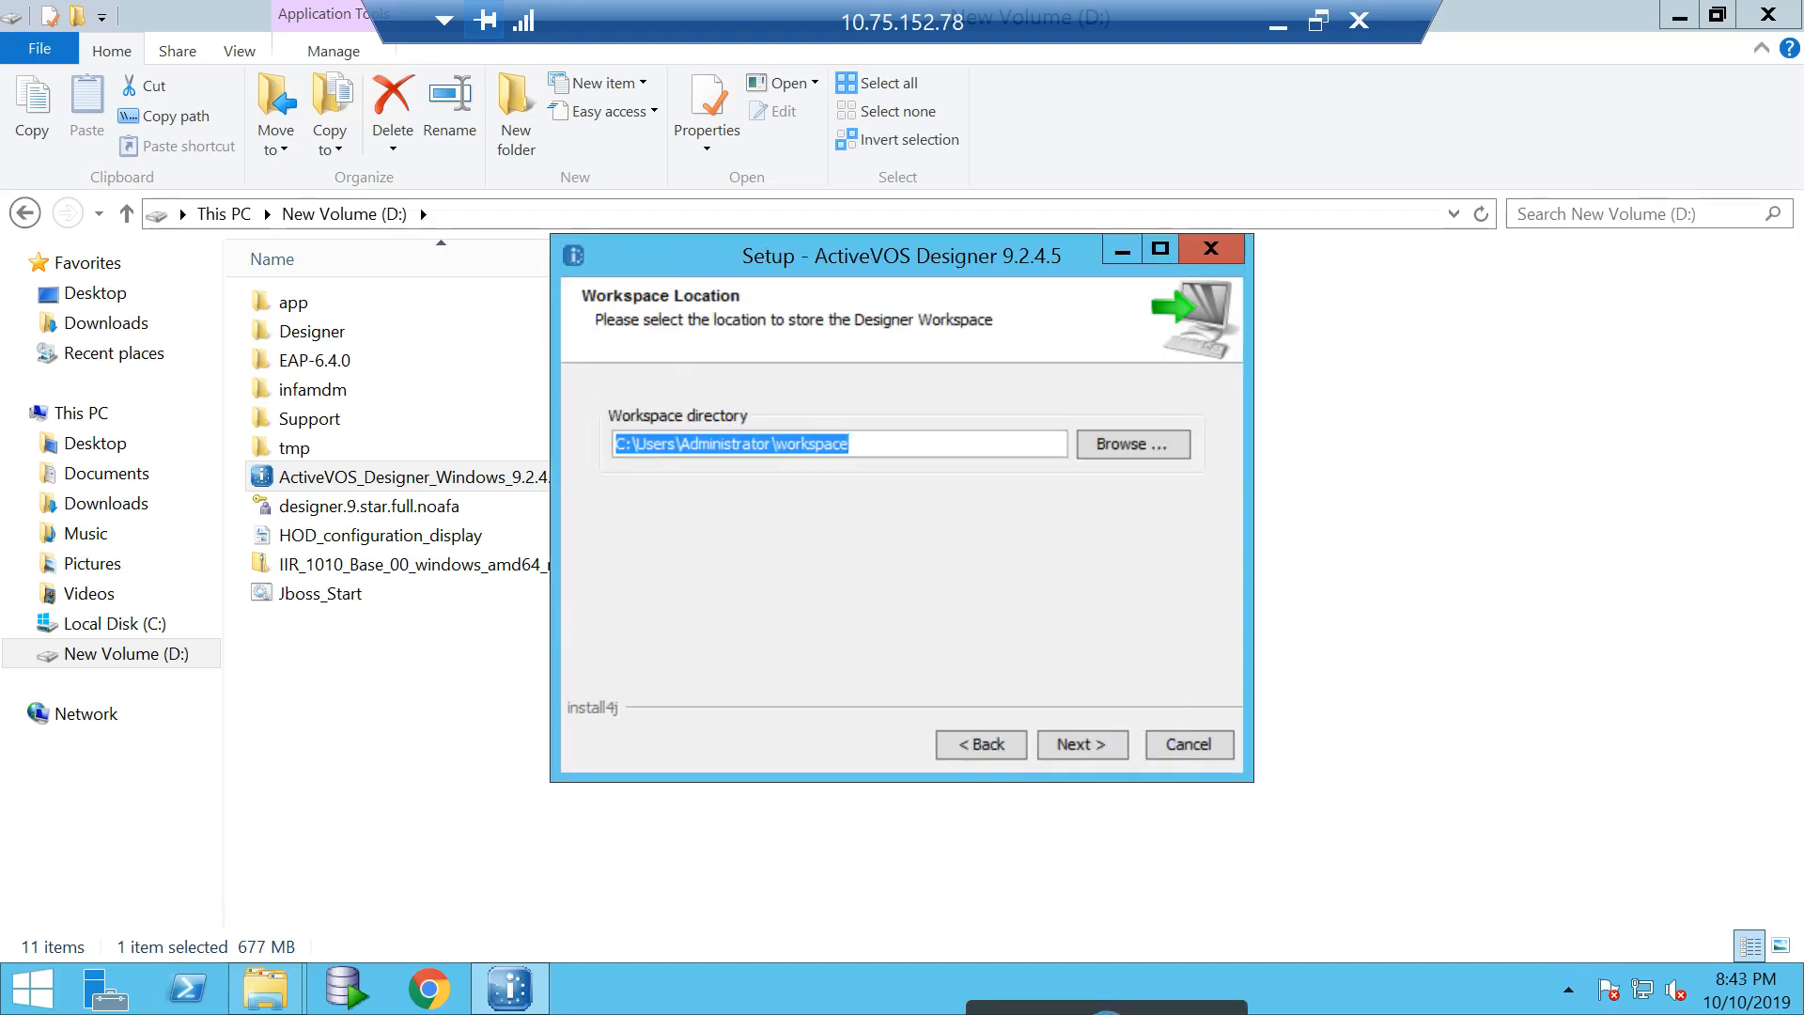
pyautogui.click(1079, 744)
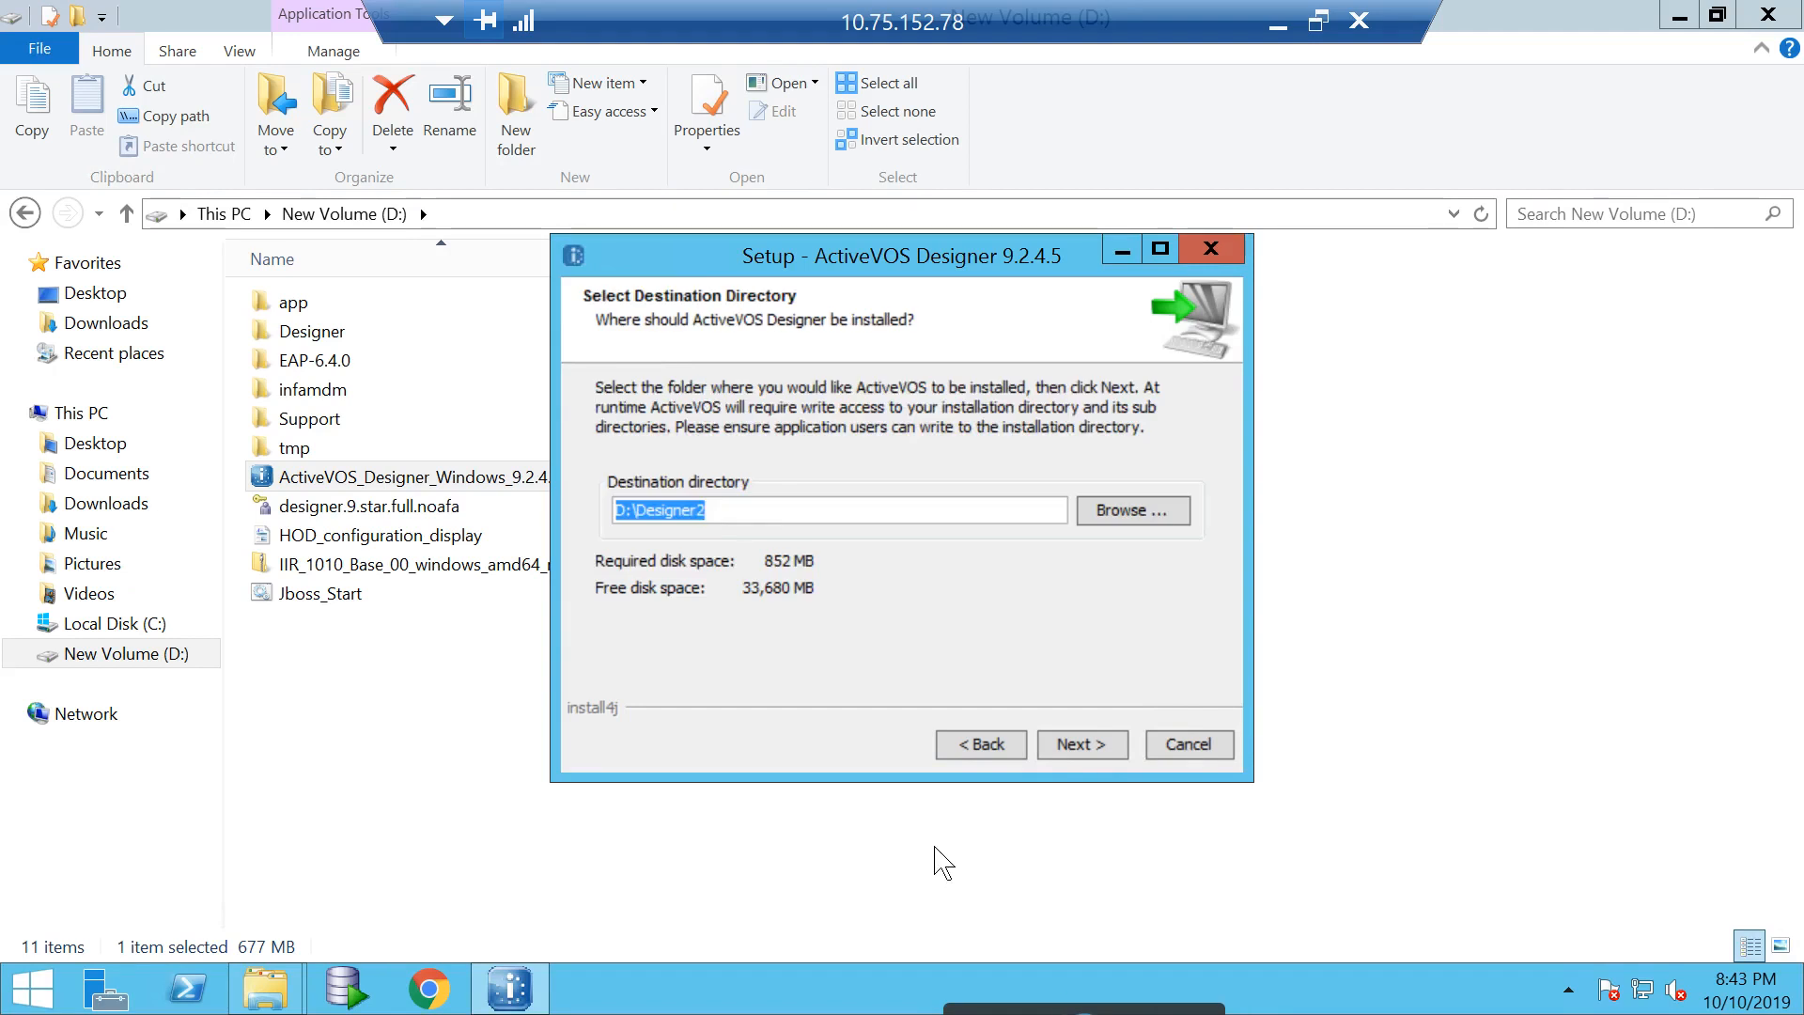
pyautogui.click(1078, 744)
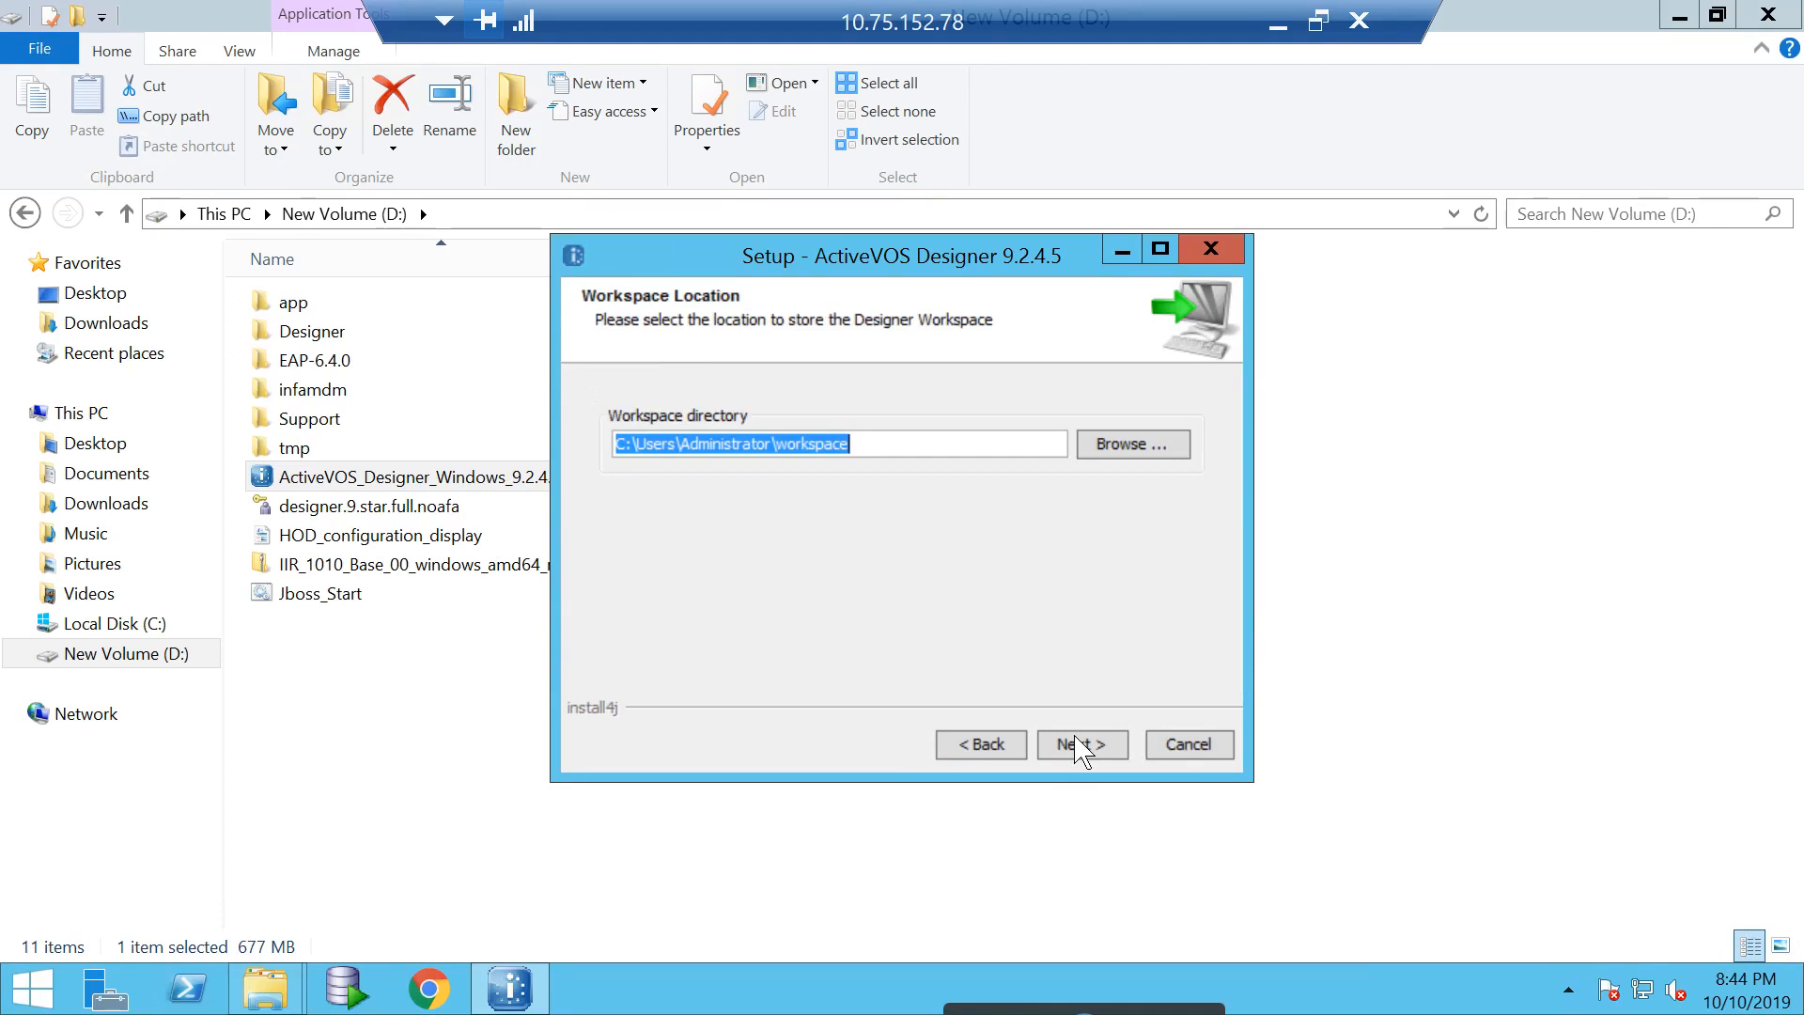
pyautogui.moveTo(904, 514)
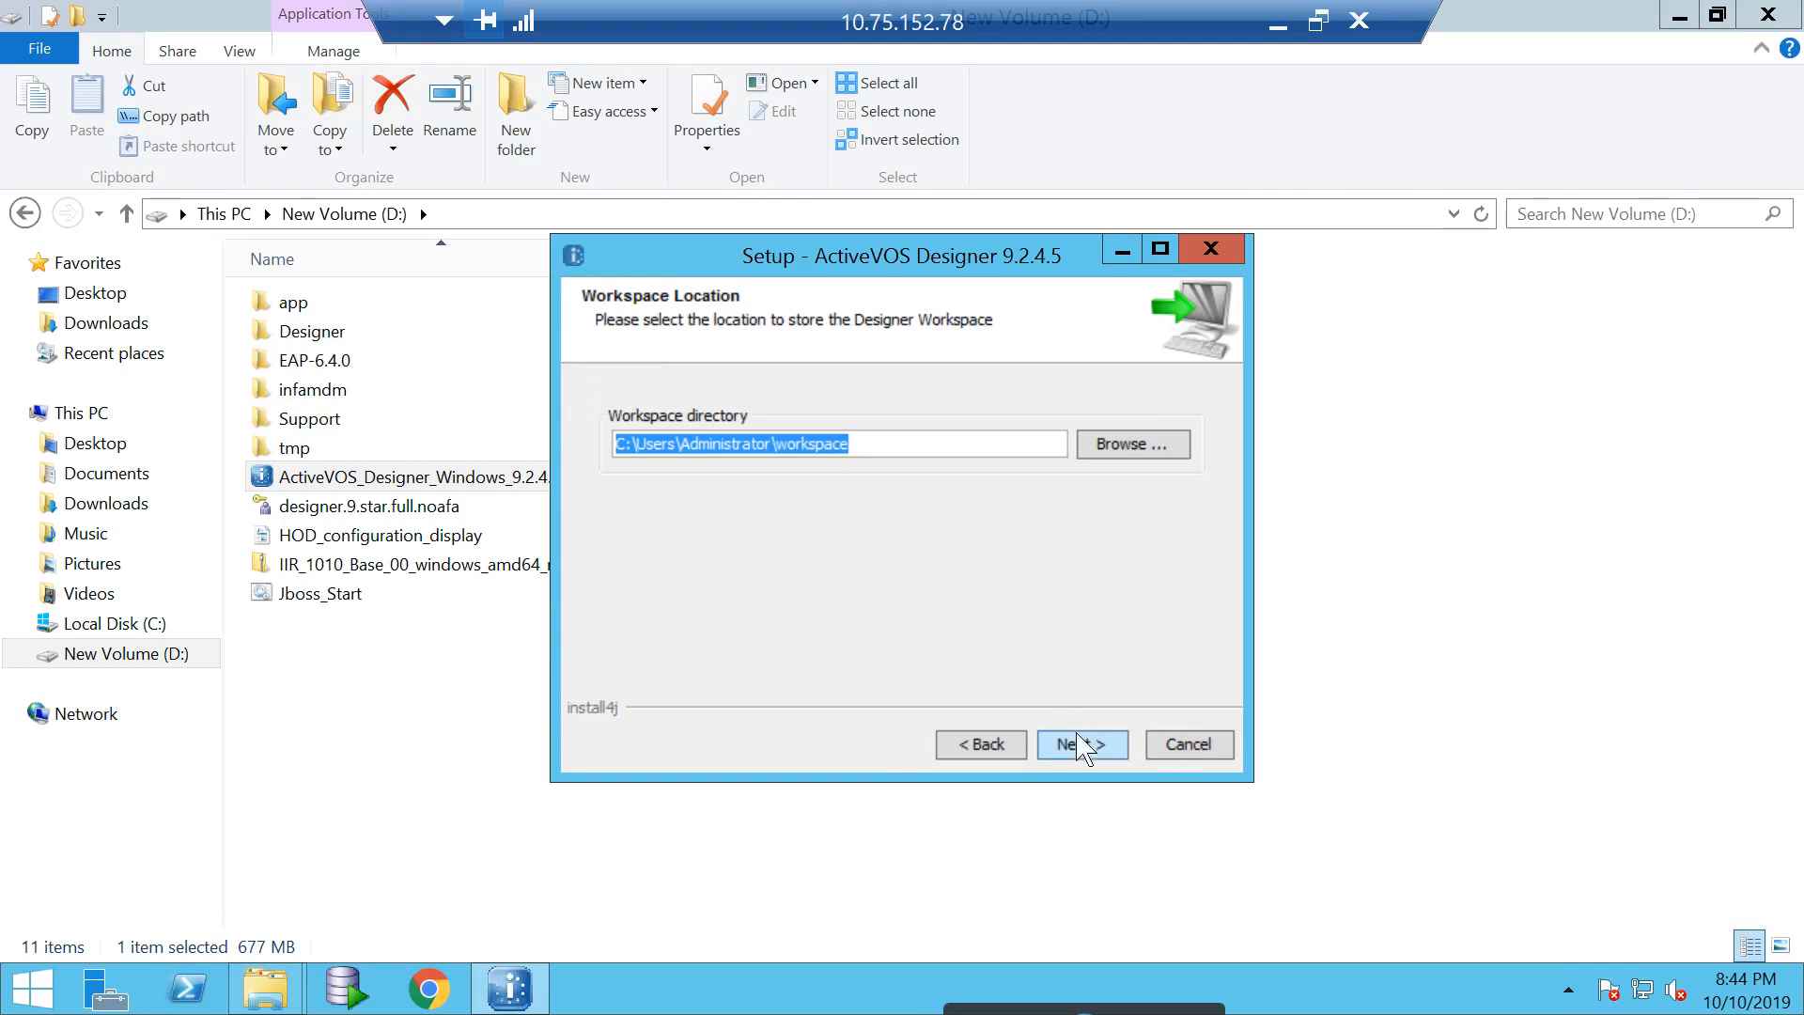
# - Keep the default workspace and the ActiveVOS\Designer Start Menu folder, reaching the additional tasks step
pyautogui.click(1080, 744)
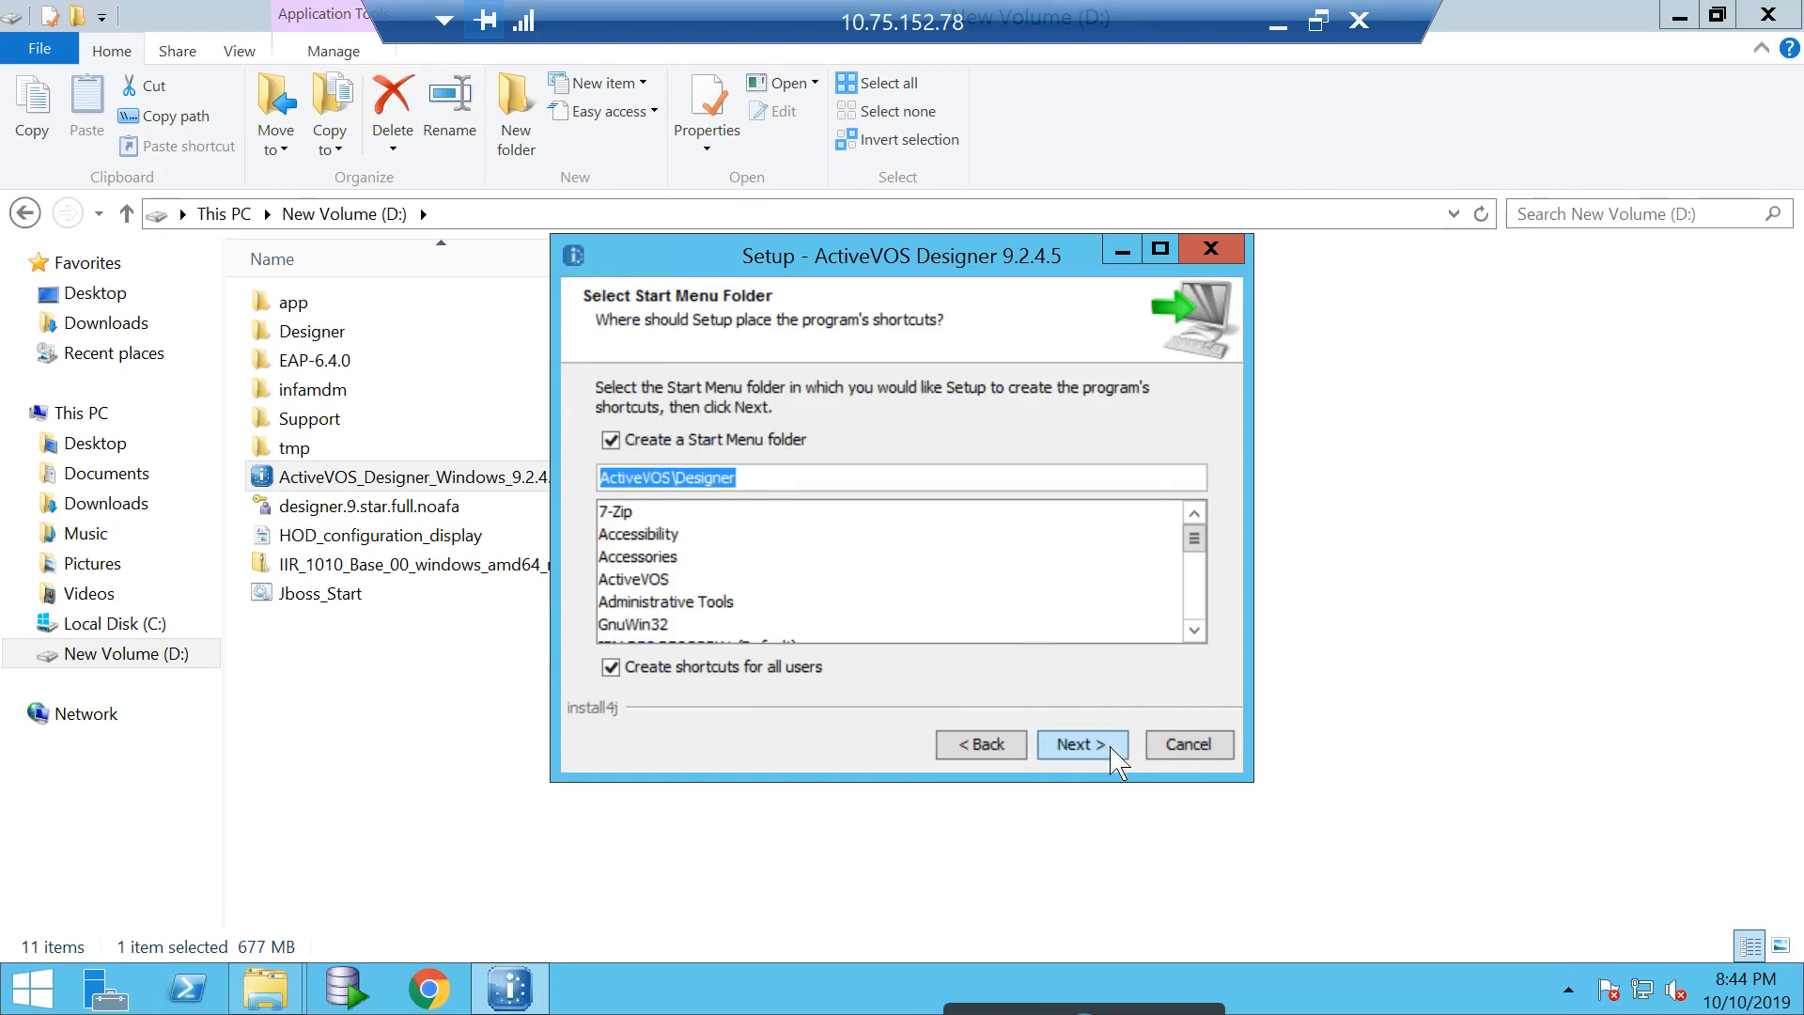
pyautogui.click(1079, 745)
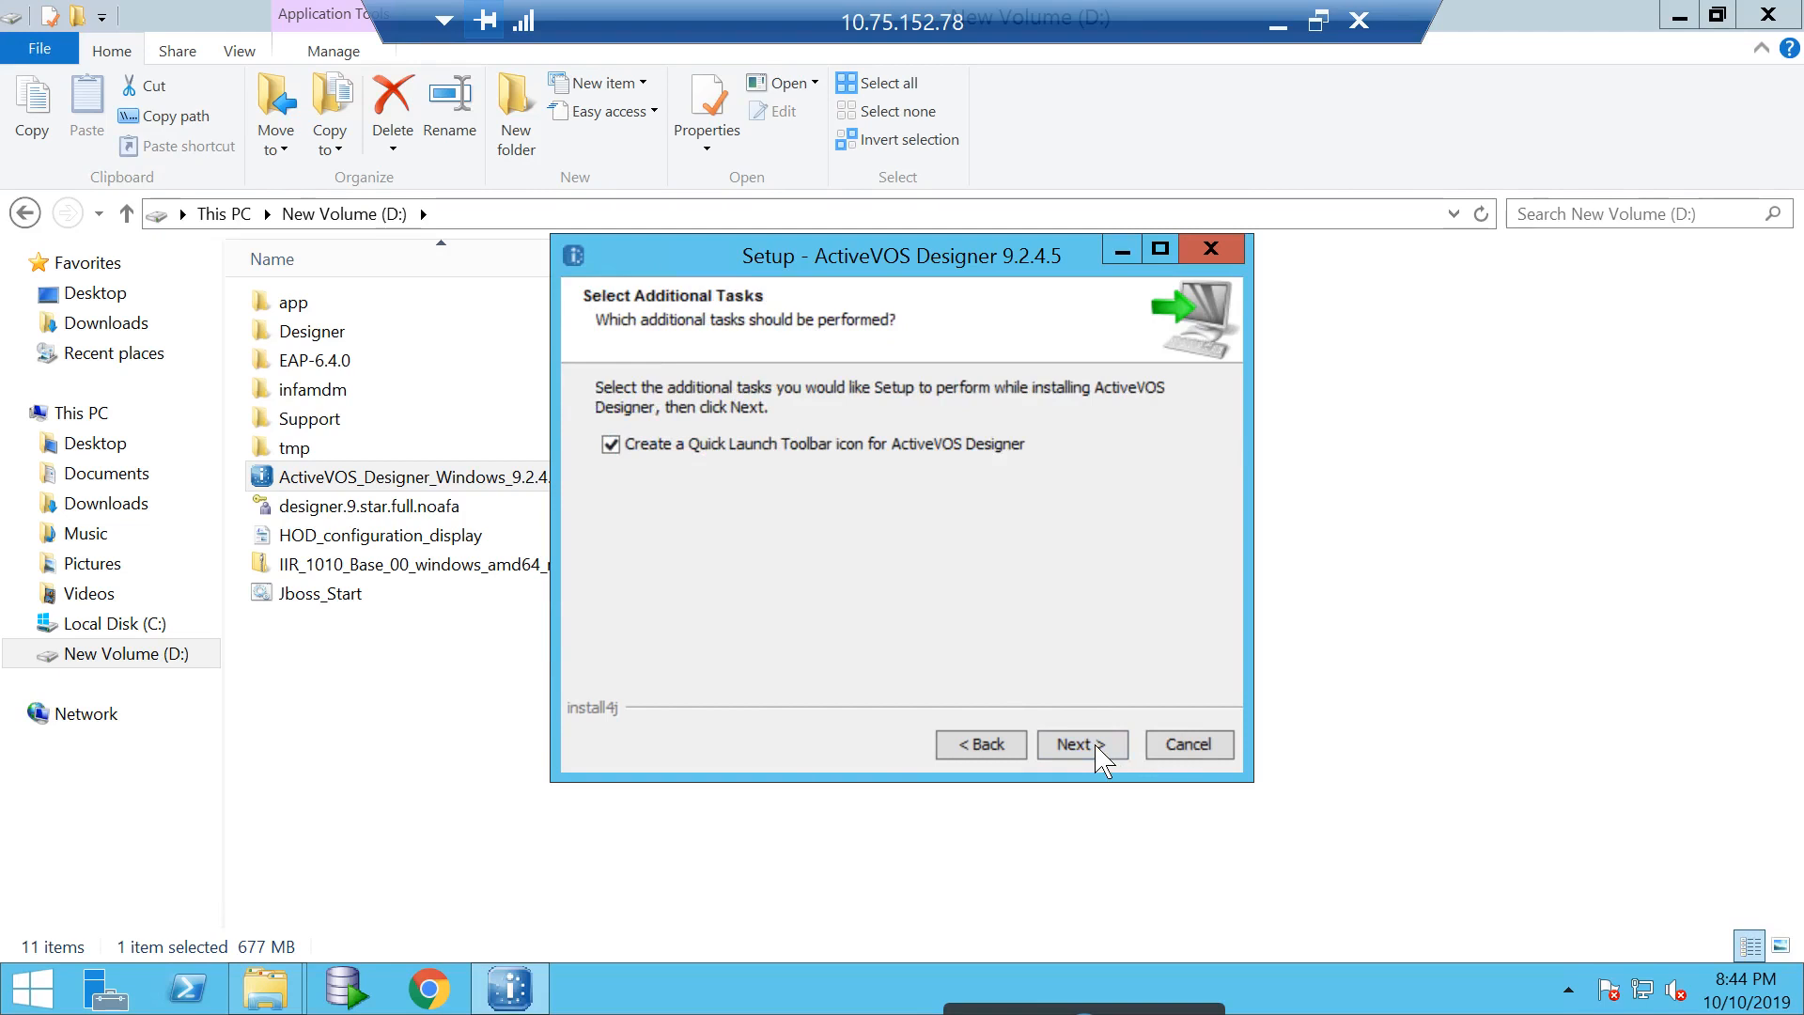
# - Keep the Quick Launch icon and run the installation until setup reports completion
pyautogui.click(1078, 744)
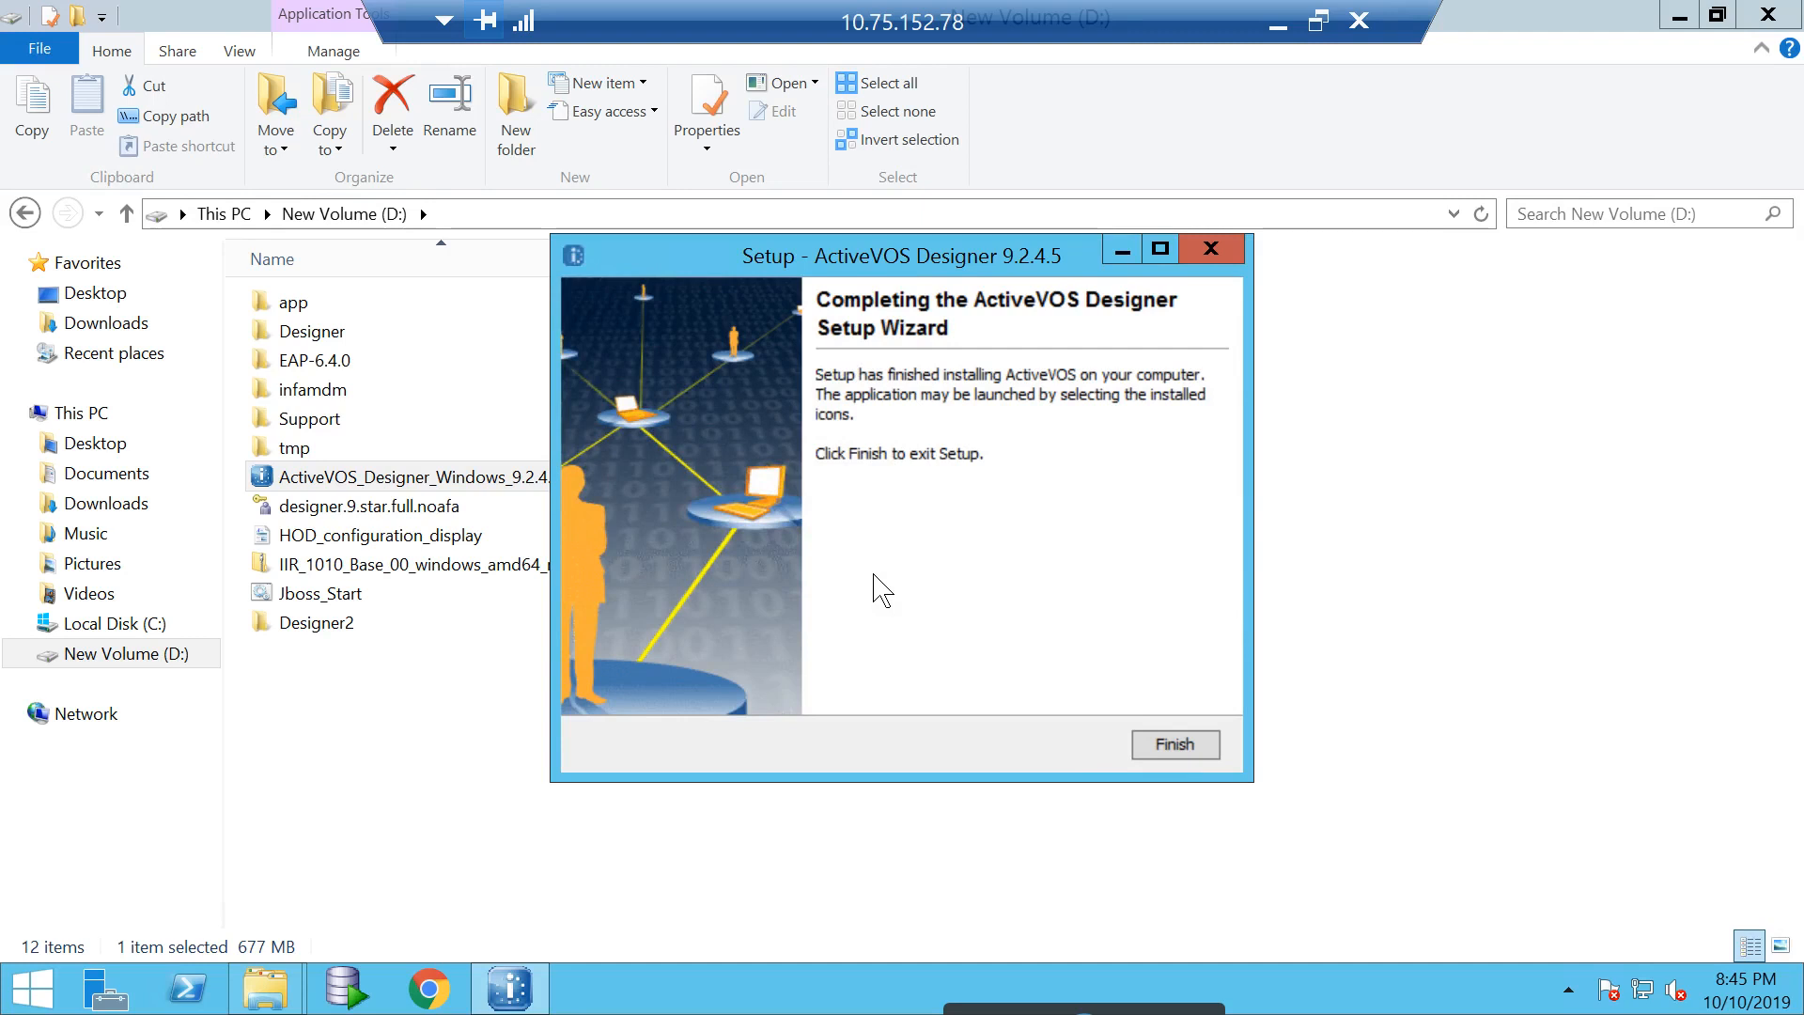
pyautogui.moveTo(928, 622)
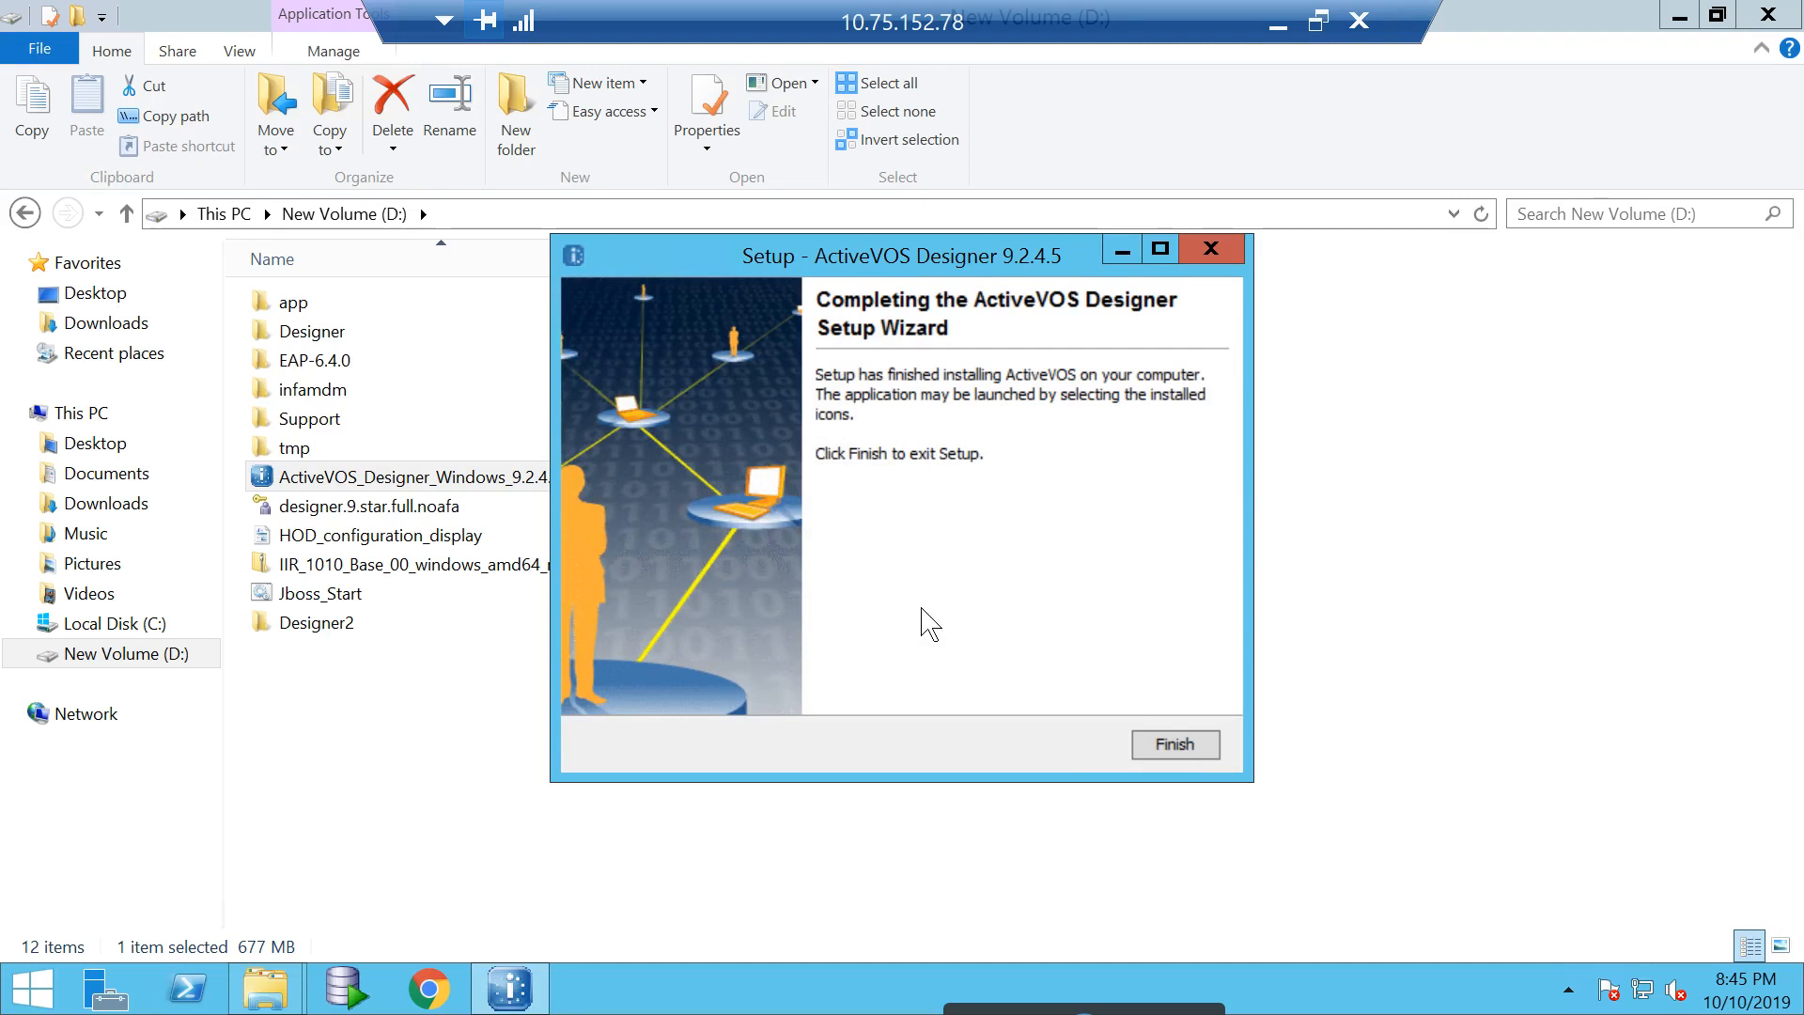
# - Finish setup, search the Start screen for 'designer' and launch ActiveVOS Designer
pyautogui.click(1173, 744)
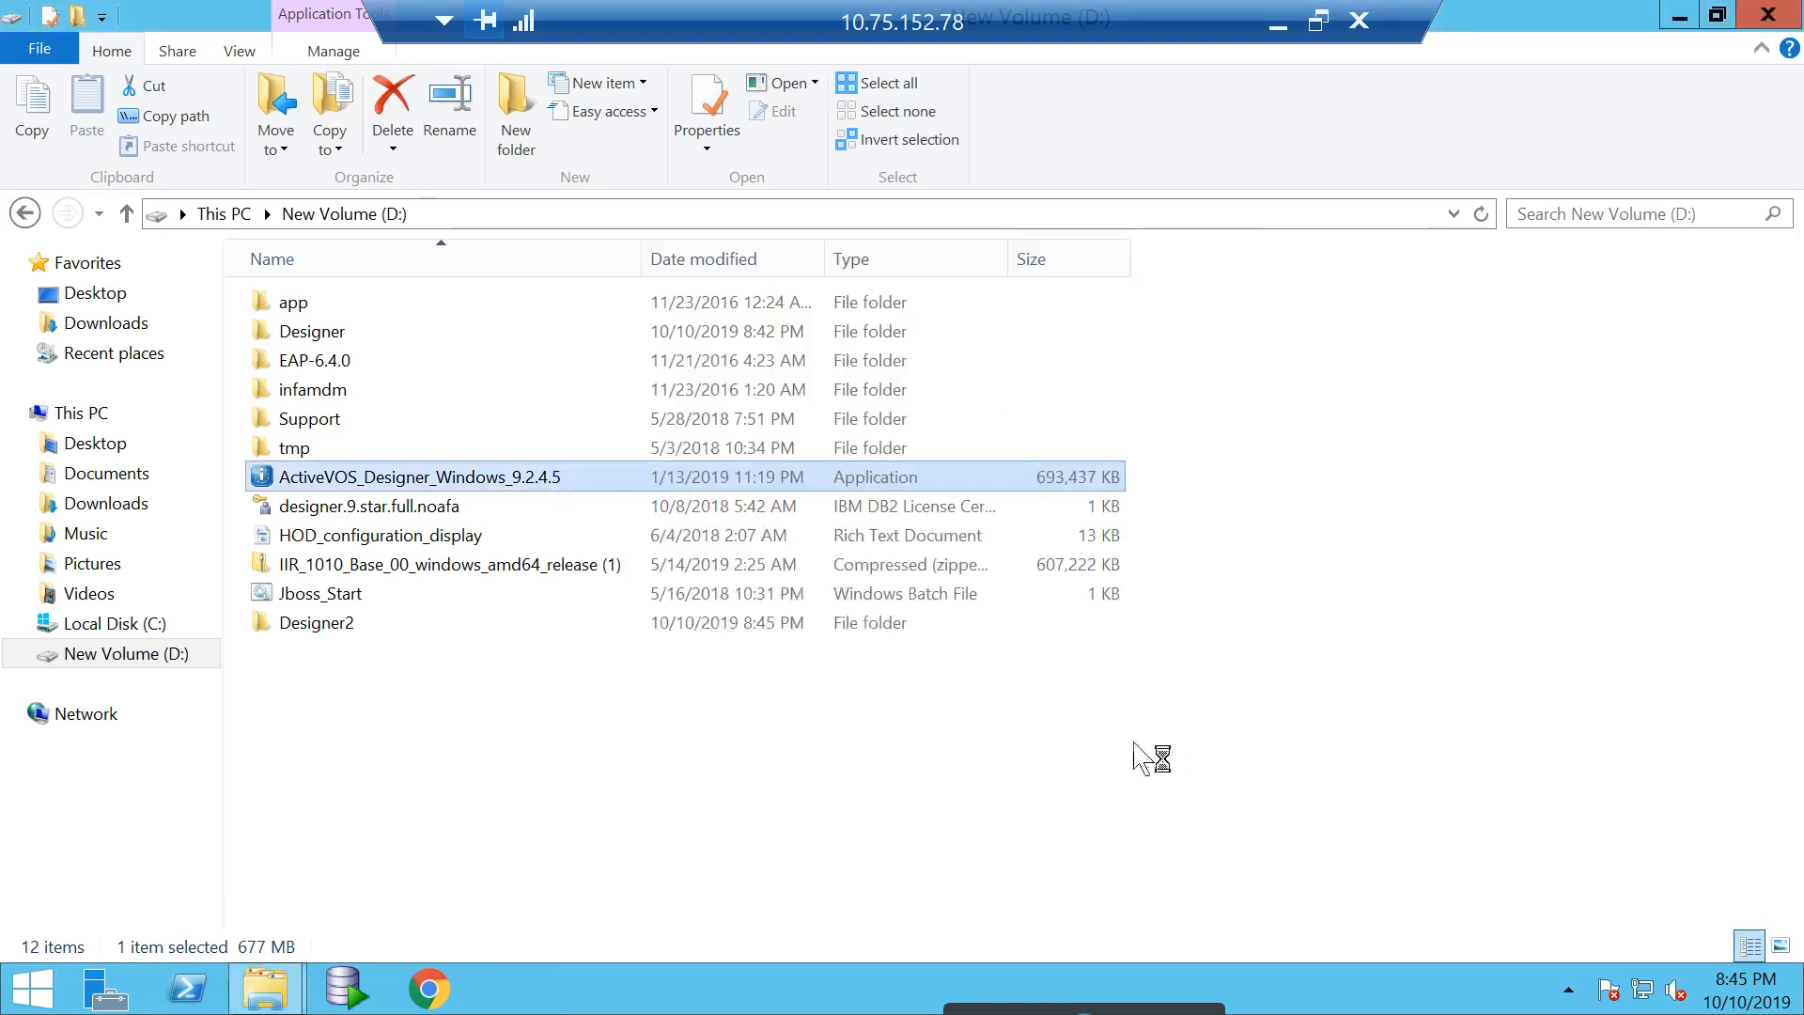
pyautogui.click(28, 988)
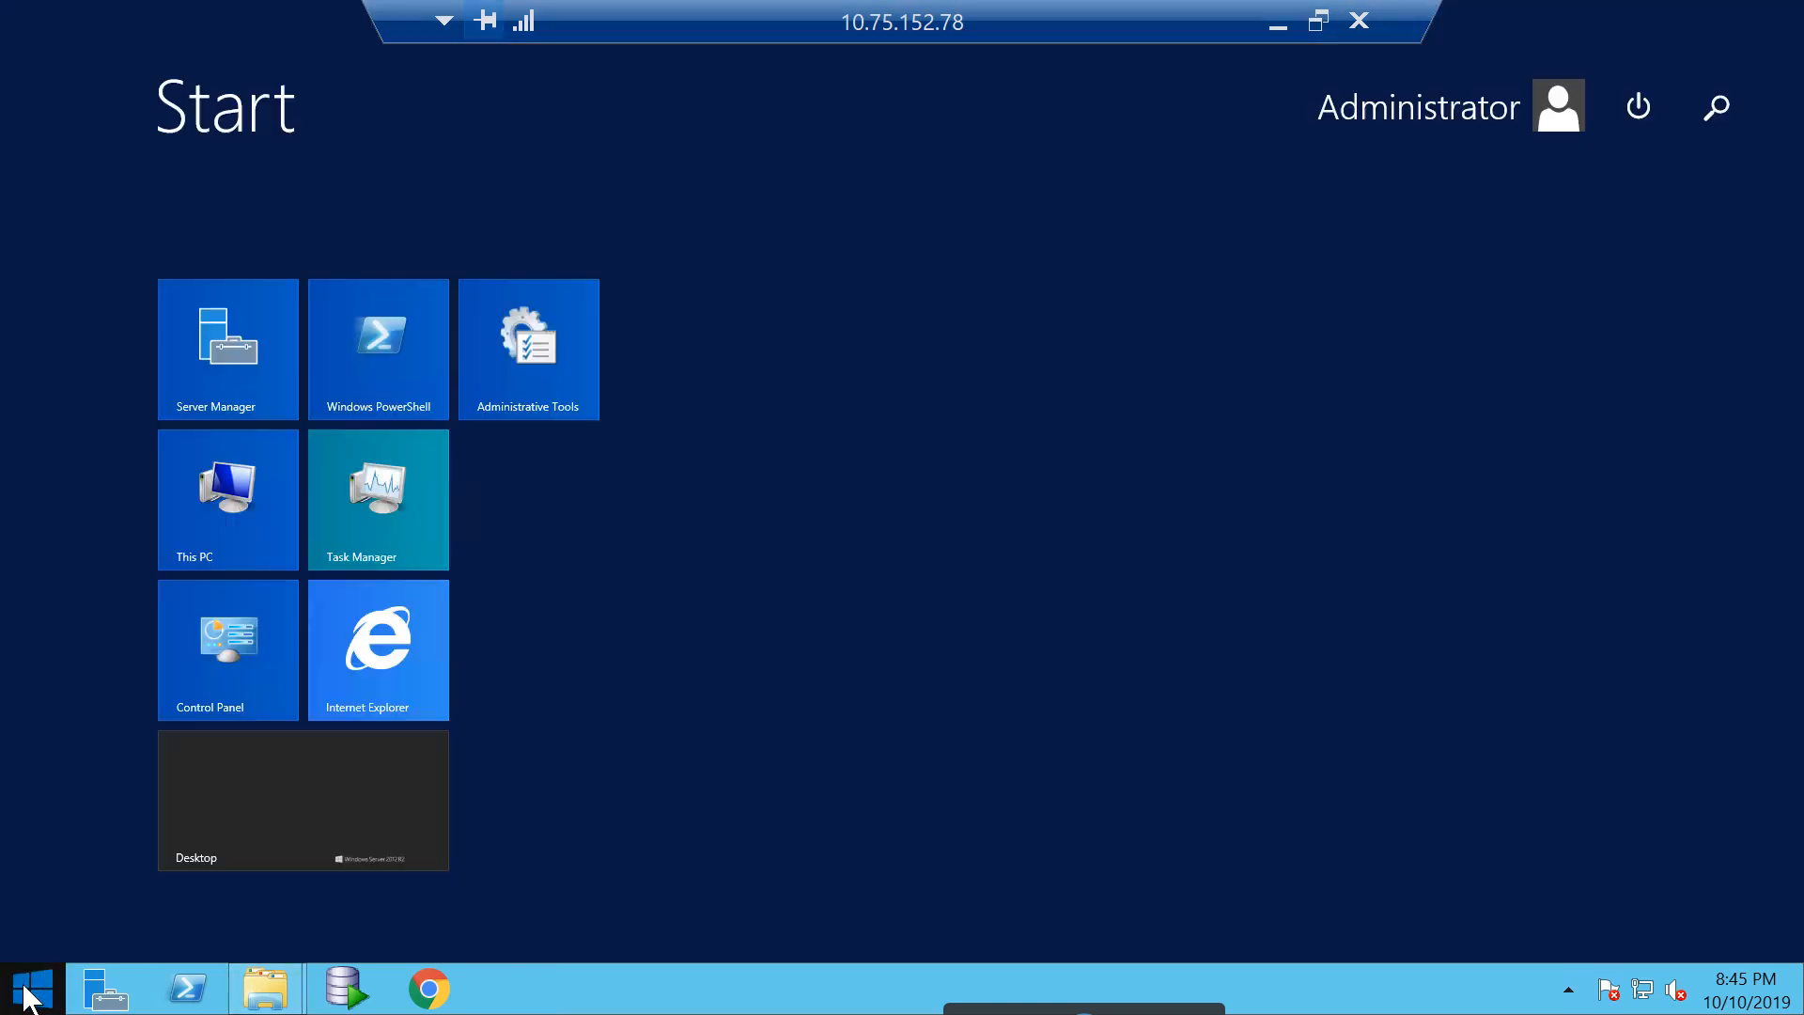
pyautogui.click(1716, 107)
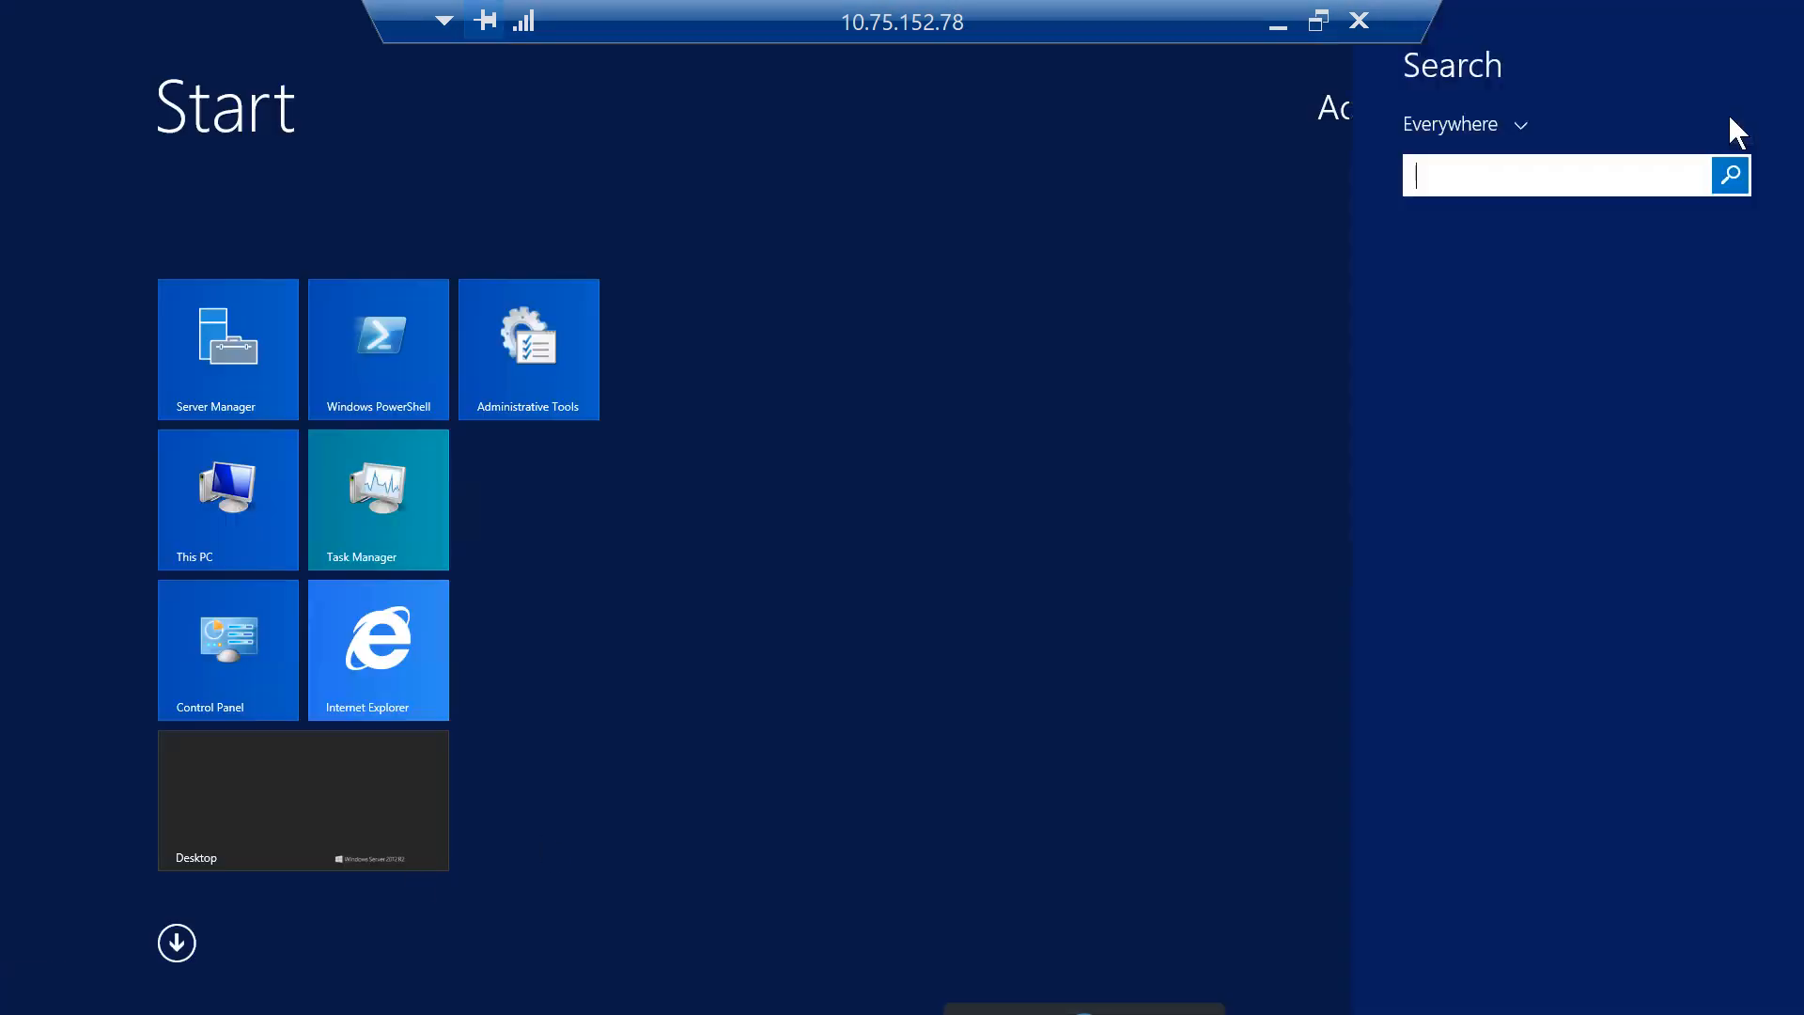
pyautogui.write('designer2')
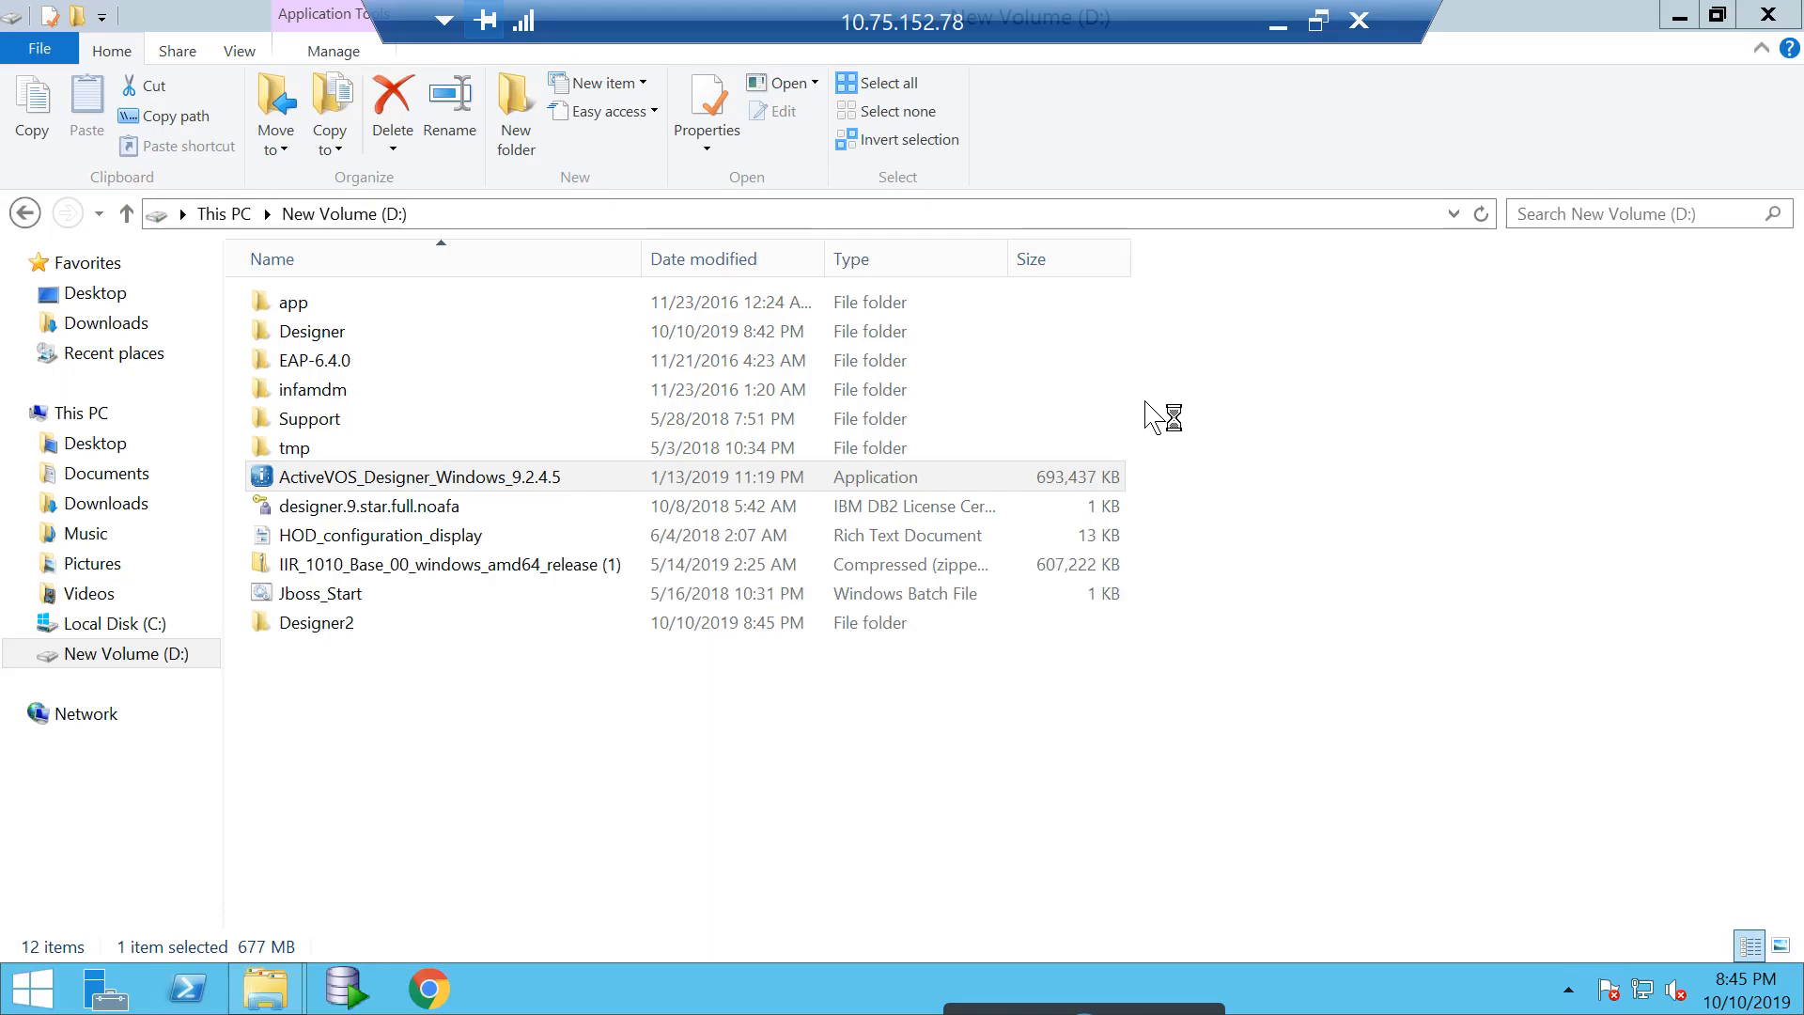
pyautogui.moveTo(1152, 413)
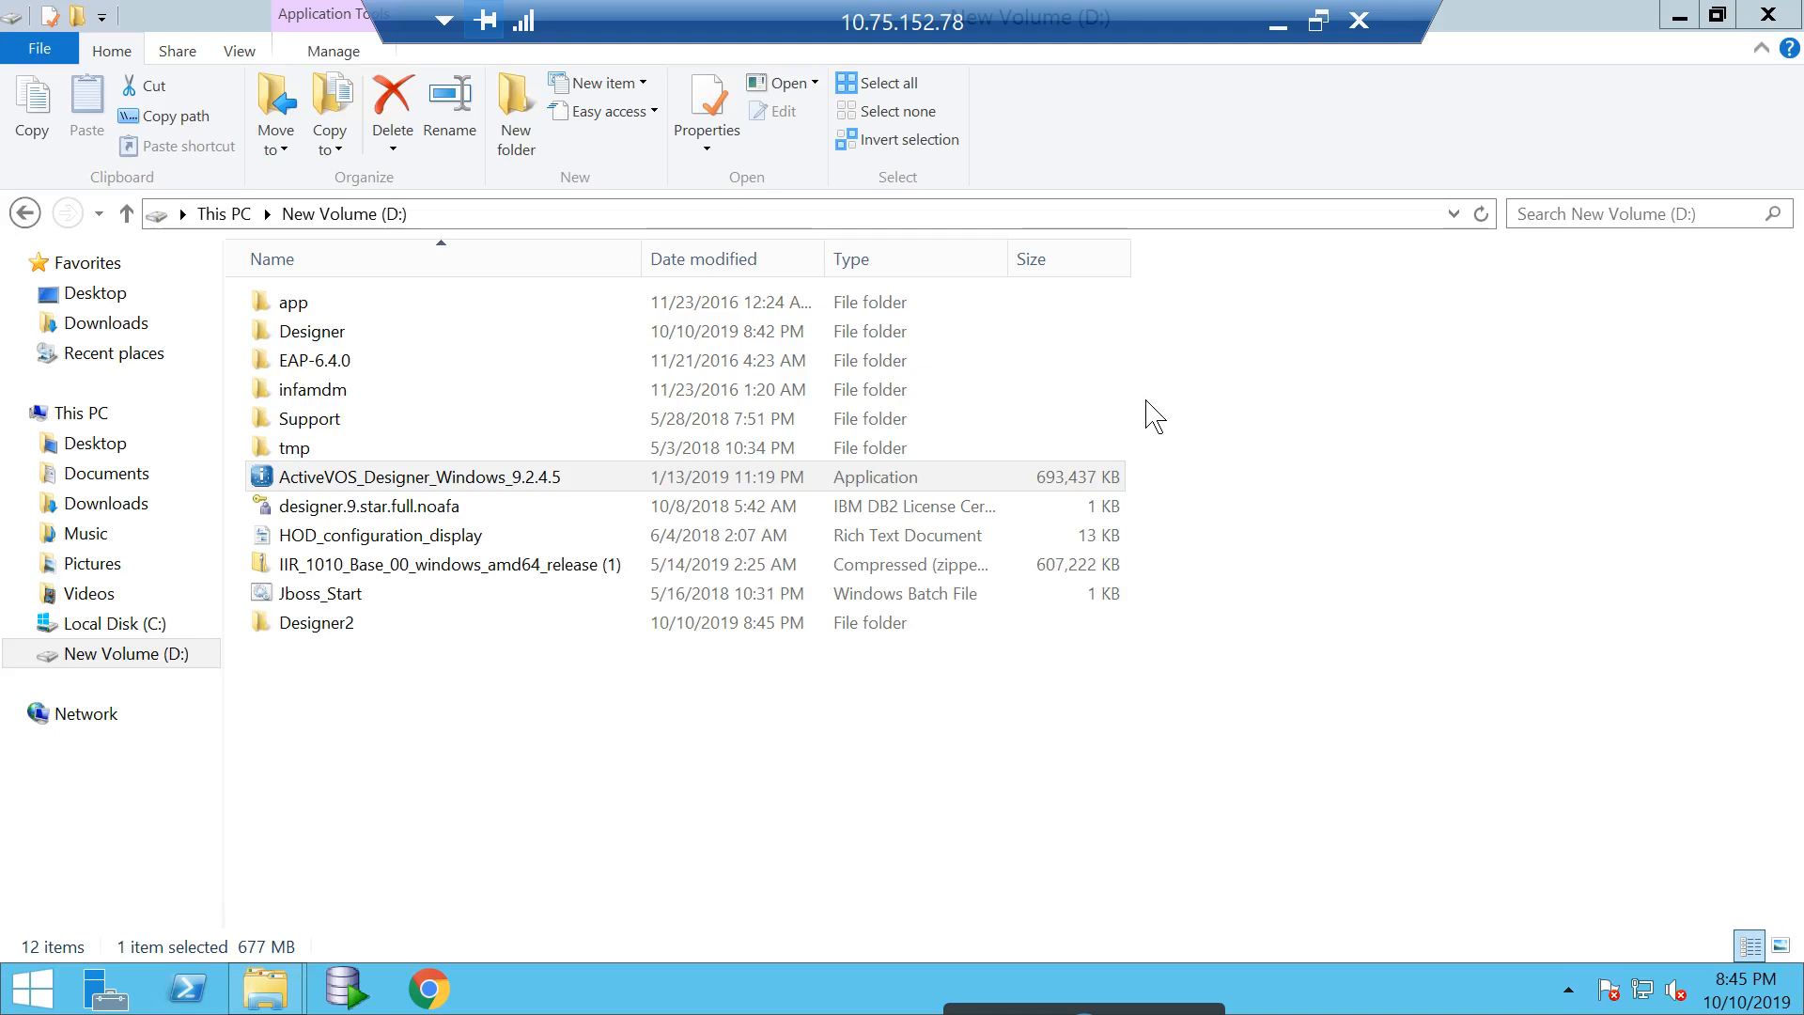
pyautogui.doubleClick(419, 476)
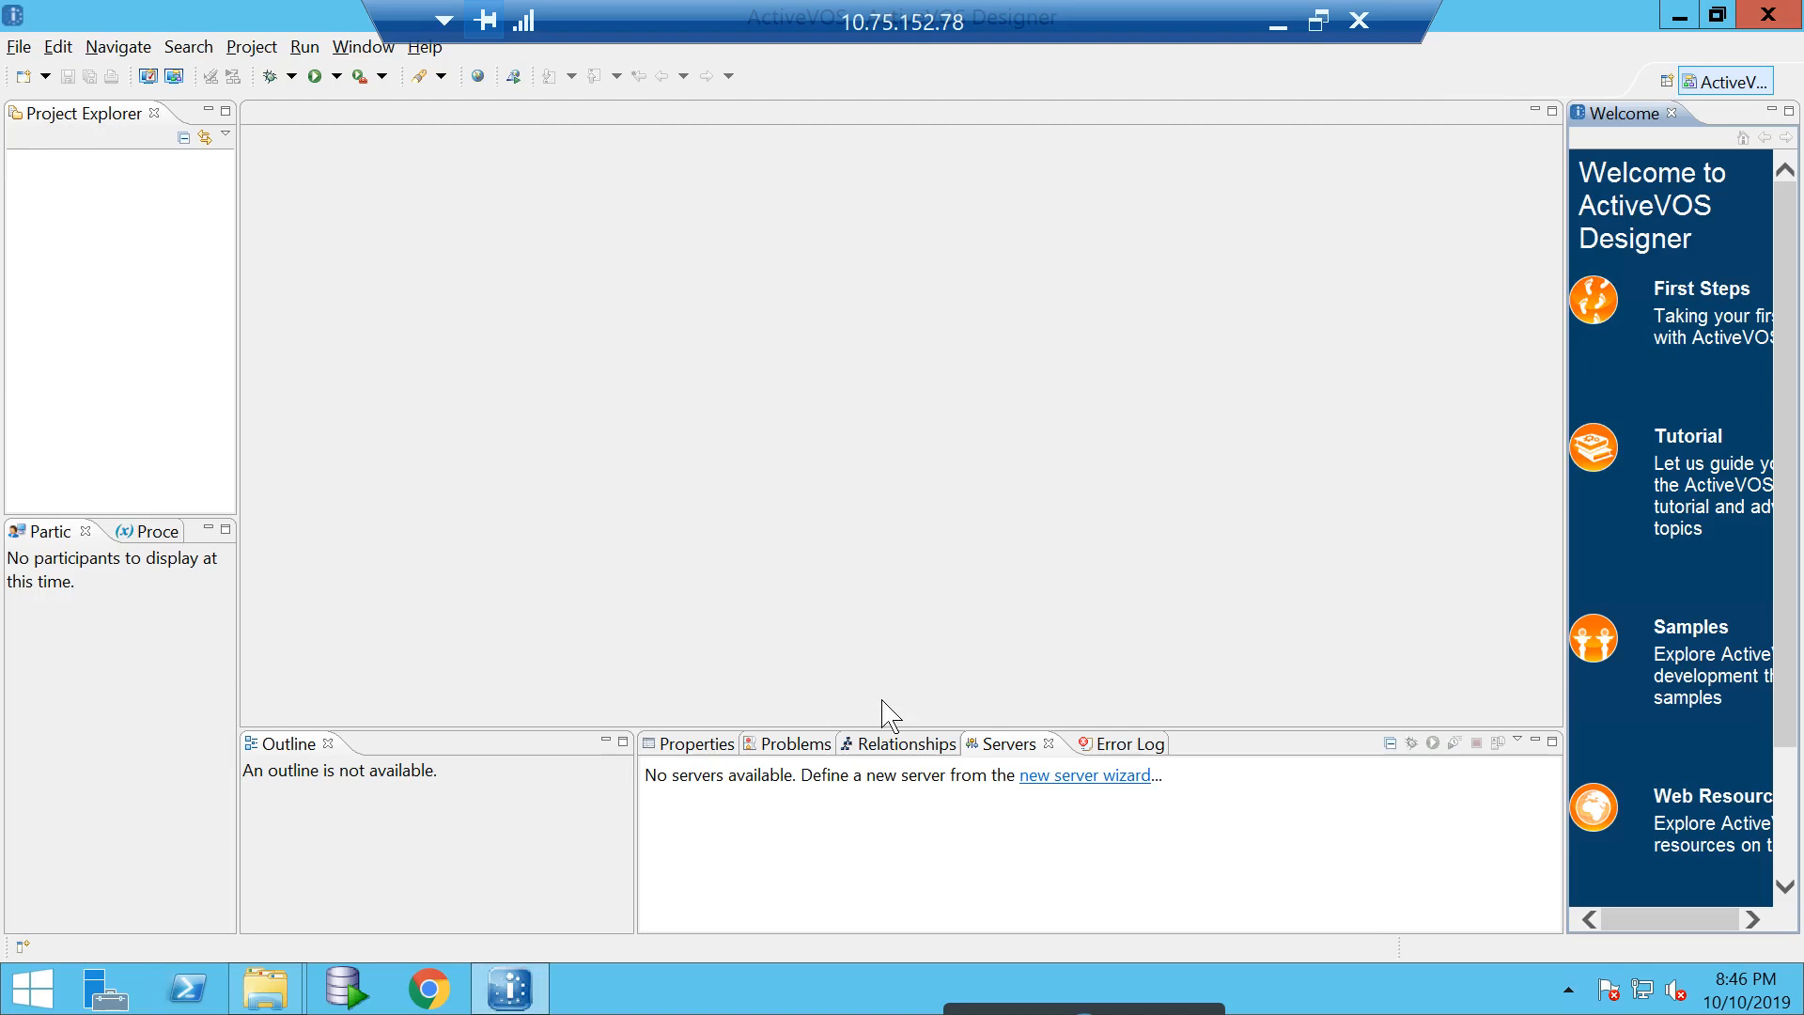
pyautogui.moveTo(1001, 757)
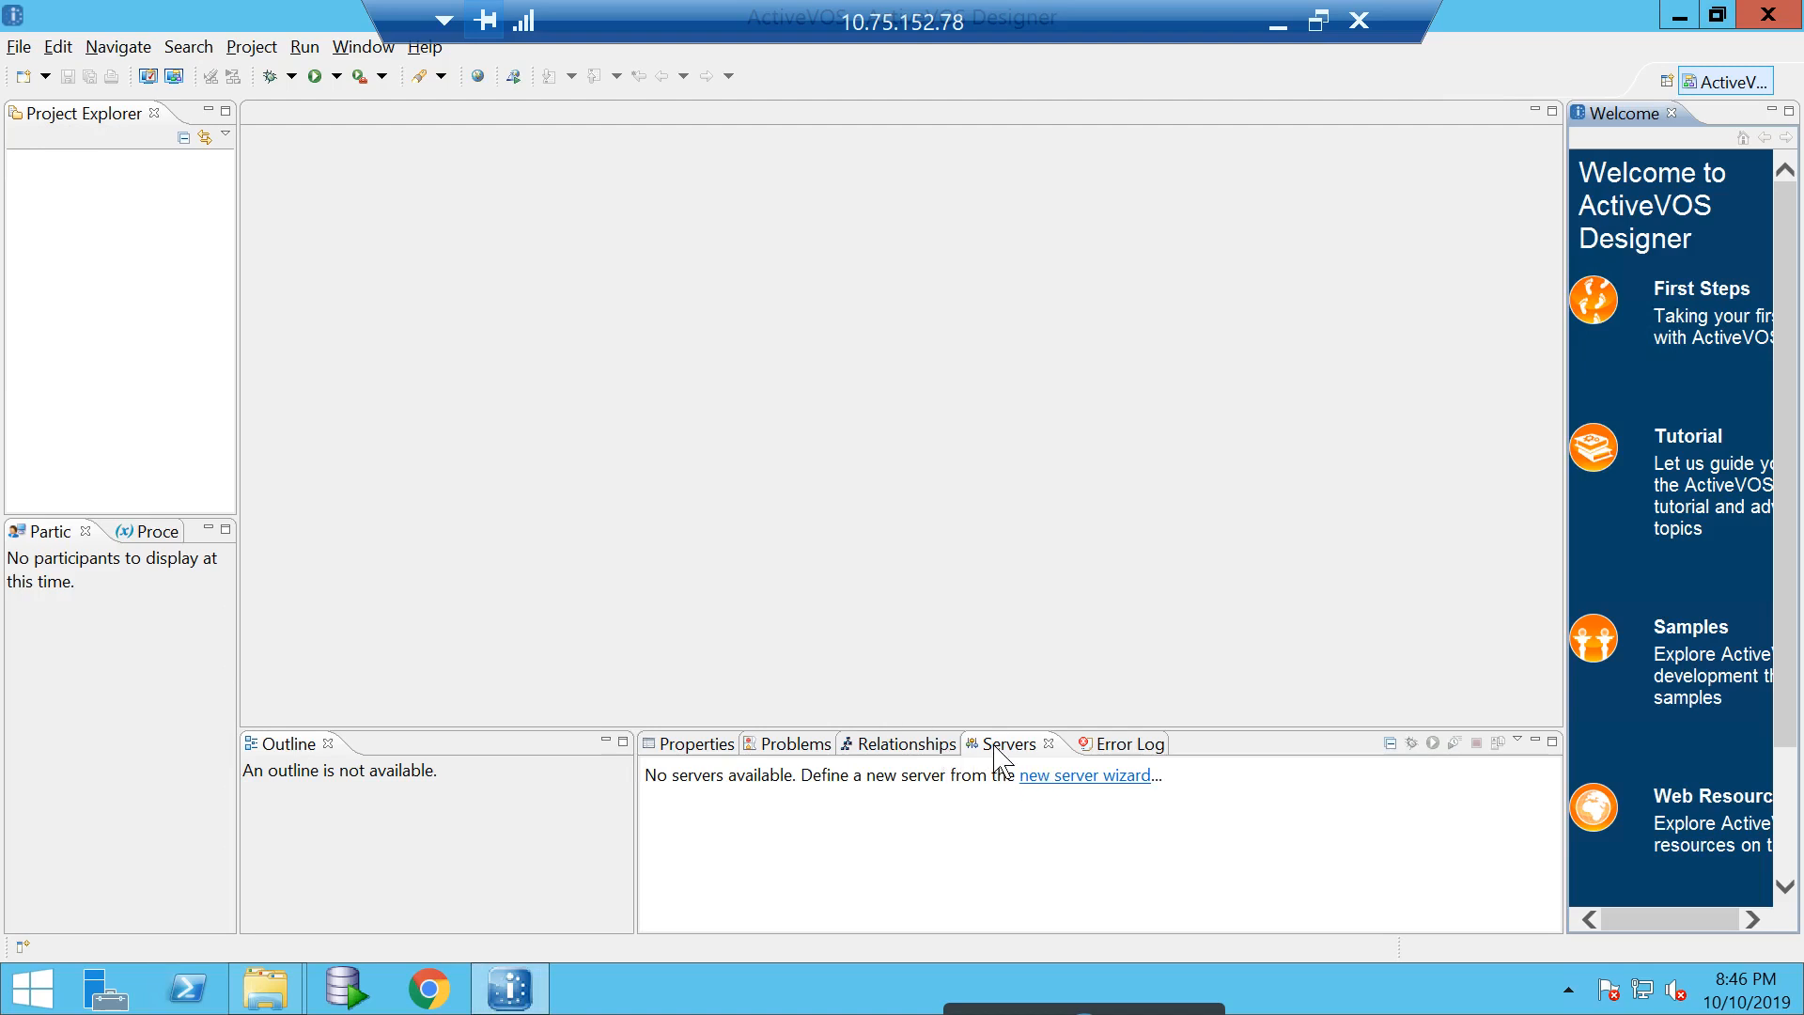
pyautogui.moveTo(1082, 774)
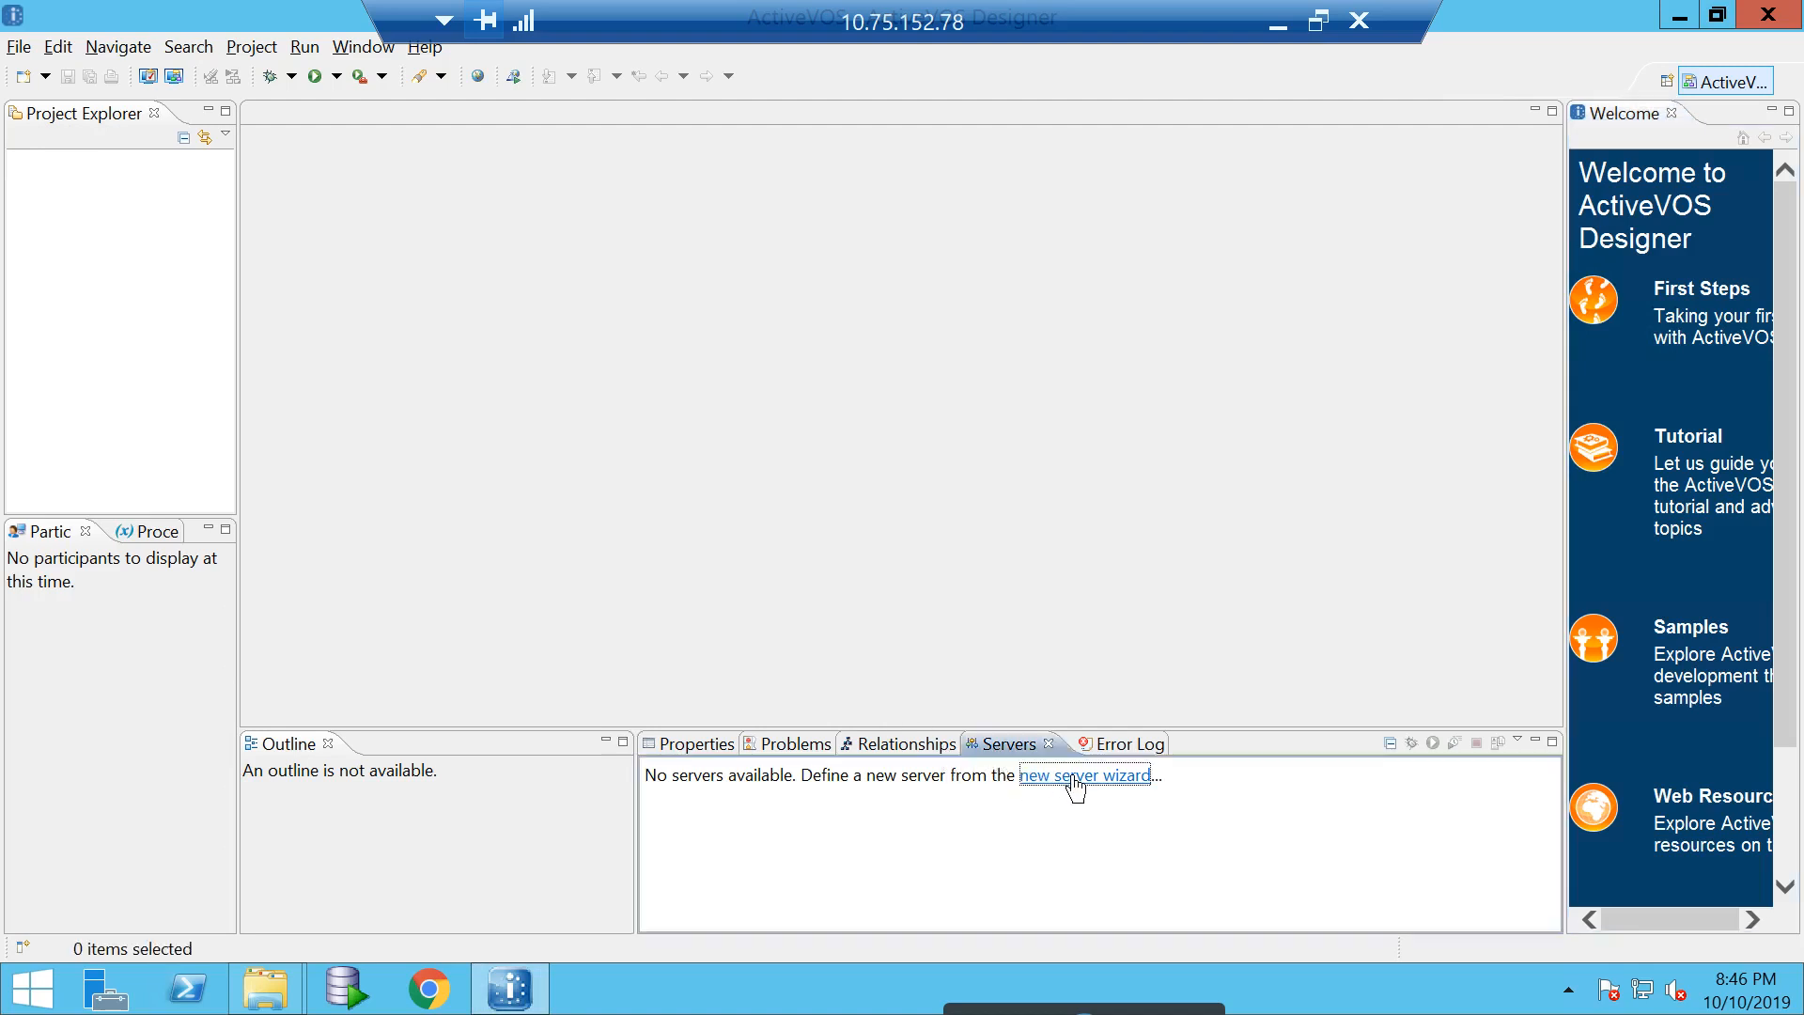
# - Define a new embedded ActiveVOS Server at localhost with default runtime and ports 8081/8009/8005
pyautogui.click(1084, 774)
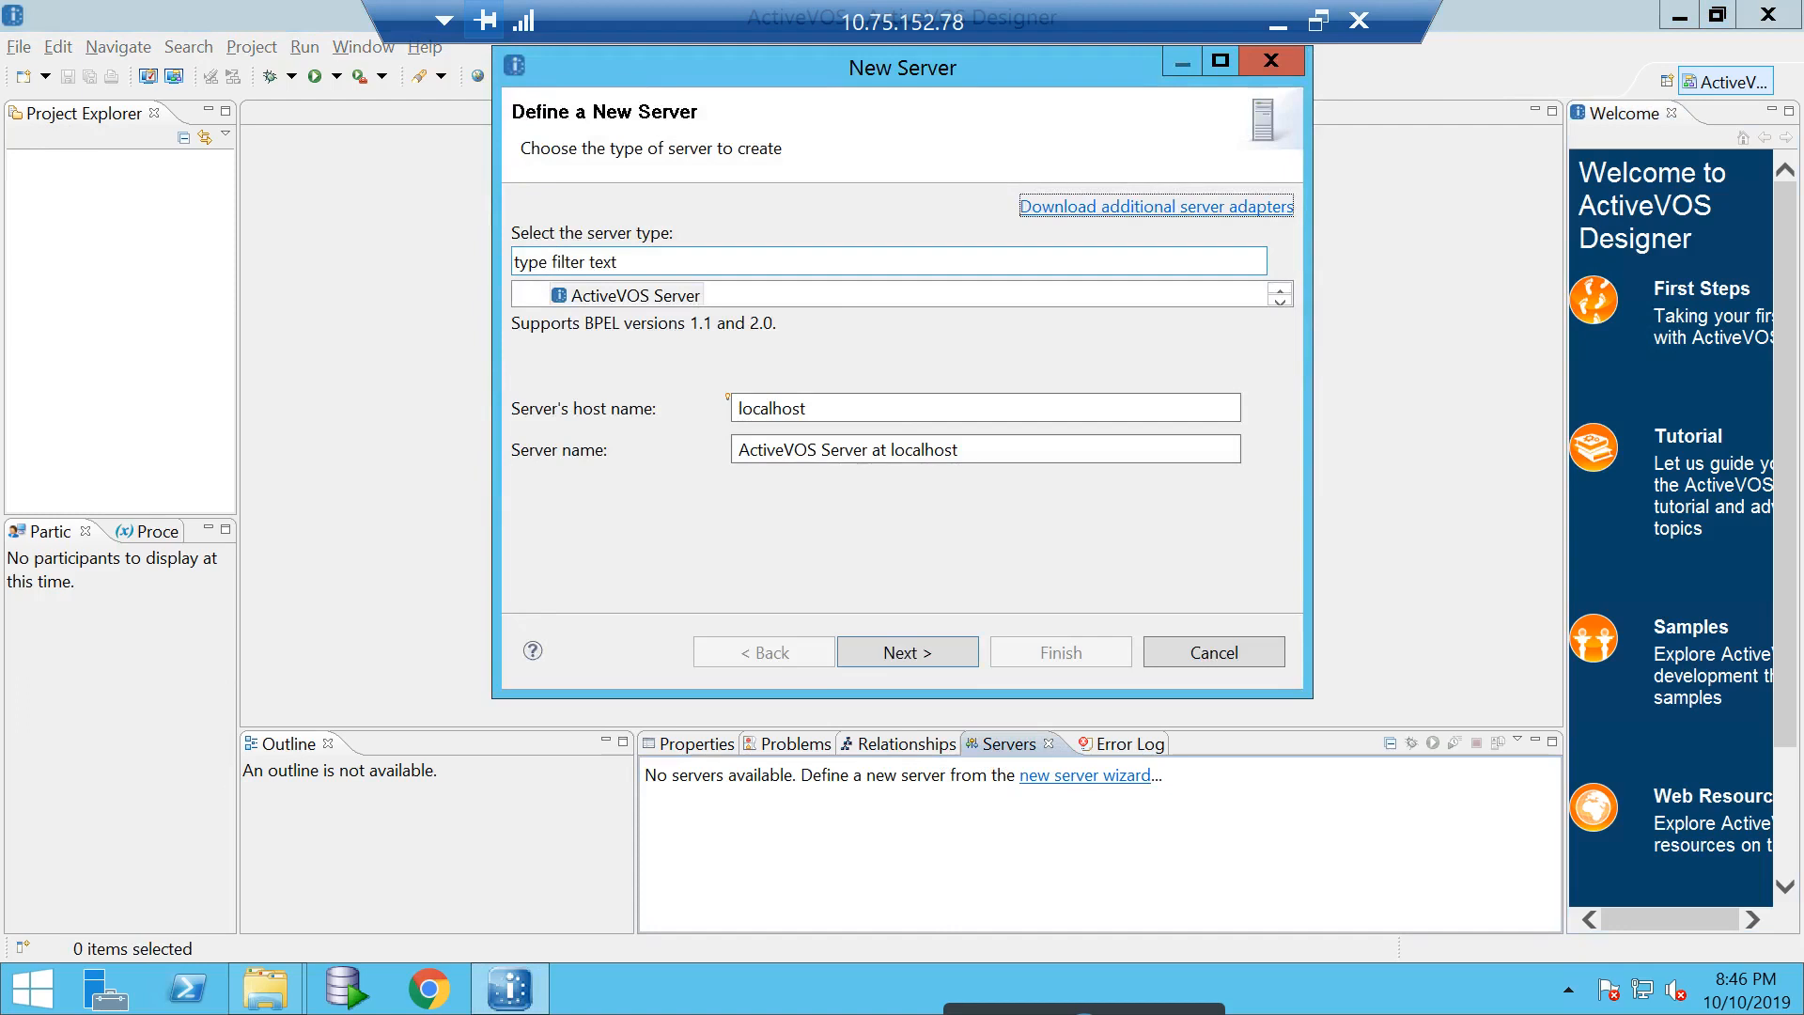
pyautogui.click(906, 652)
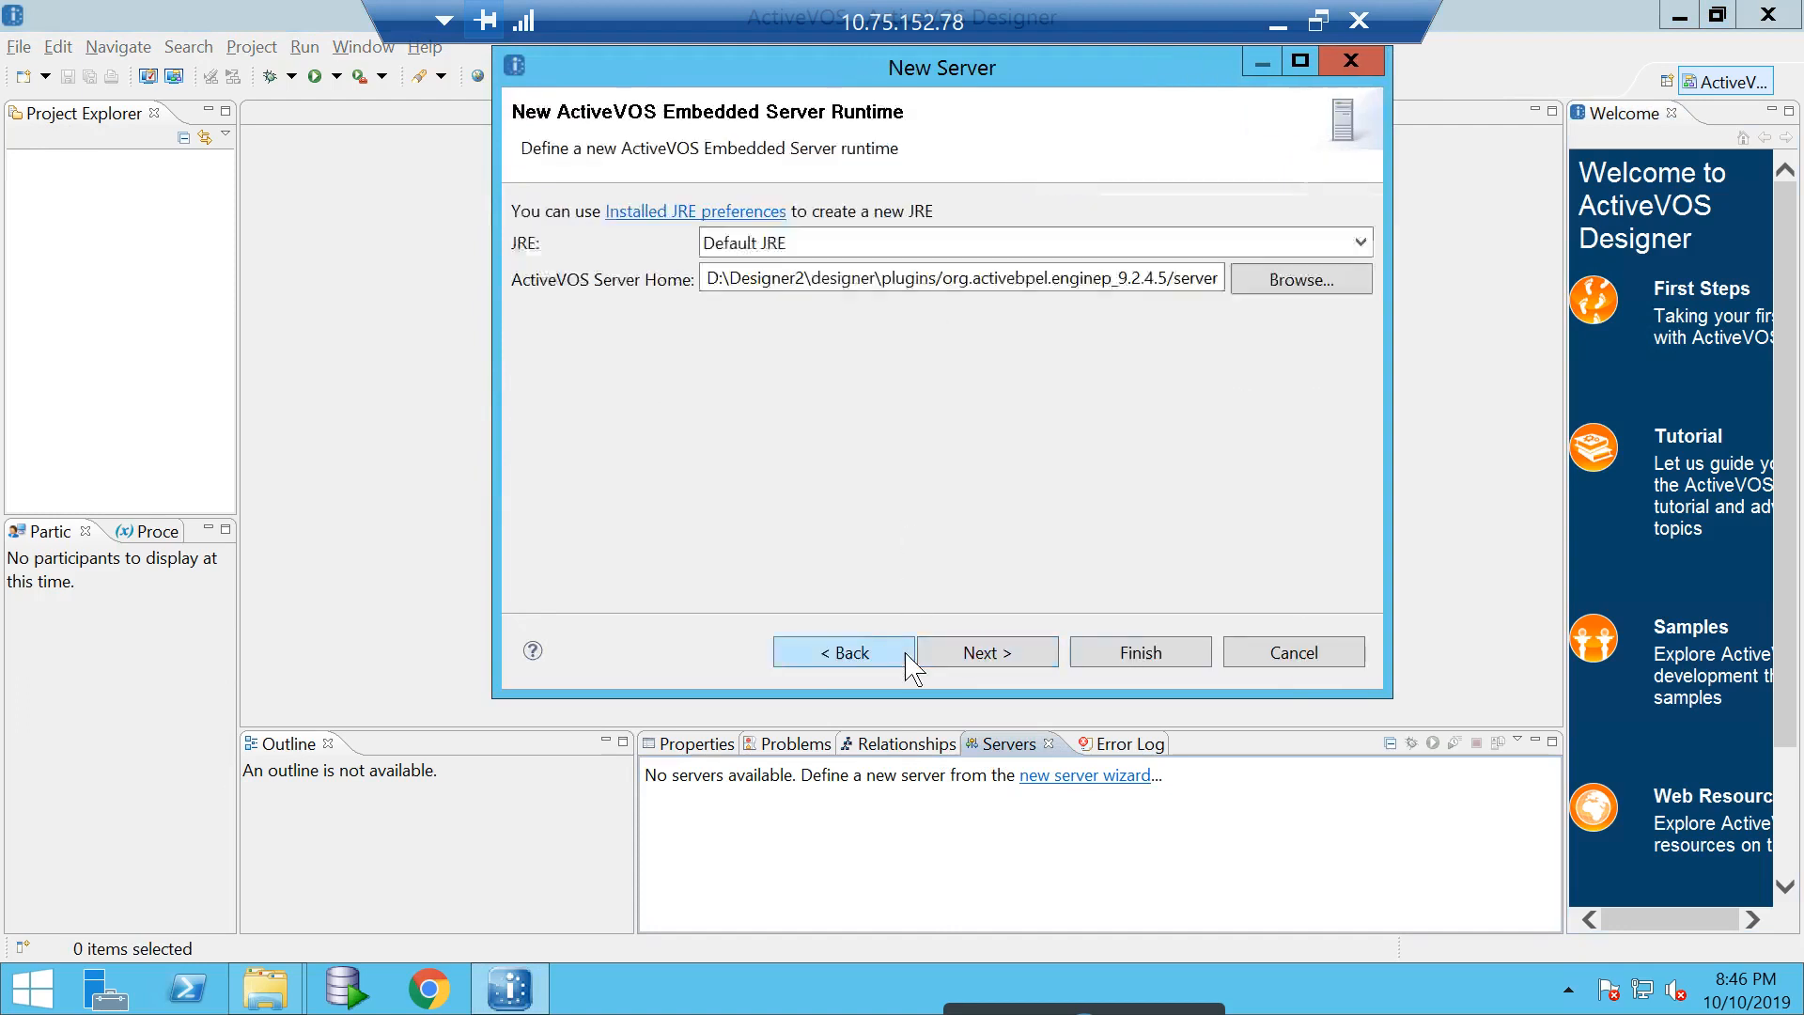
pyautogui.moveTo(844, 342)
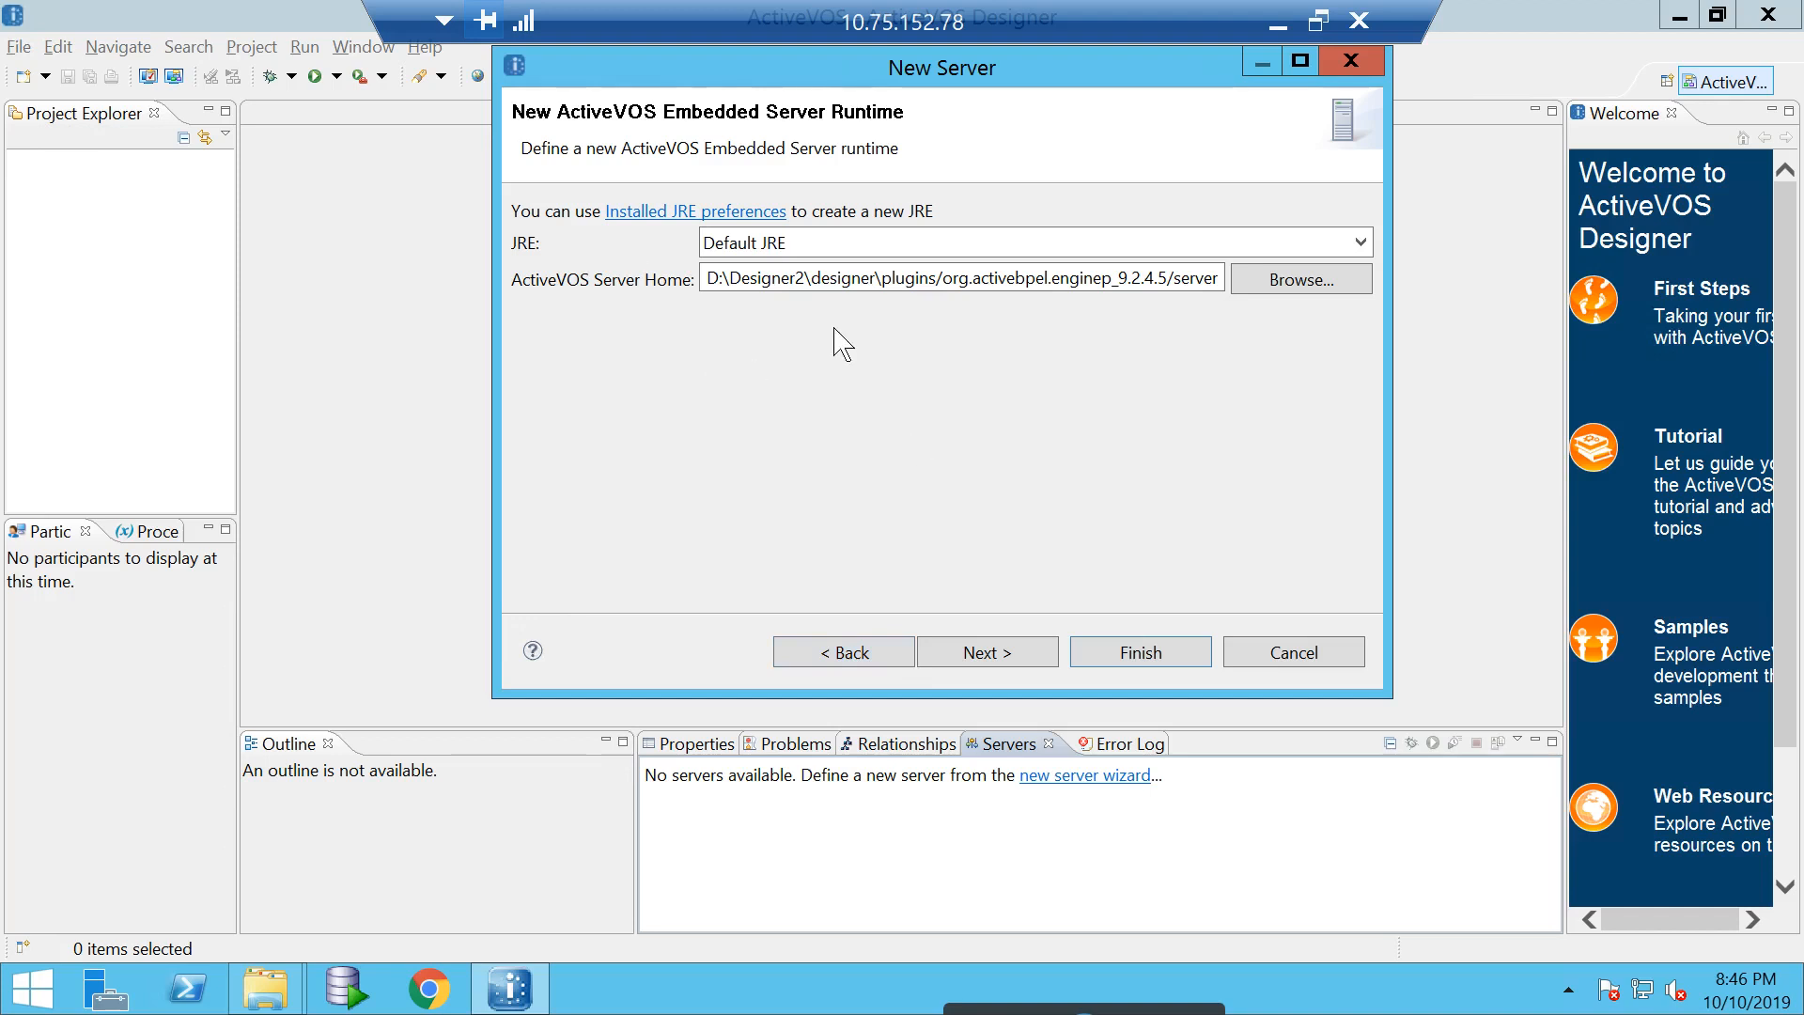
pyautogui.moveTo(1022, 541)
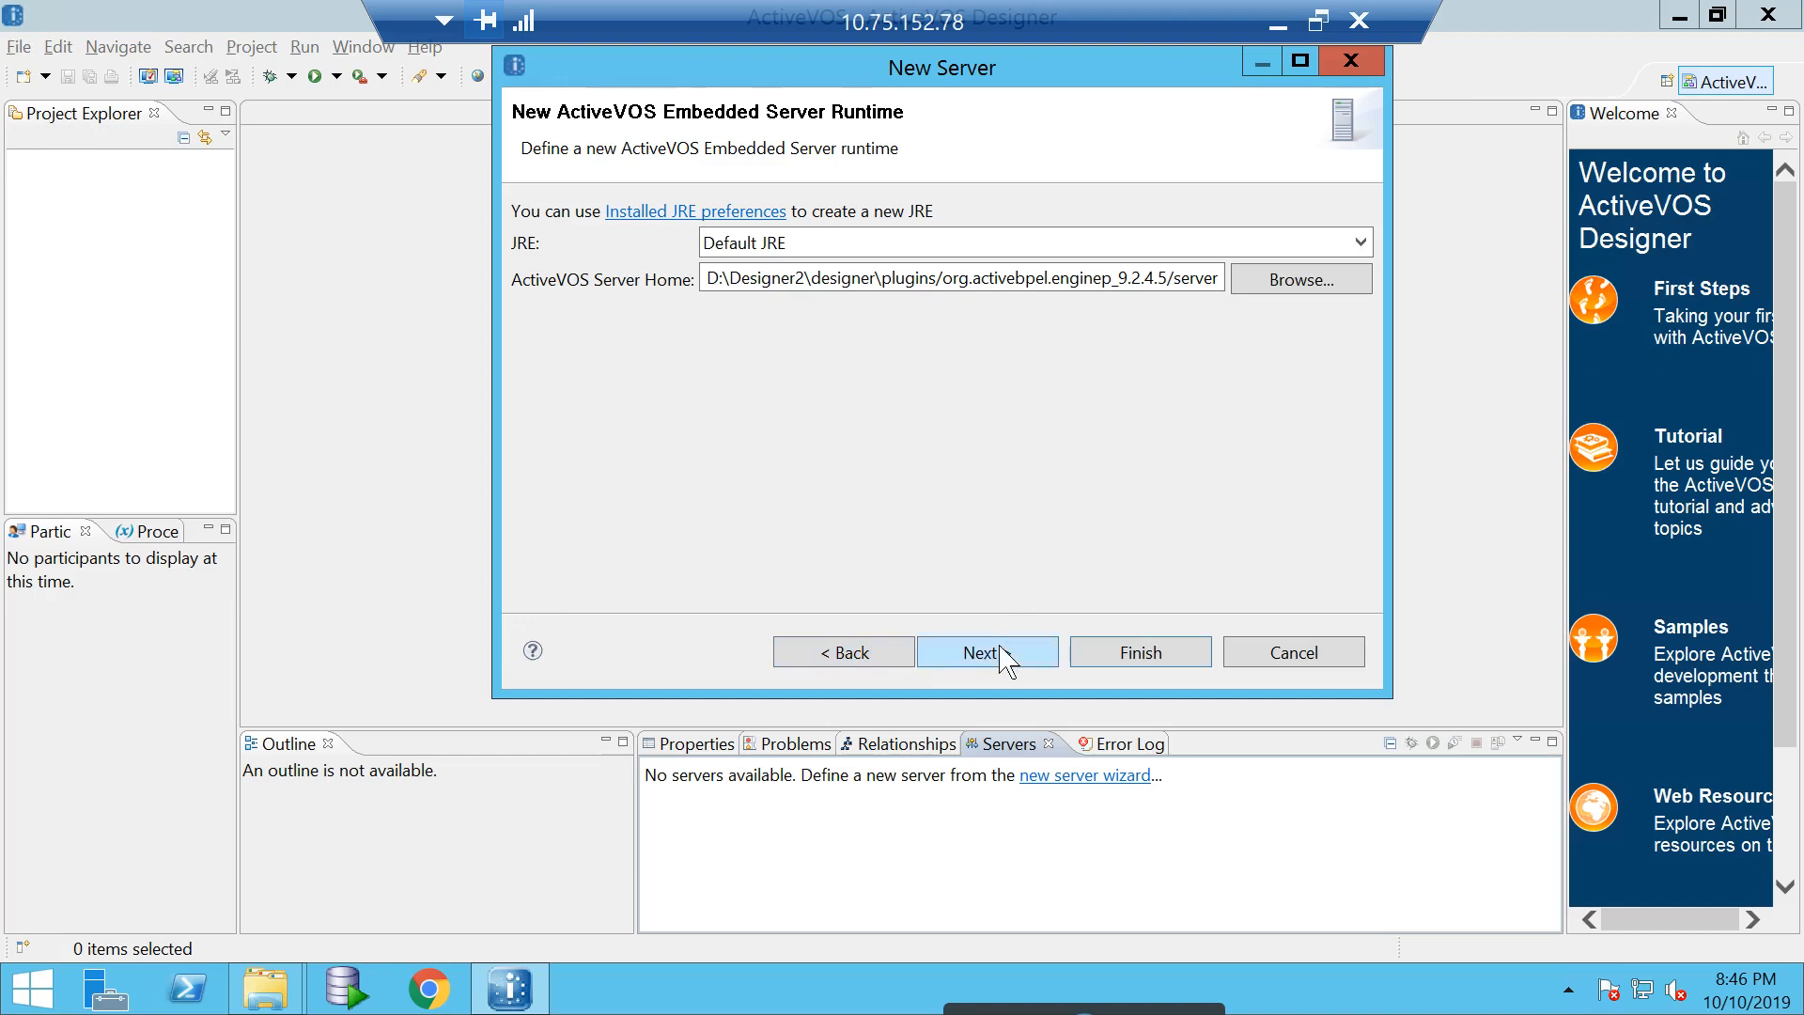
pyautogui.click(987, 652)
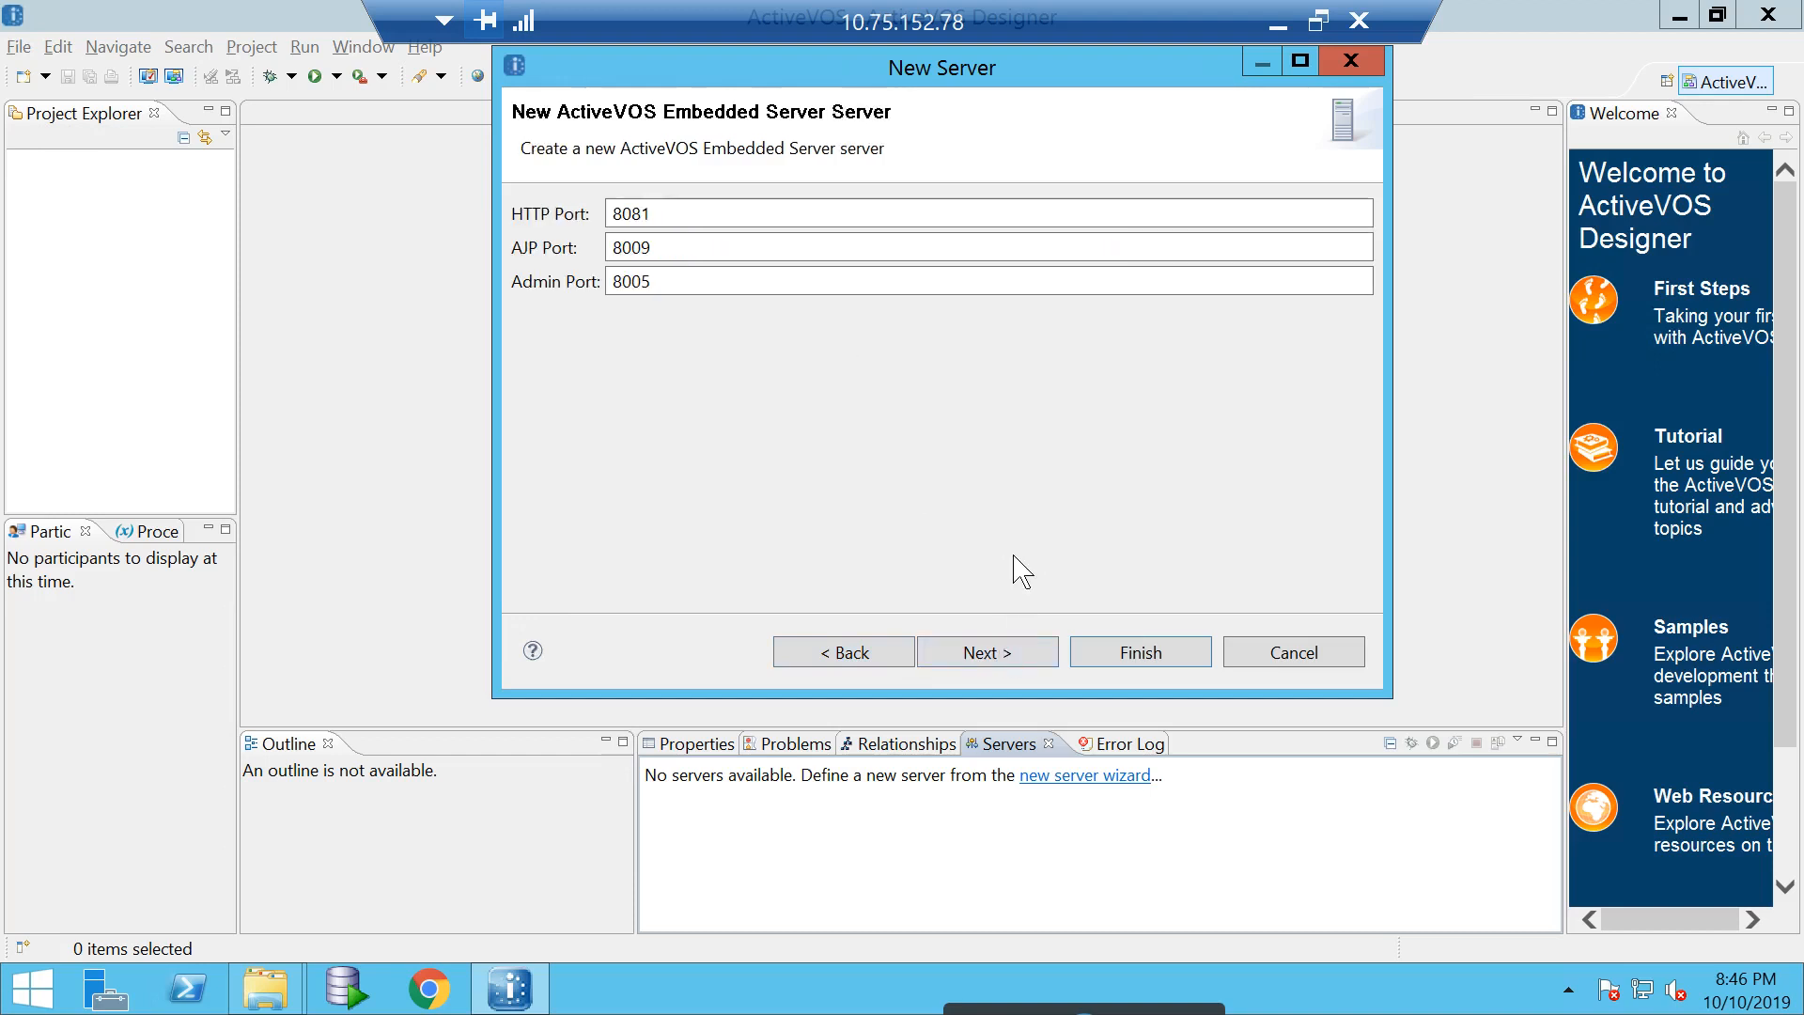
pyautogui.click(987, 652)
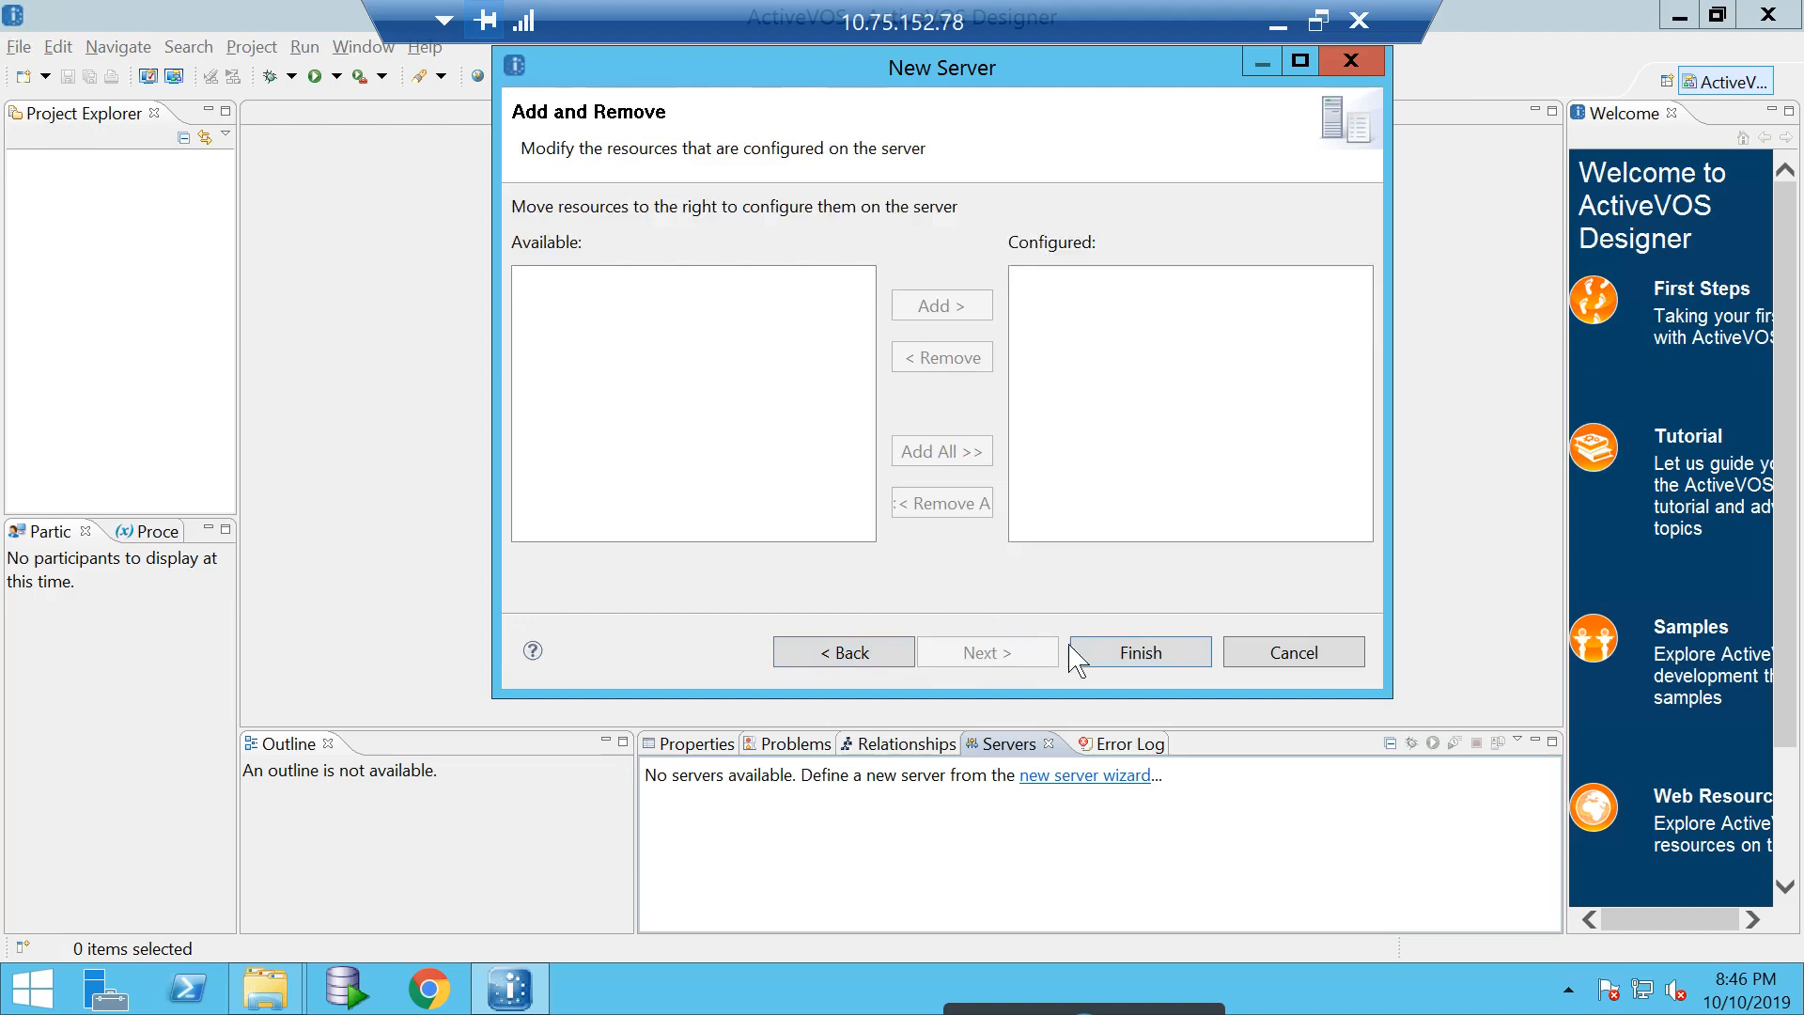
pyautogui.click(1137, 652)
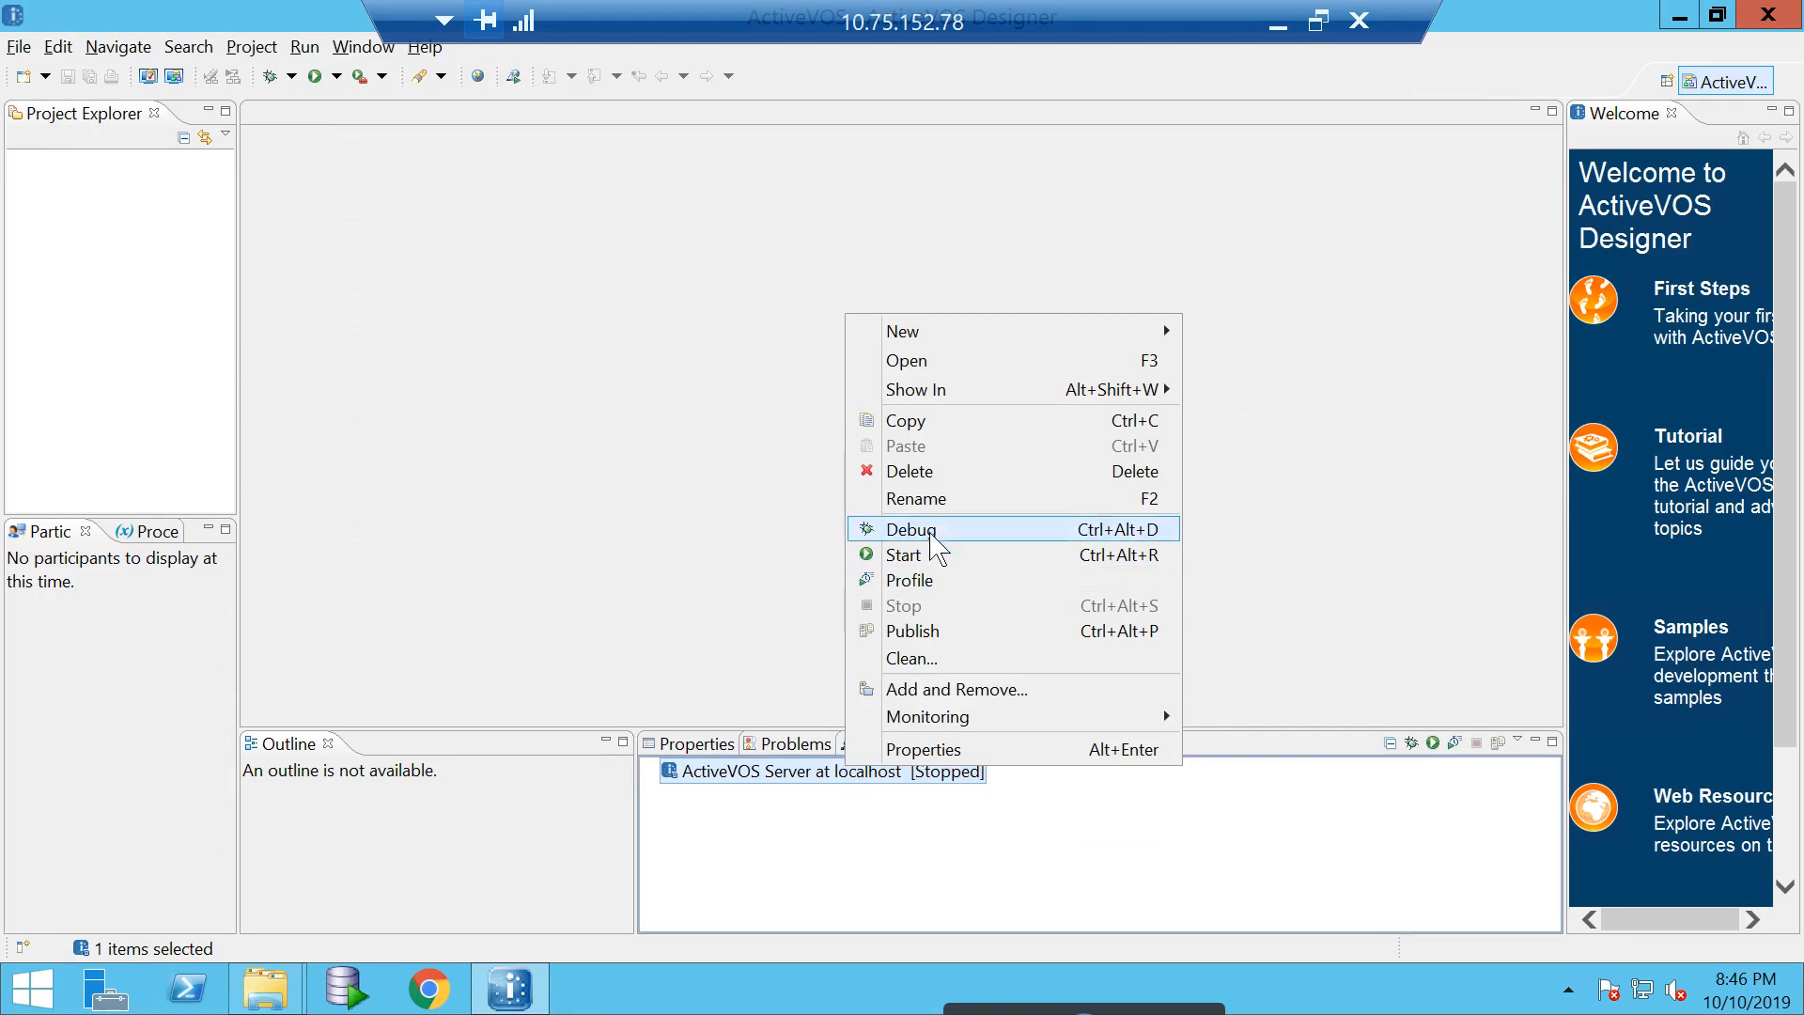
# - Start the ActiveVOS Server at localhost and review its startup log in the console
pyautogui.click(903, 554)
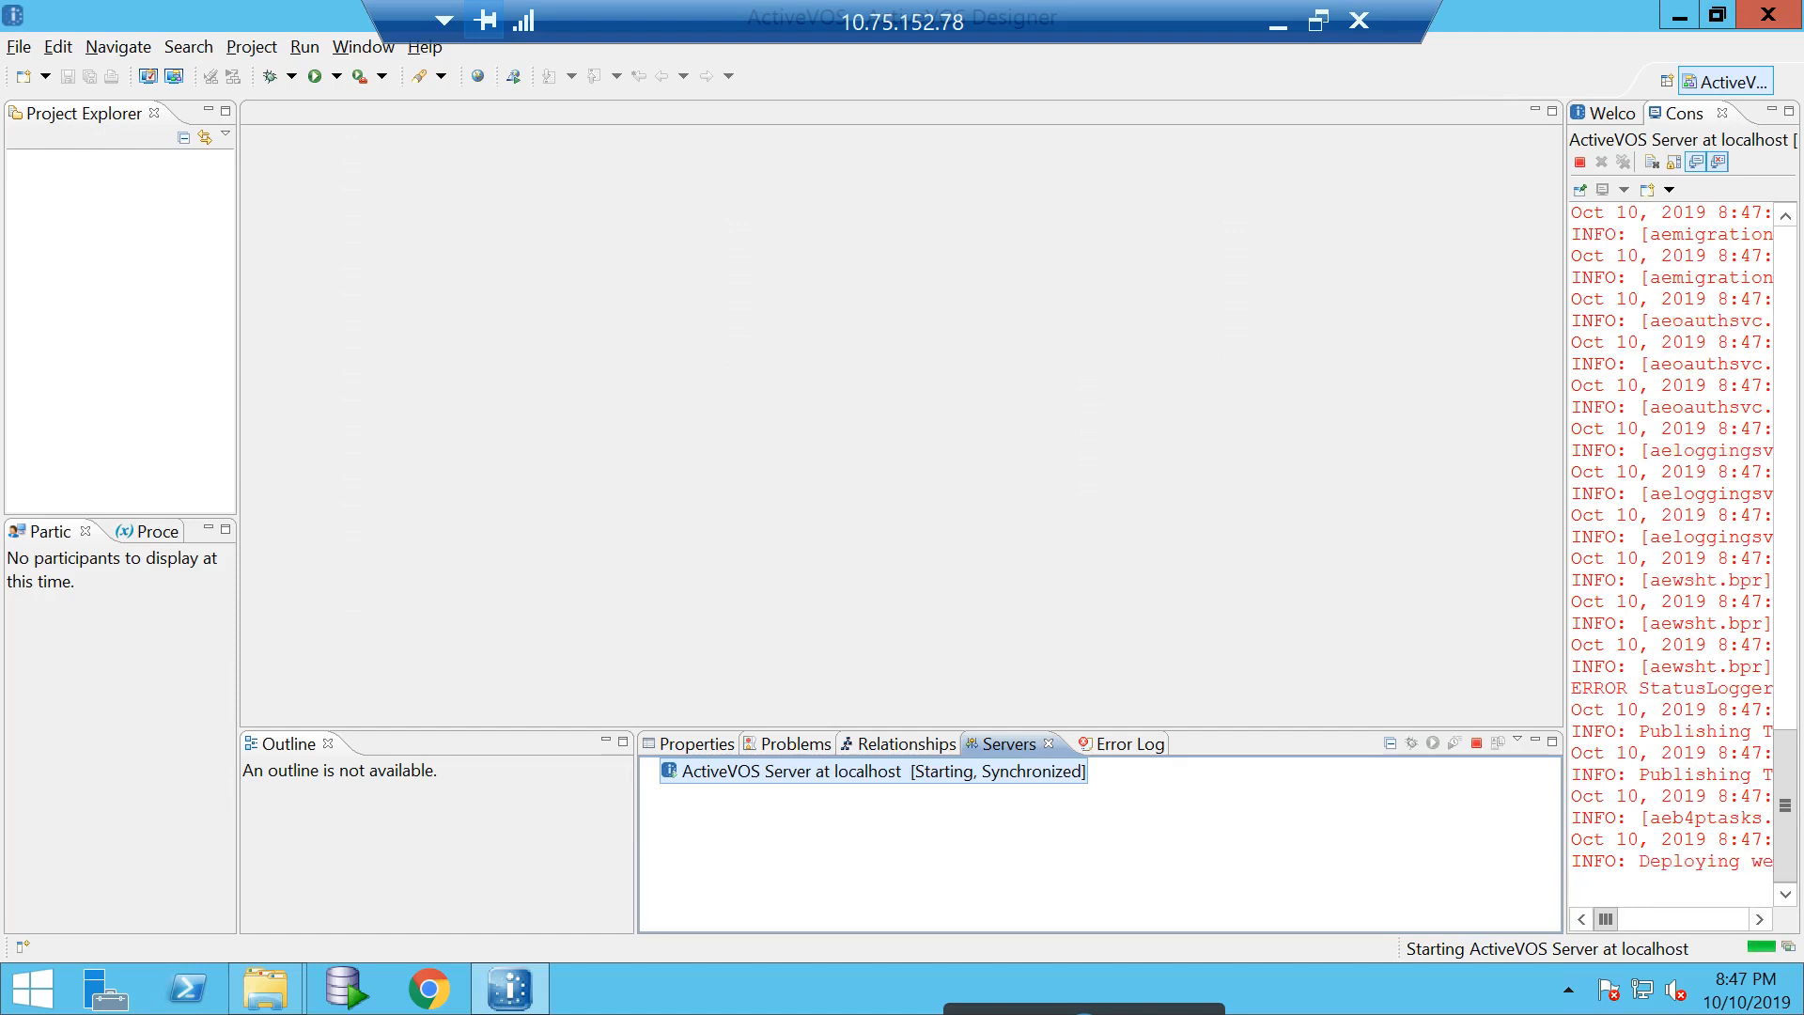
pyautogui.scroll(-3)
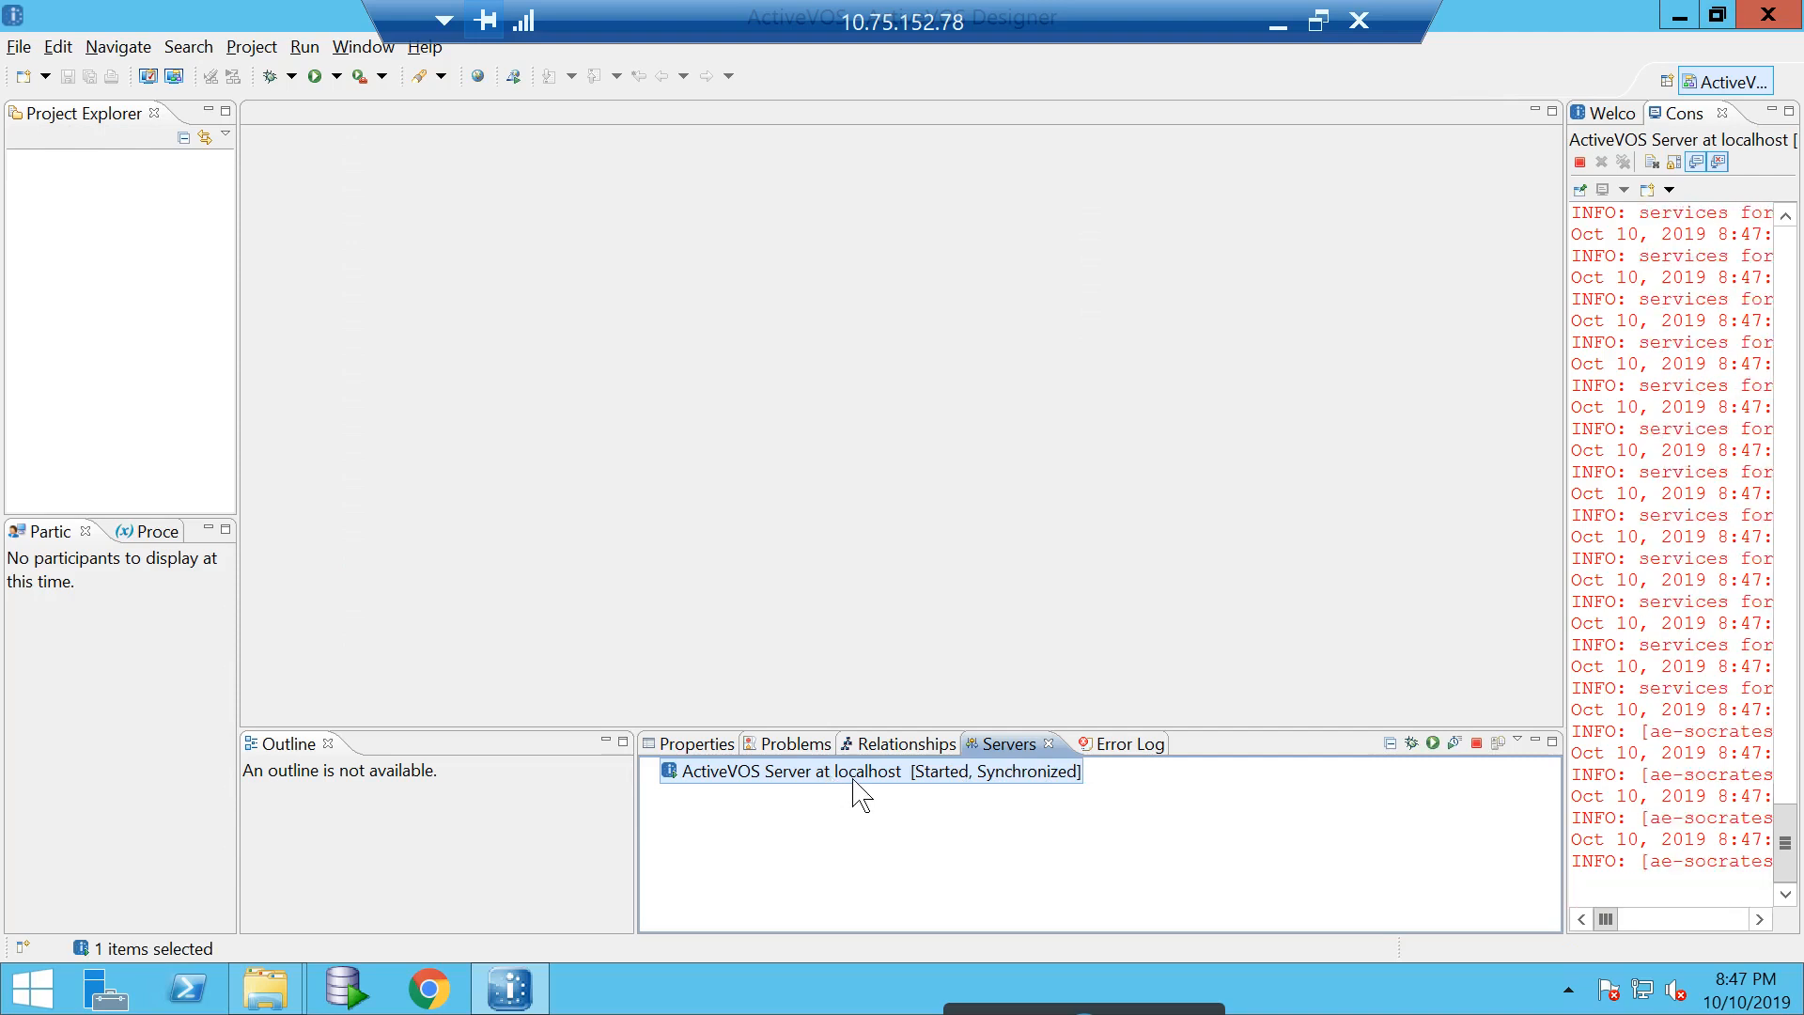
pyautogui.moveTo(813, 801)
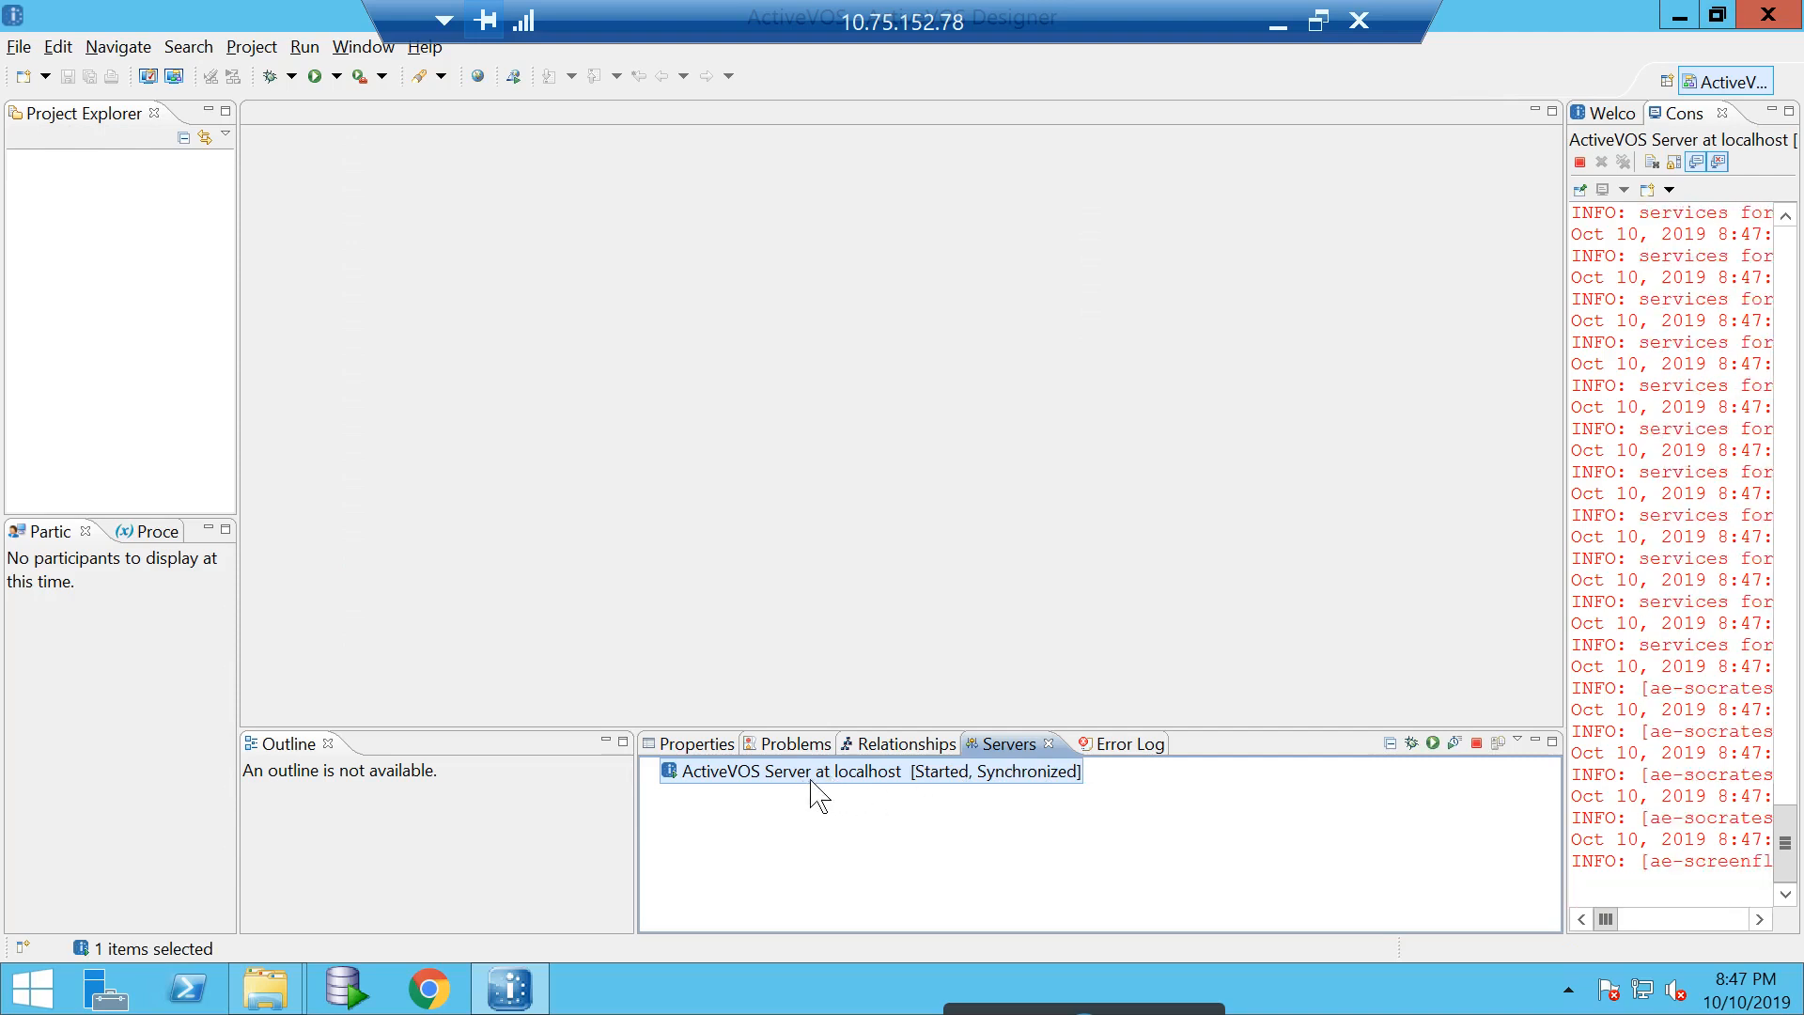
pyautogui.moveTo(915, 793)
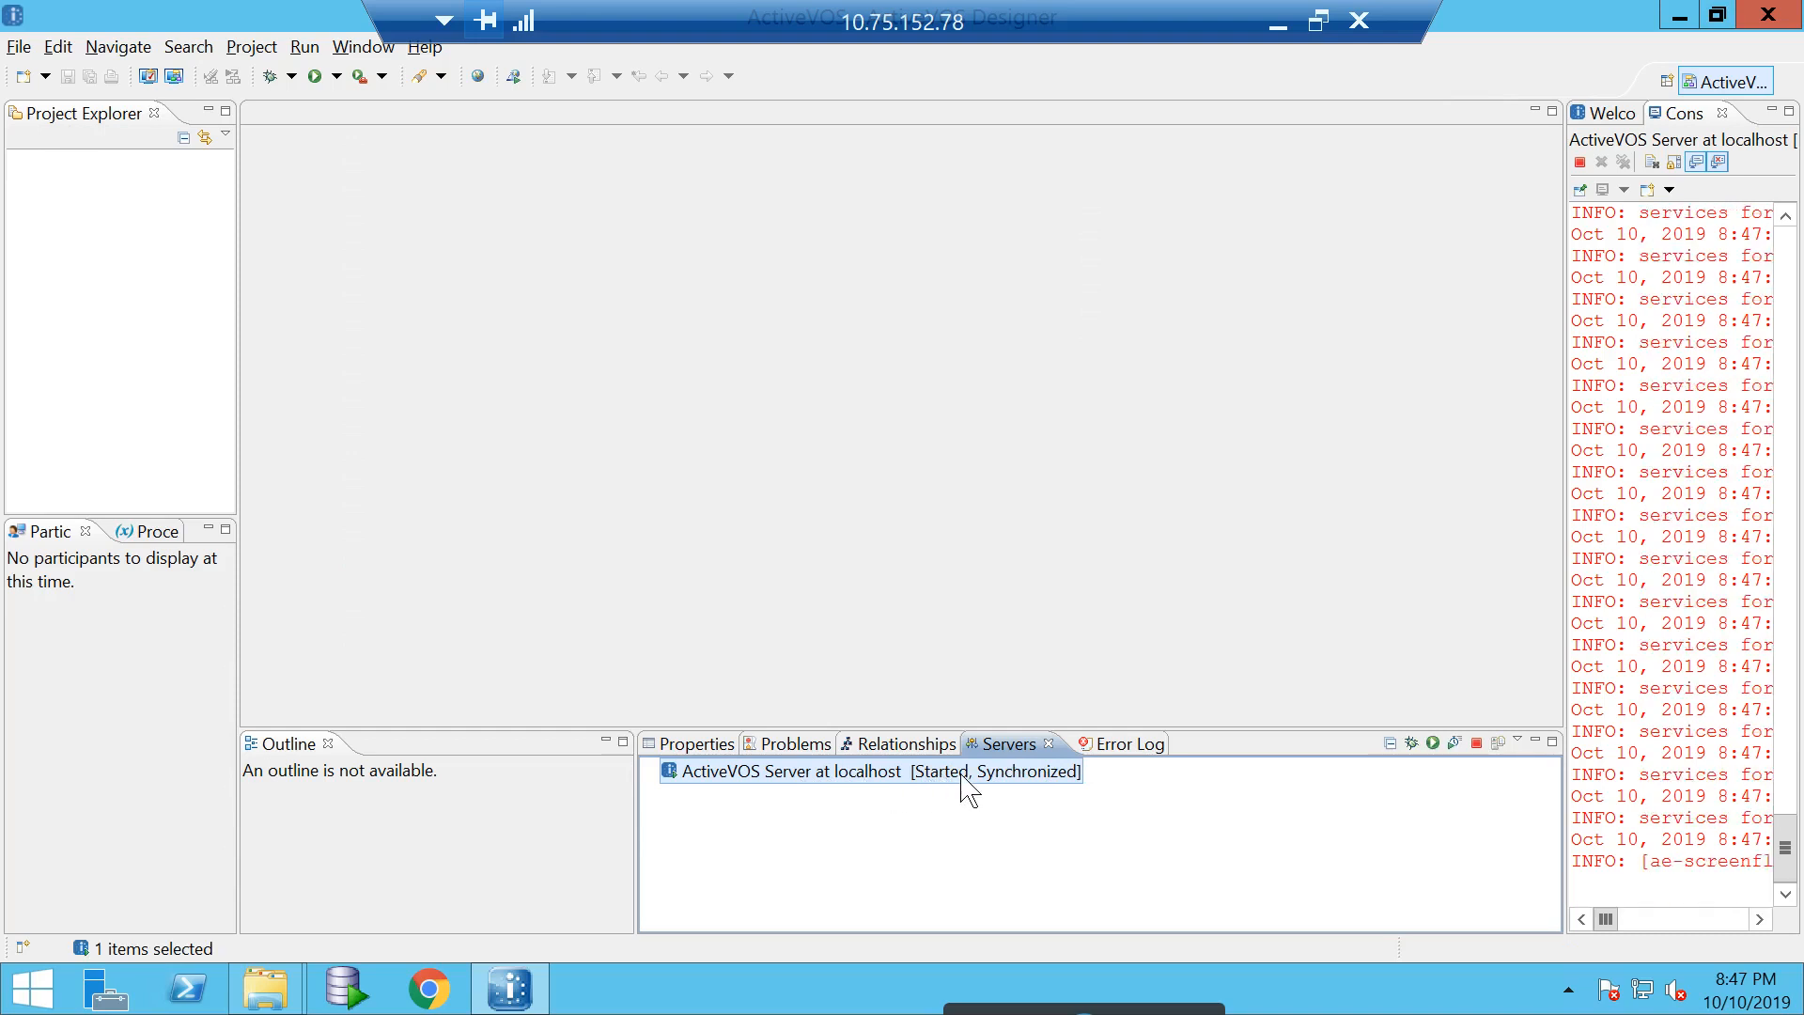
pyautogui.moveTo(654, 562)
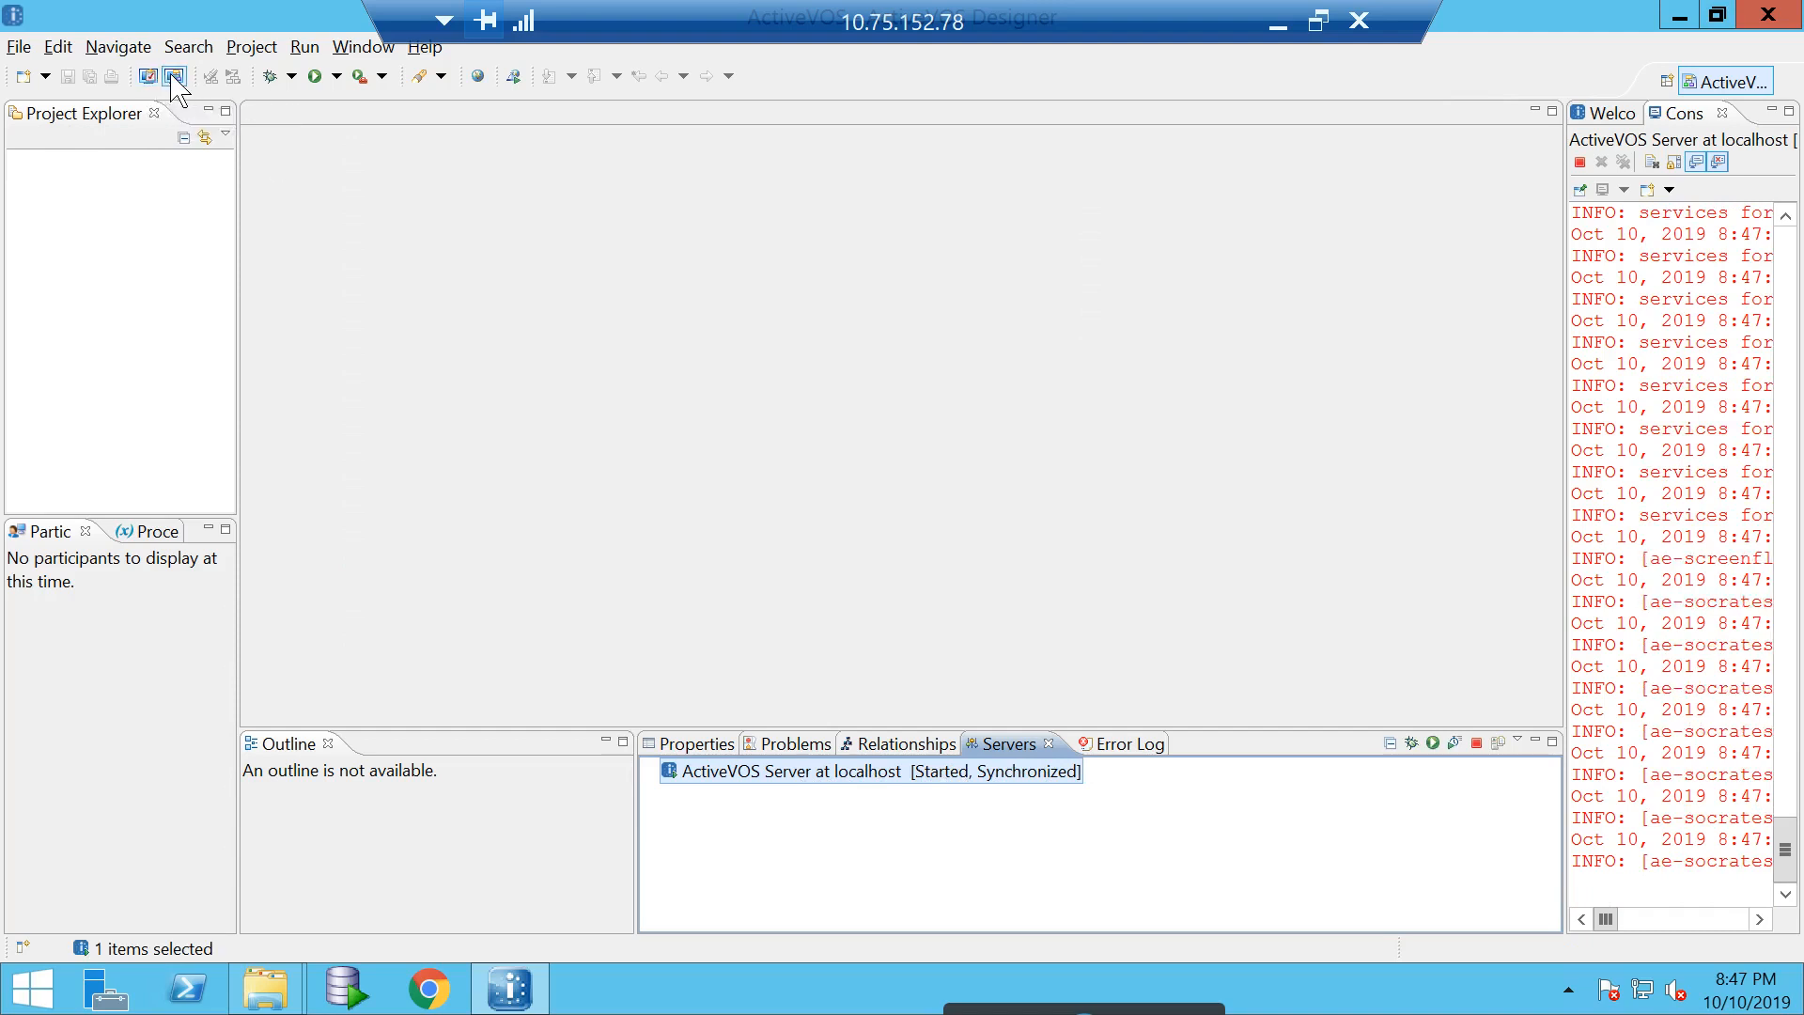
pyautogui.moveTo(173, 75)
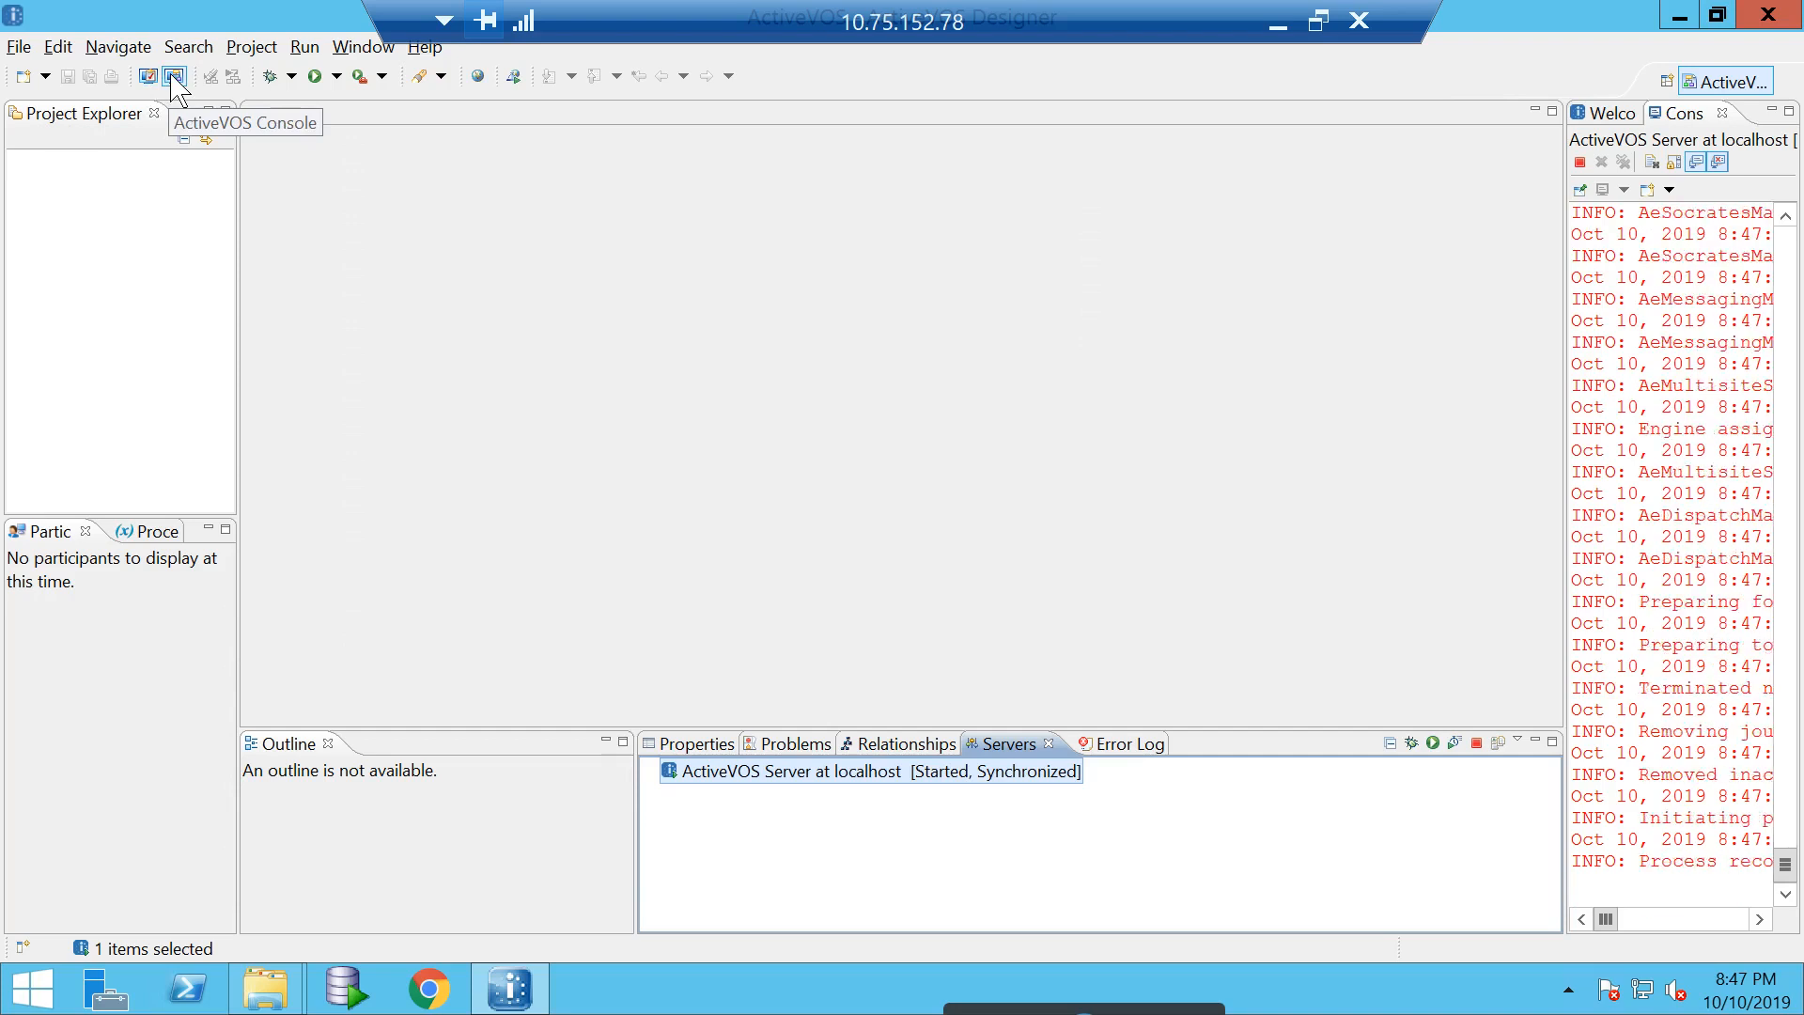
# - Browse the ActiveVOS Console catalog's deployed process definitions, then return to its home page
pyautogui.click(173, 75)
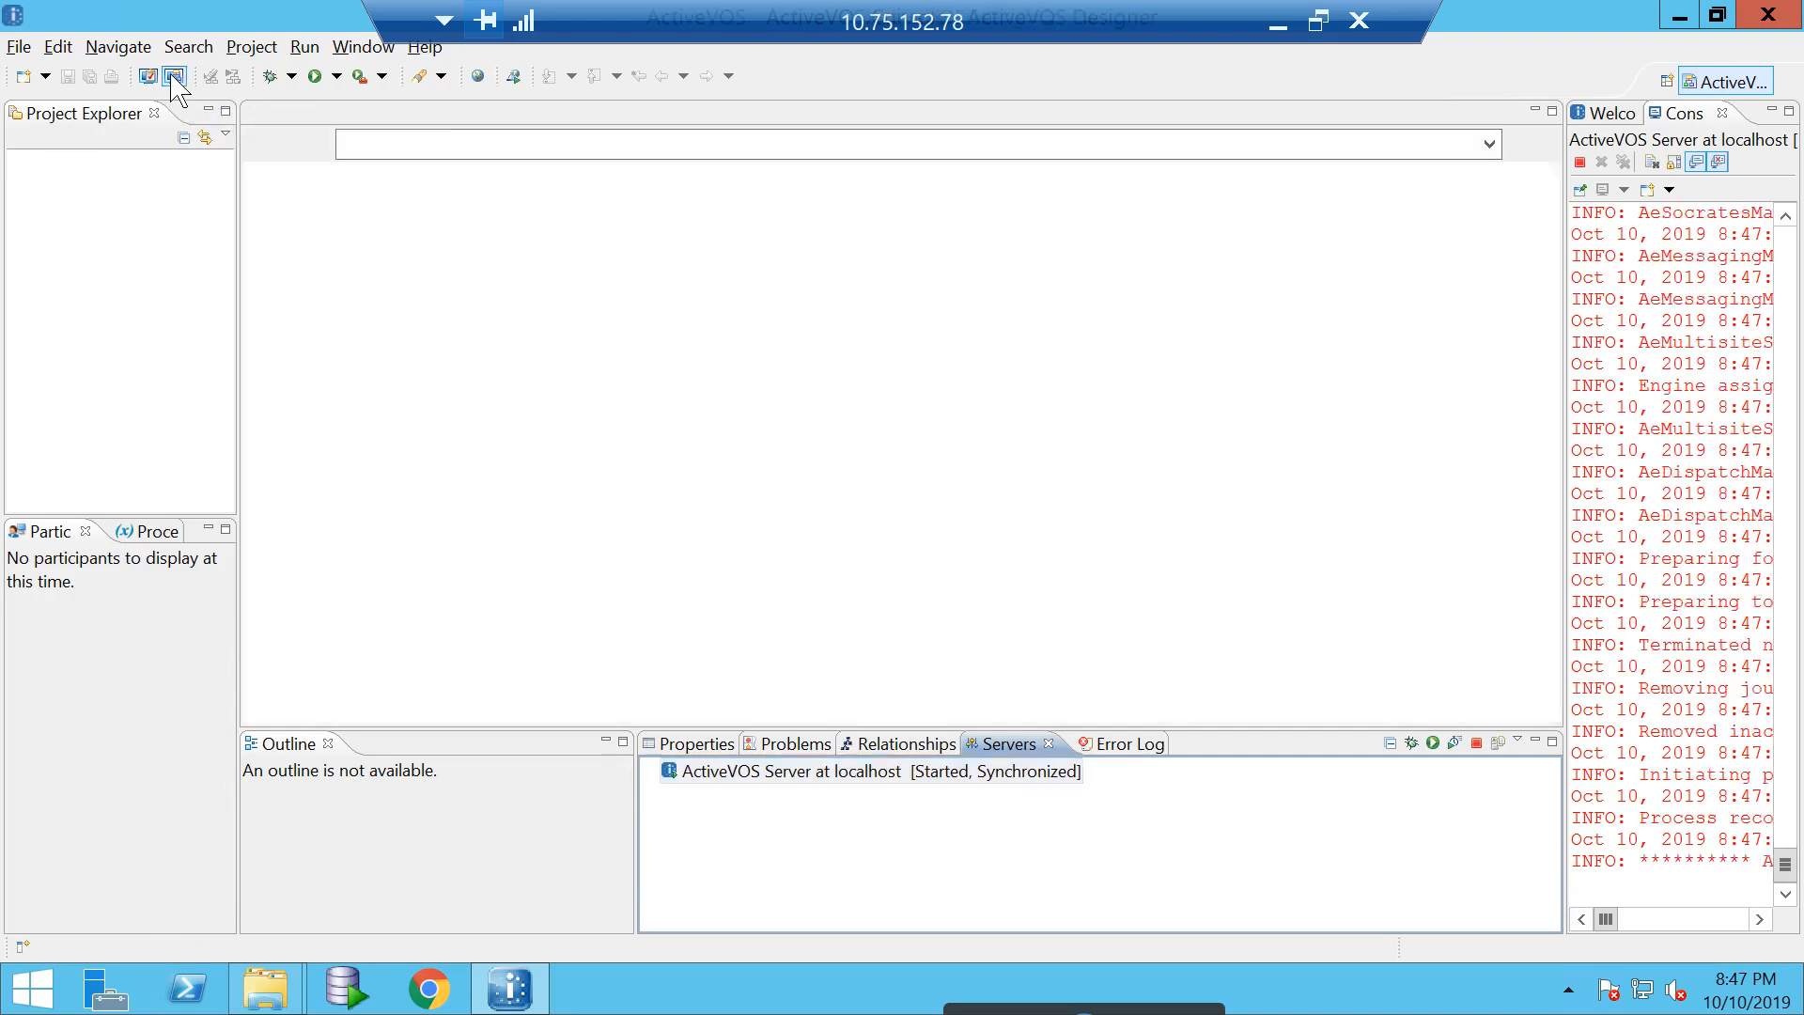
pyautogui.click(173, 75)
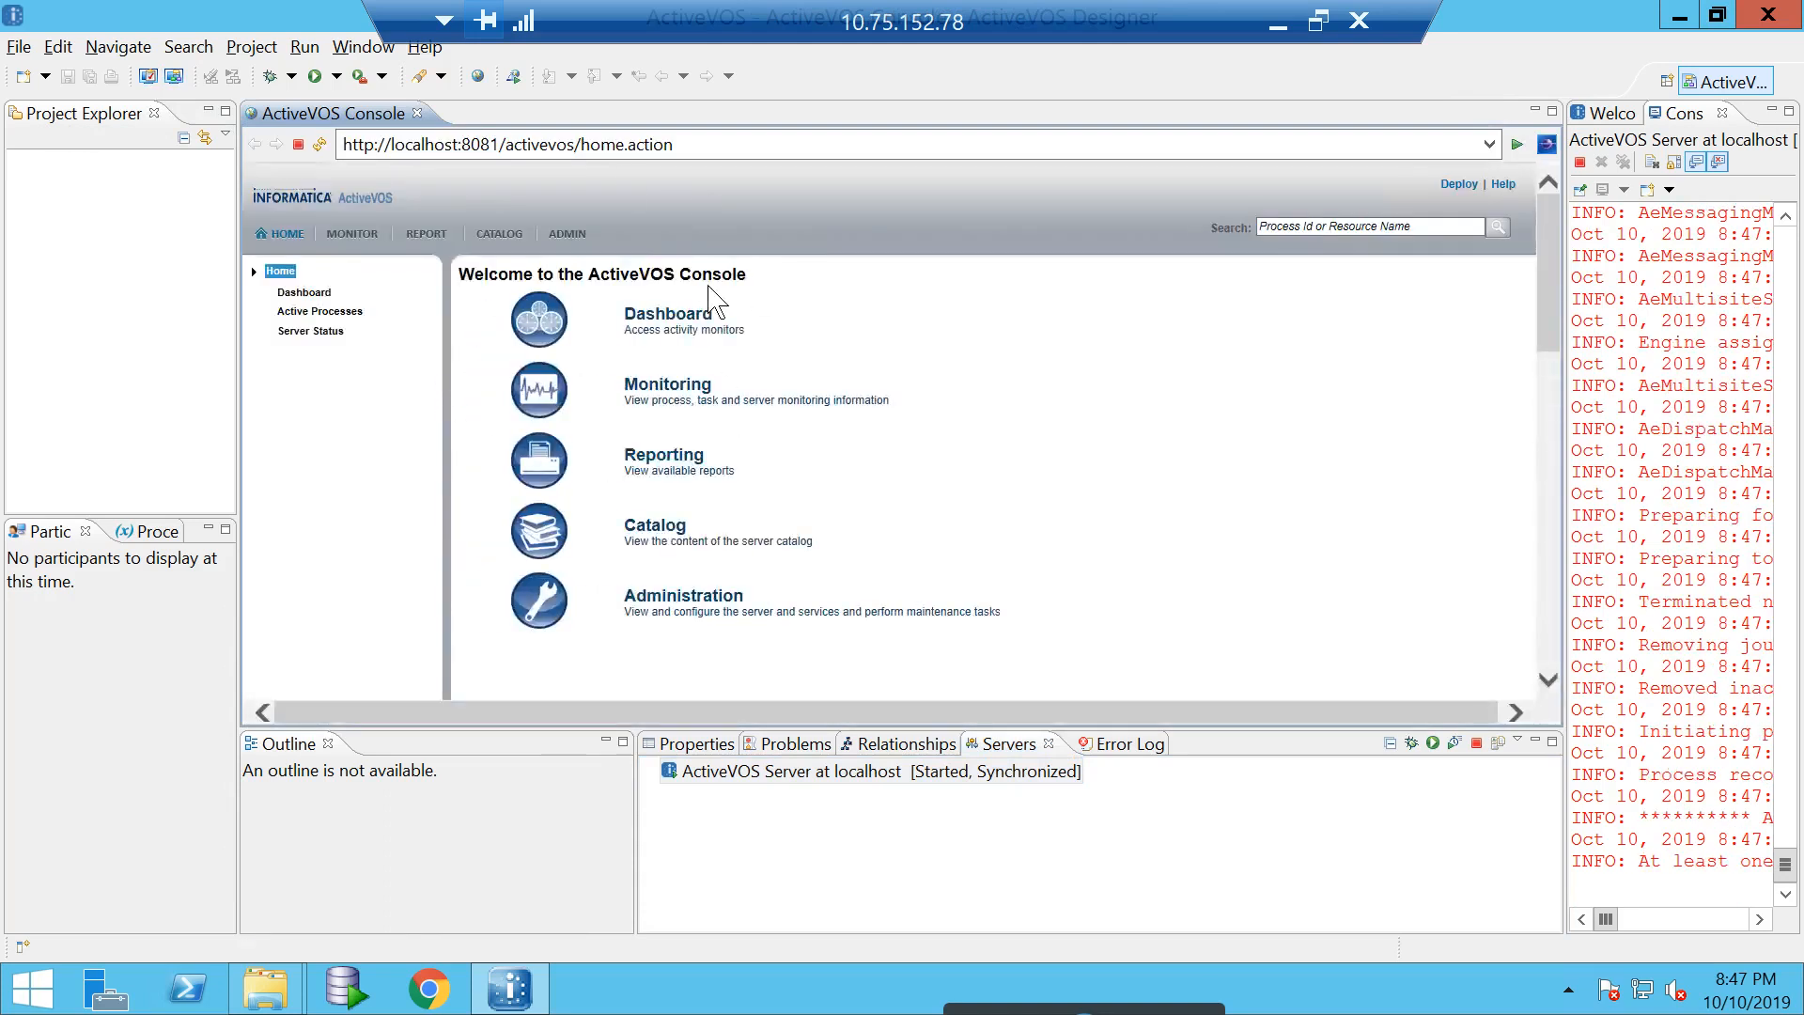
pyautogui.click(498, 233)
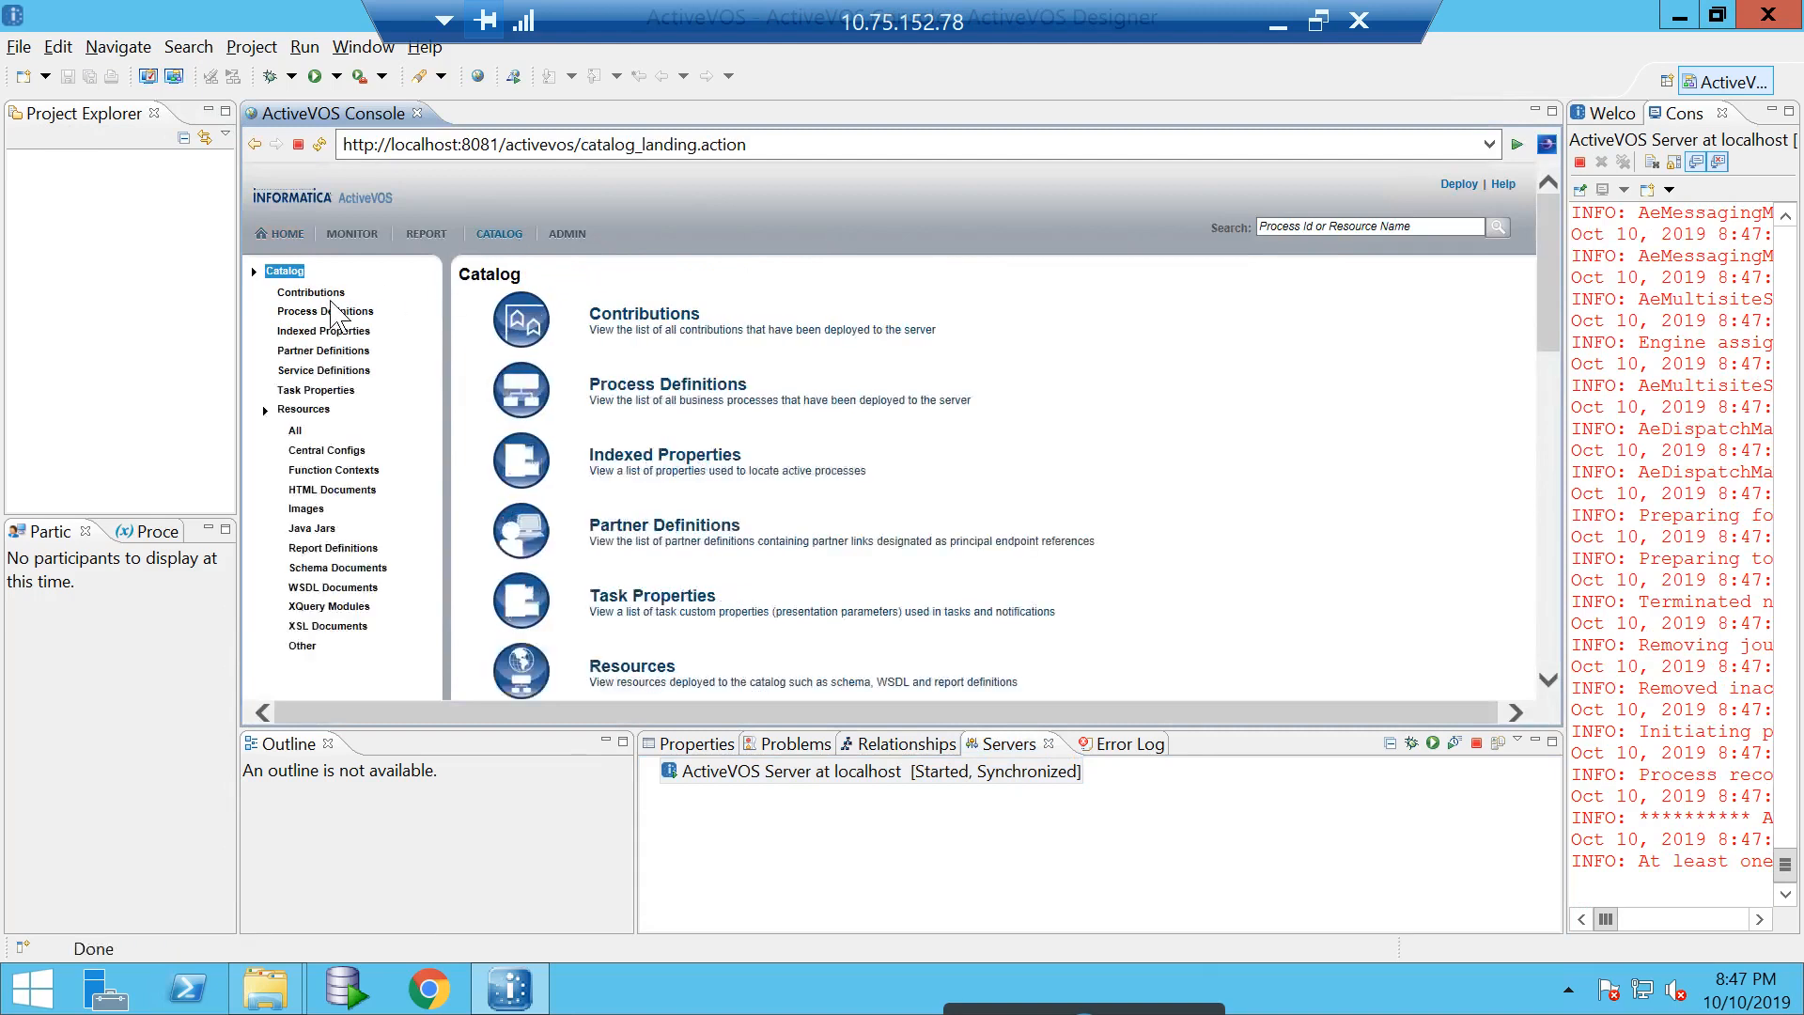
pyautogui.click(325, 310)
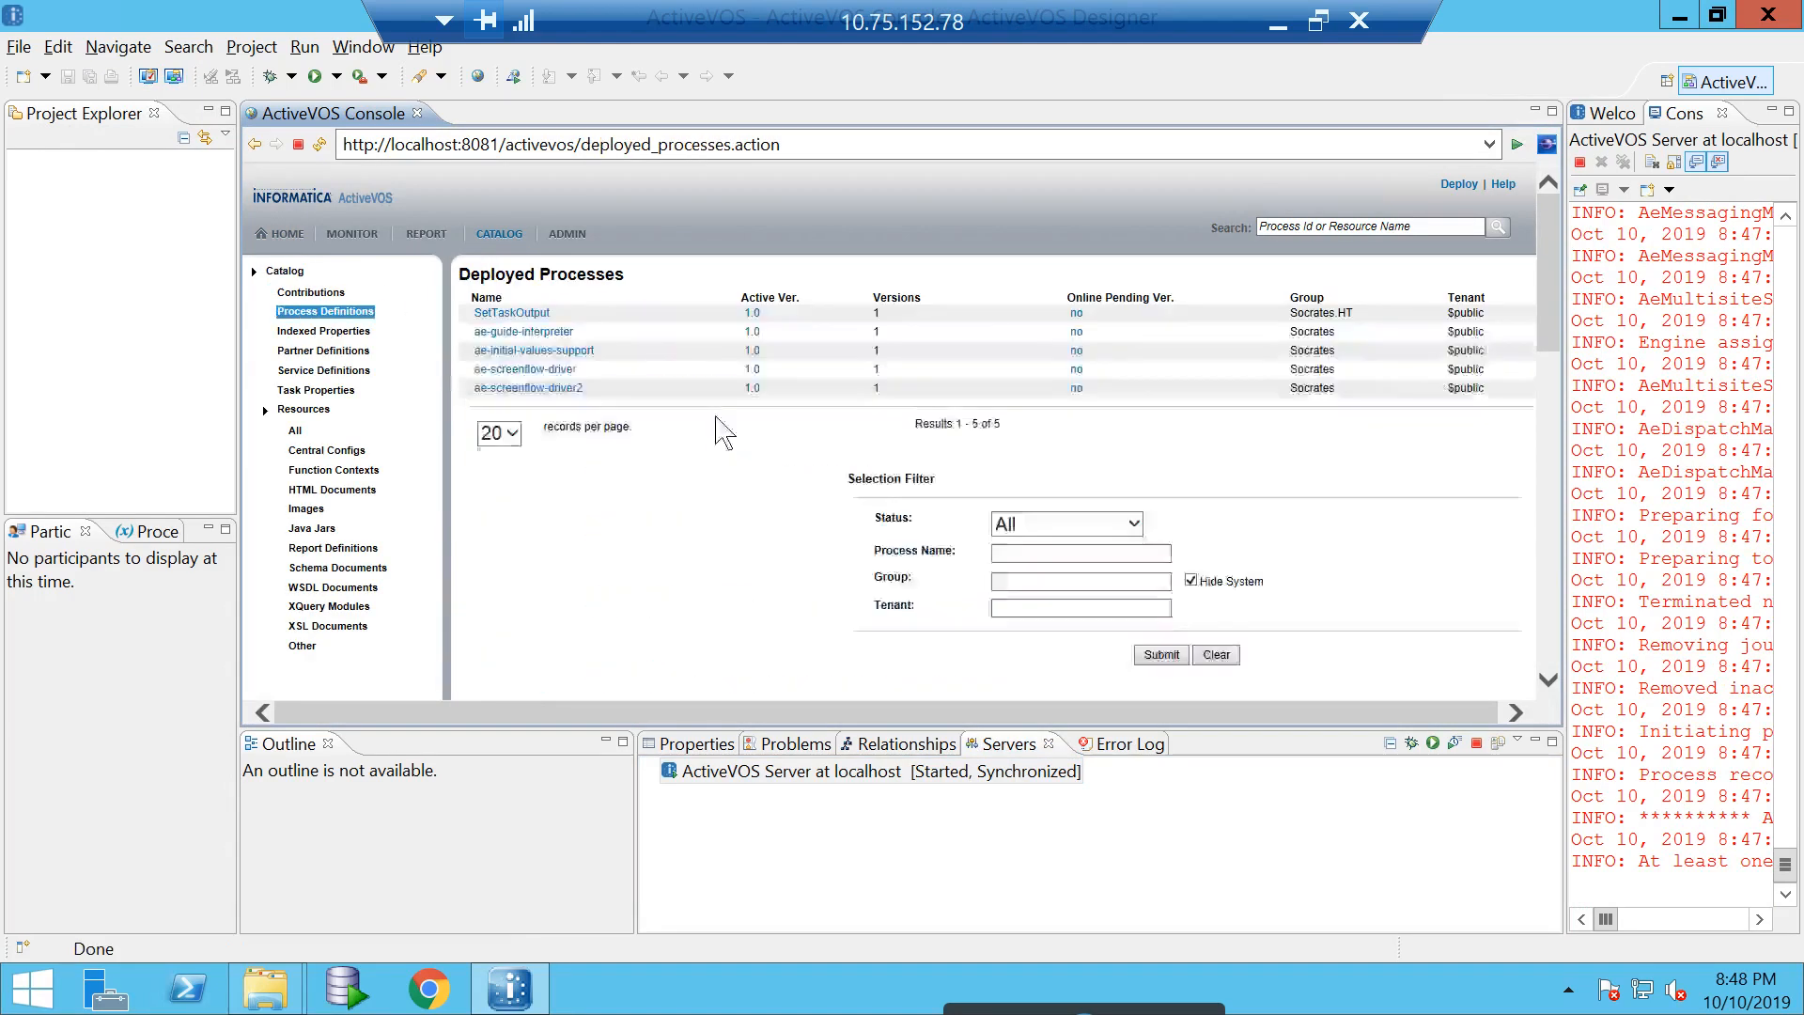
pyautogui.moveTo(628, 310)
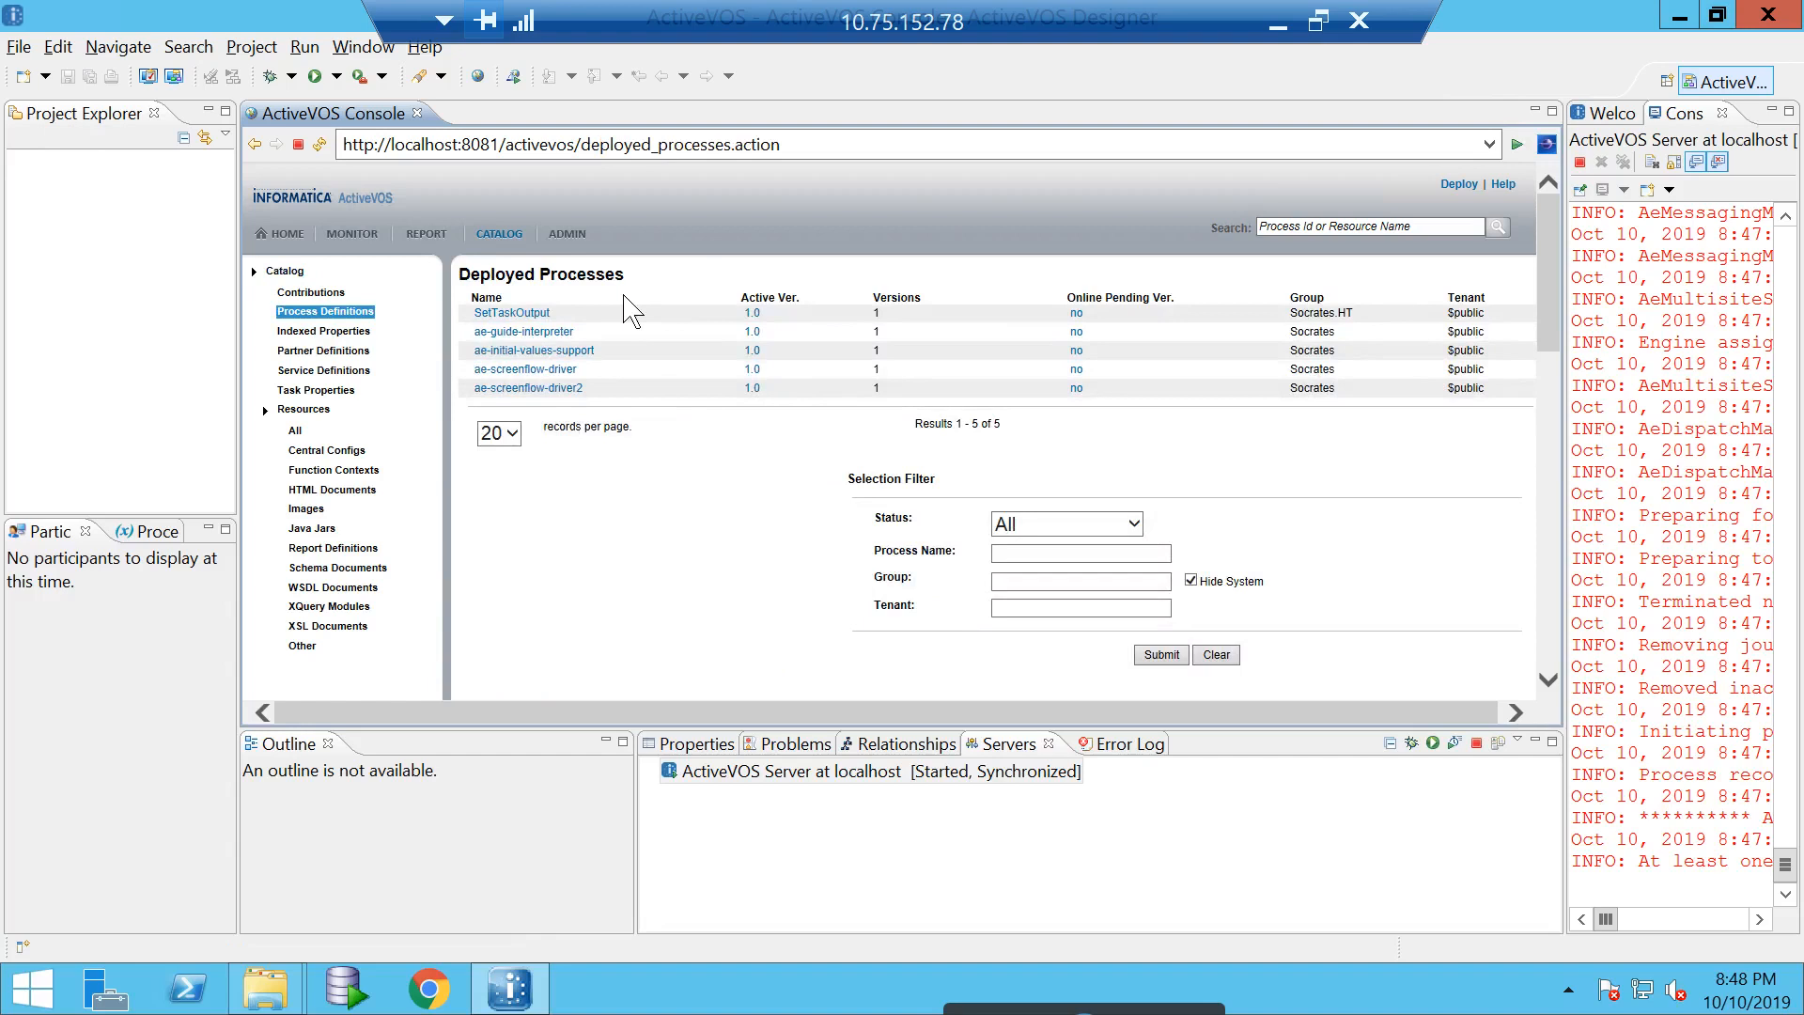
pyautogui.moveTo(285, 256)
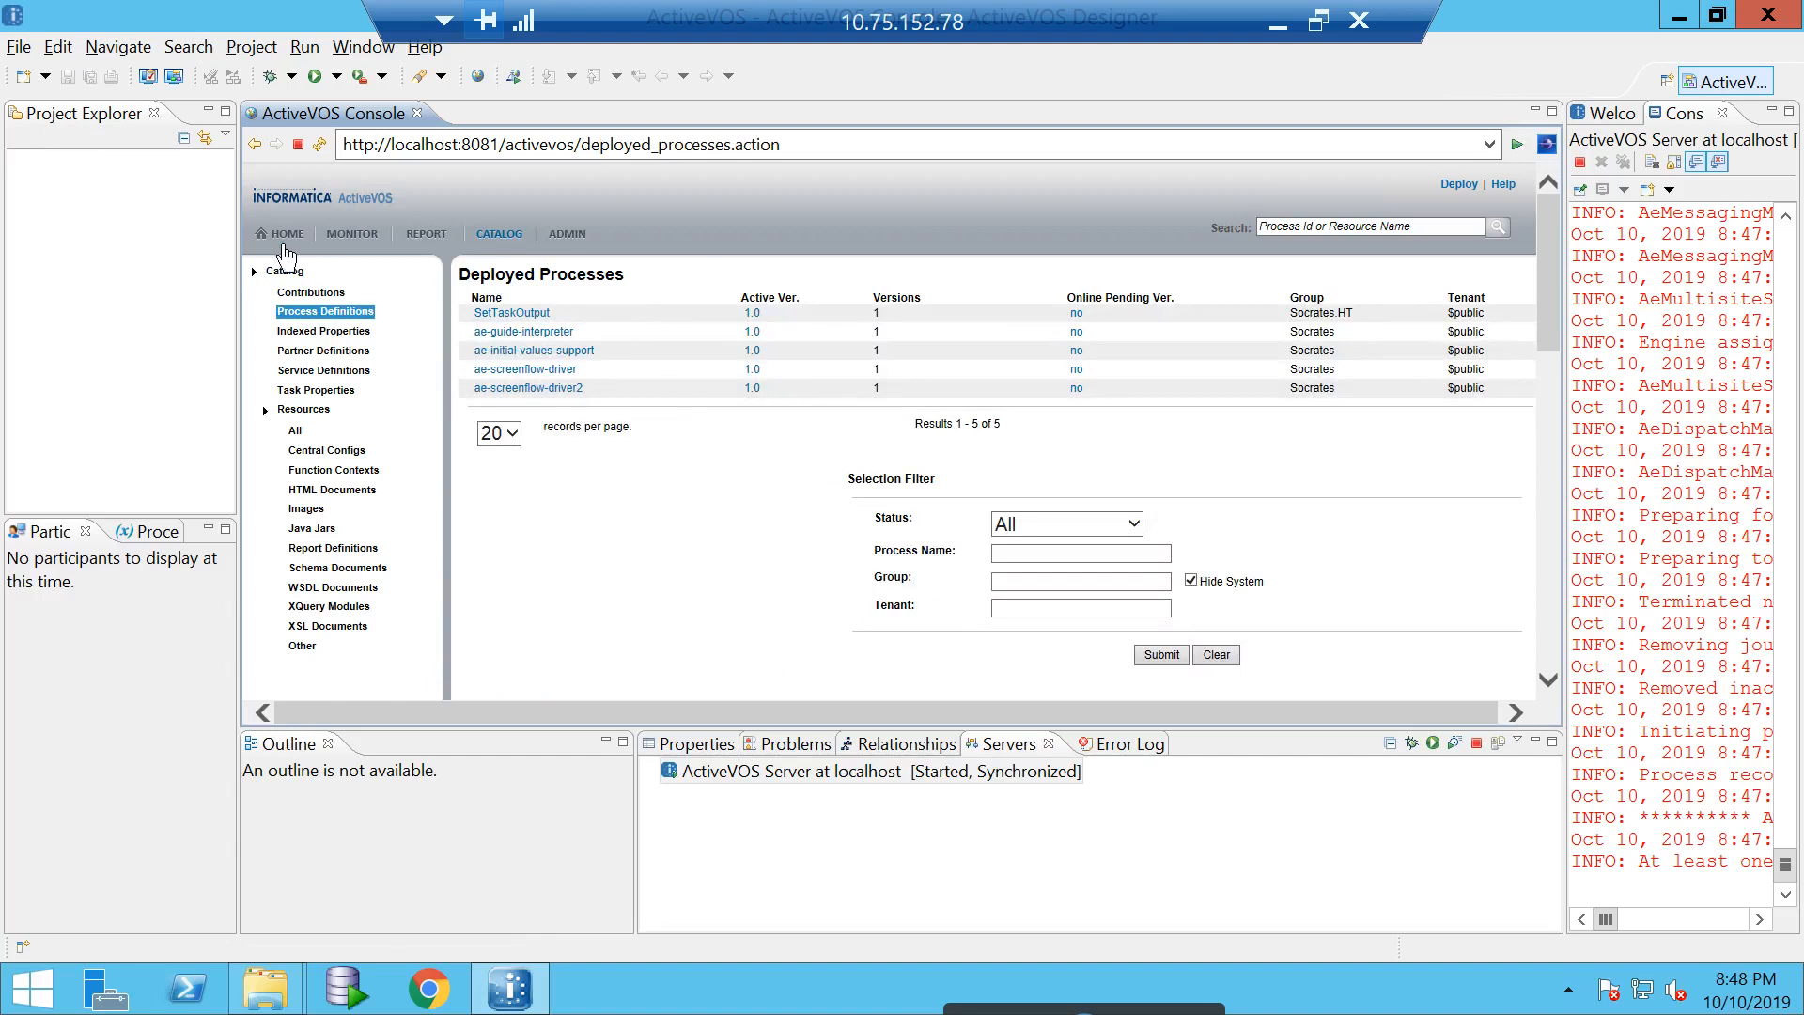
pyautogui.click(286, 233)
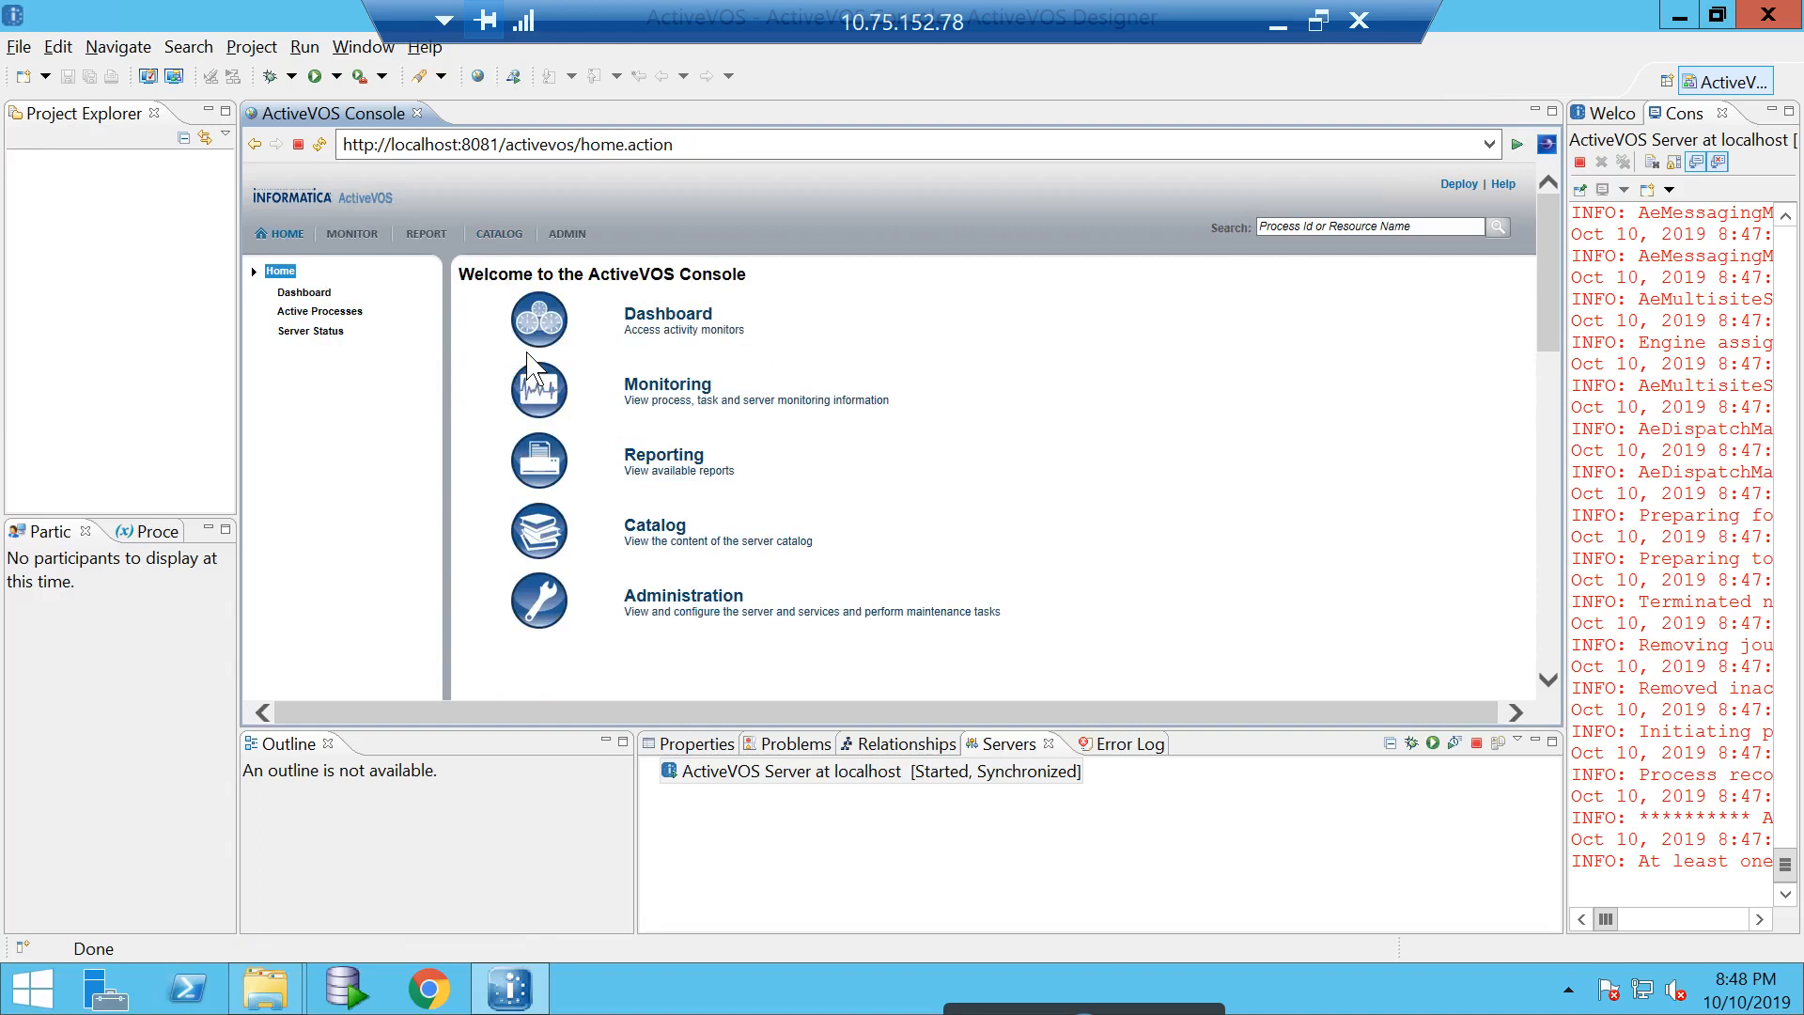
pyautogui.moveTo(1283, 87)
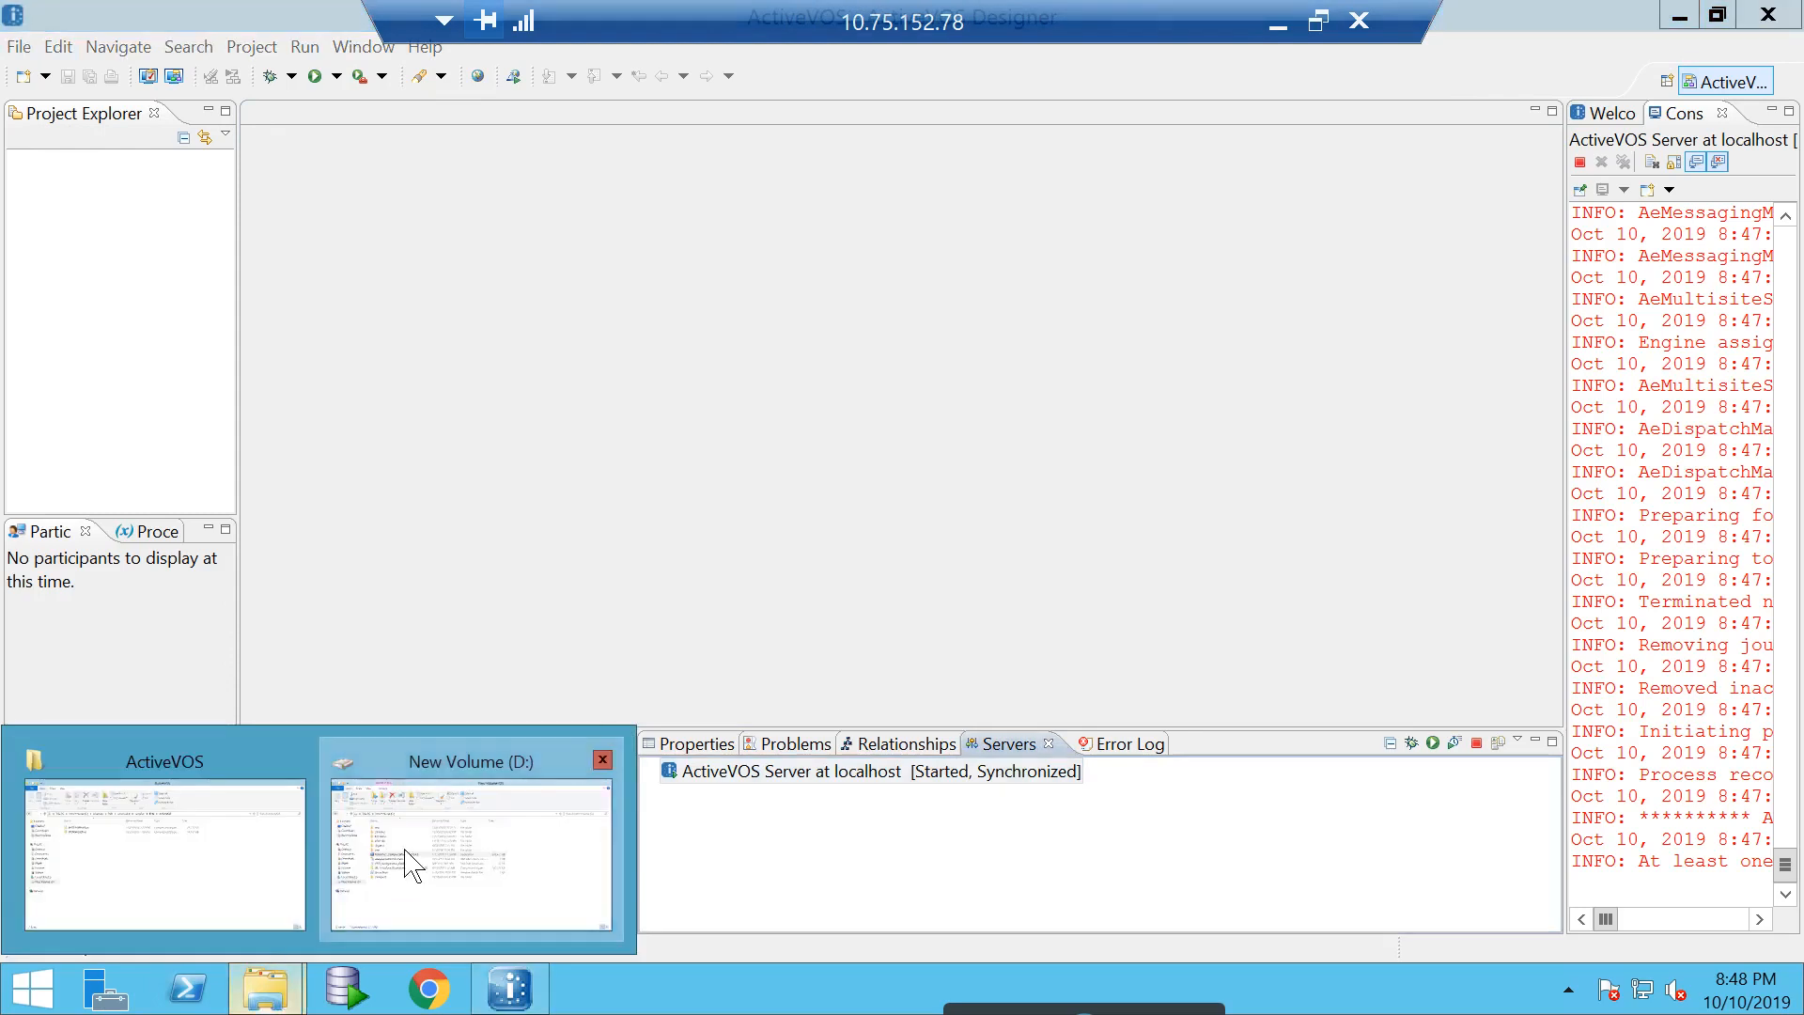
# - Navigate D:\infamdm\hub\resourcekit\samples\BPM\ActiveVOS in File Explorer
pyautogui.click(470, 857)
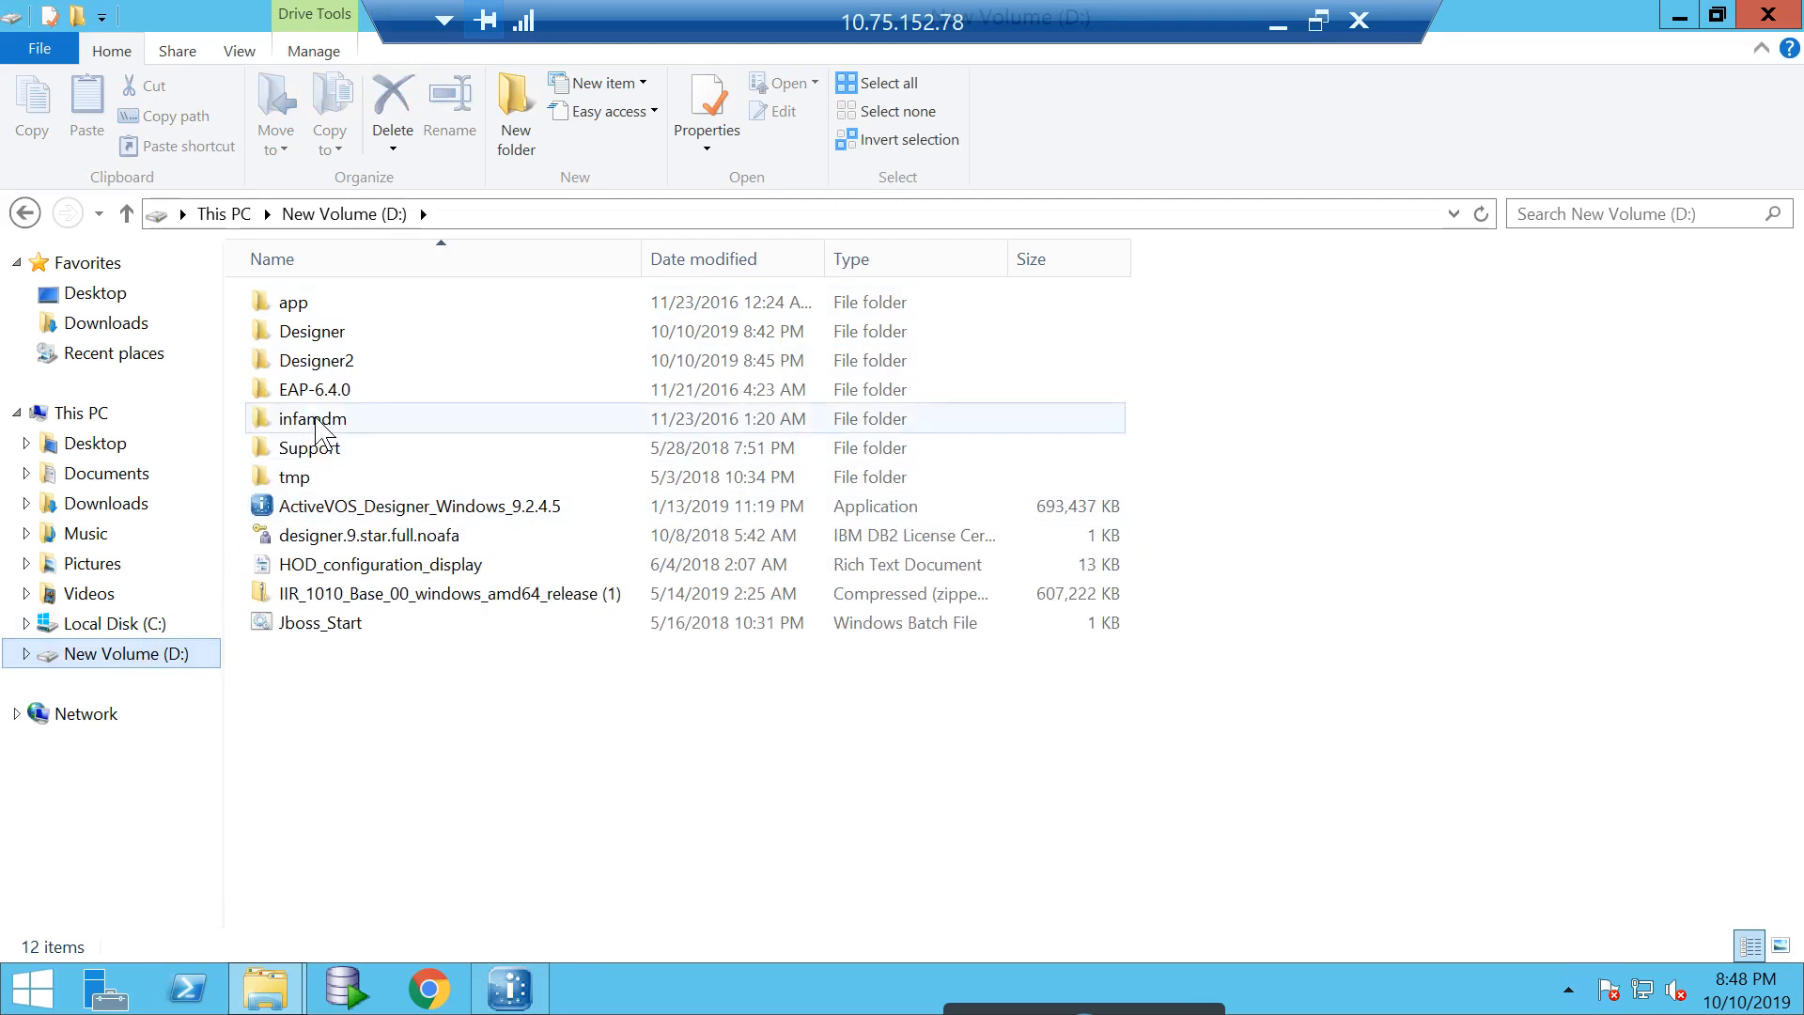
pyautogui.doubleClick(310, 417)
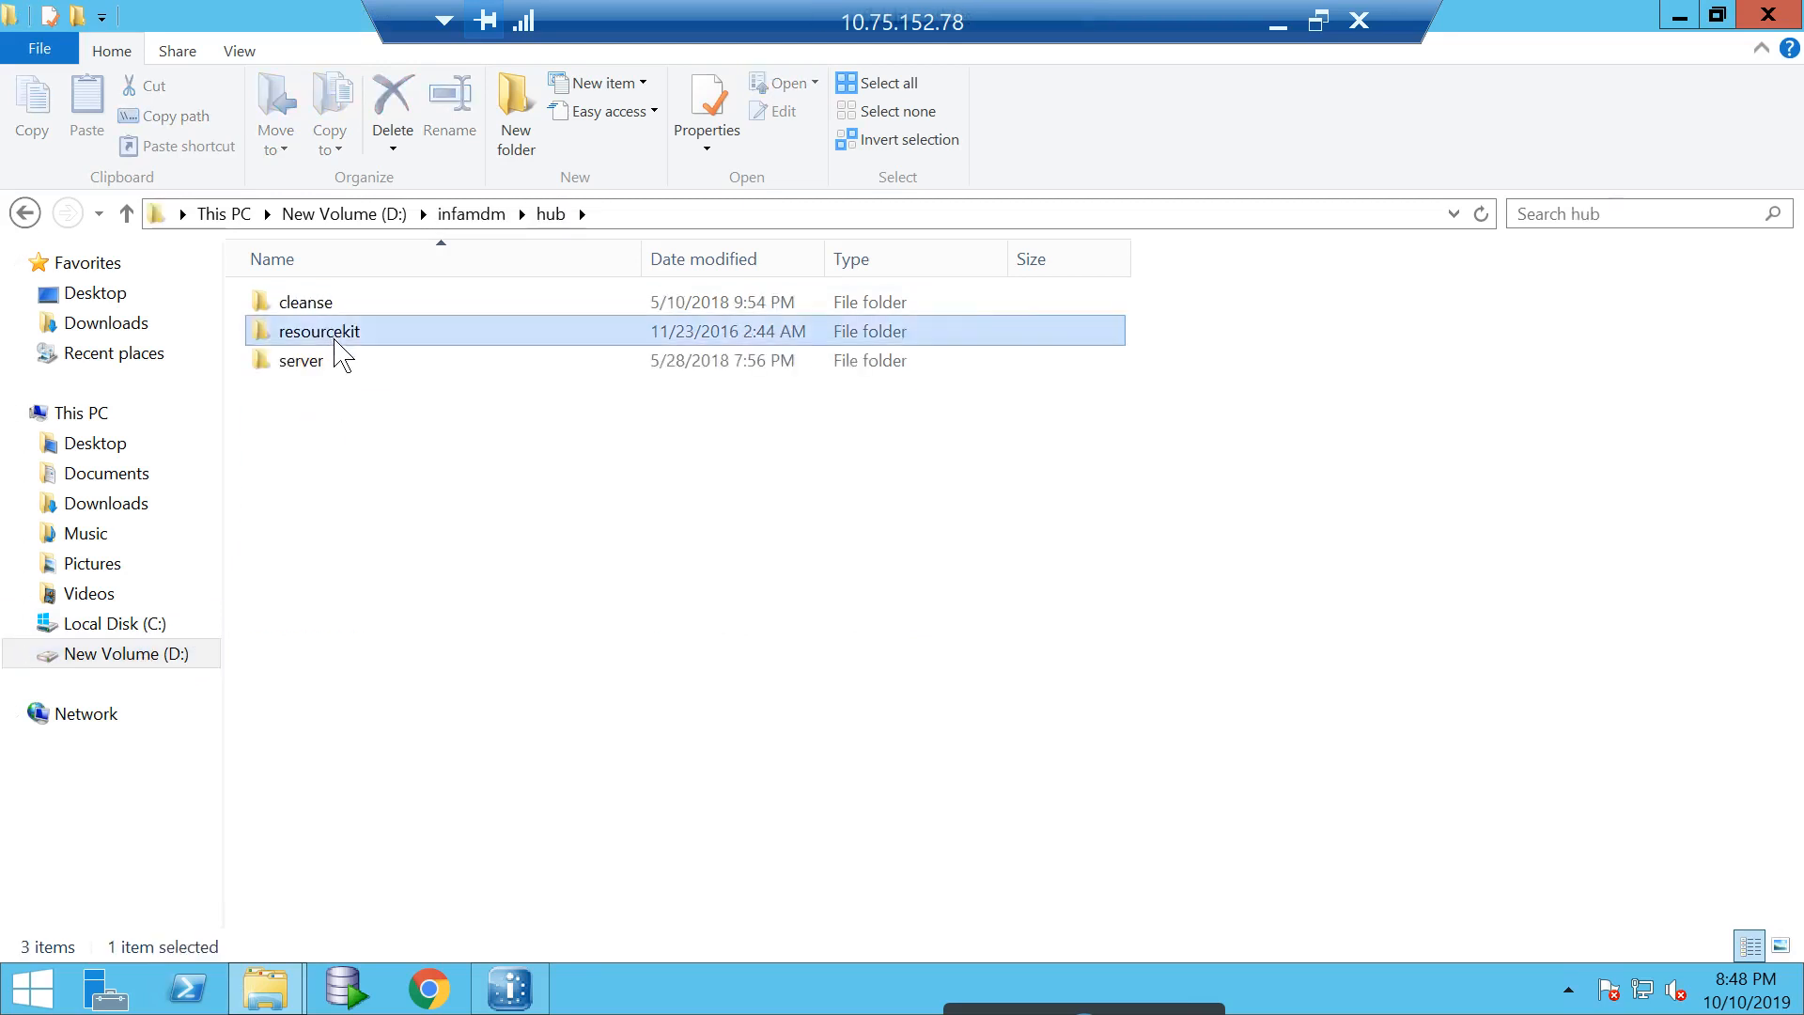
pyautogui.doubleClick(315, 330)
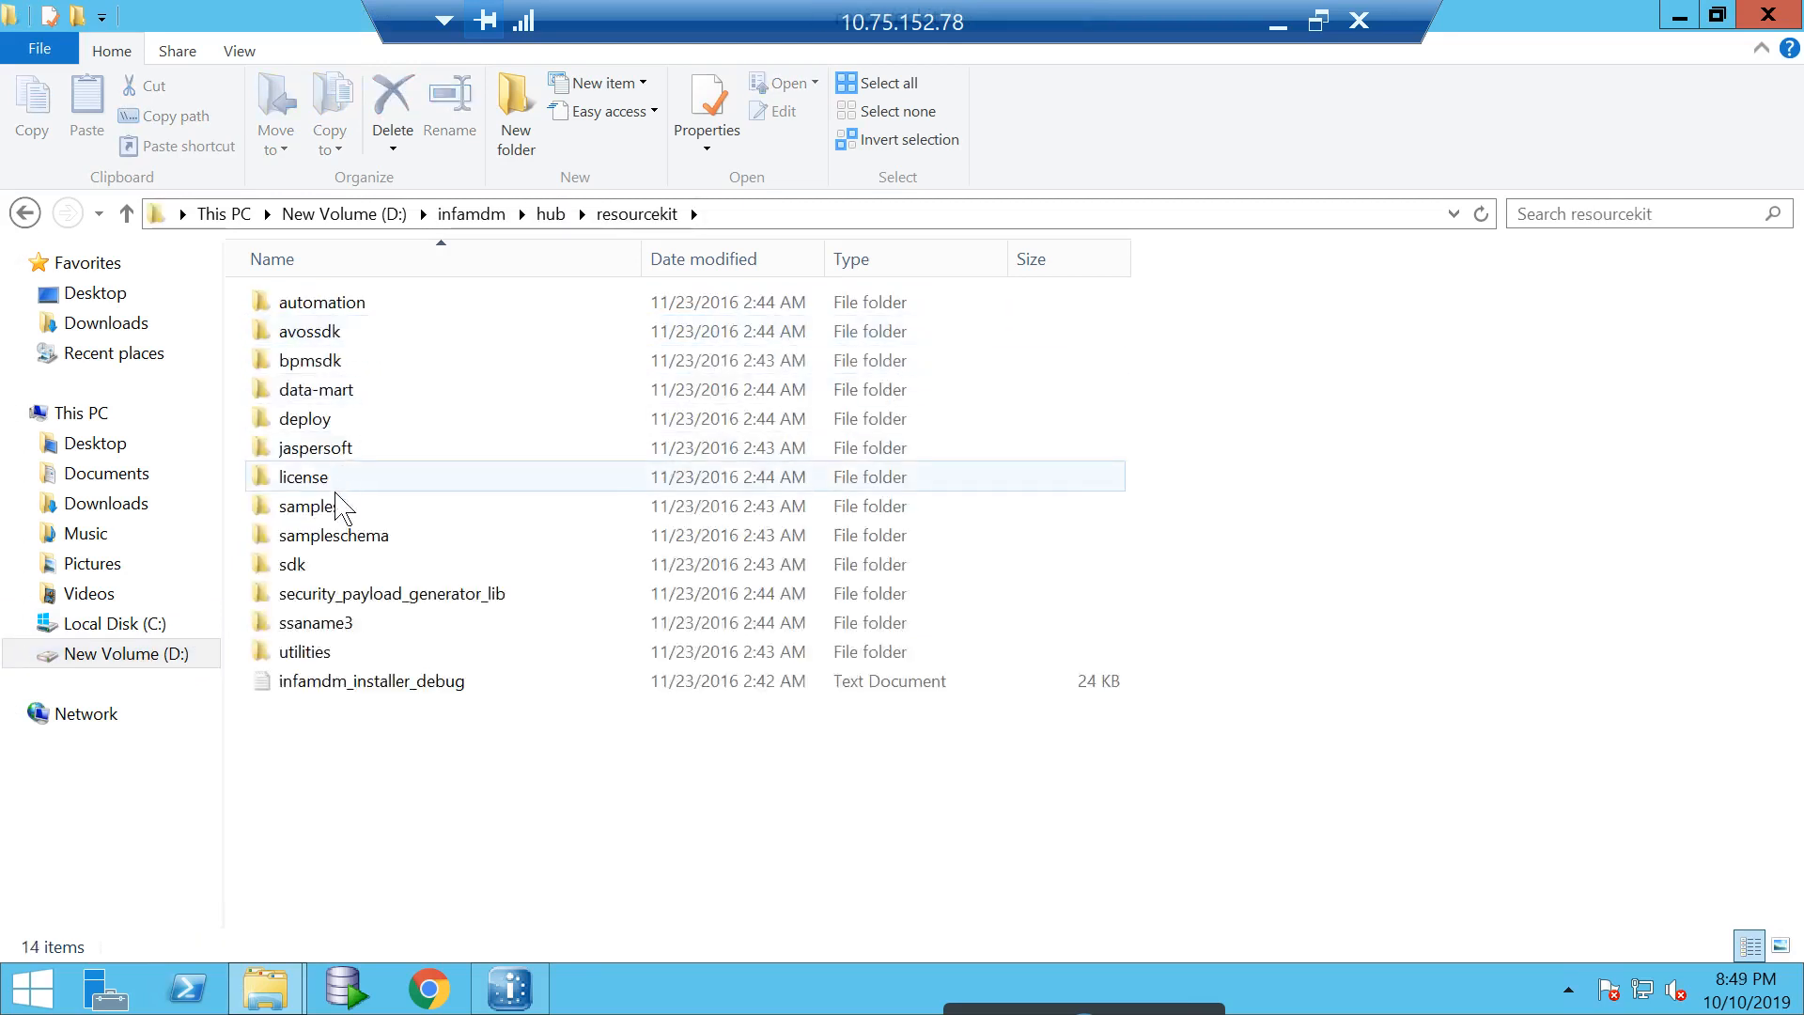
pyautogui.doubleClick(310, 505)
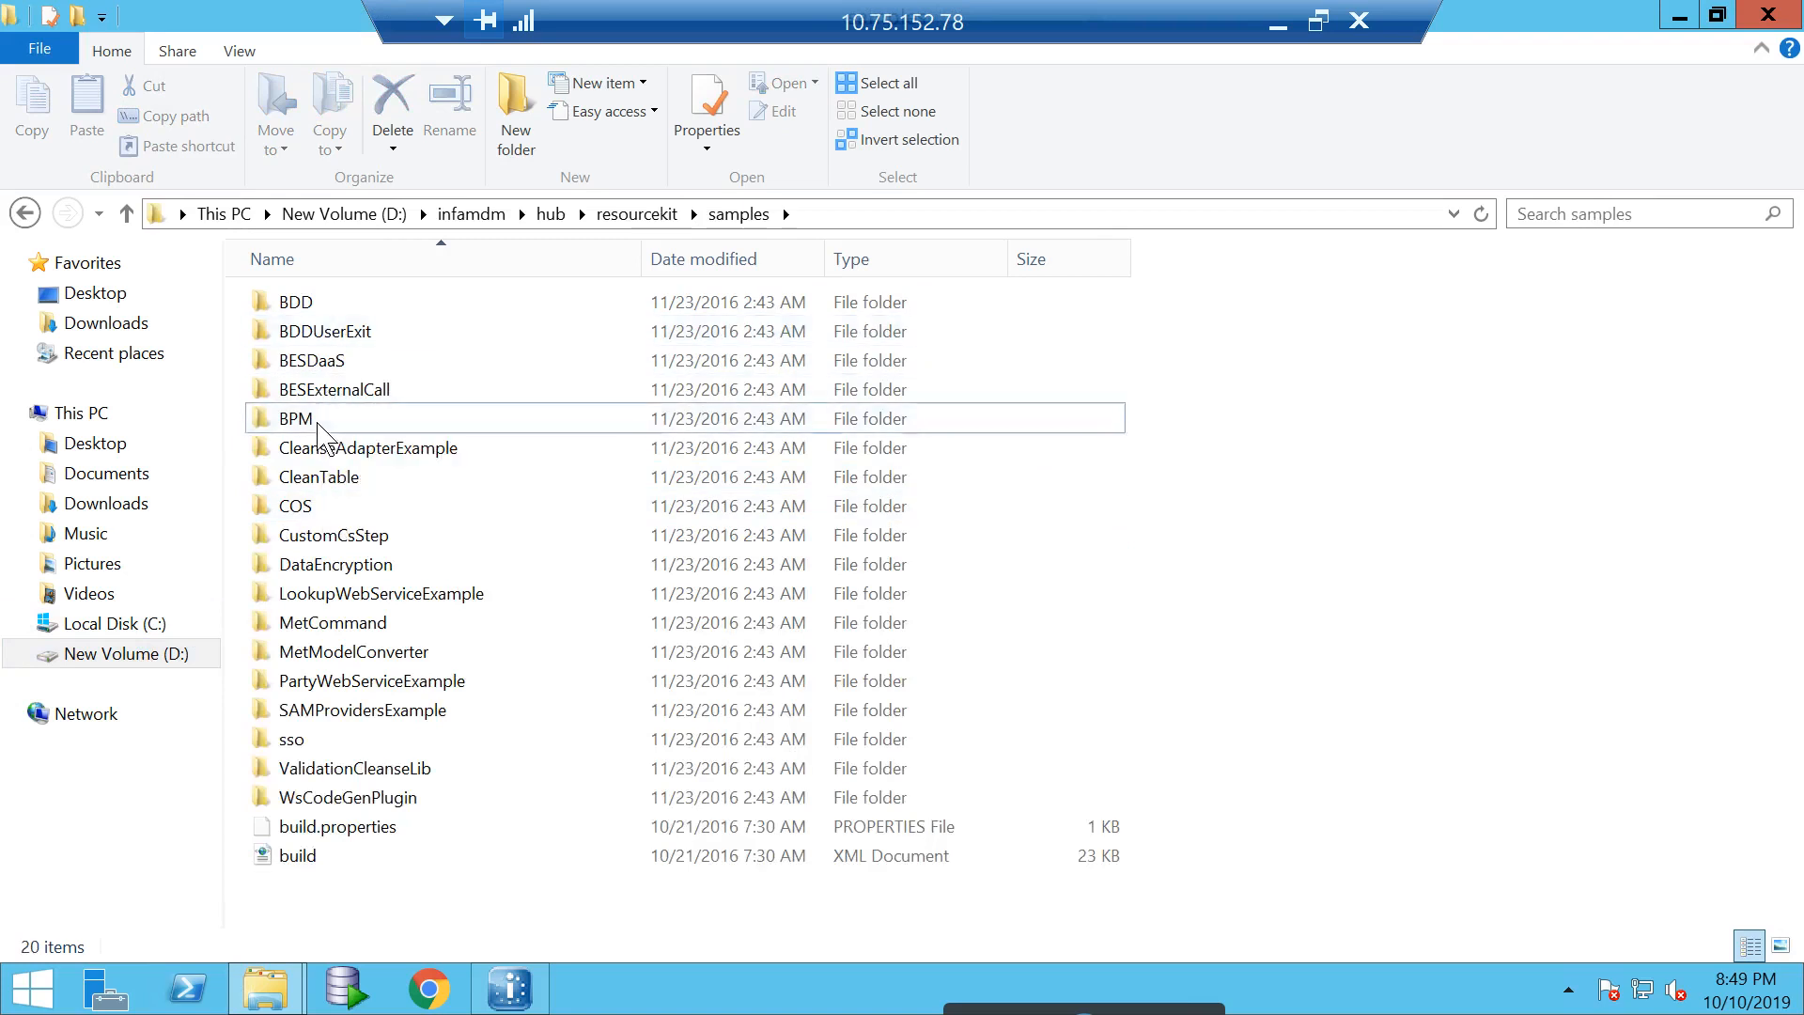
pyautogui.doubleClick(295, 417)
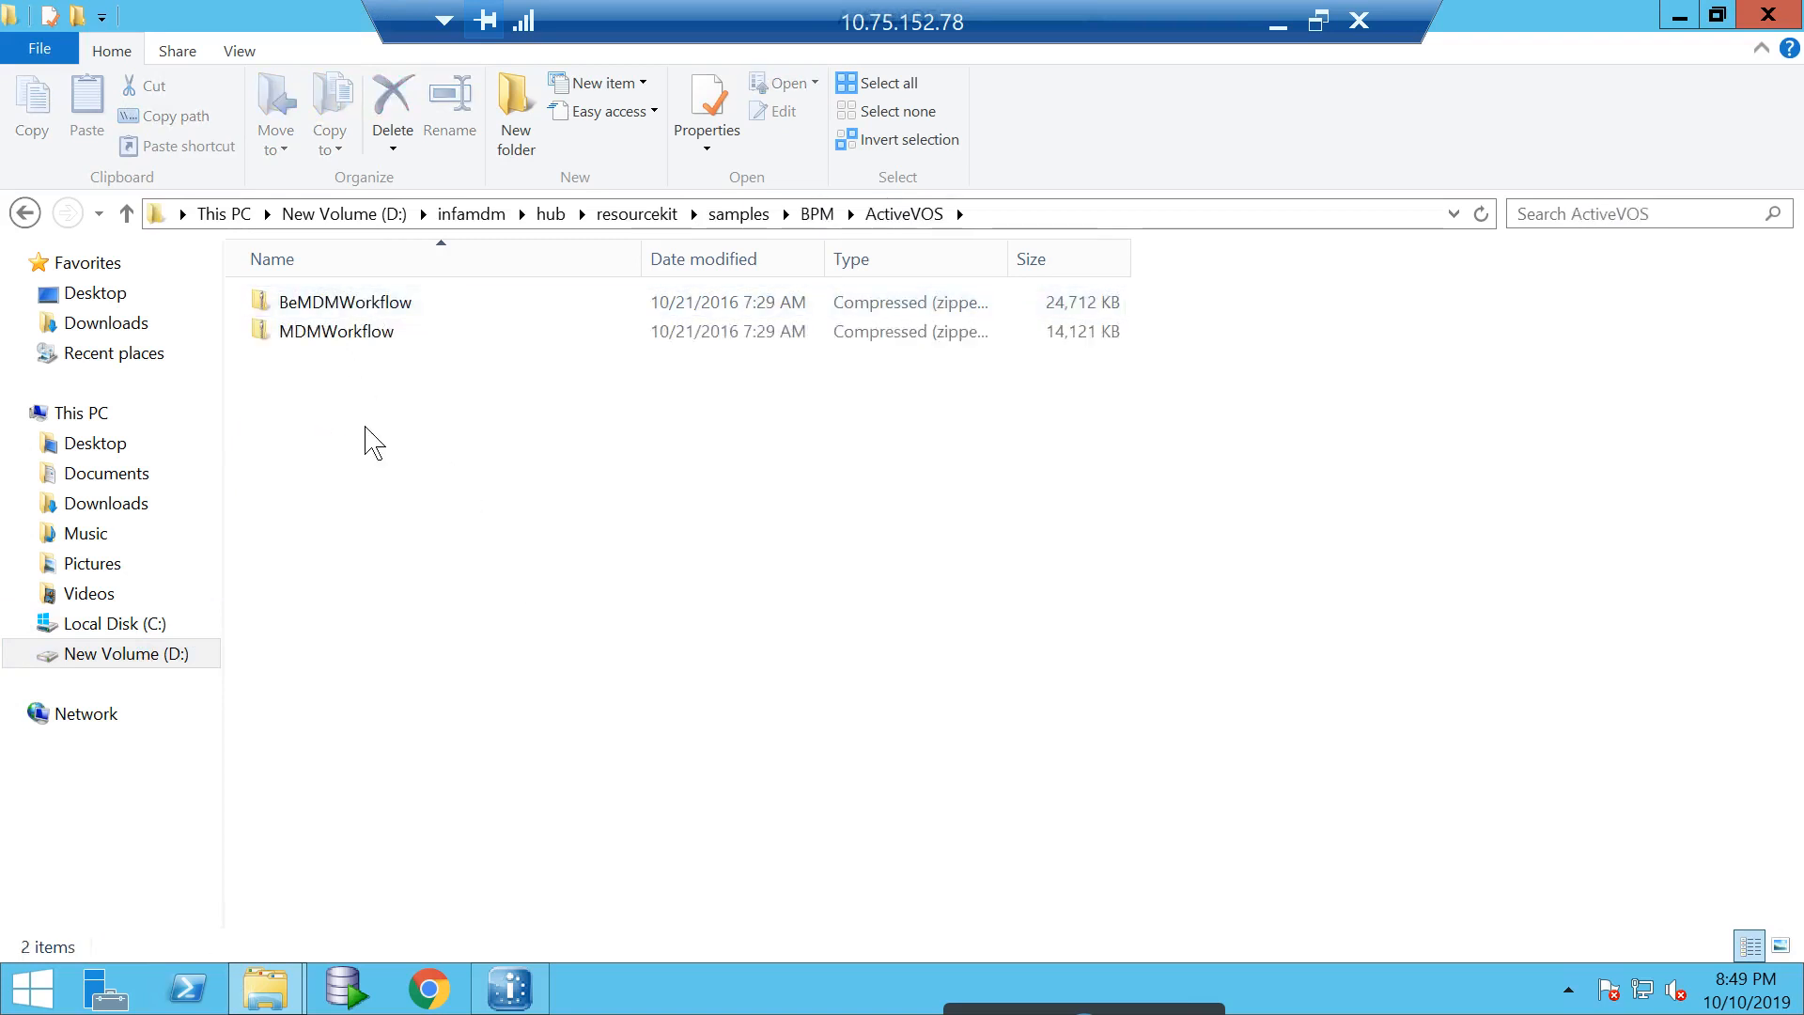
# - Check the BeMDMWorkflow and MDMWorkflow archives there, then return to ActiveVOS Designer
pyautogui.click(346, 300)
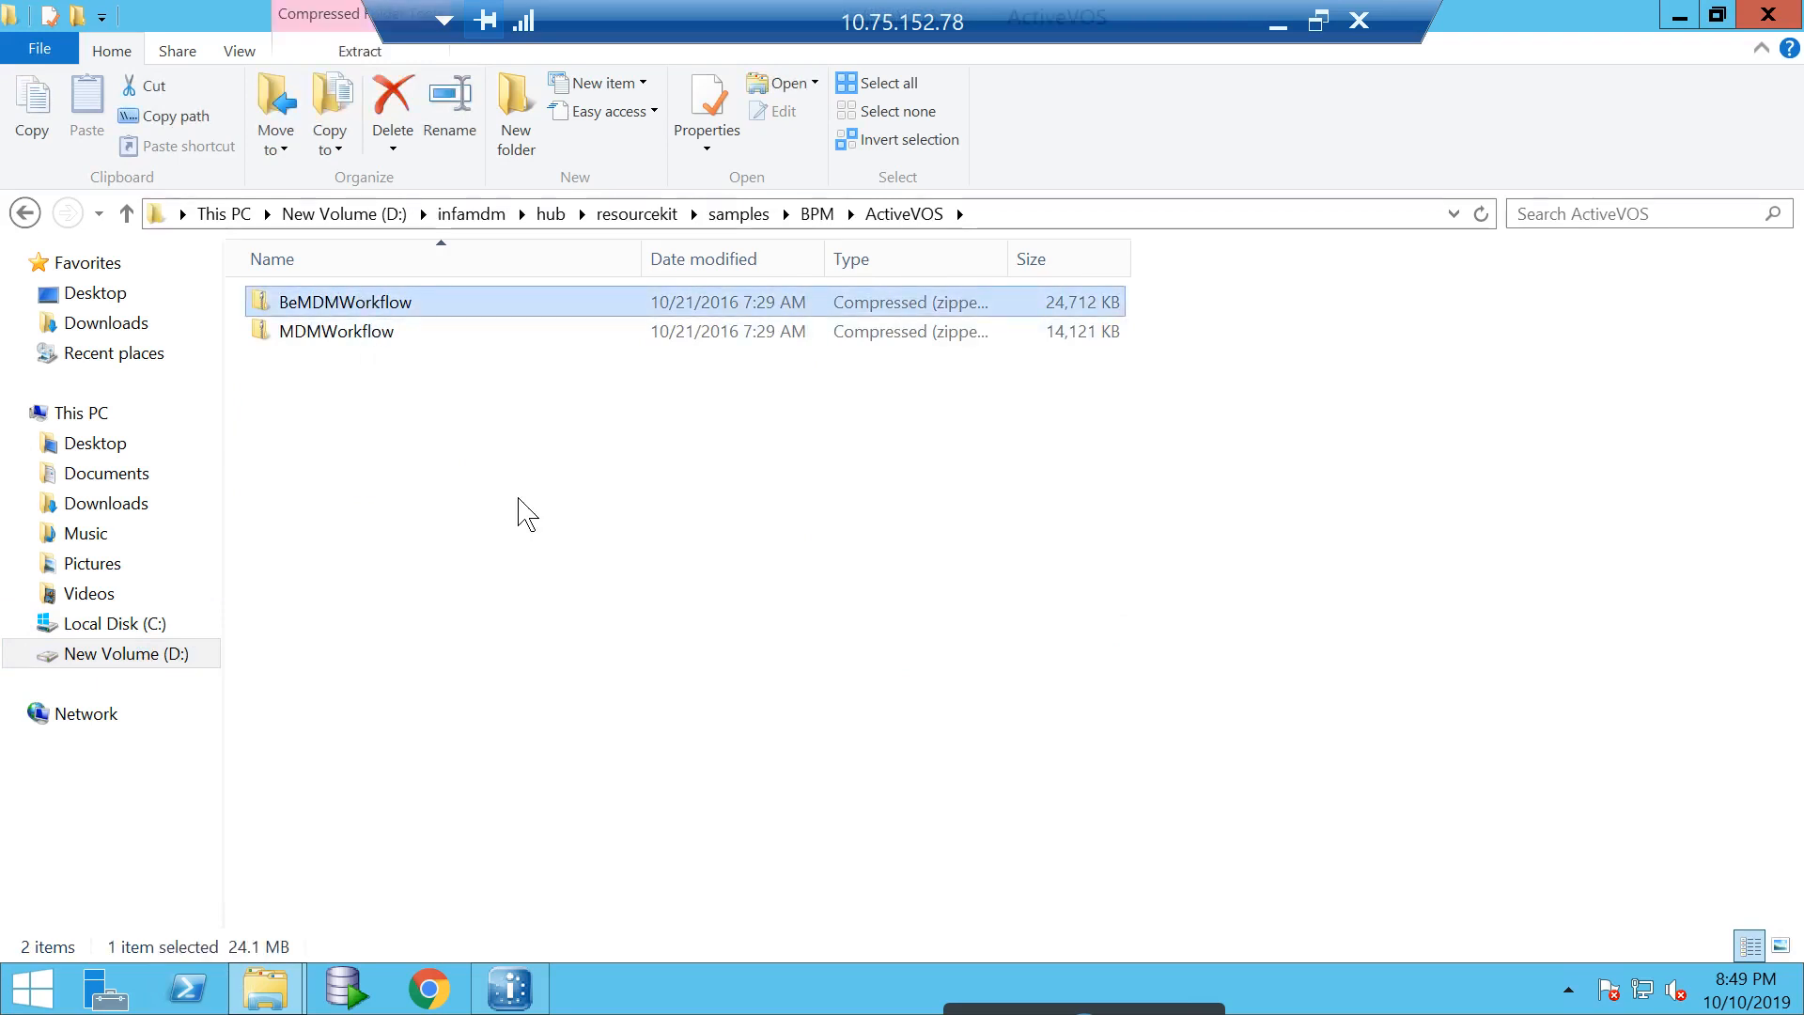
pyautogui.click(337, 330)
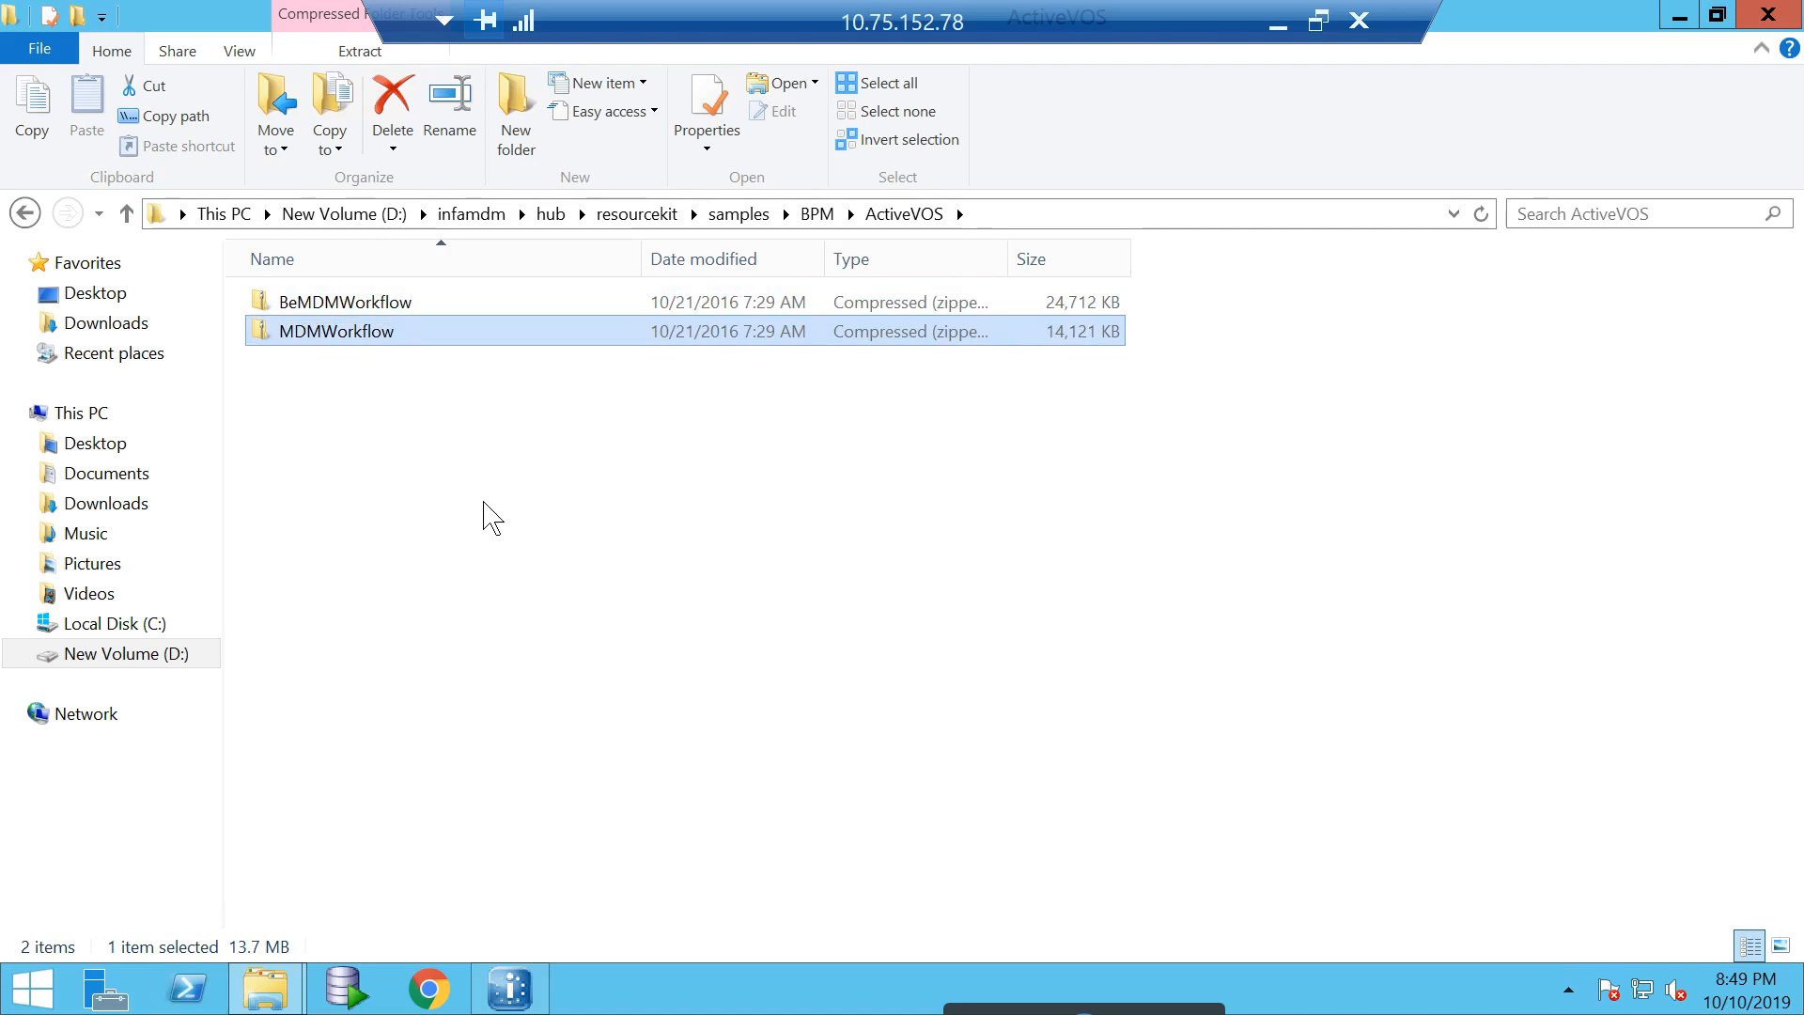
pyautogui.click(509, 986)
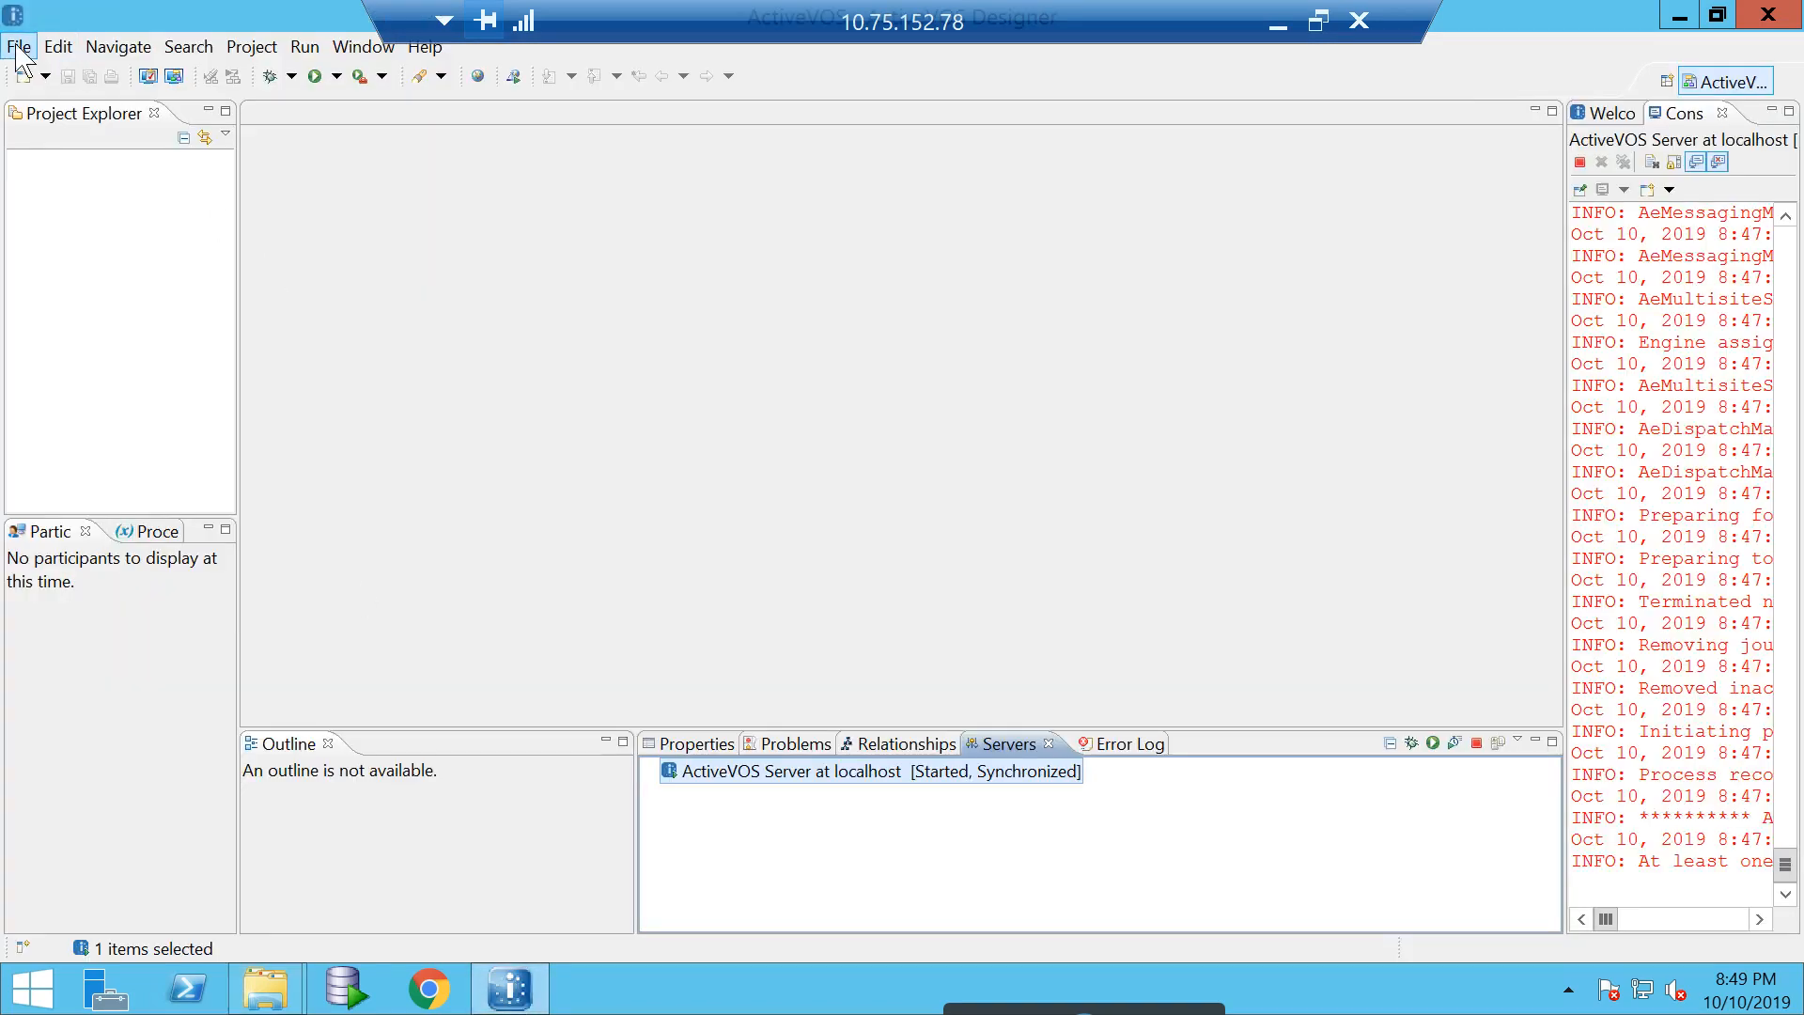
# - Import the existing BeMDMWorkflow project from its root directory into the workspace
pyautogui.click(19, 45)
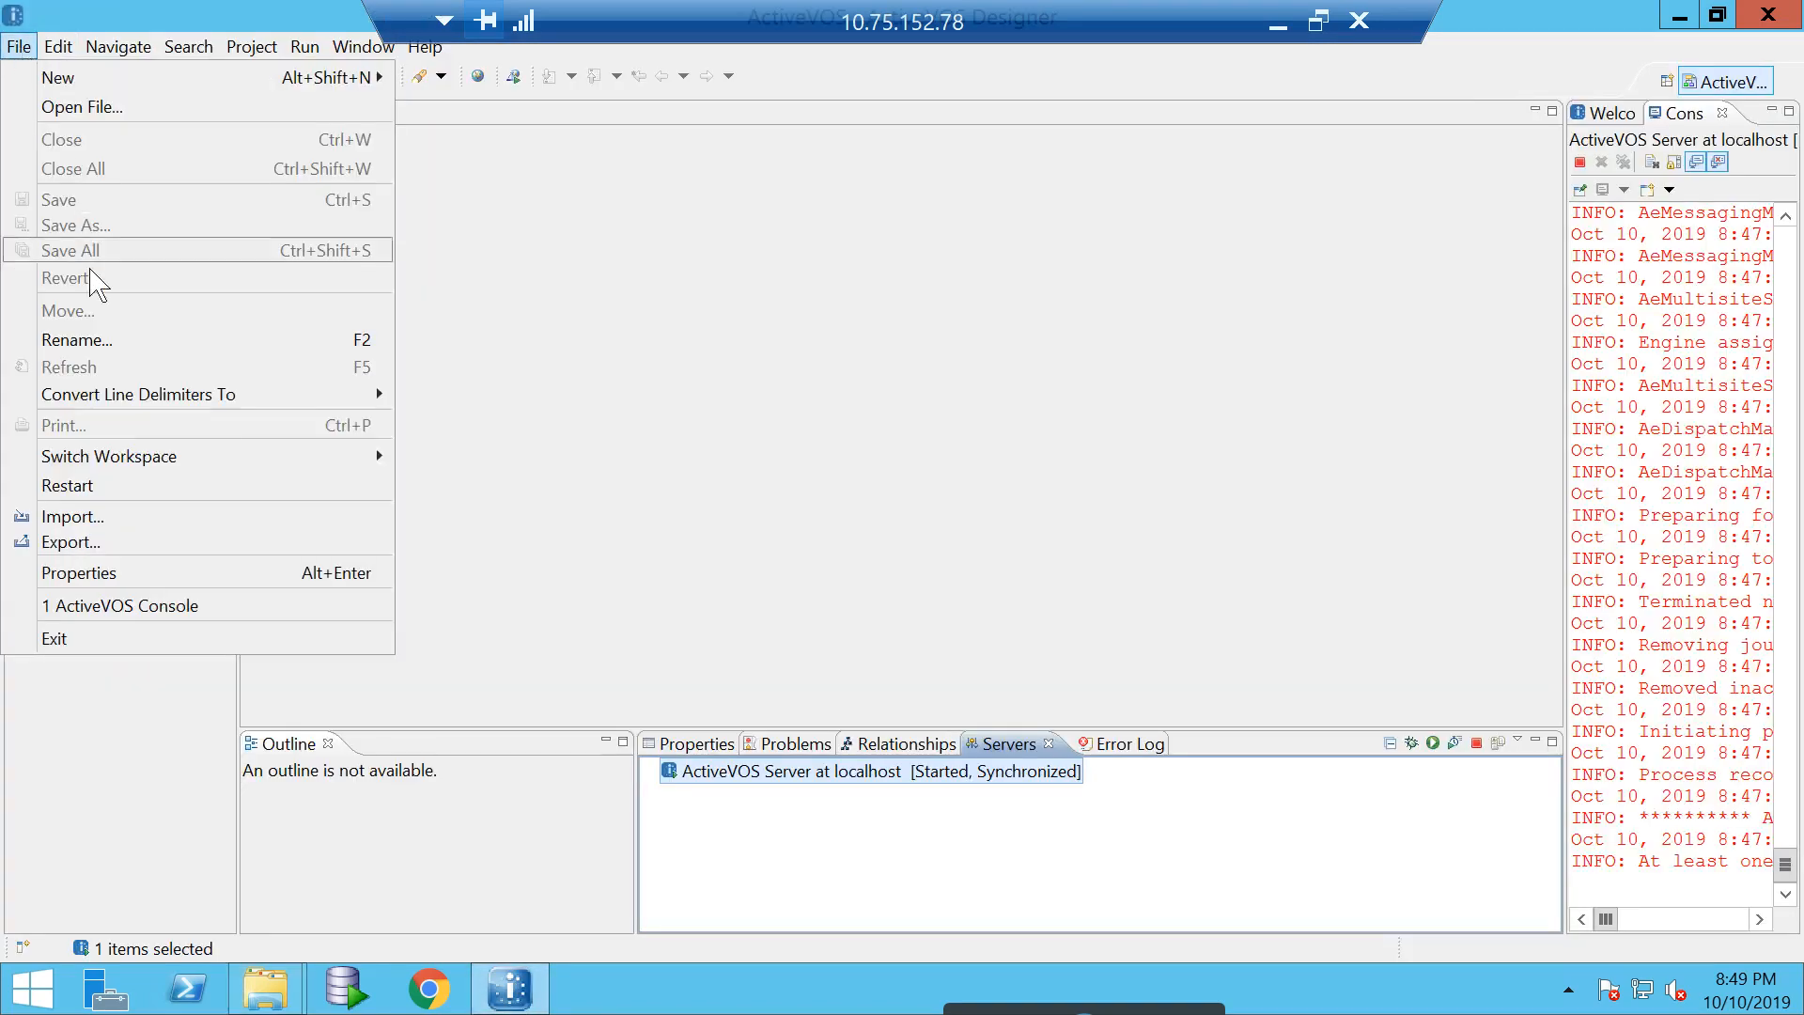
pyautogui.click(71, 516)
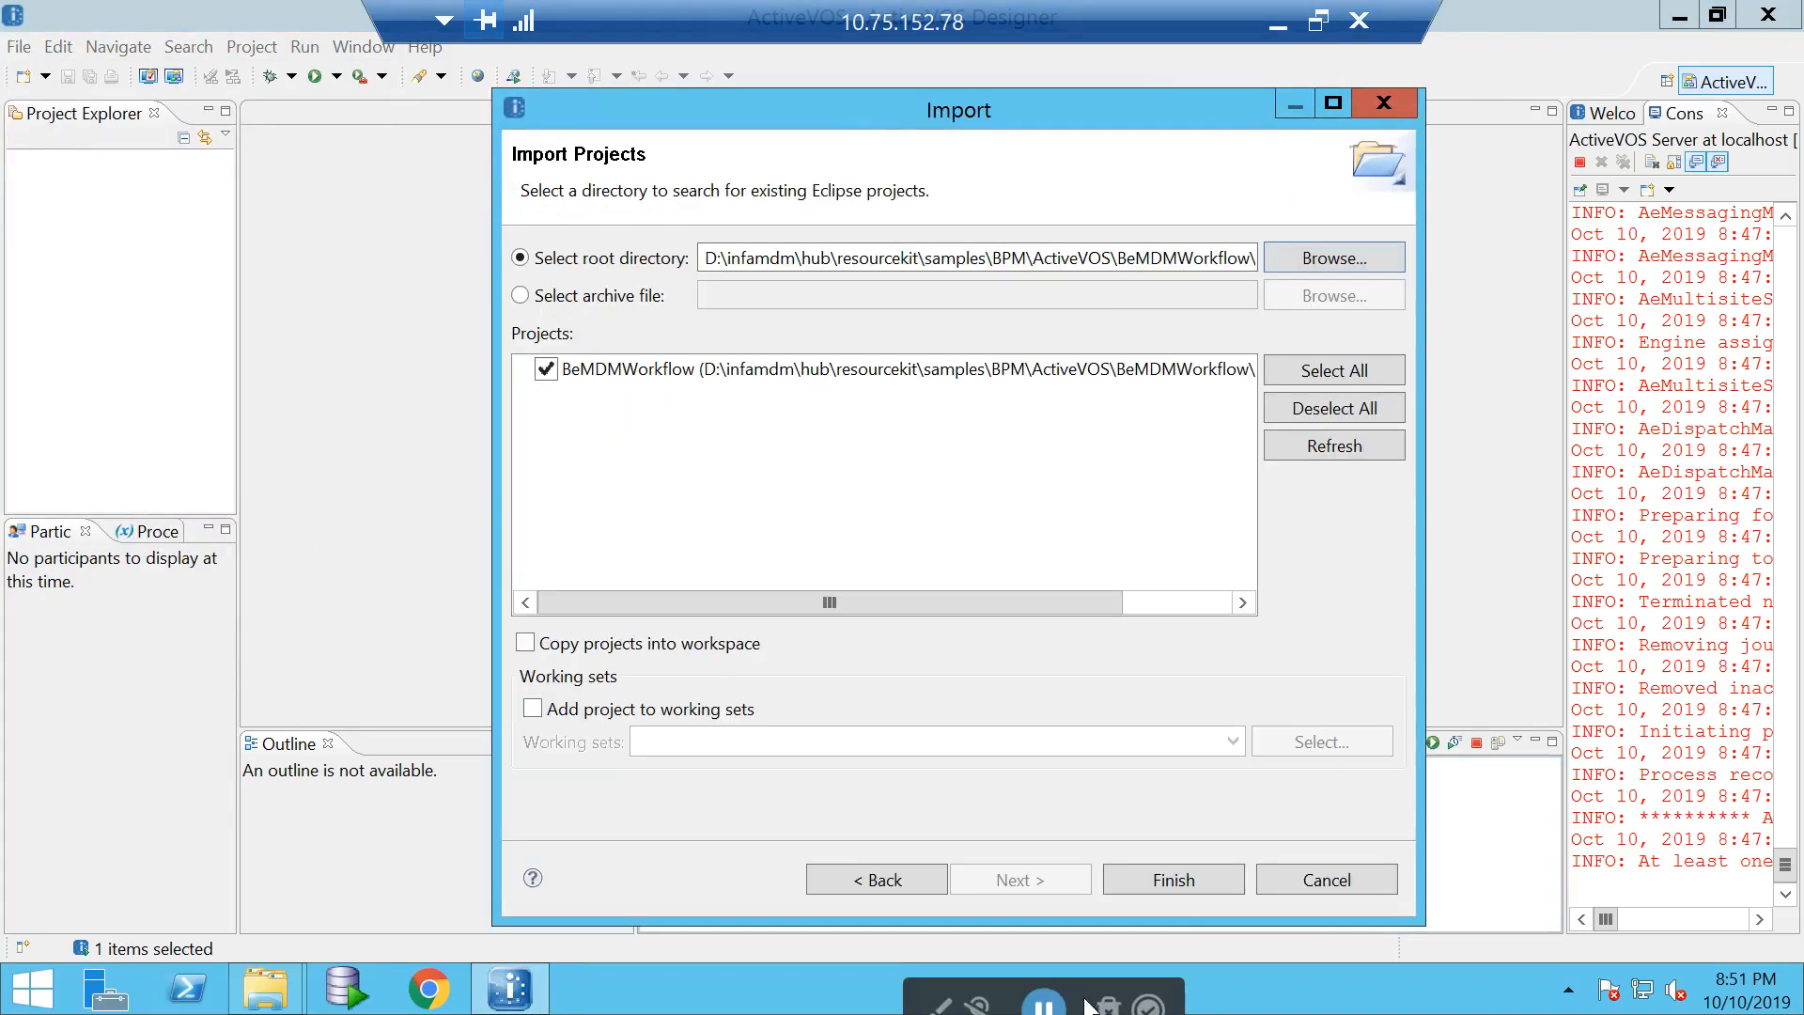
pyautogui.moveTo(1069, 622)
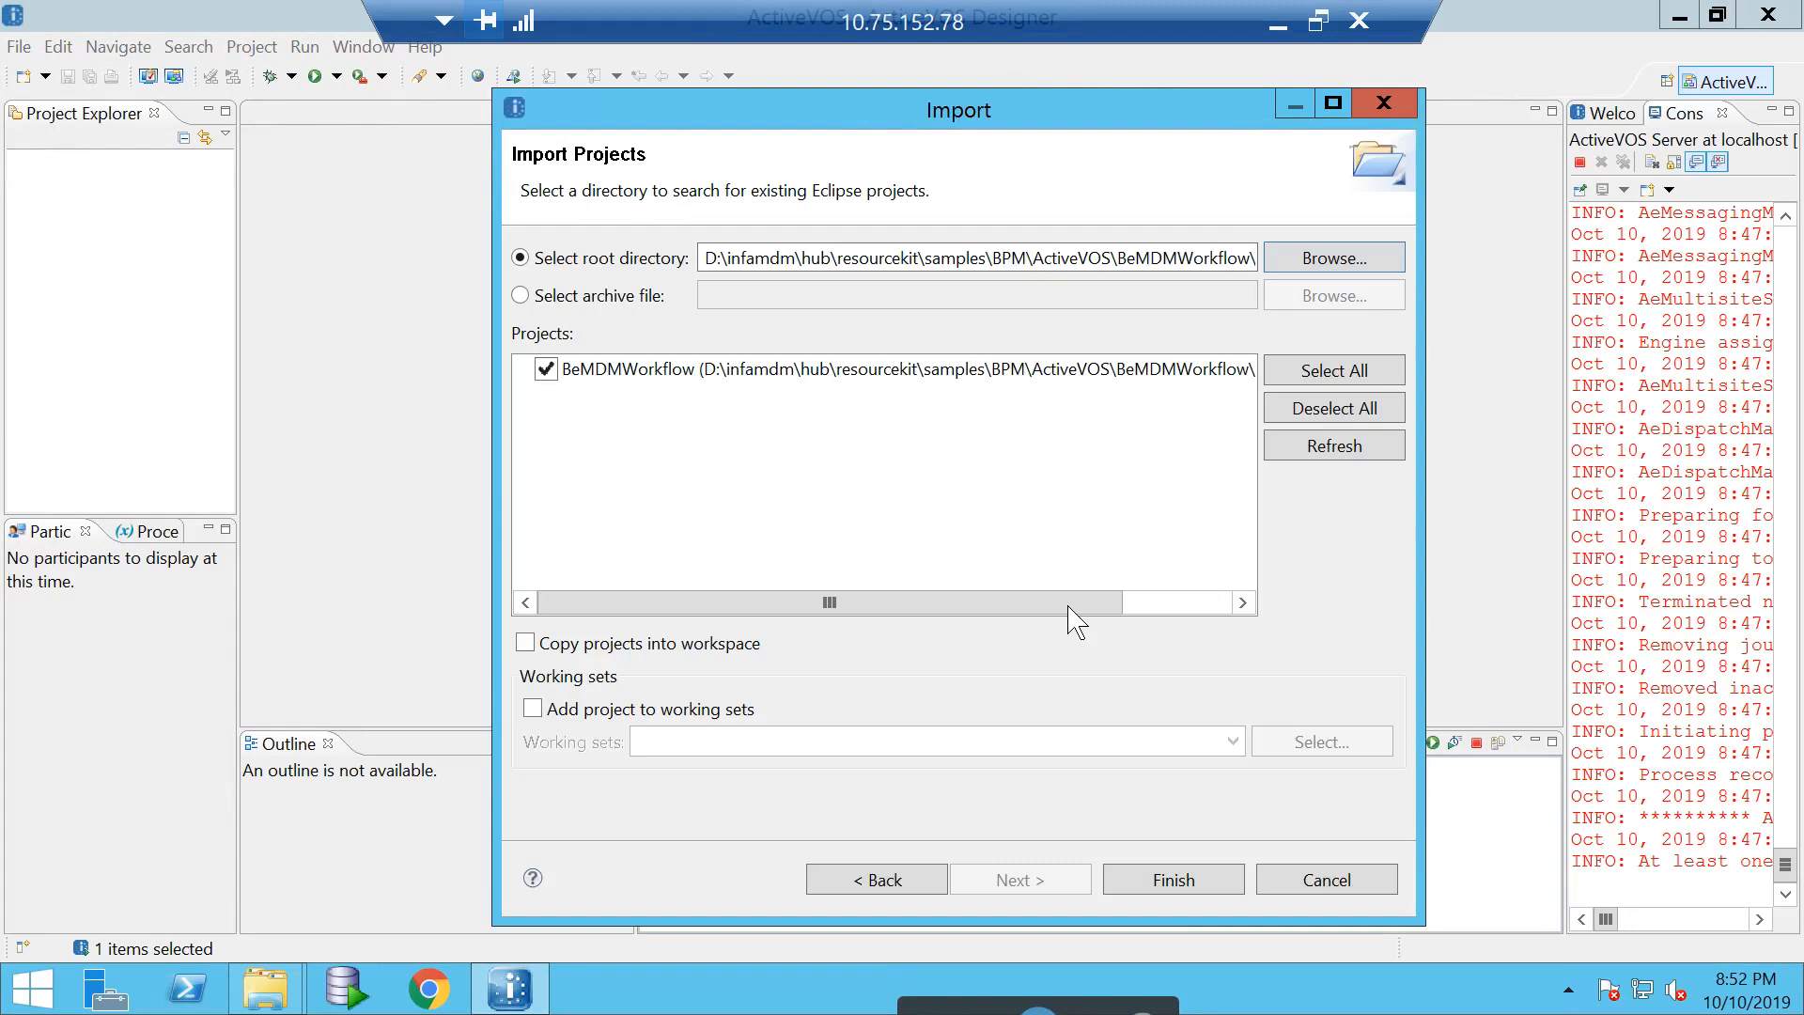
pyautogui.moveTo(1139, 346)
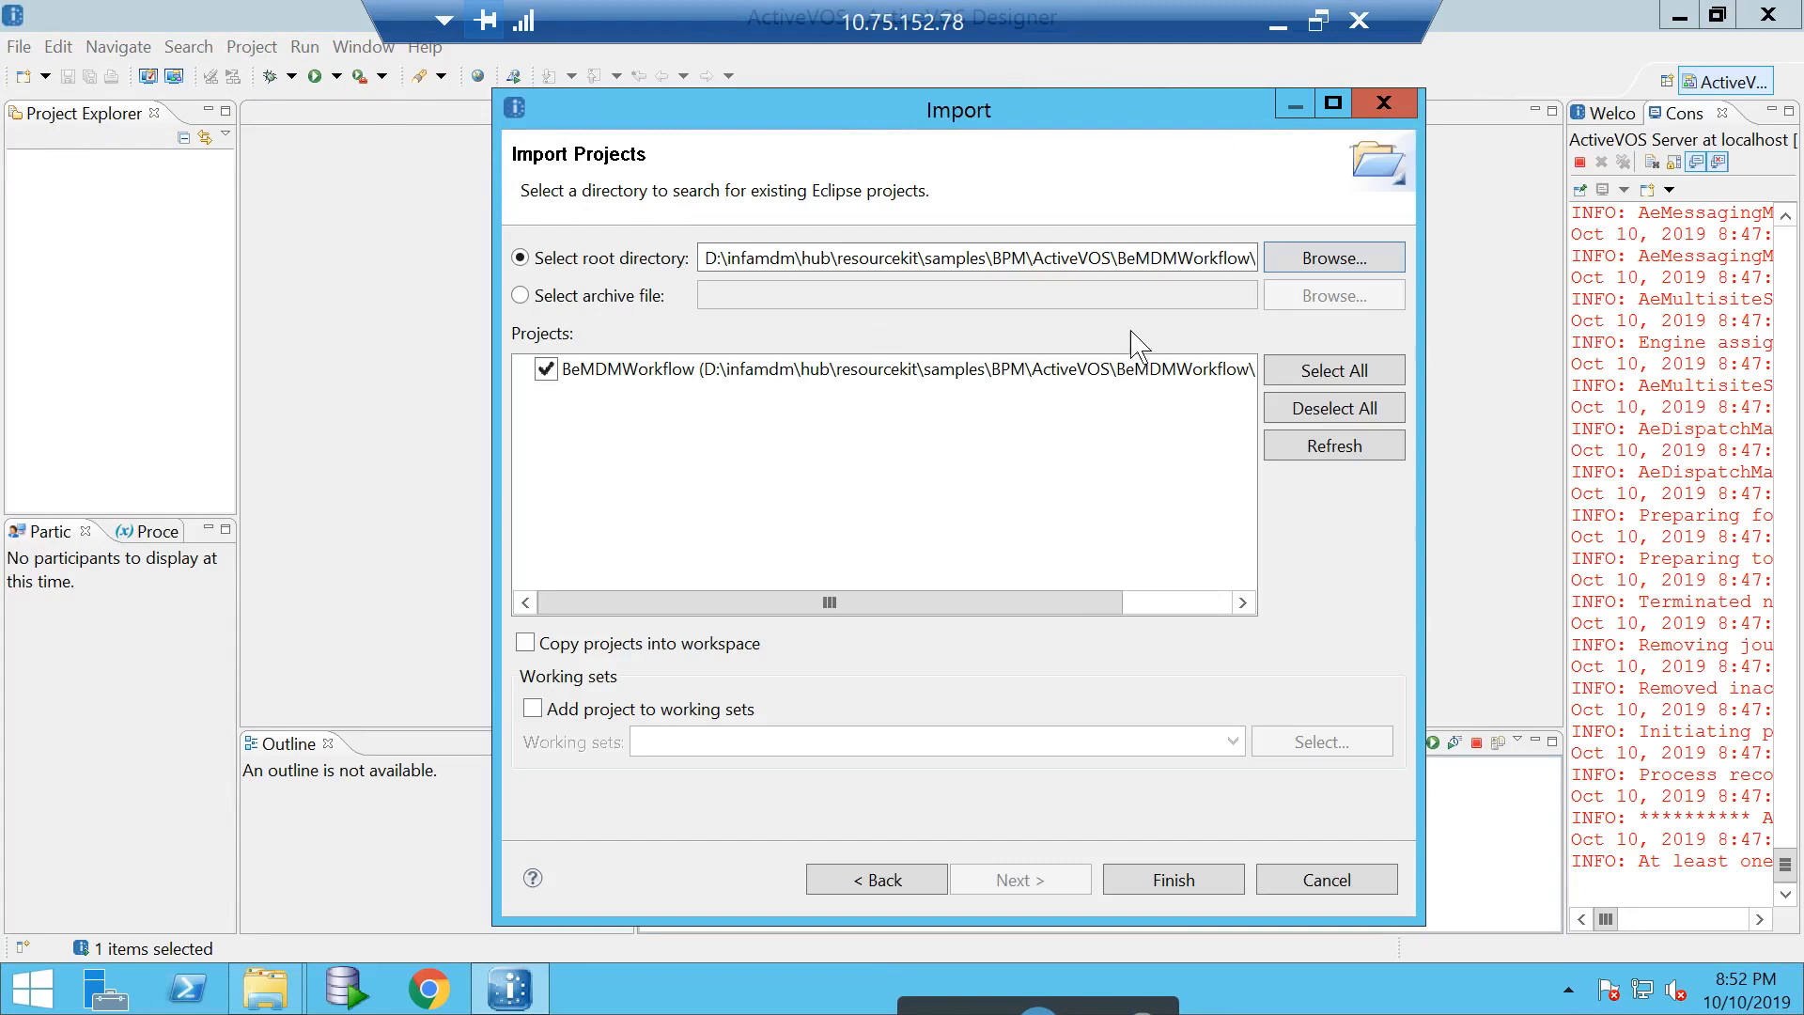
pyautogui.click(1334, 257)
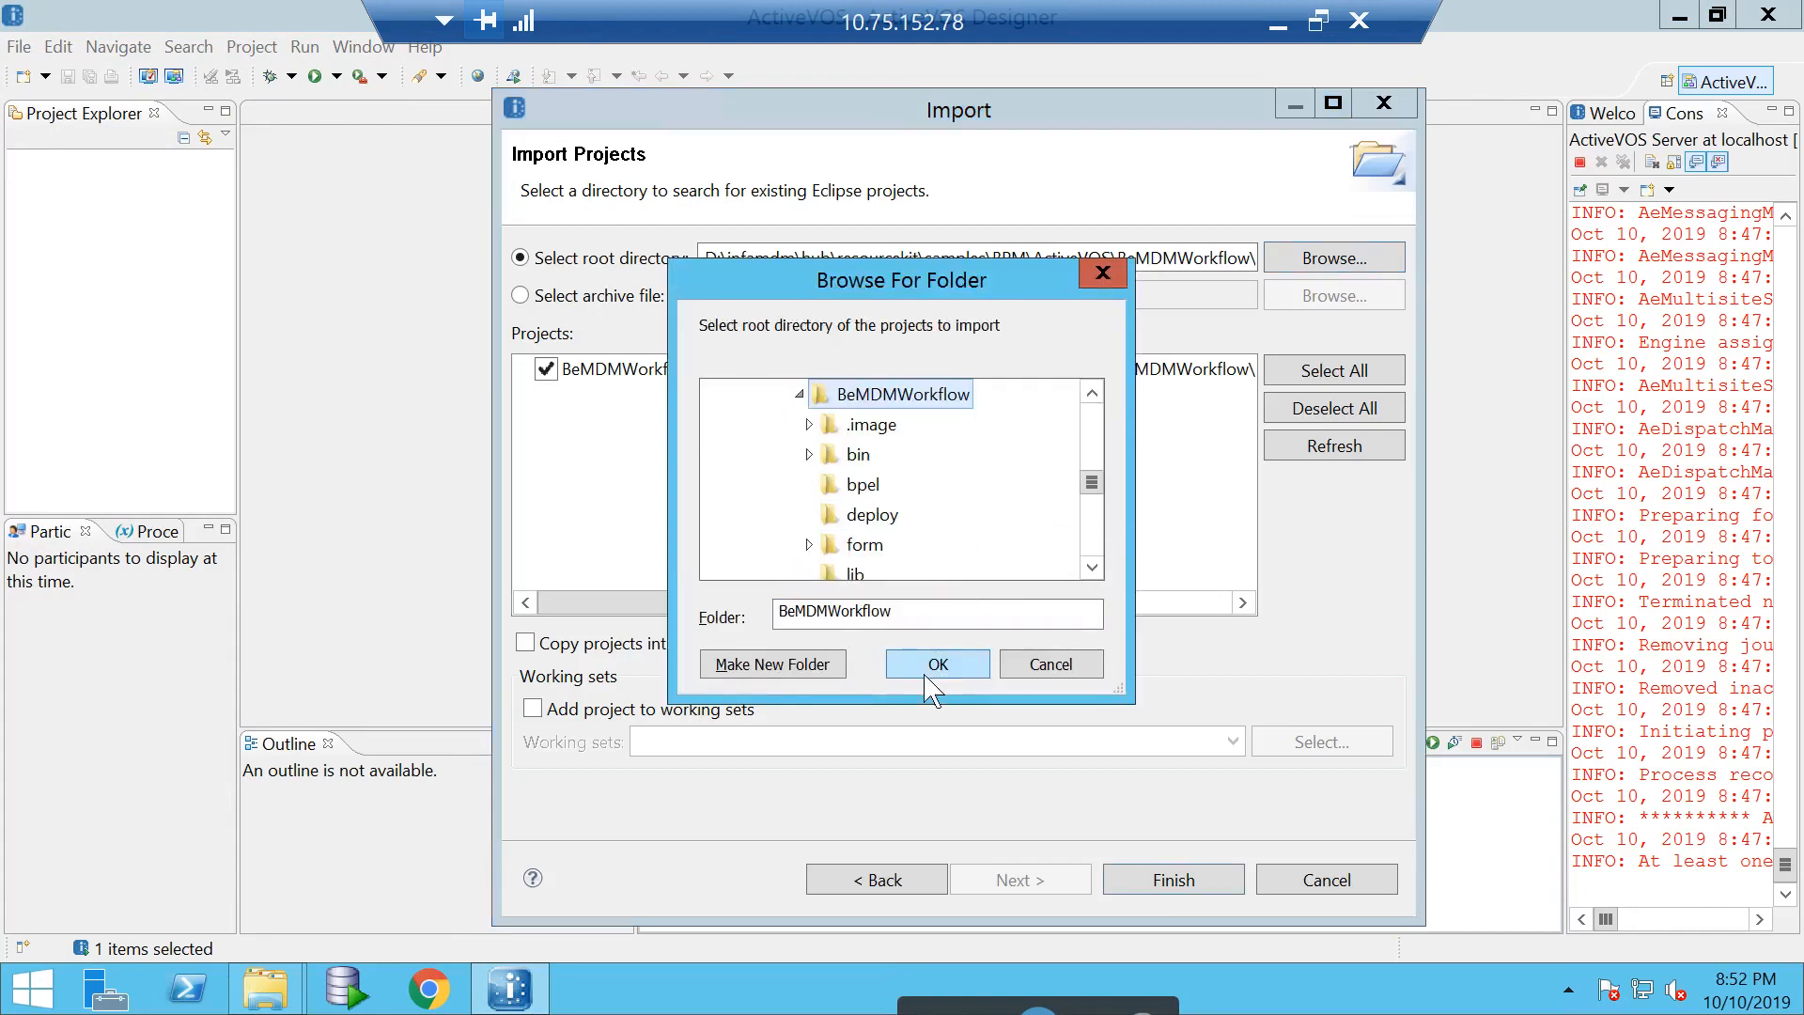
pyautogui.click(936, 663)
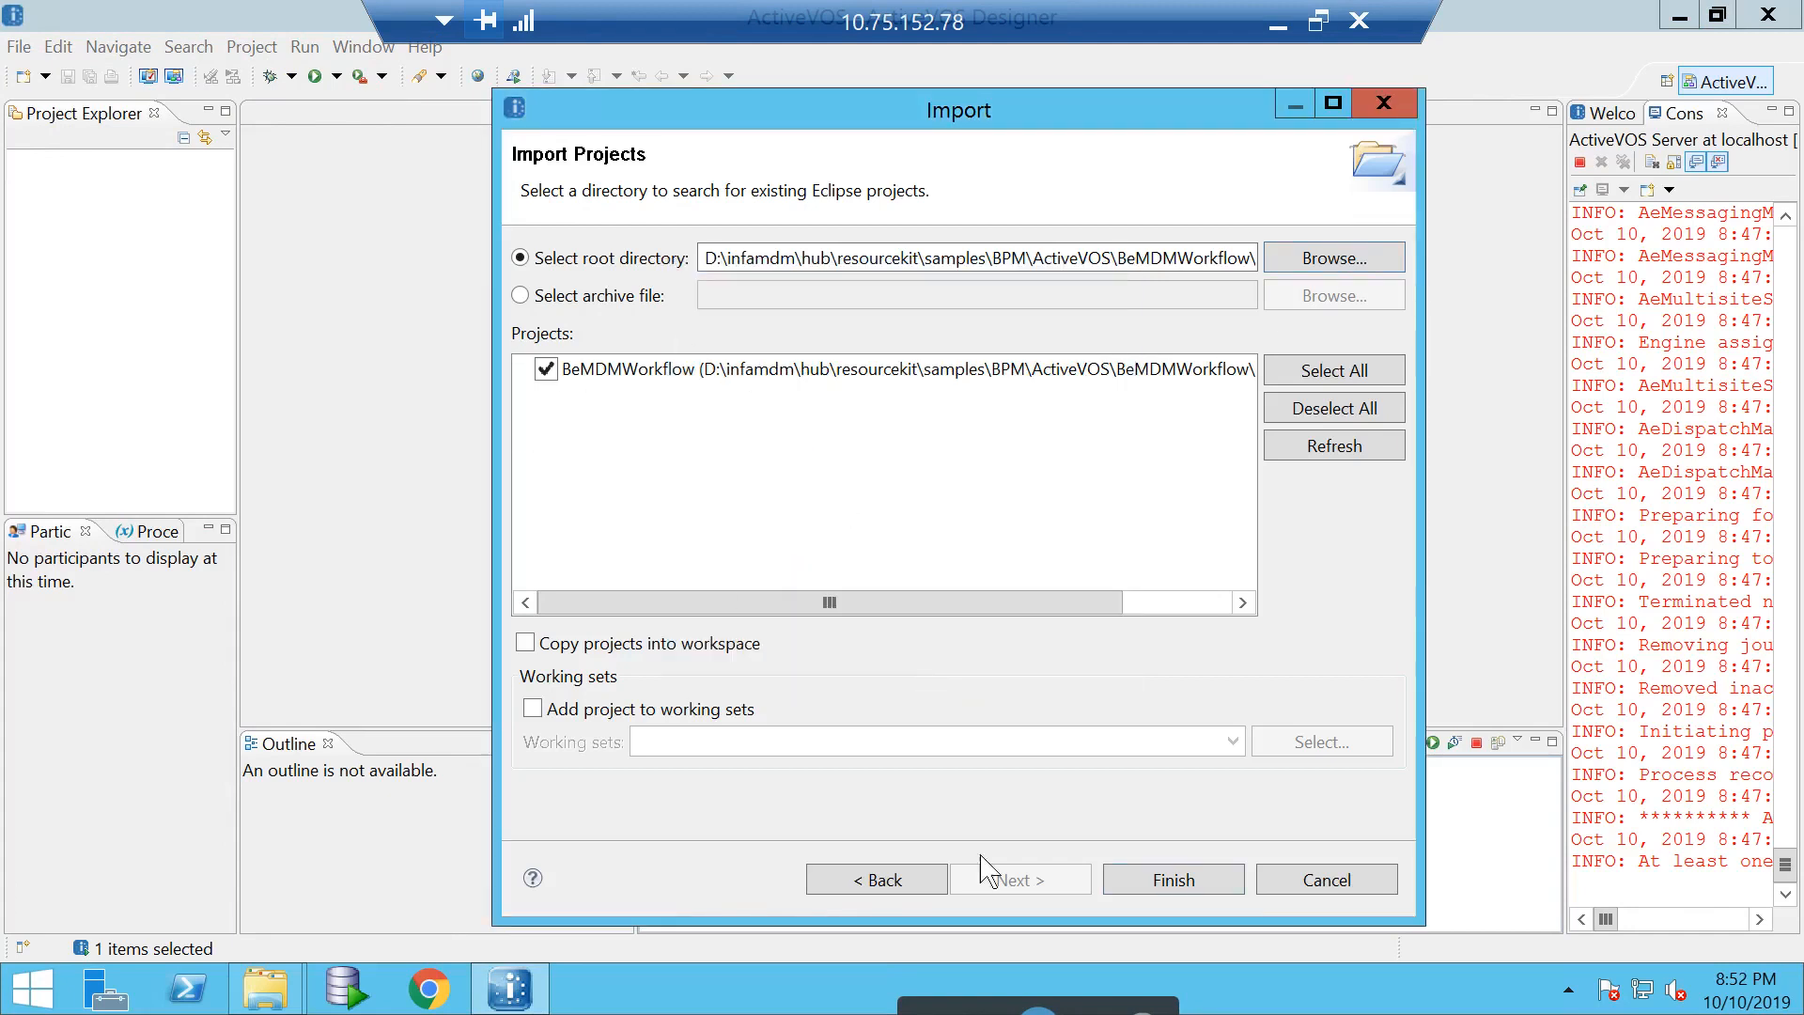
pyautogui.click(1170, 880)
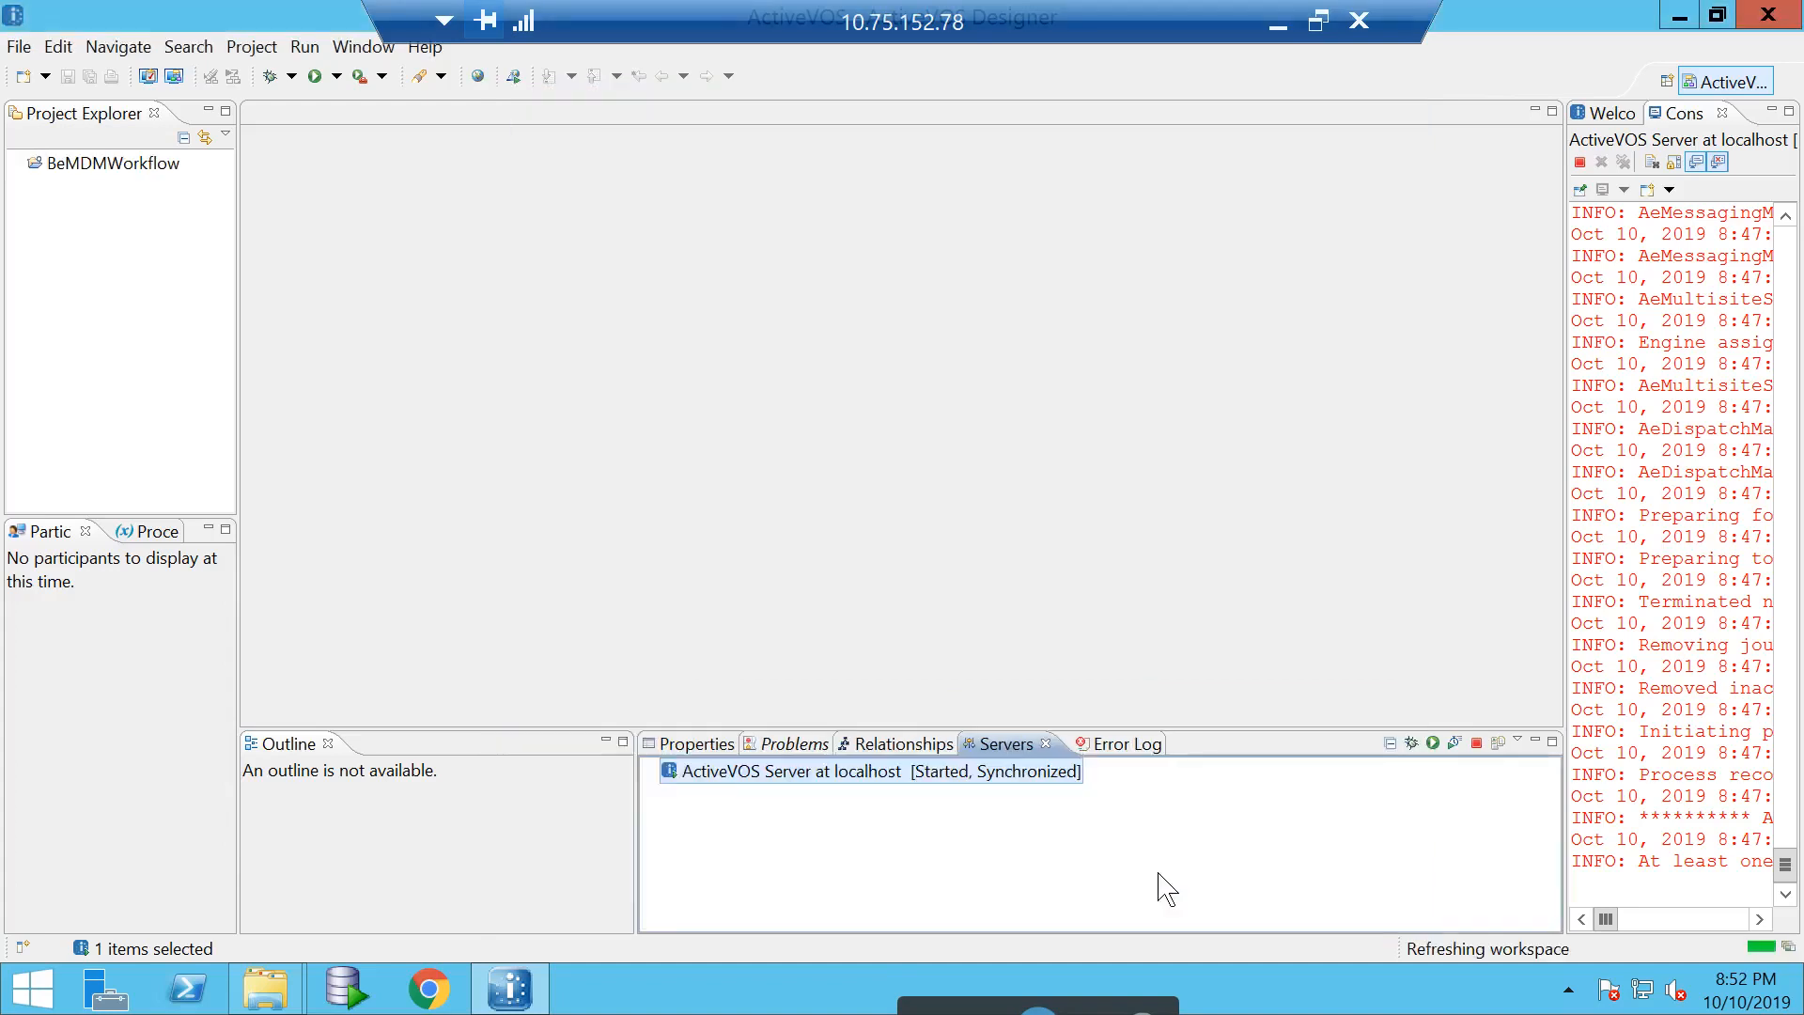
# - Expand BeMDMWorkflow's bpel folder, widen Project Explorer, and select BeOneStepApprovalWorkflow.bpel
pyautogui.click(17, 162)
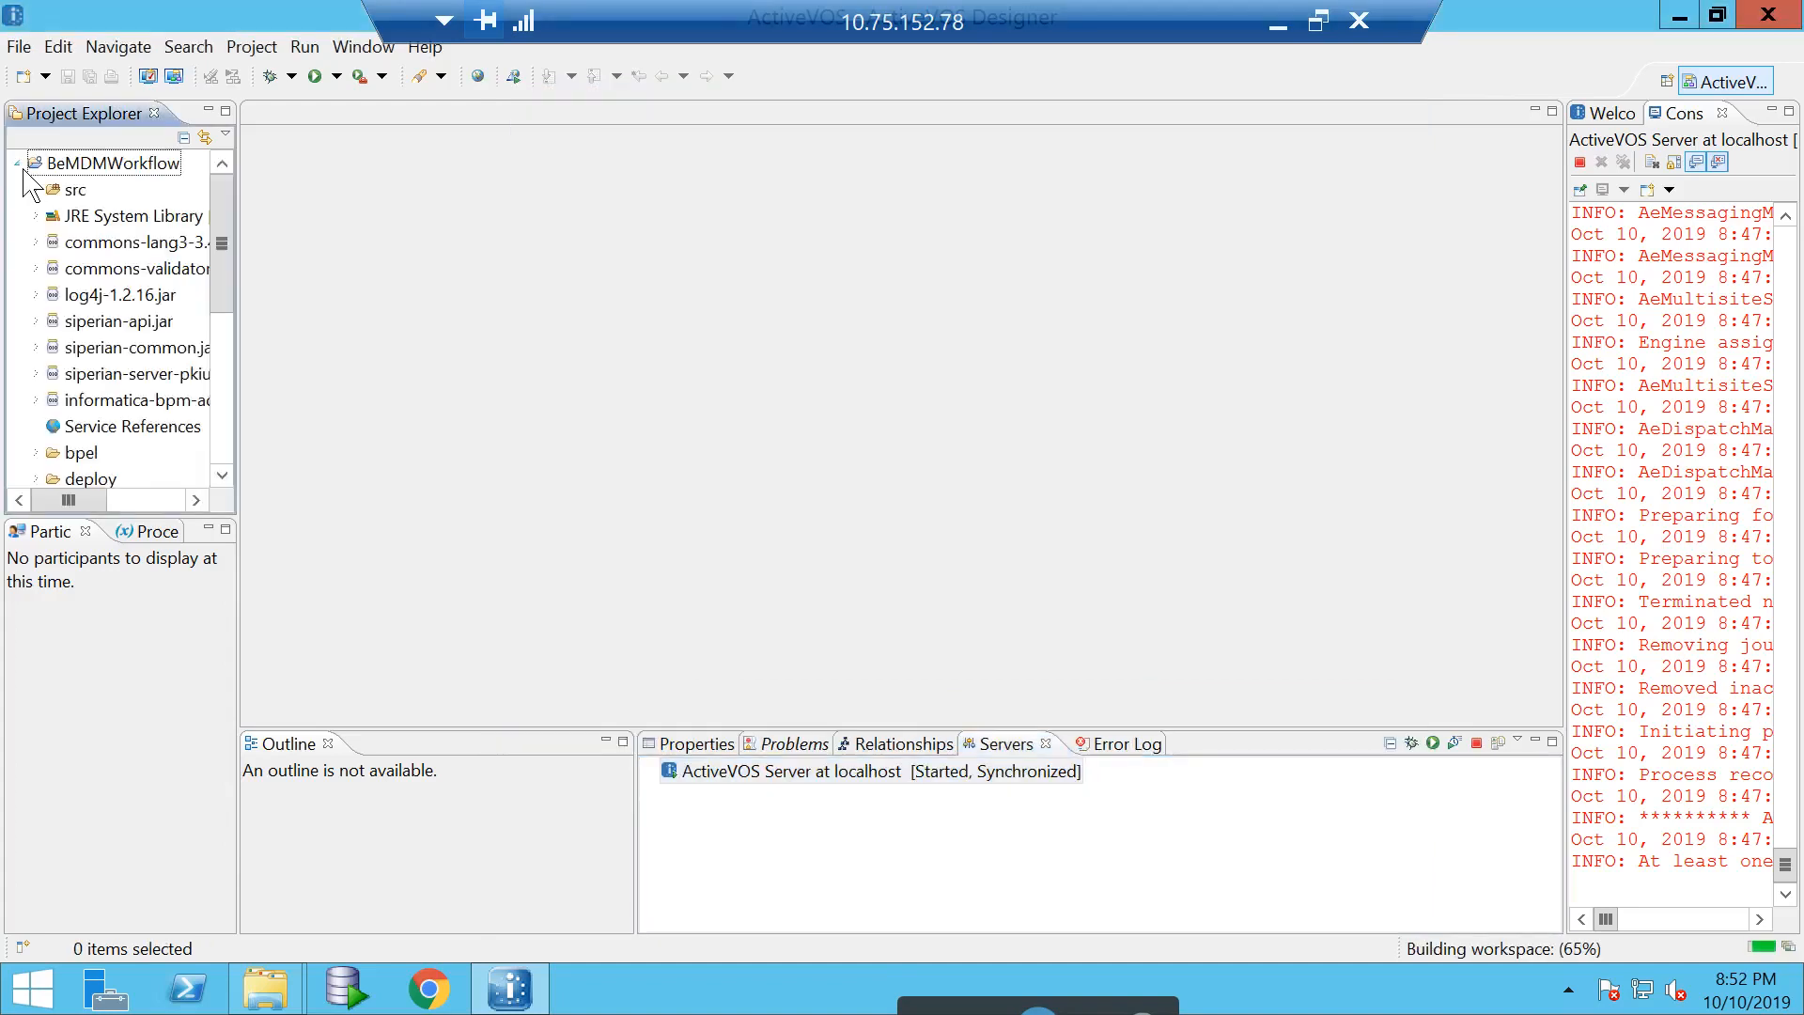
pyautogui.moveTo(75, 216)
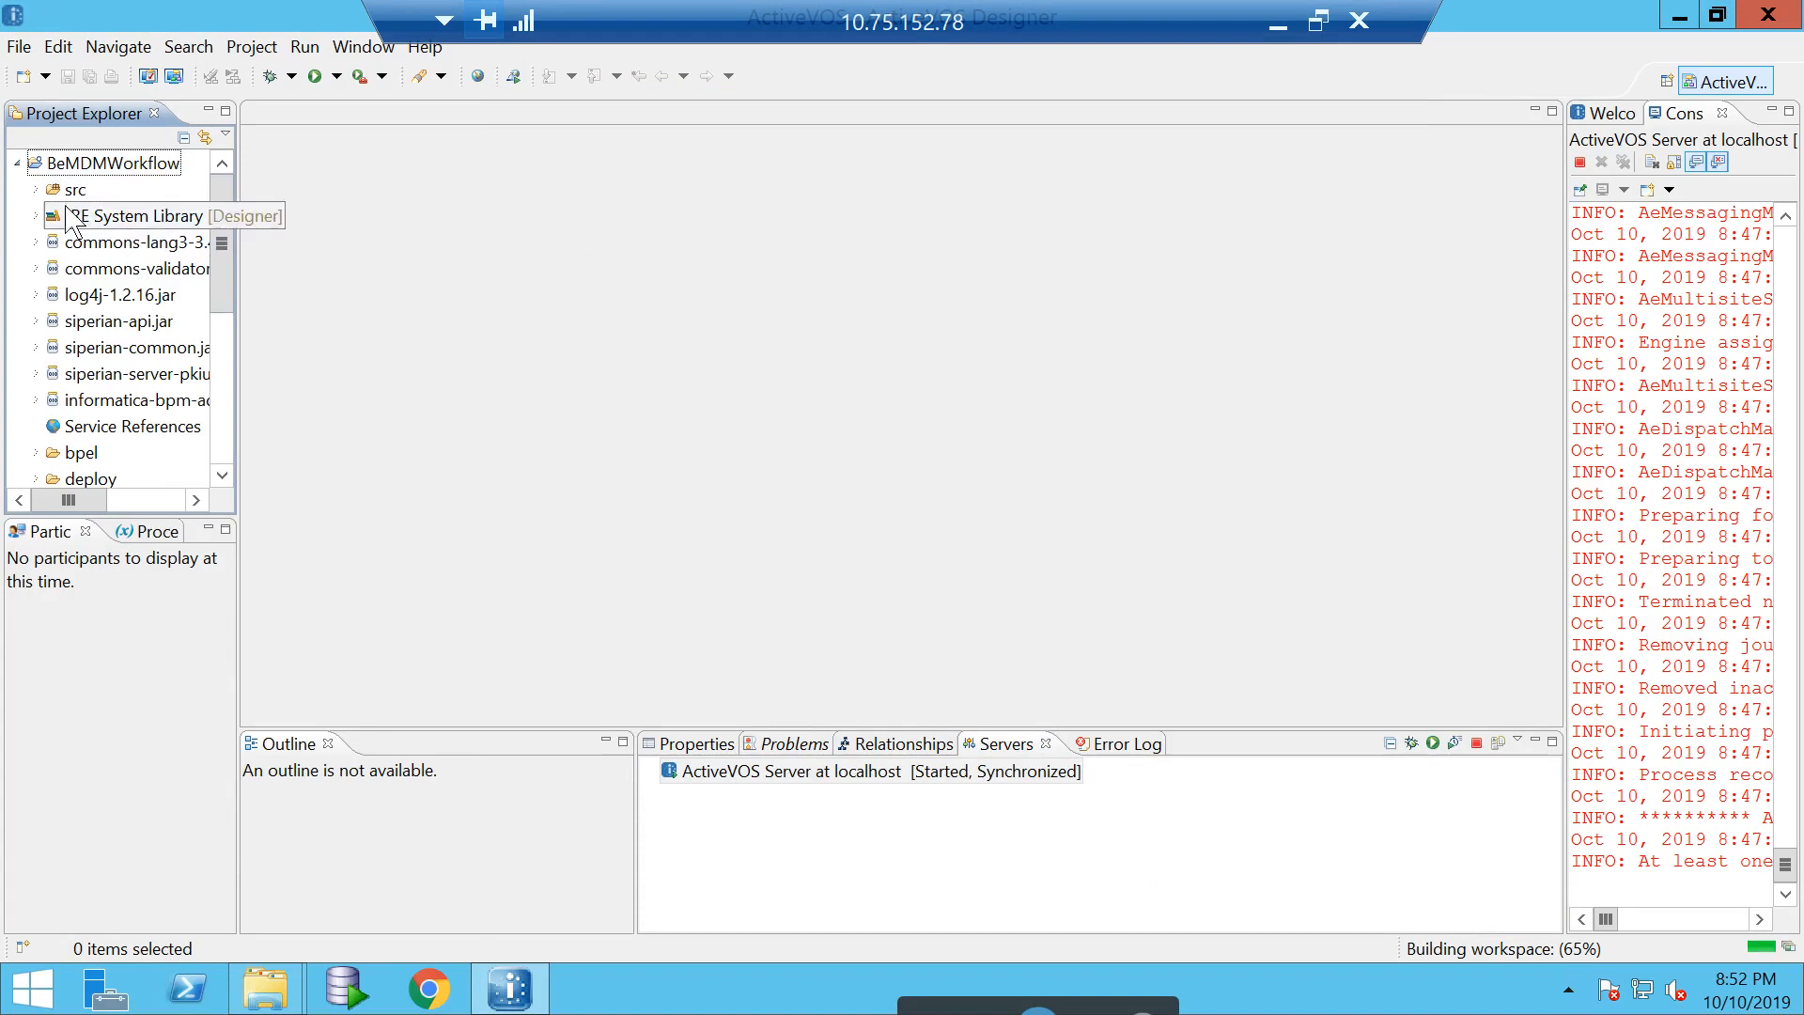
pyautogui.scroll(-3)
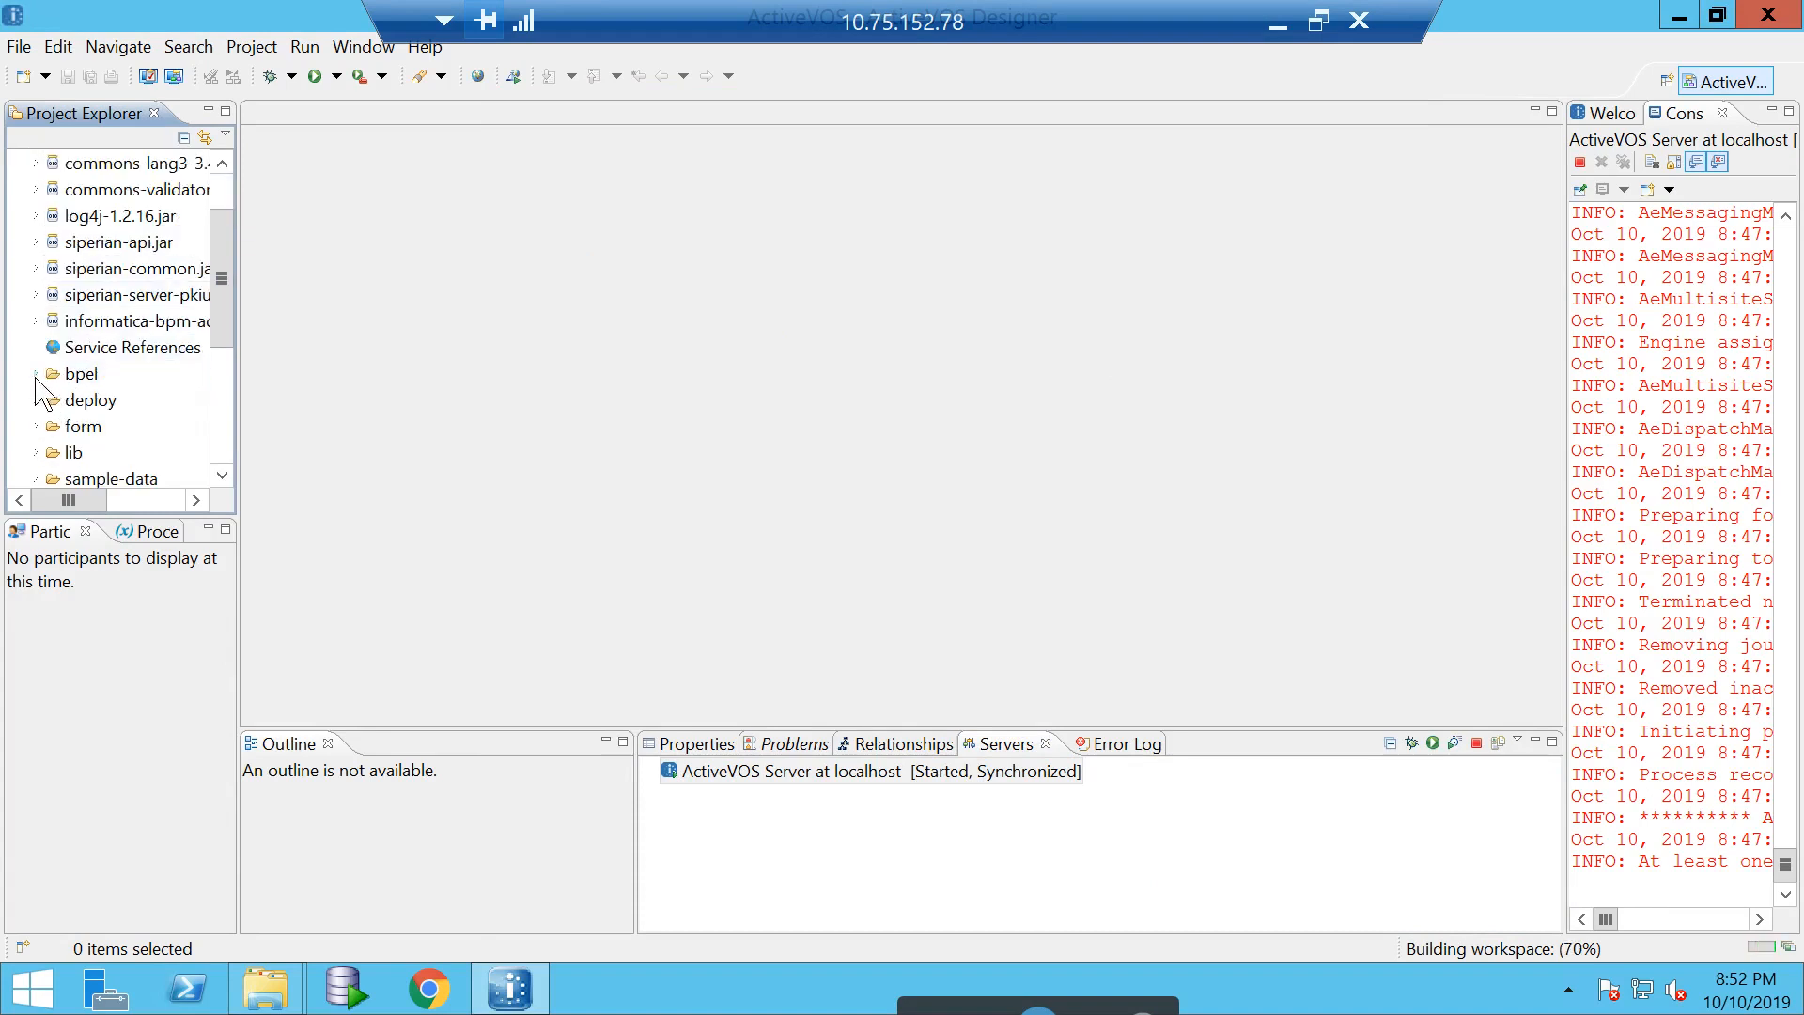
pyautogui.click(36, 373)
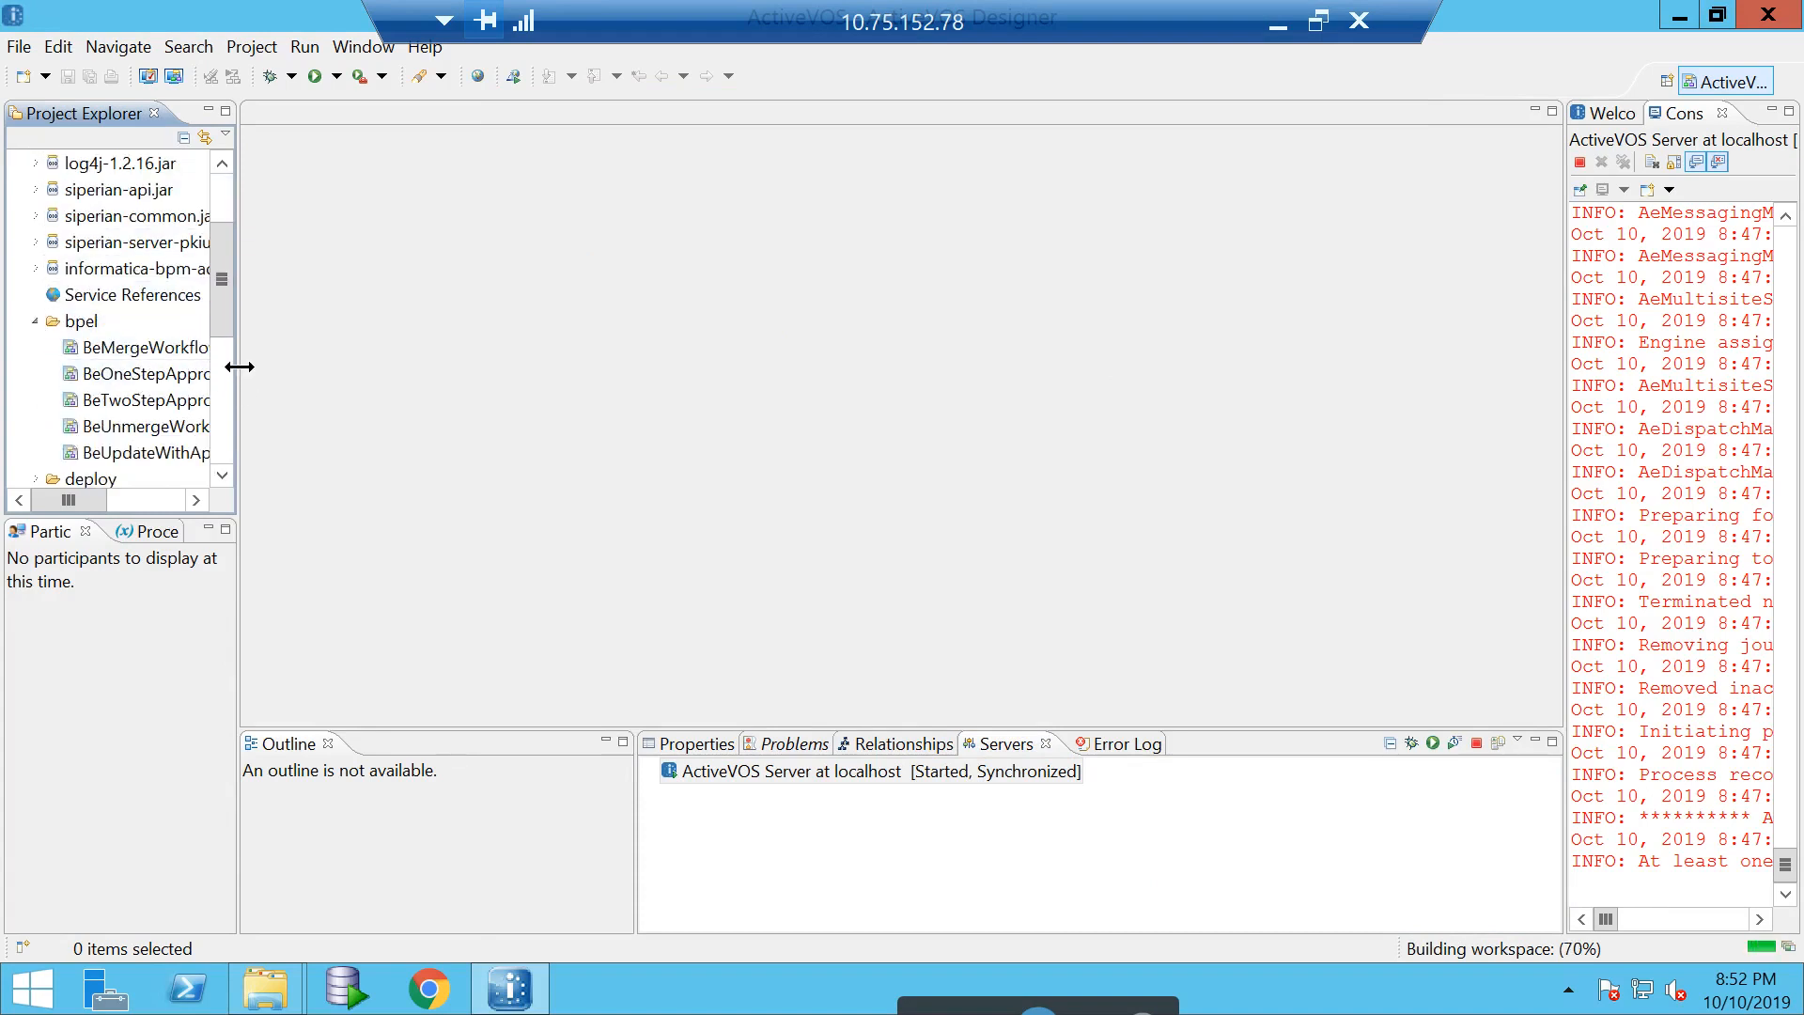
pyautogui.moveTo(239, 368); pyautogui.dragTo(449, 369)
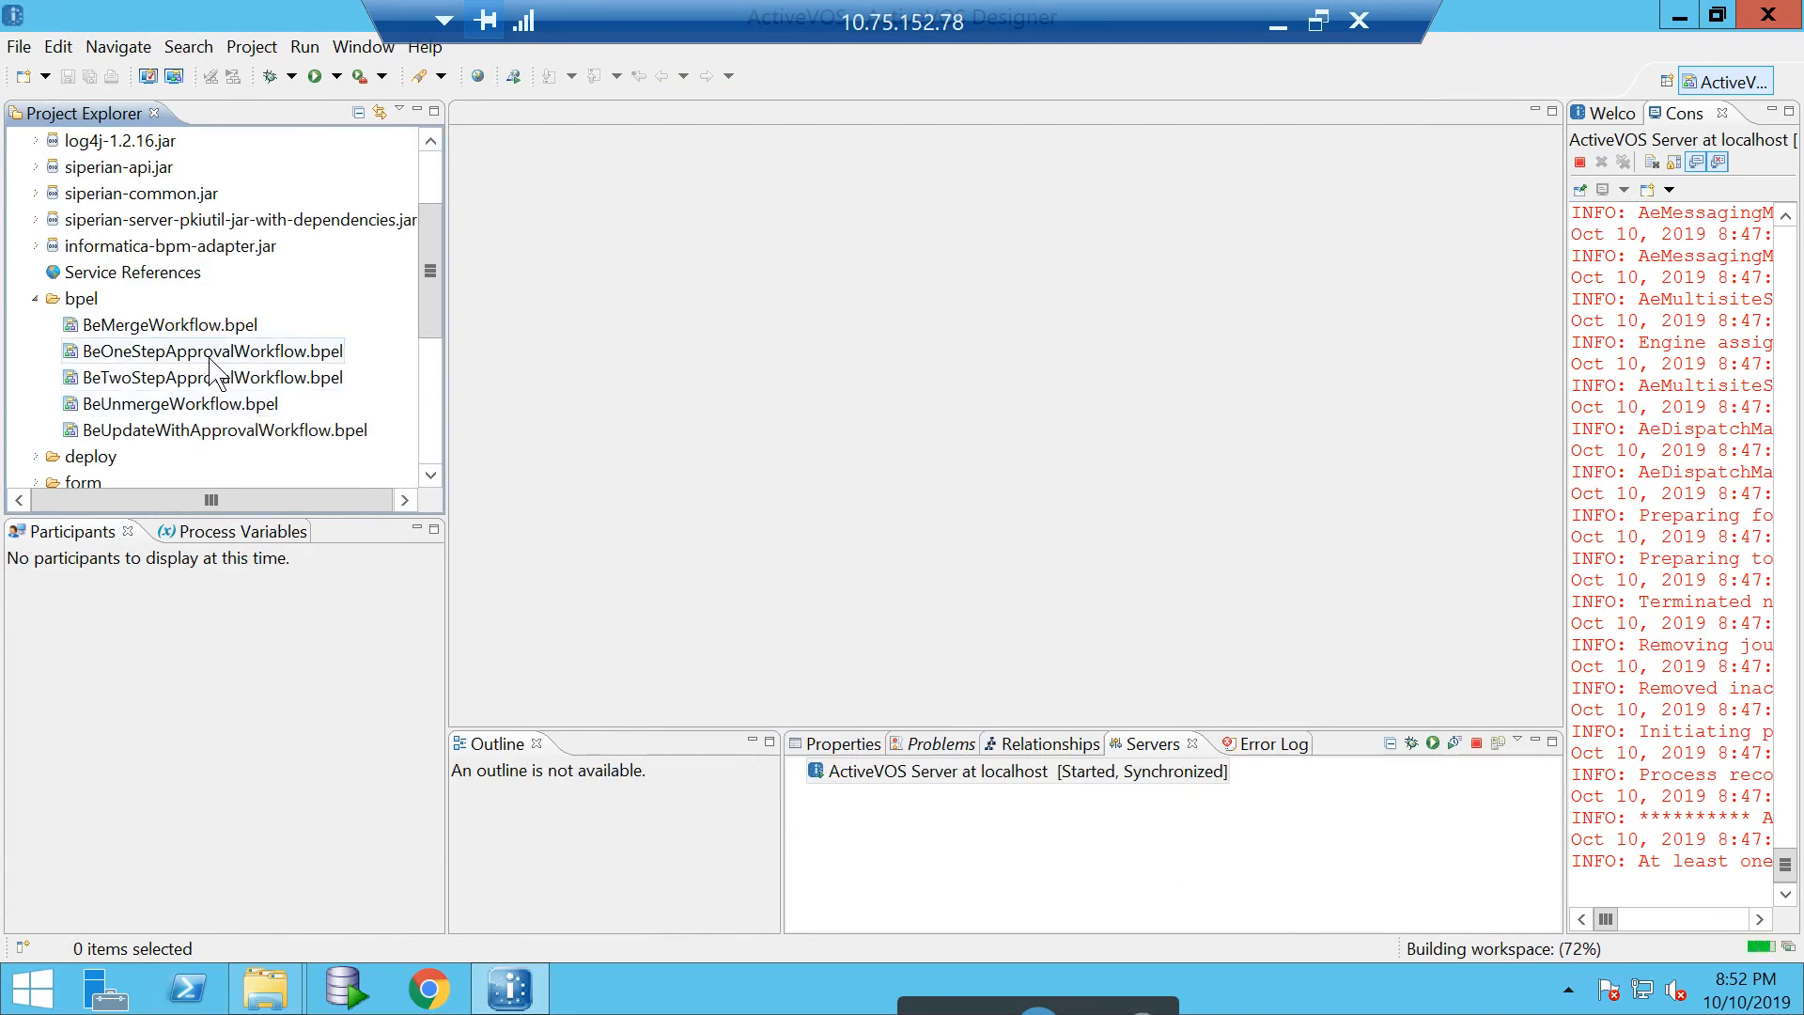
pyautogui.click(210, 350)
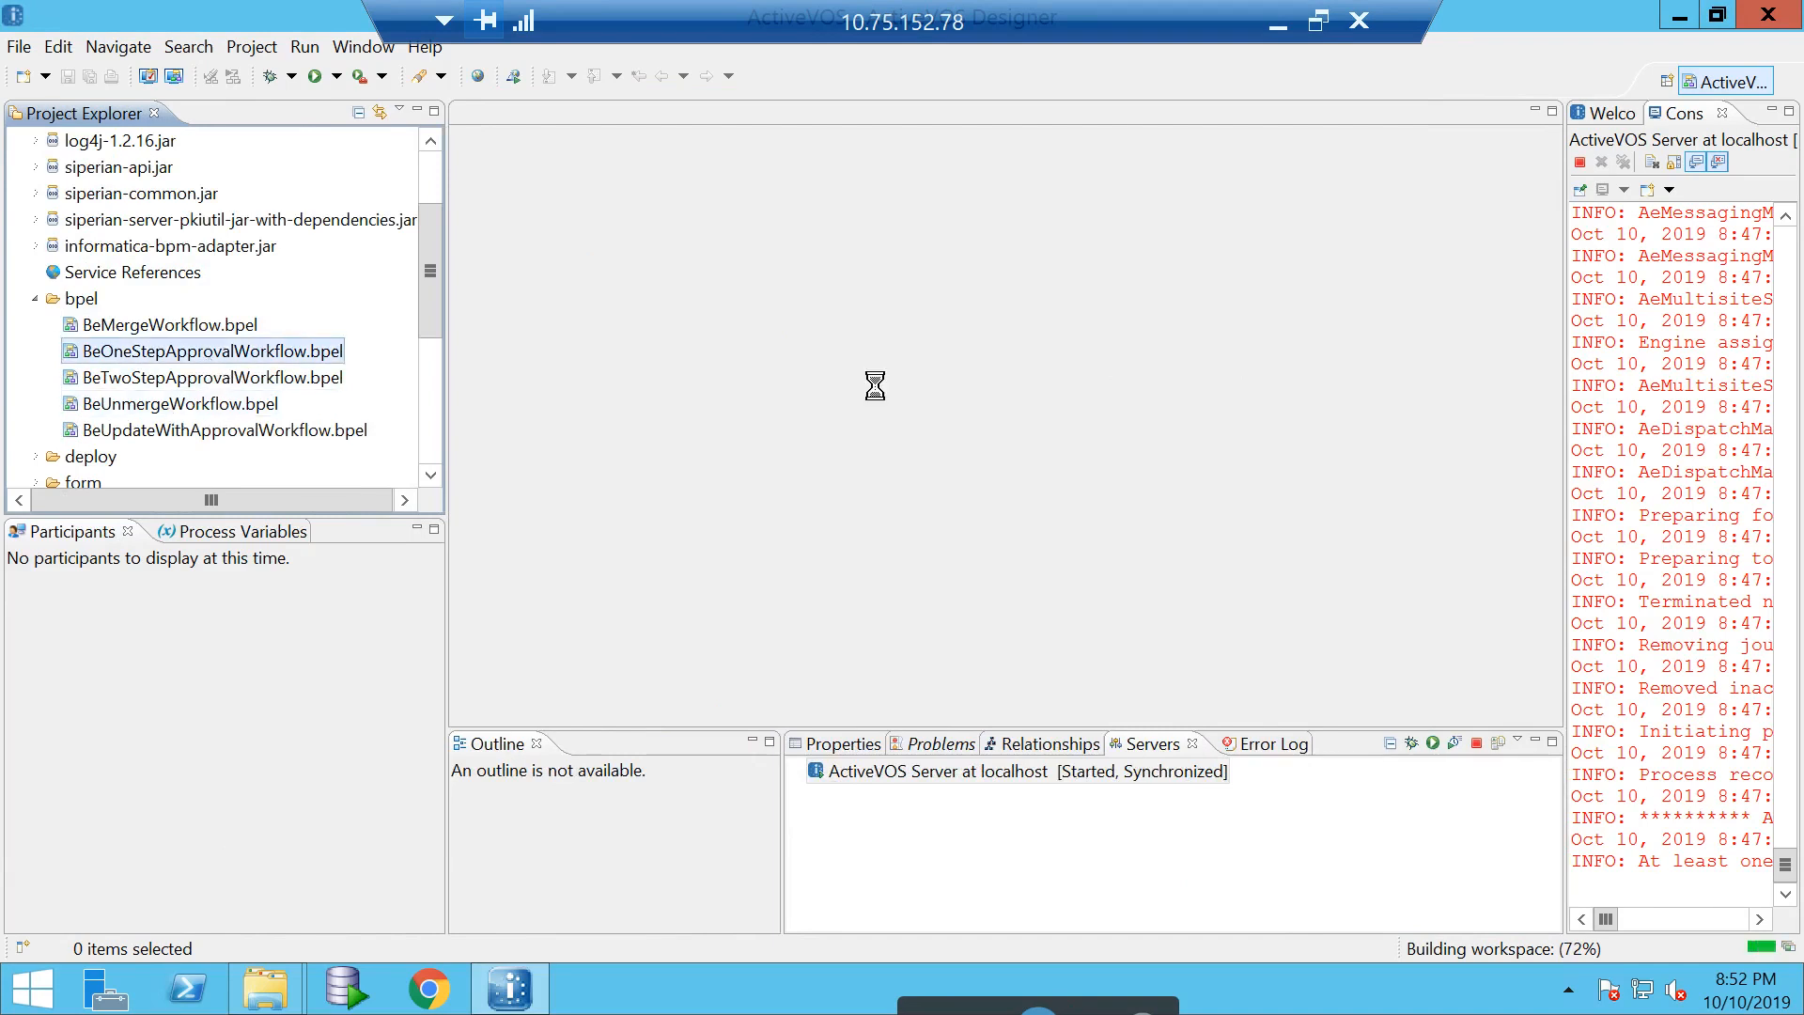
# - Open BeOneStepApprovalWorkflow.bpel and scroll through its approve/reject process diagram
pyautogui.doubleClick(209, 349)
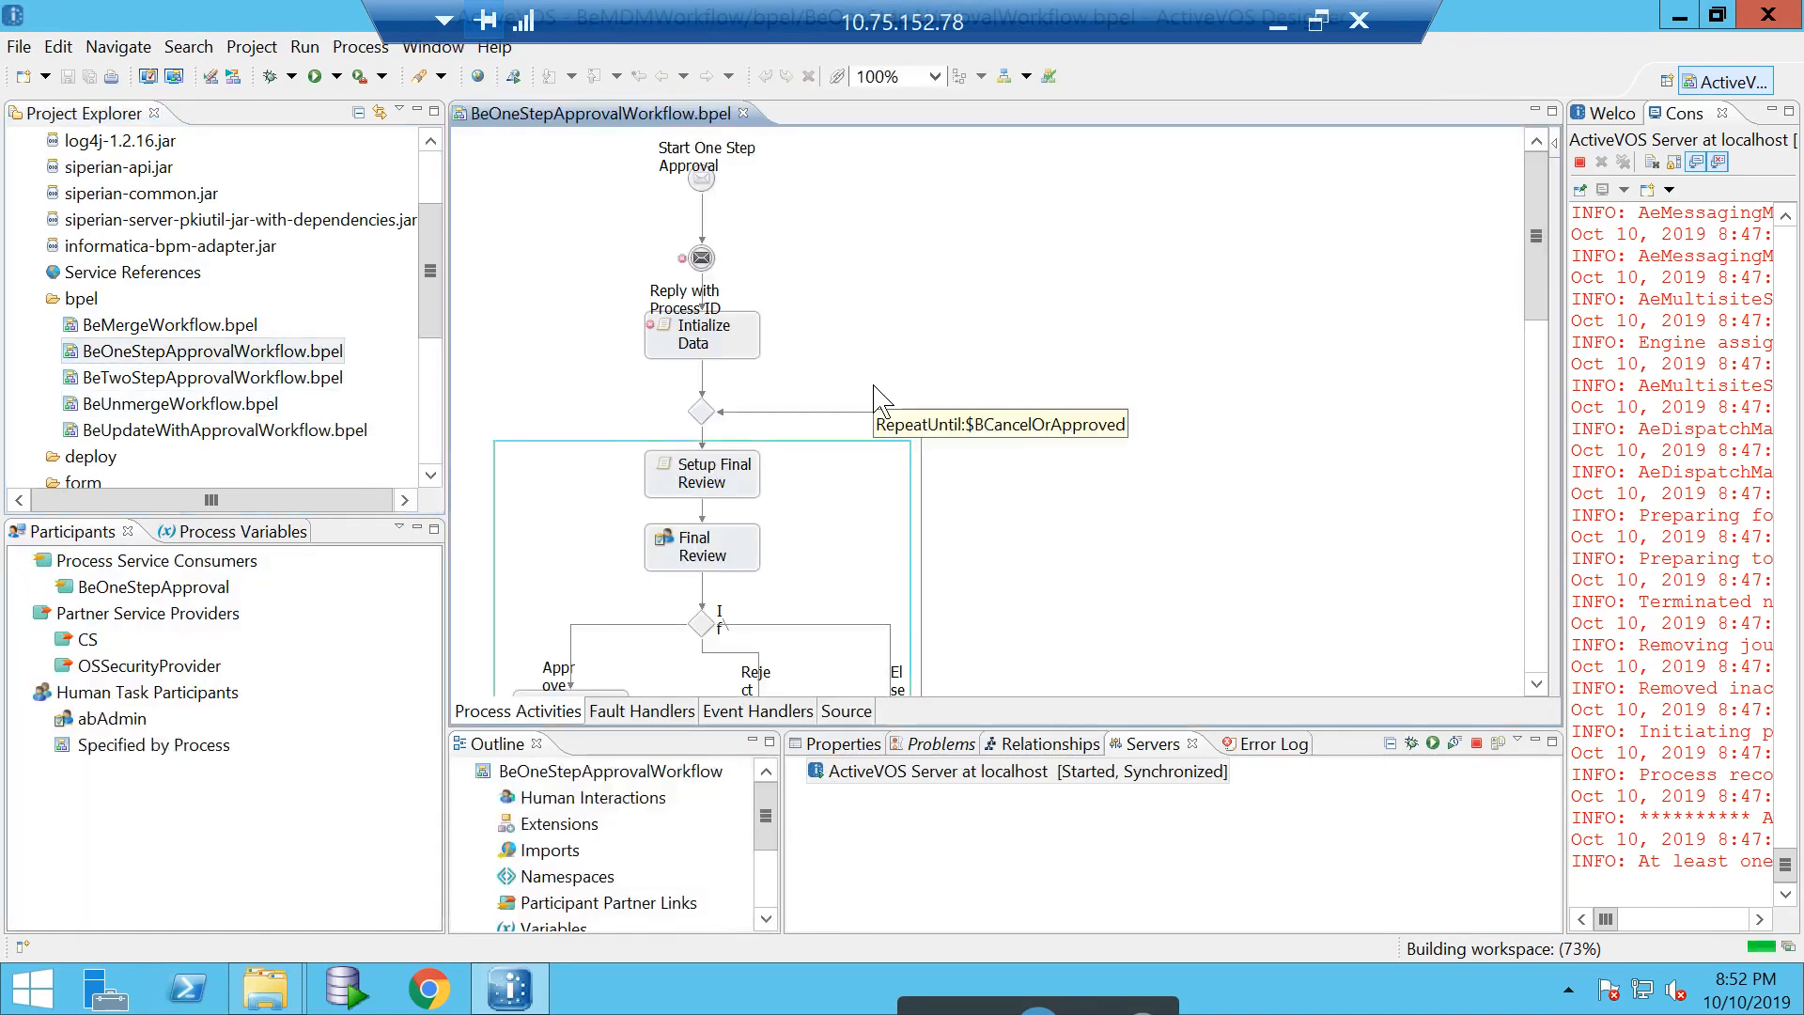
pyautogui.scroll(-3)
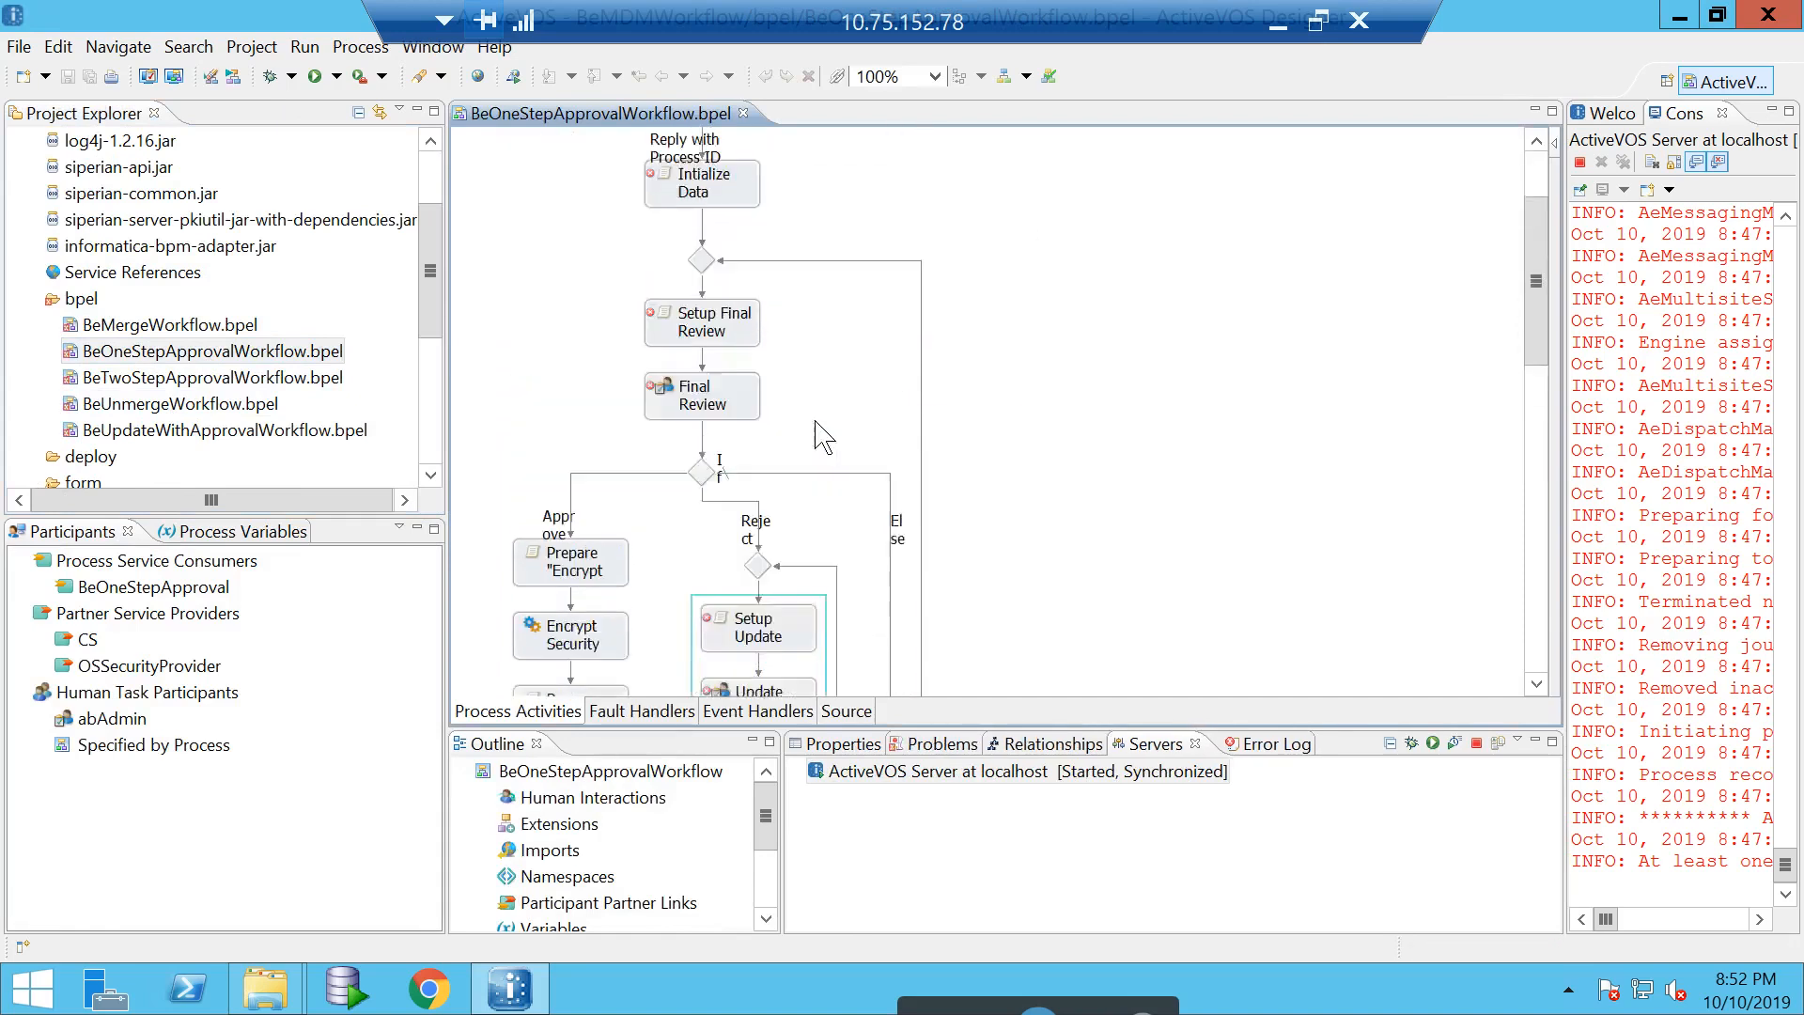
pyautogui.scroll(-3)
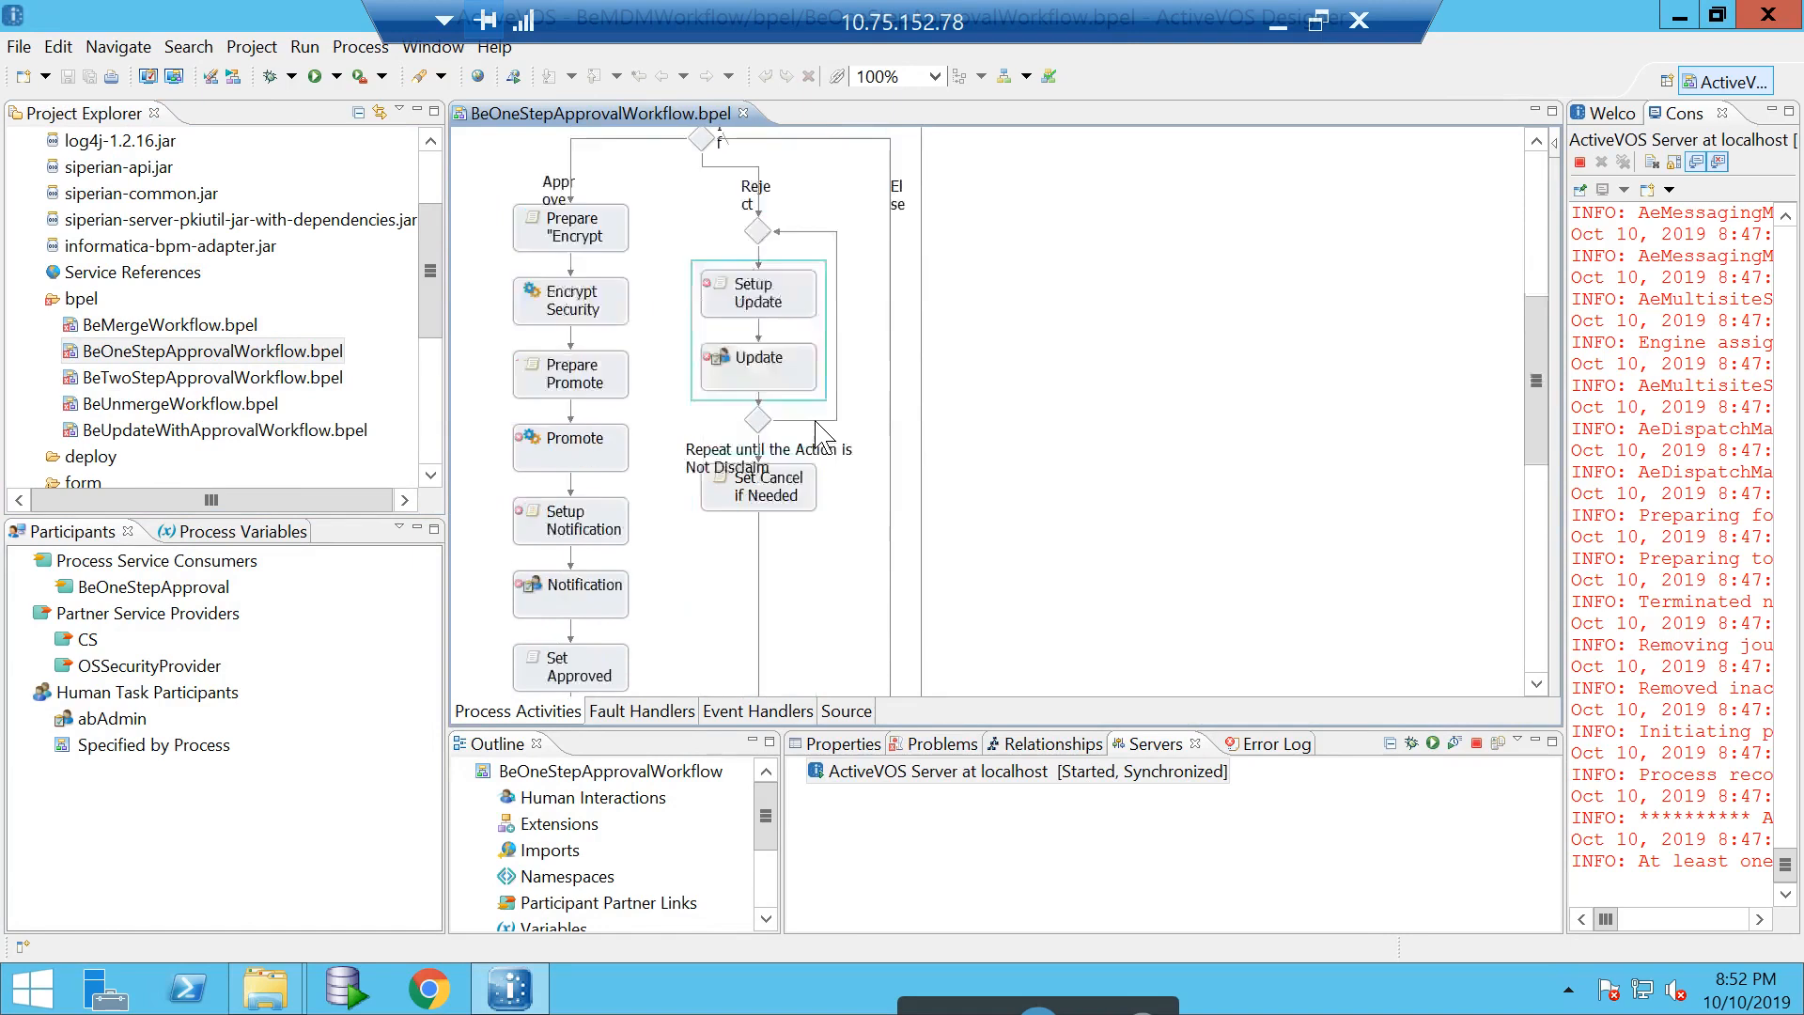
pyautogui.scroll(-3)
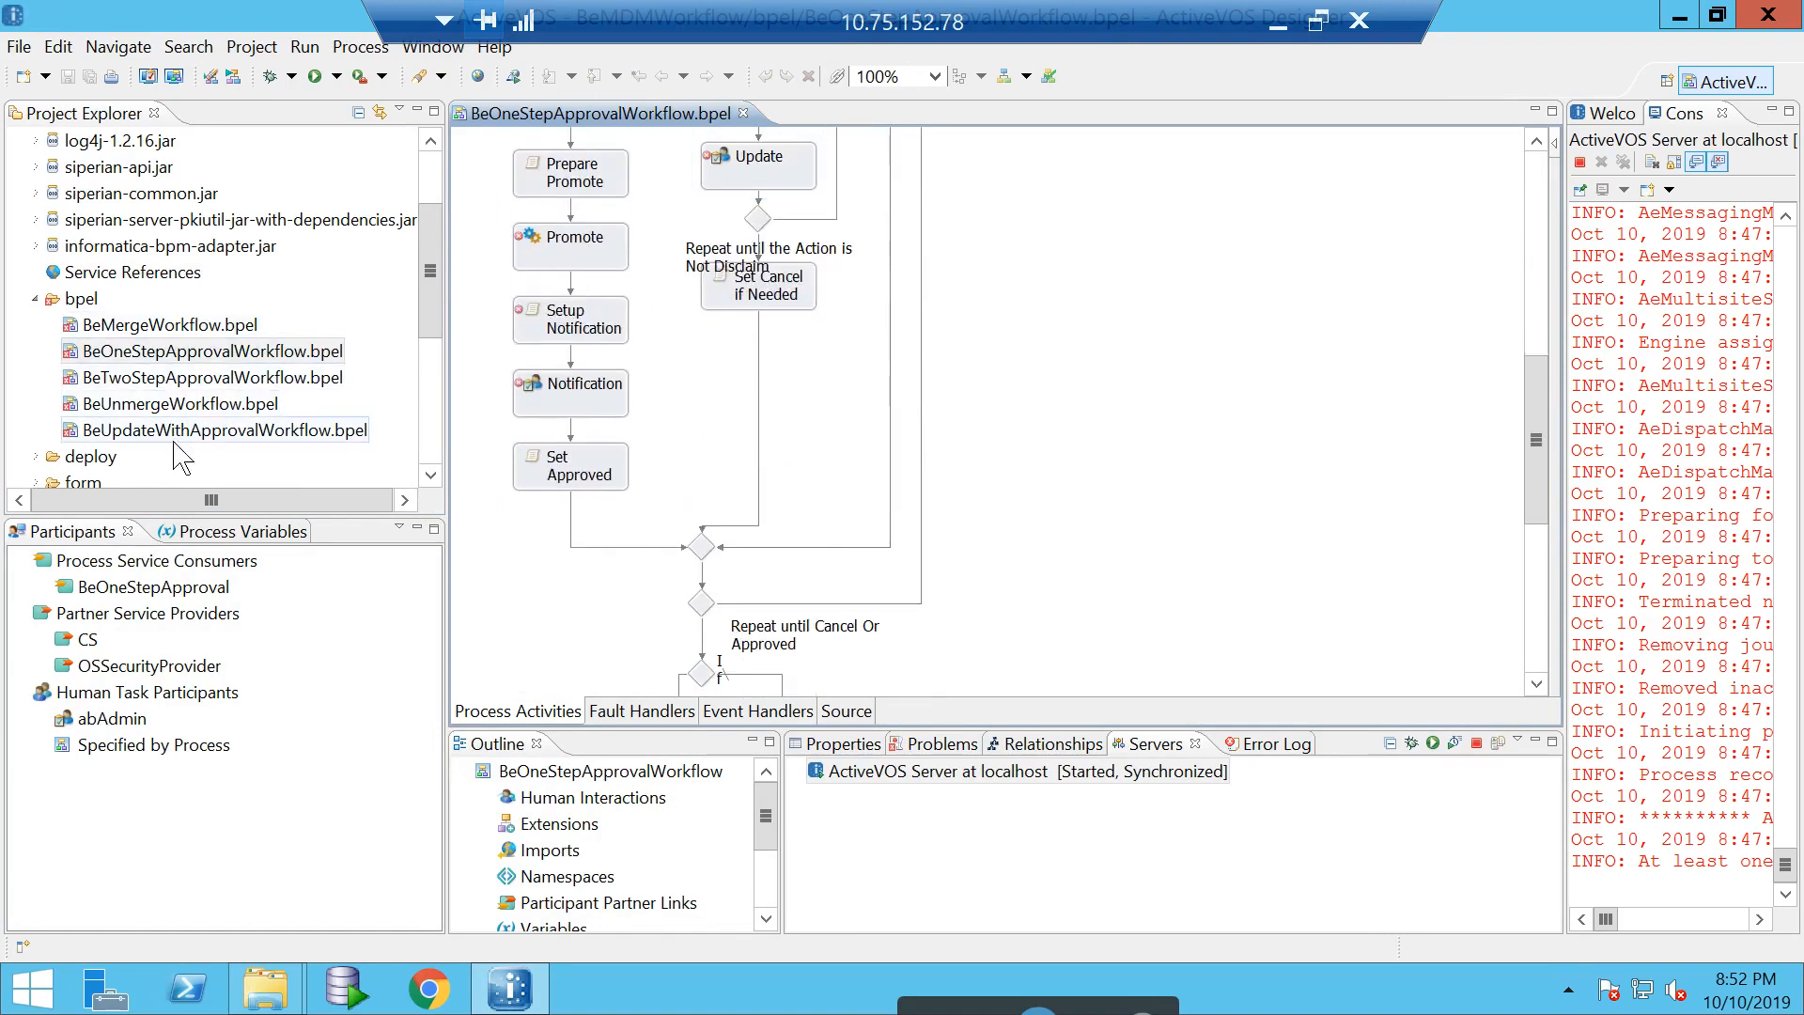